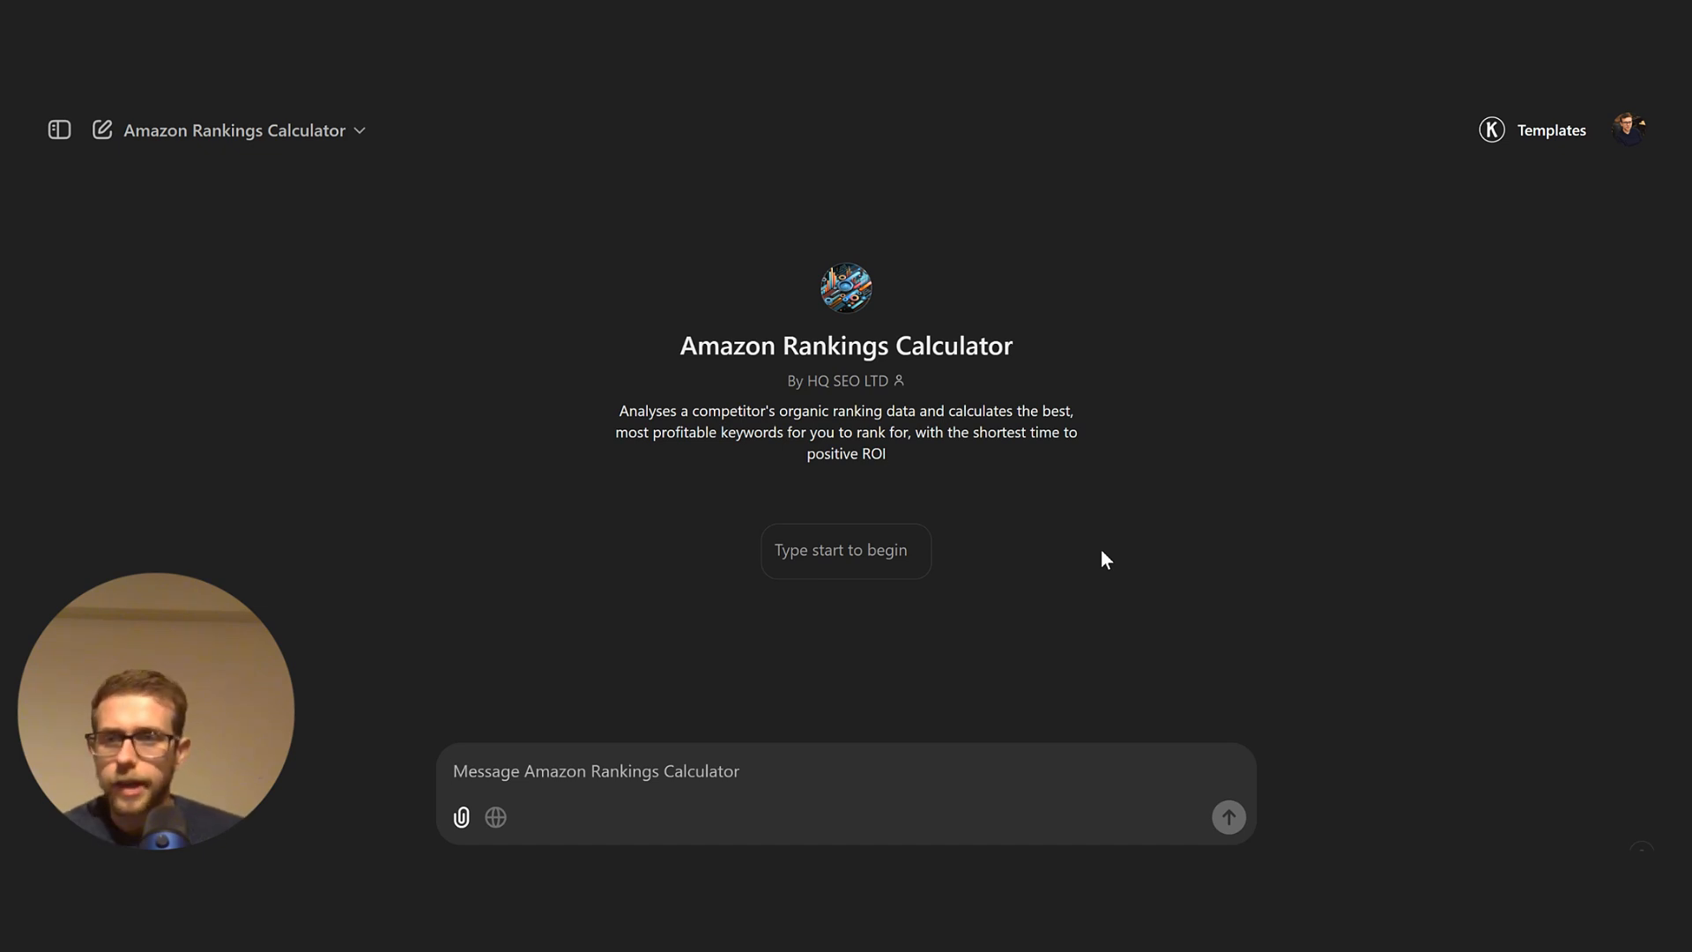
pyautogui.moveTo(1063, 555)
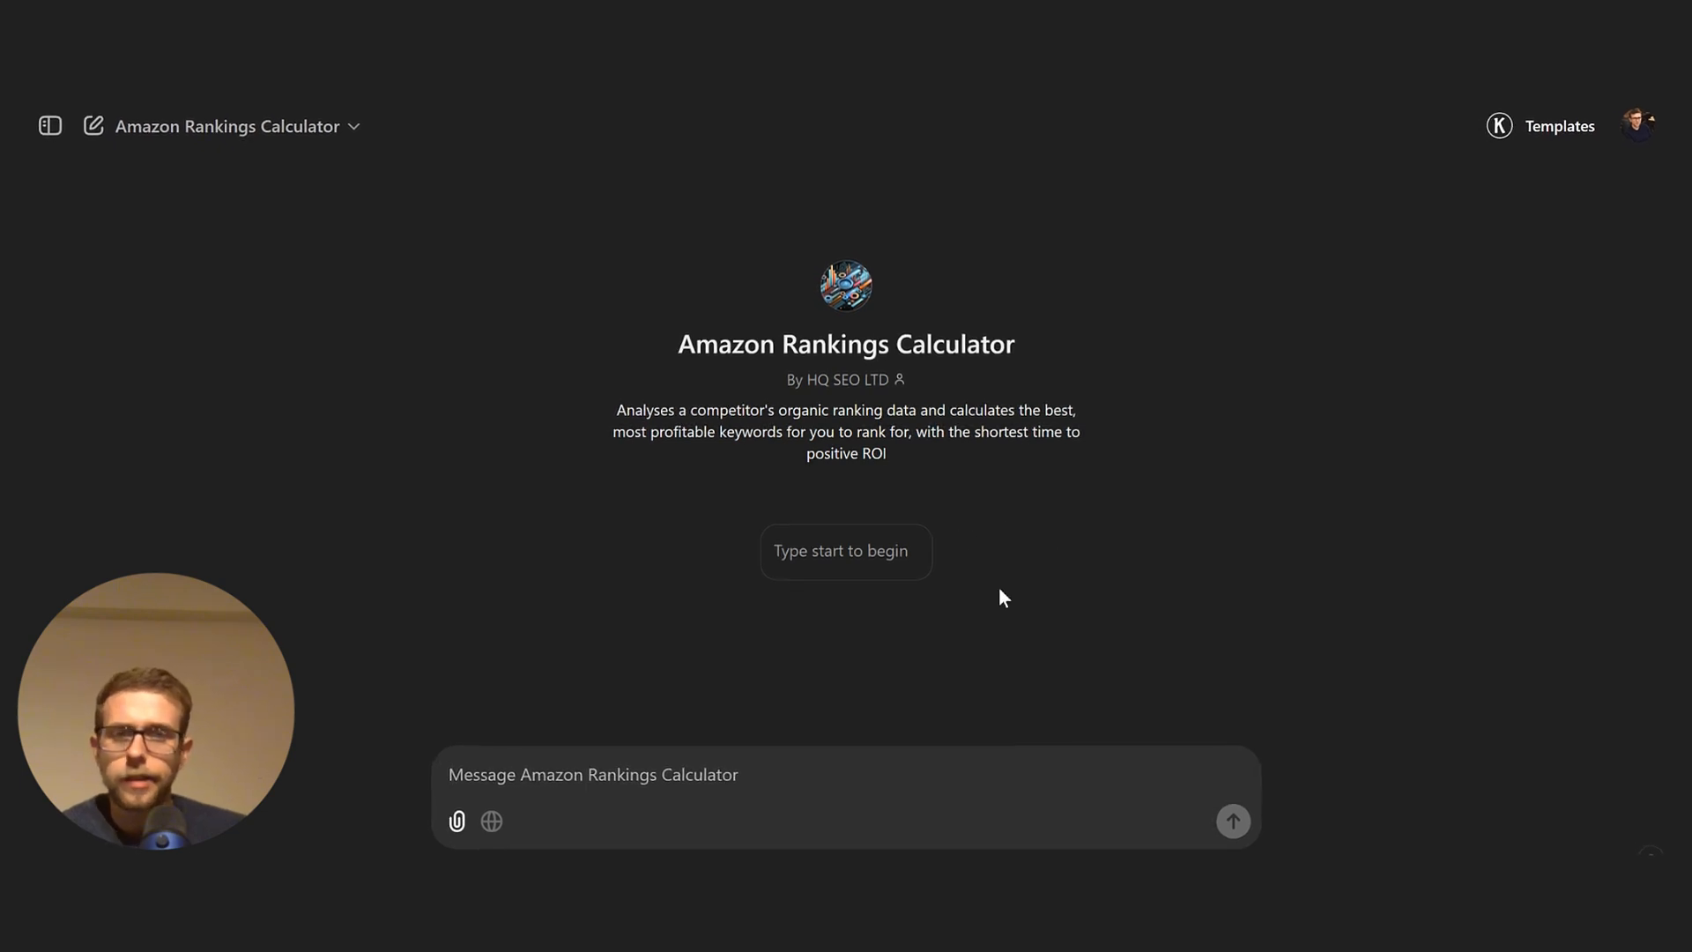
# Start the Amazon Rankings Calculator conversation by sending the 'start' suggestion.
pyautogui.click(647, 779)
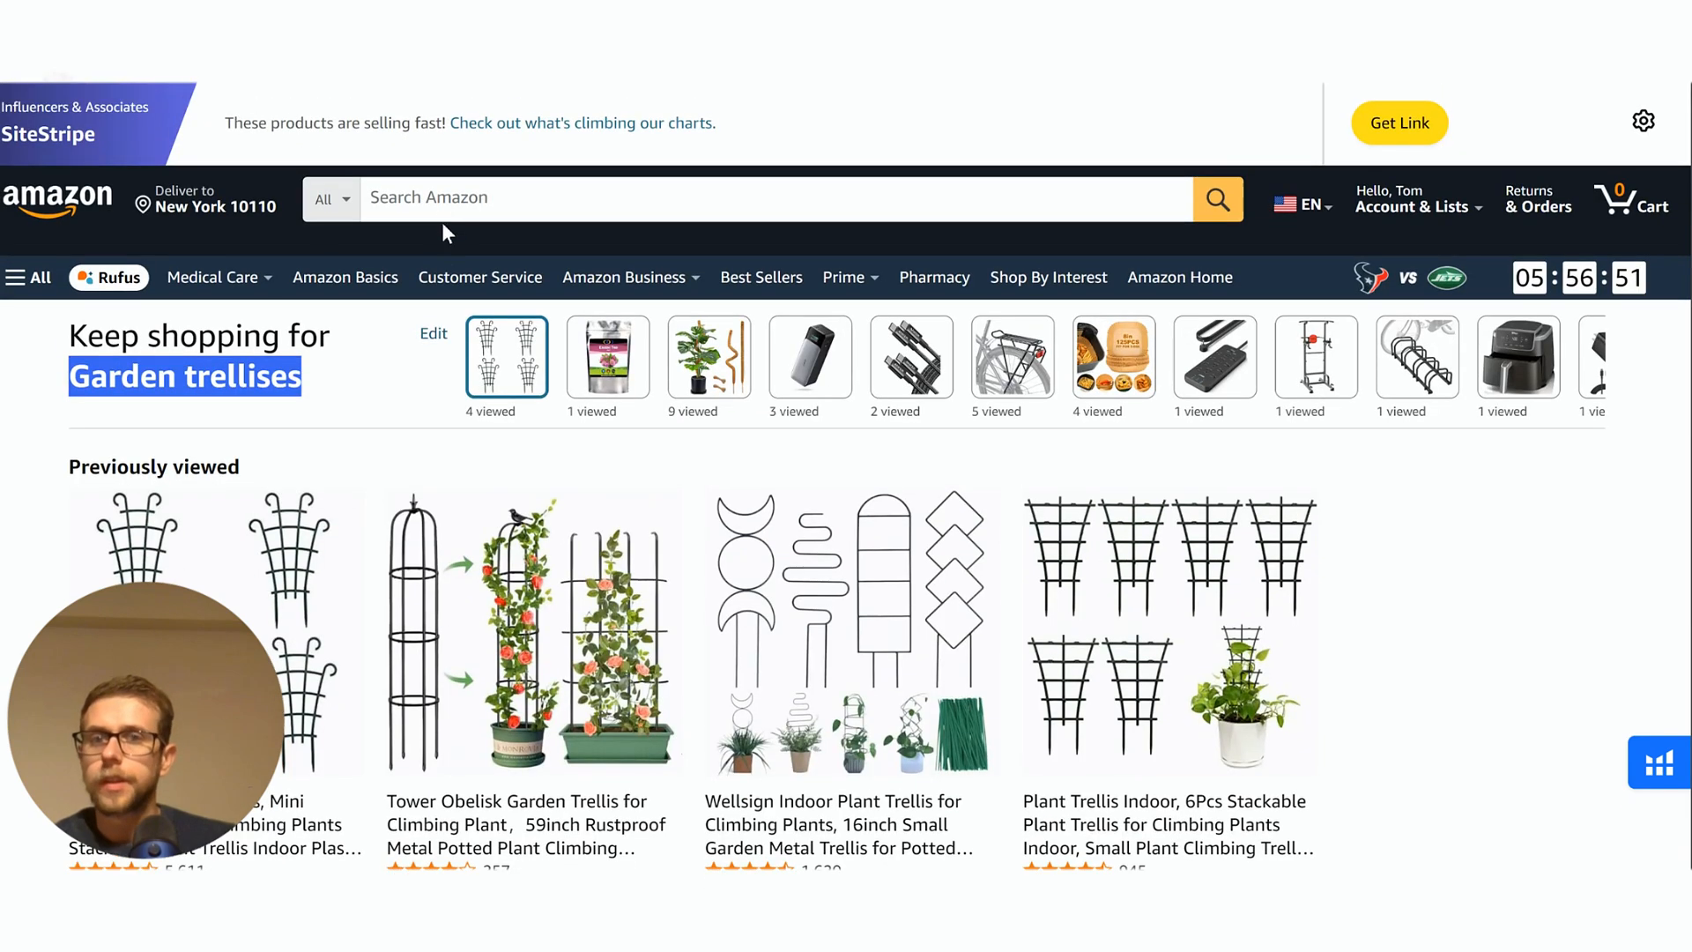
# Search Amazon for 'Garden trellises' and highlight the data items the calculator requests.
pyautogui.write('Garden trellises')
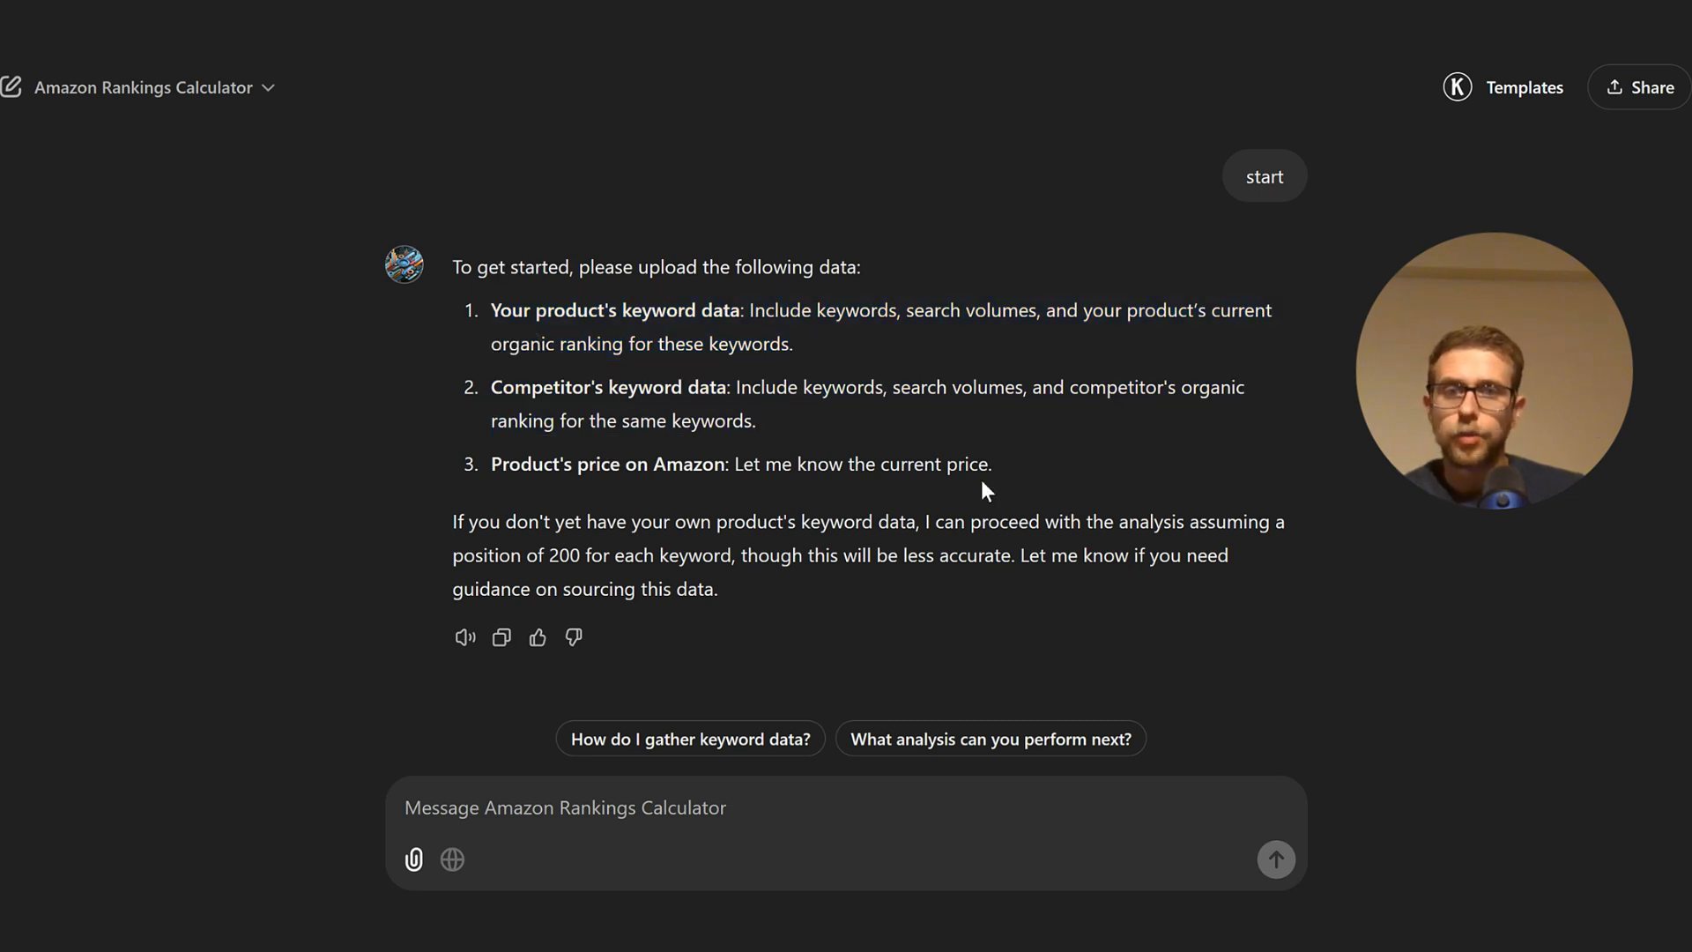
pyautogui.moveTo(492, 310); pyautogui.dragTo(793, 344)
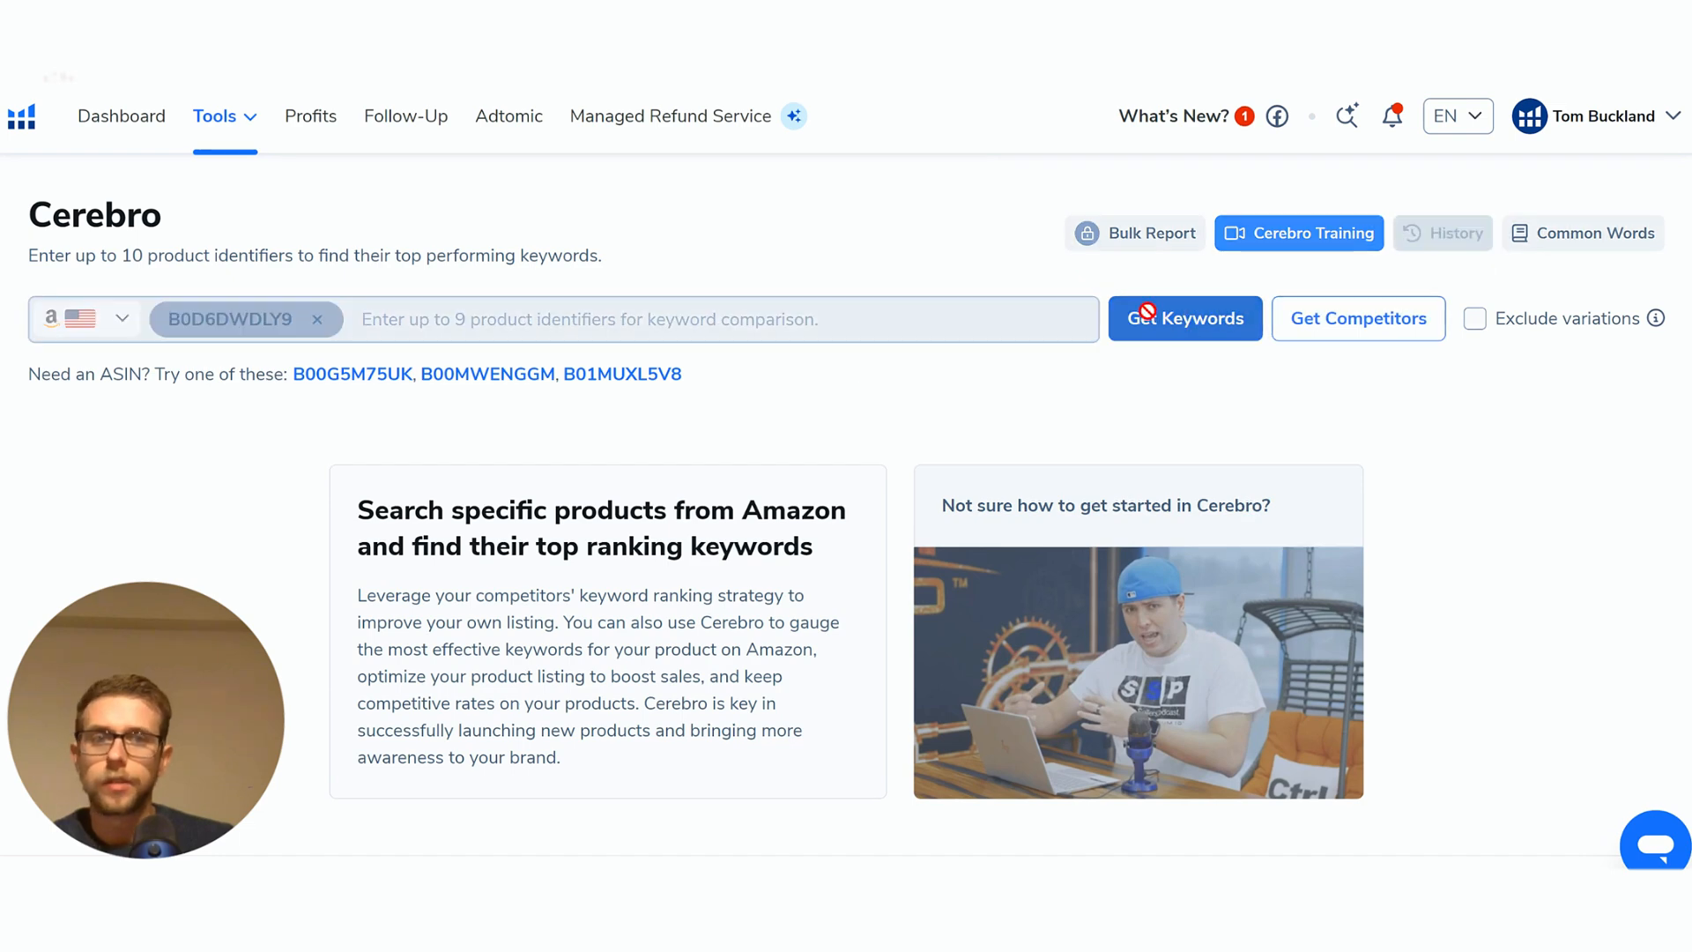
# Fetch Cerebro keywords for B0D6DWDLY9, filter organic rank 1–100 to 222 keywords, and export the CSV.
pyautogui.click(1184, 319)
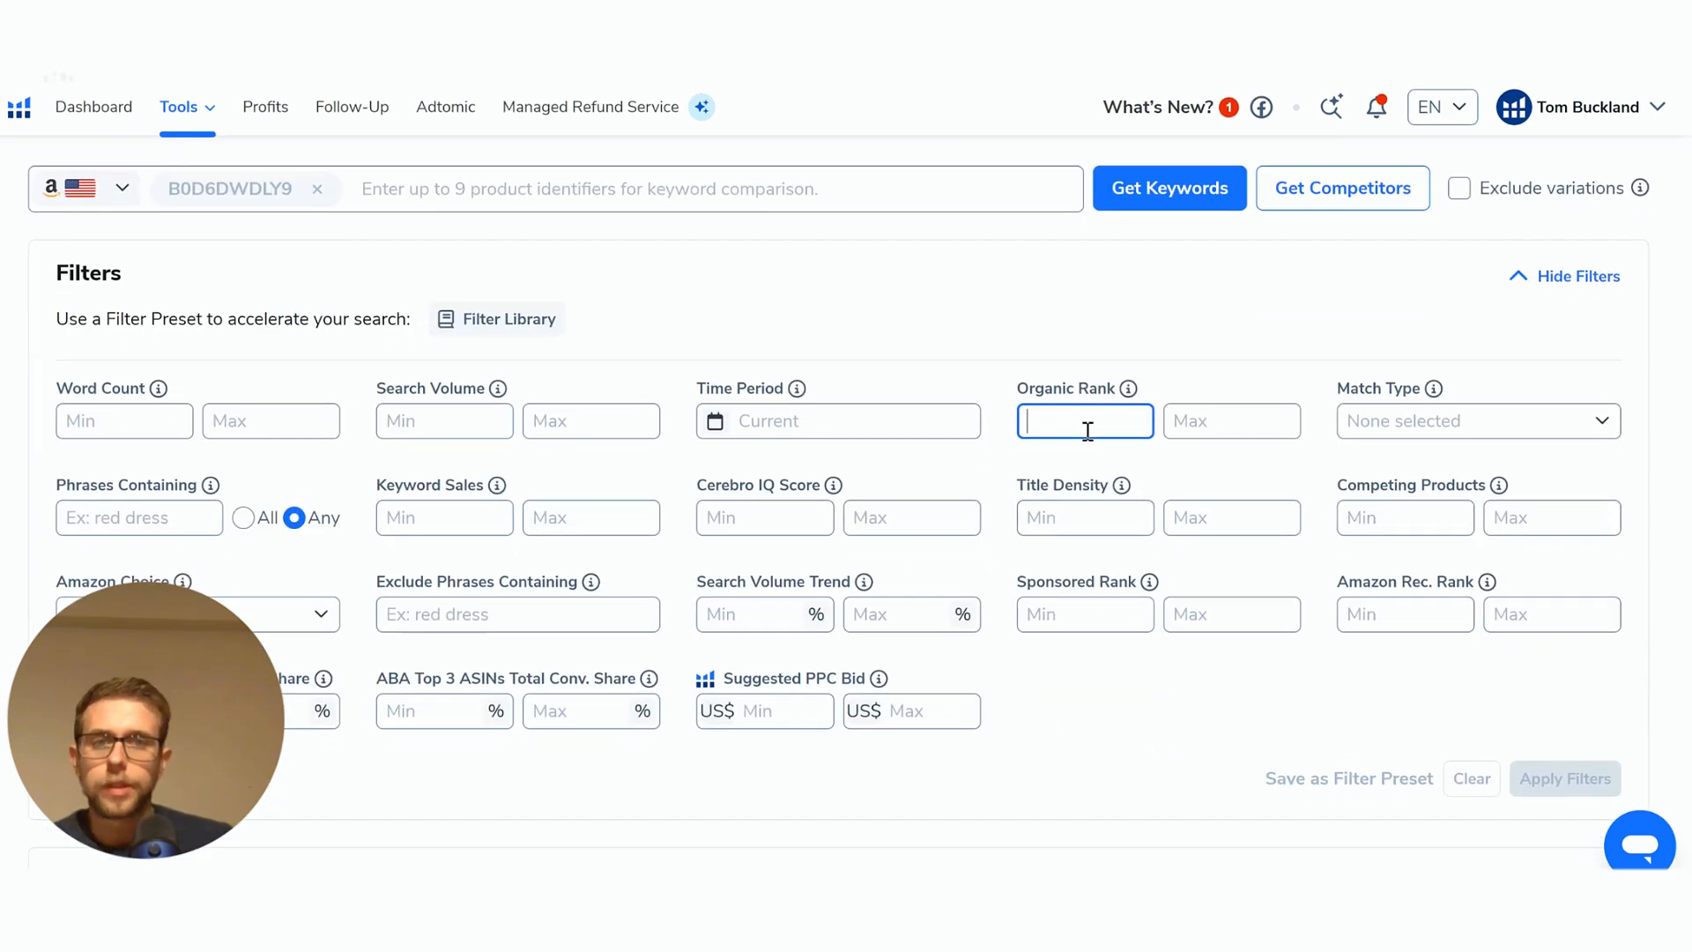
pyautogui.write('100')
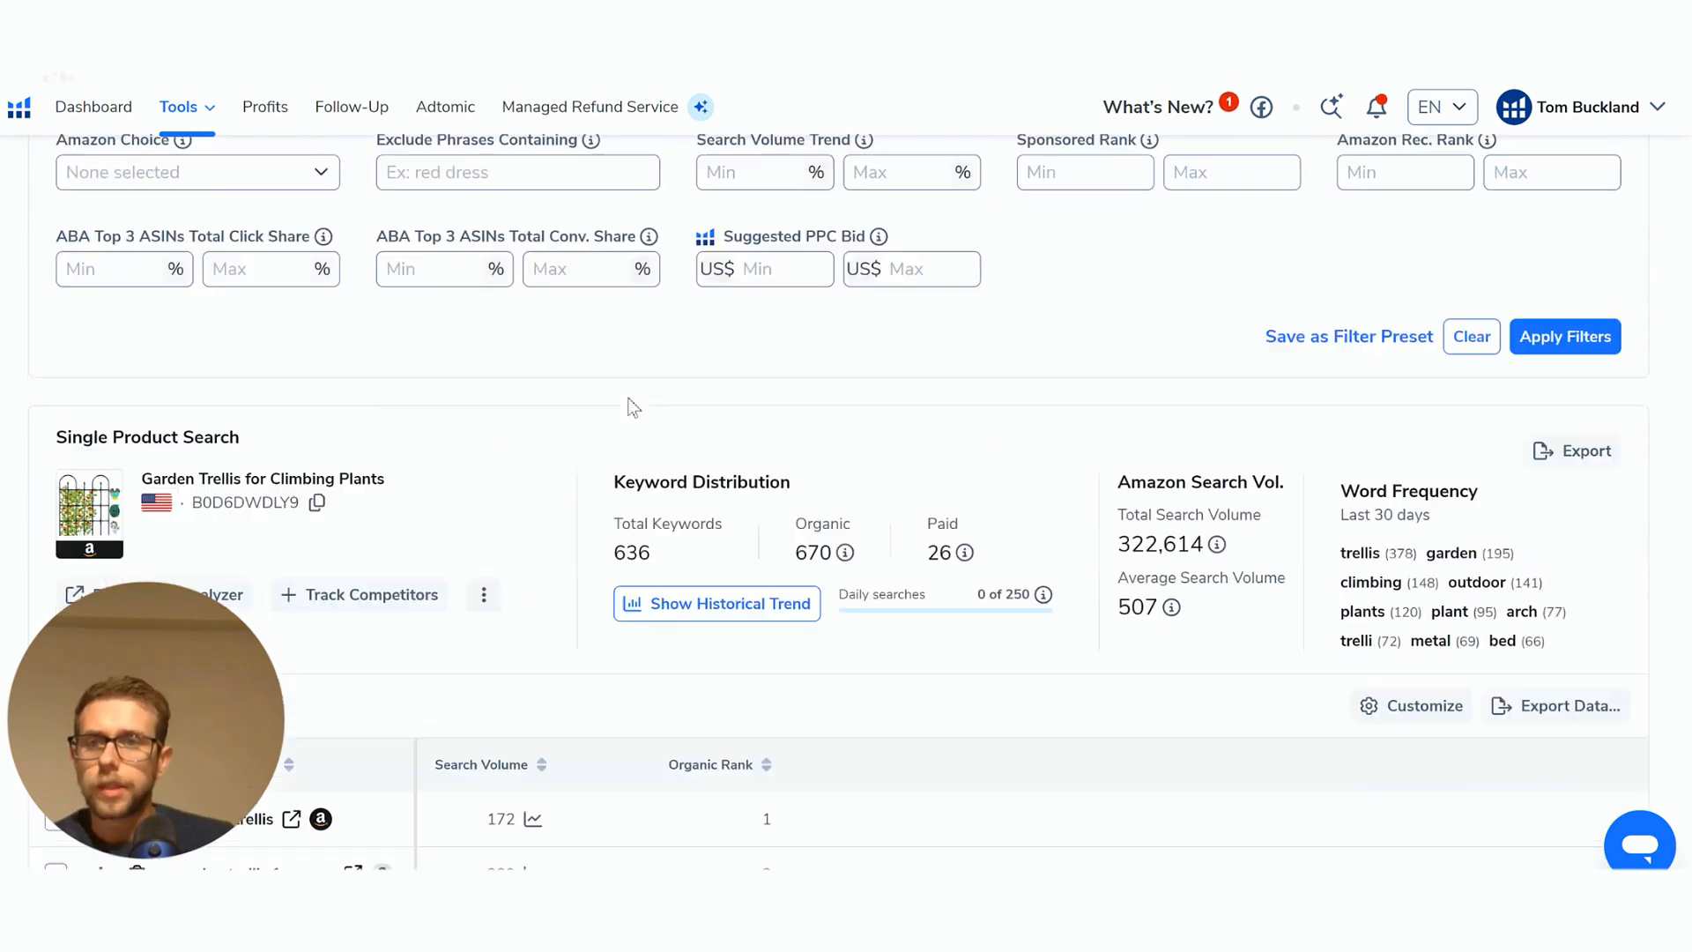
pyautogui.scroll(-3)
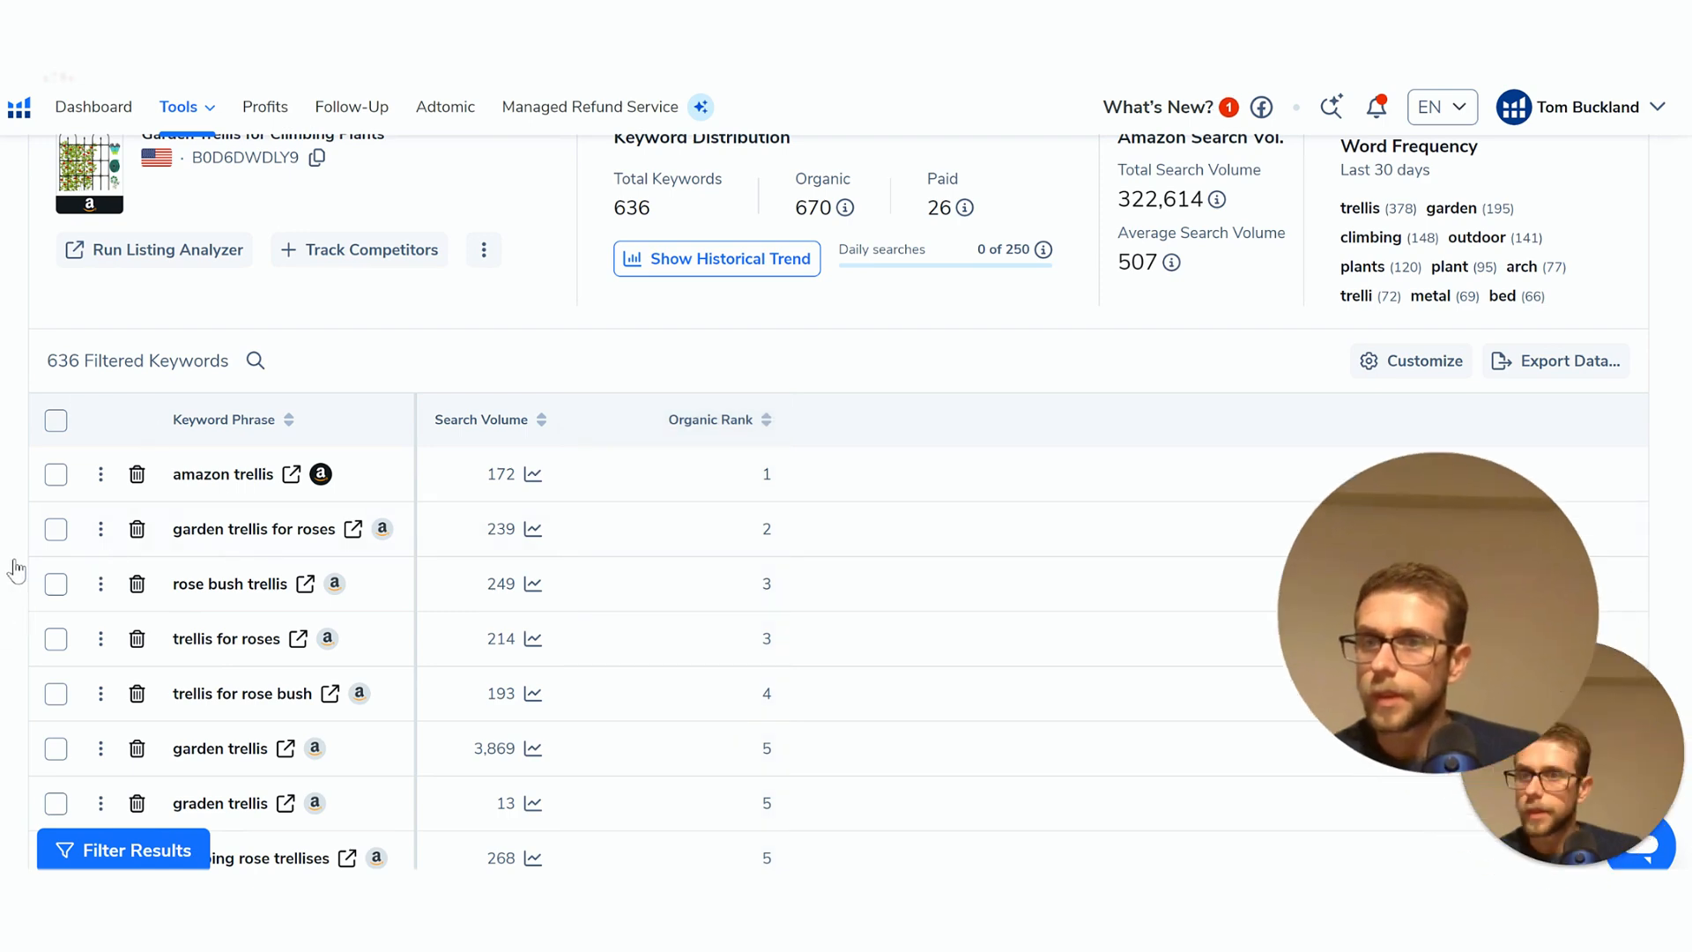
pyautogui.scroll(-3)
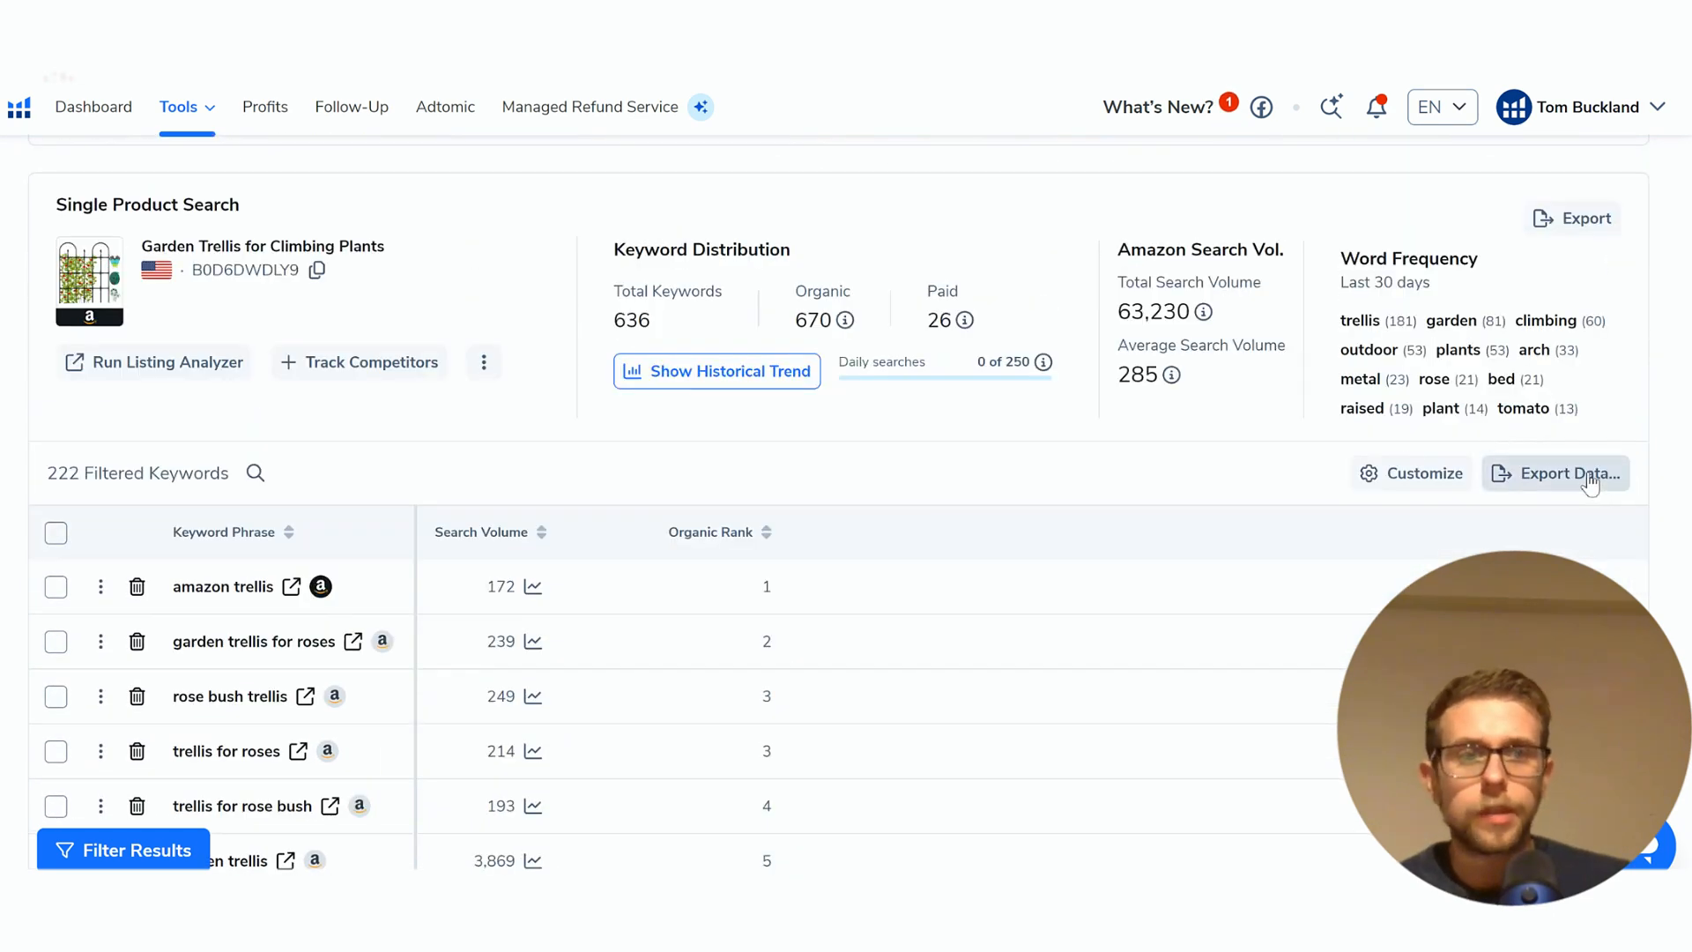
pyautogui.click(1566, 473)
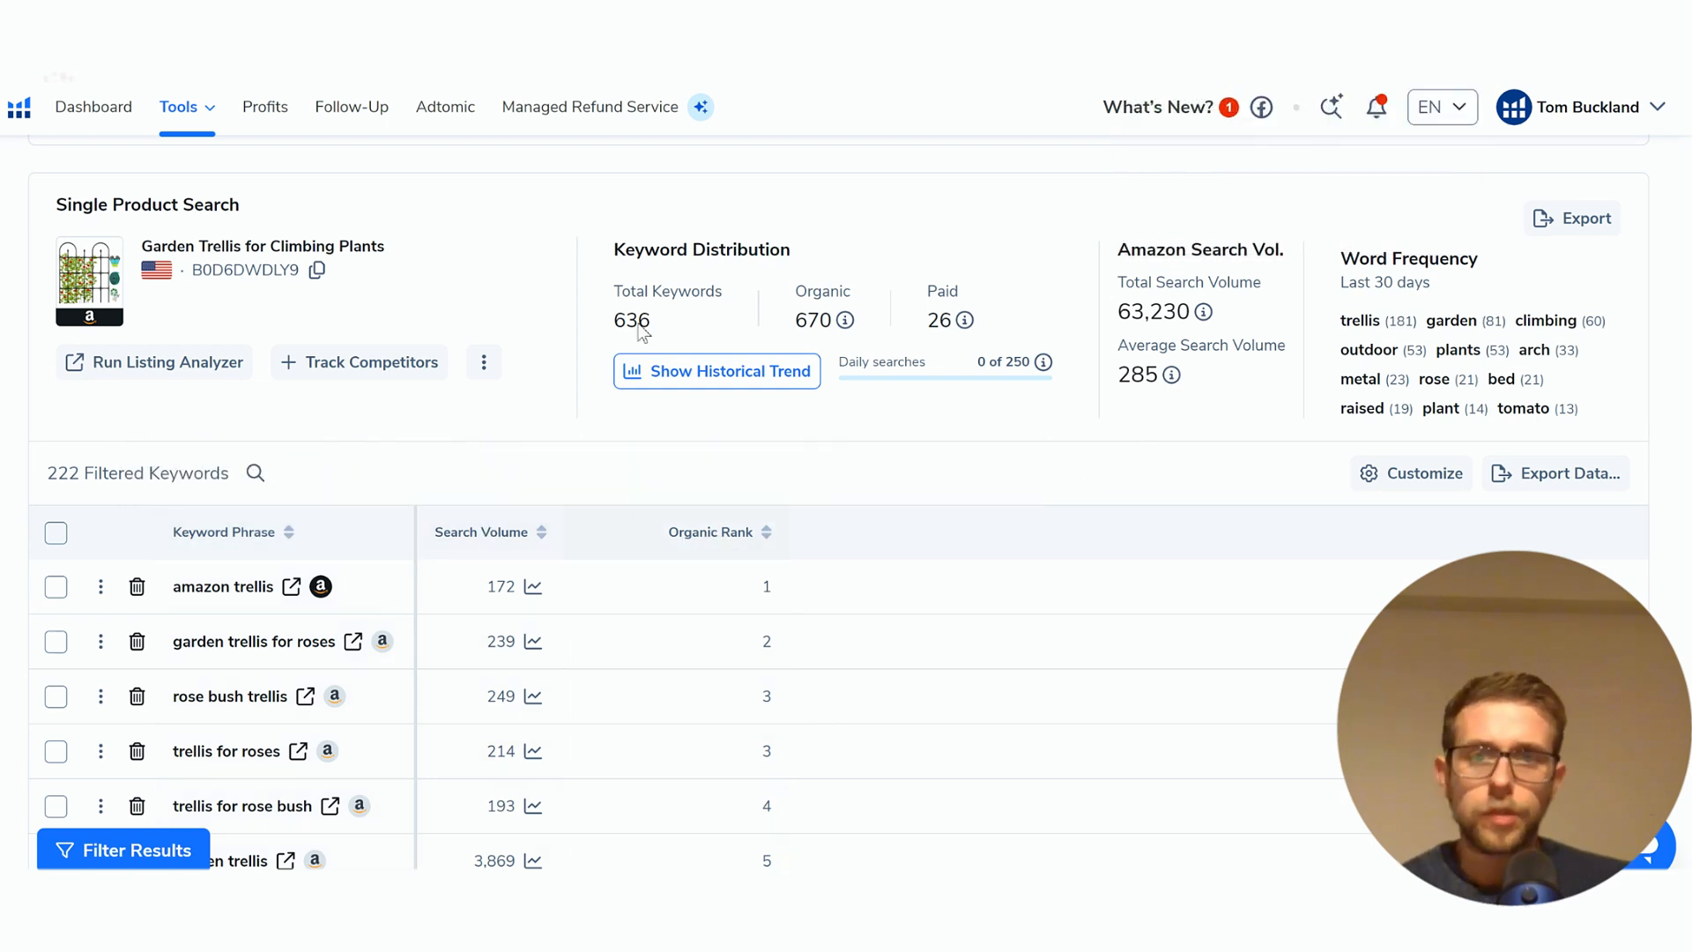
pyautogui.moveTo(982, 432)
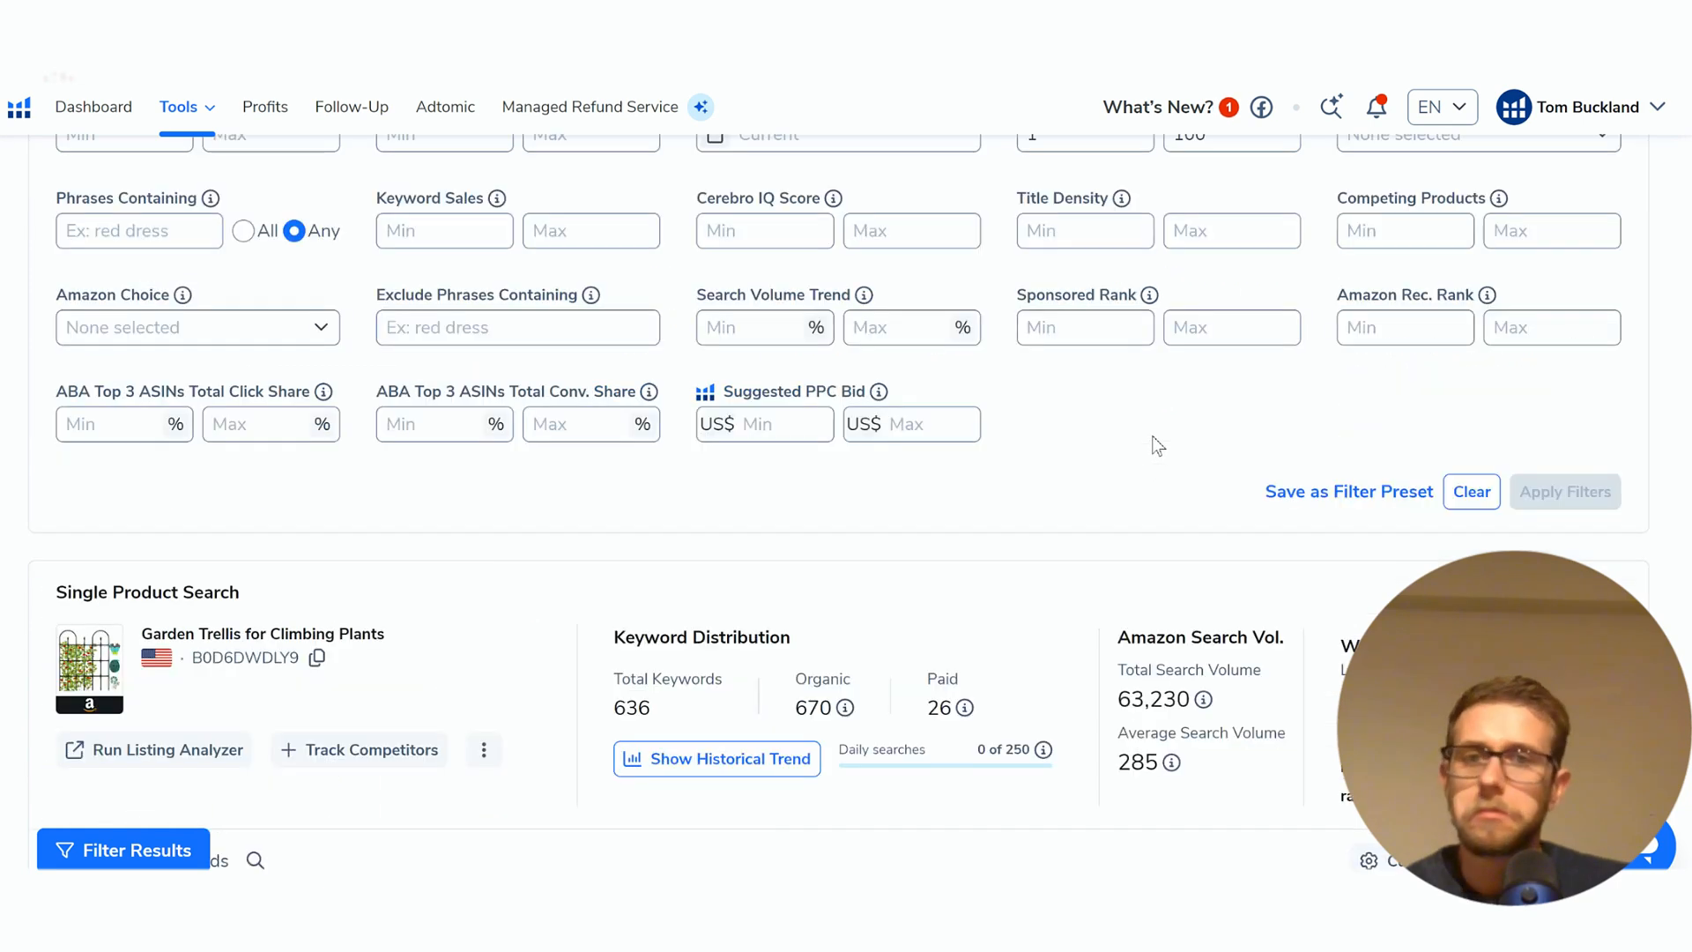
pyautogui.scroll(3)
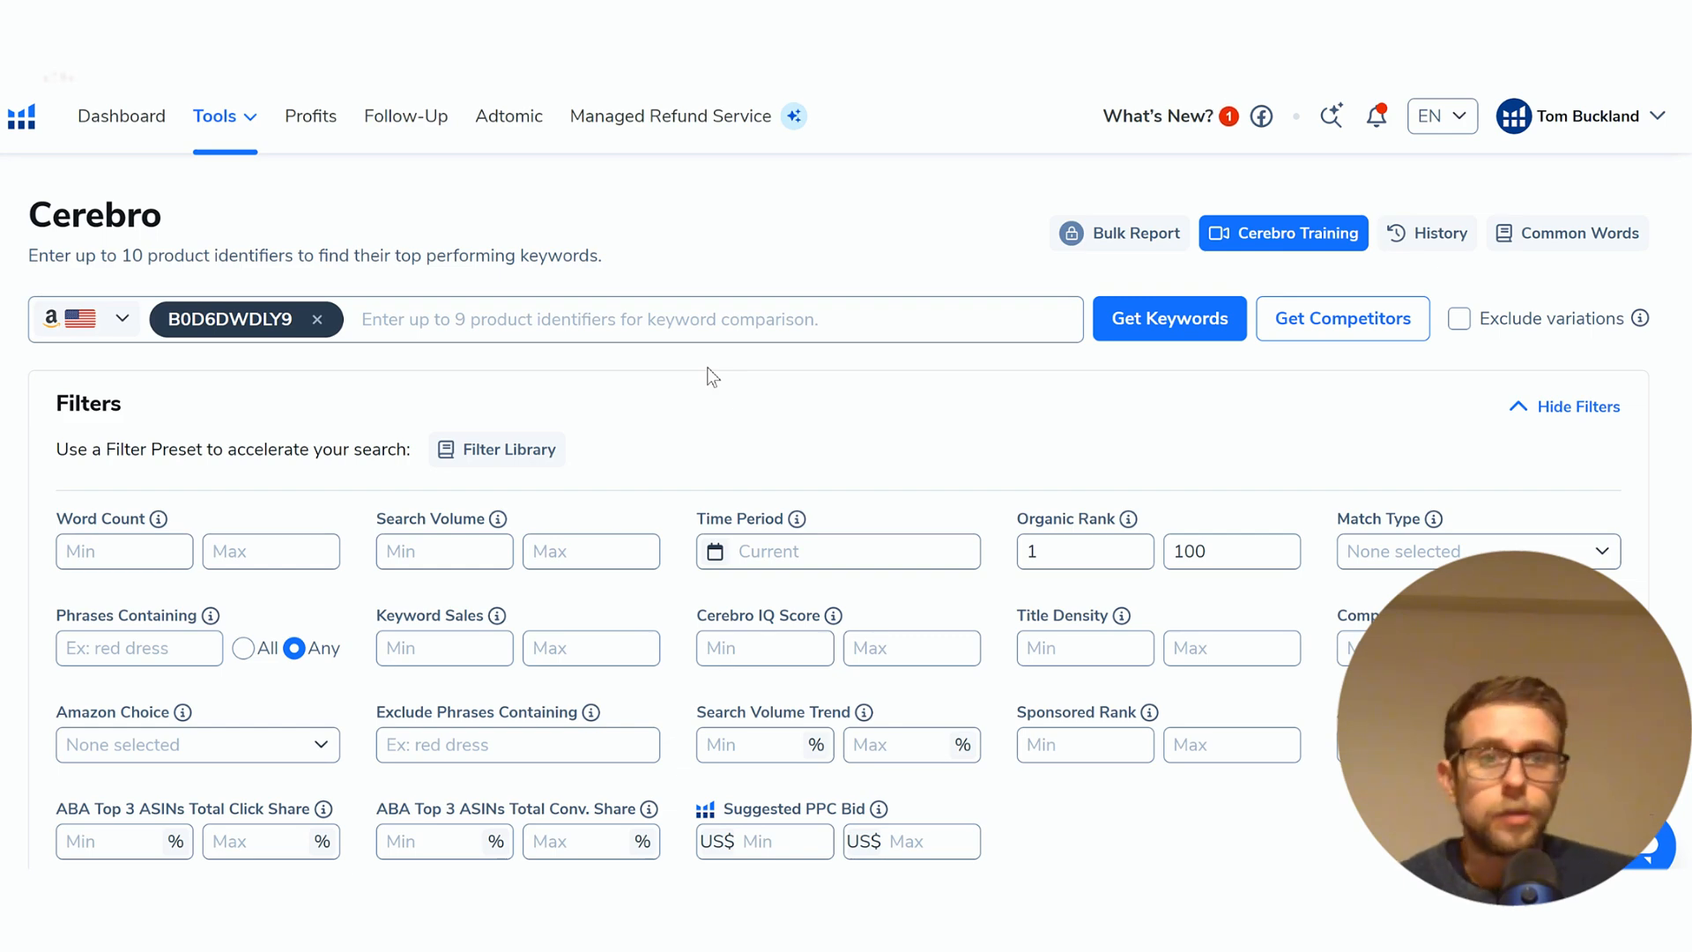
pyautogui.moveTo(552, 243)
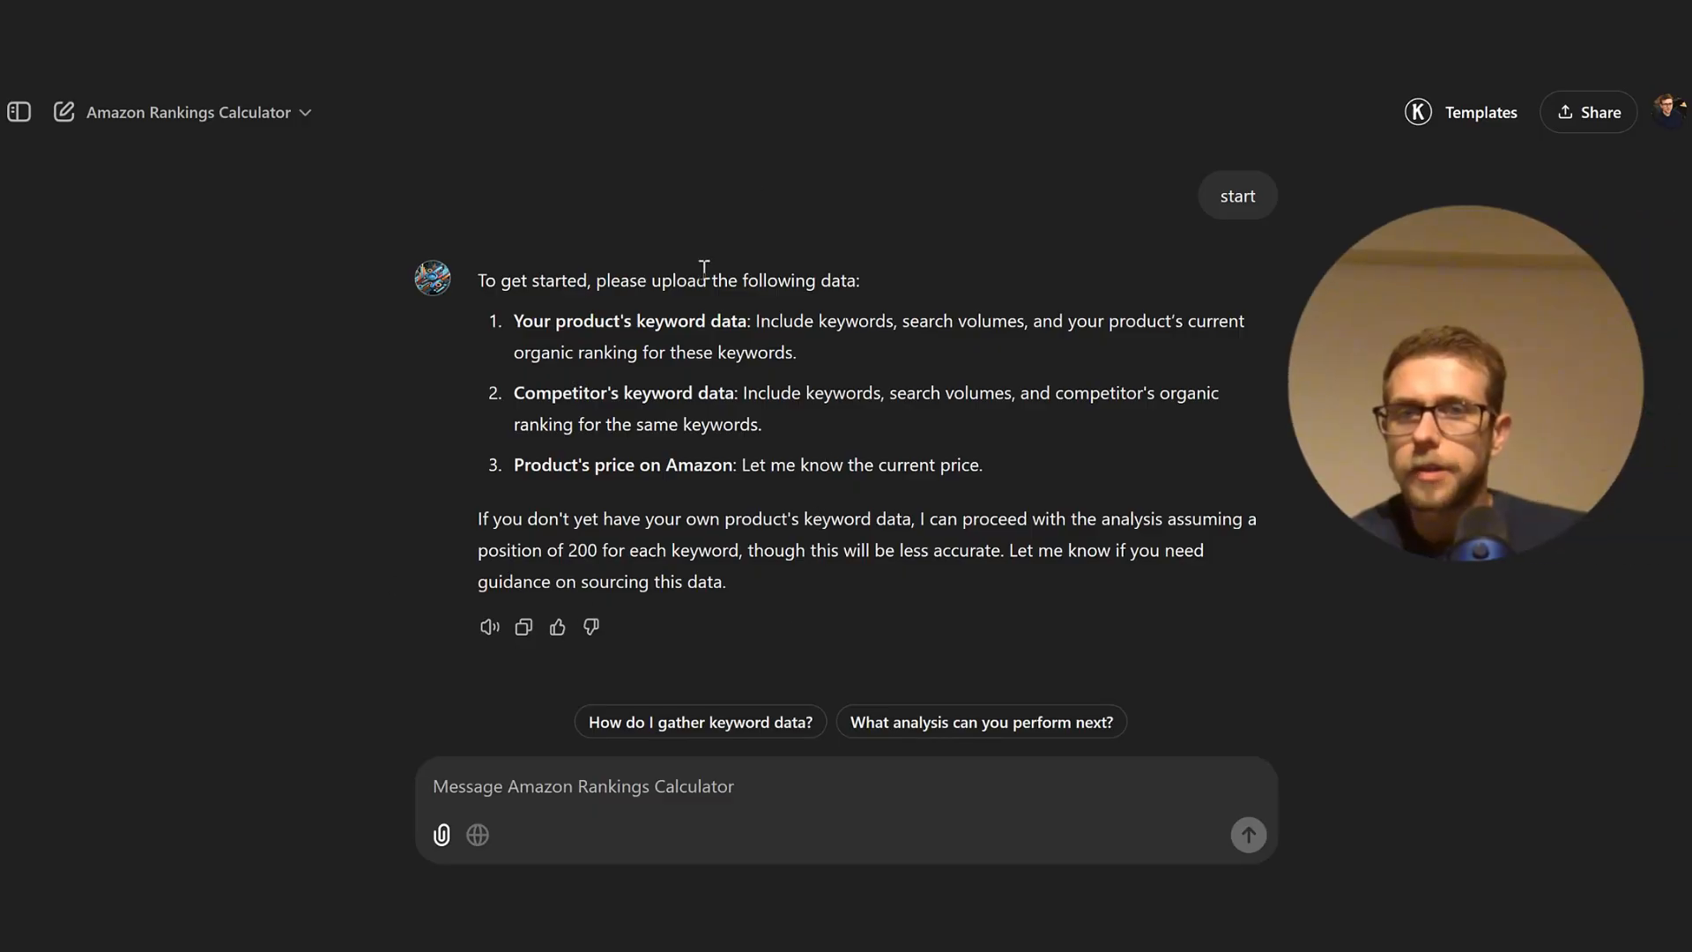
# Browse the Garden trellises results and copy the competitor ASIN B0BC8SBP9H.
pyautogui.doubleClick(611, 314)
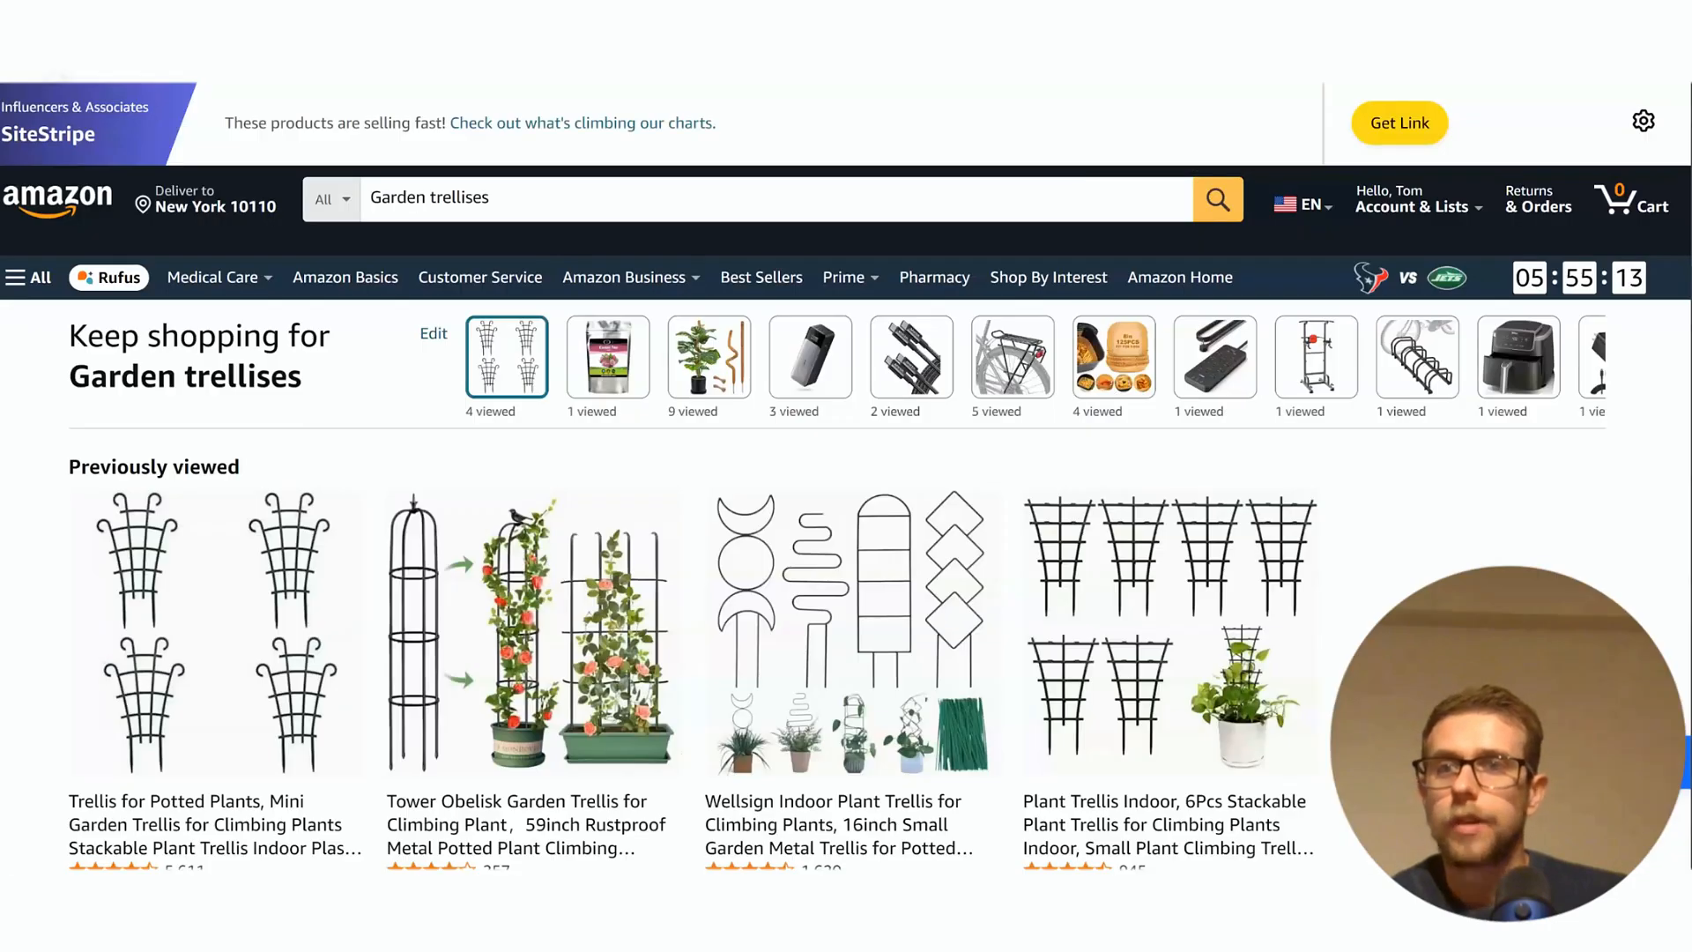
pyautogui.scroll(-3)
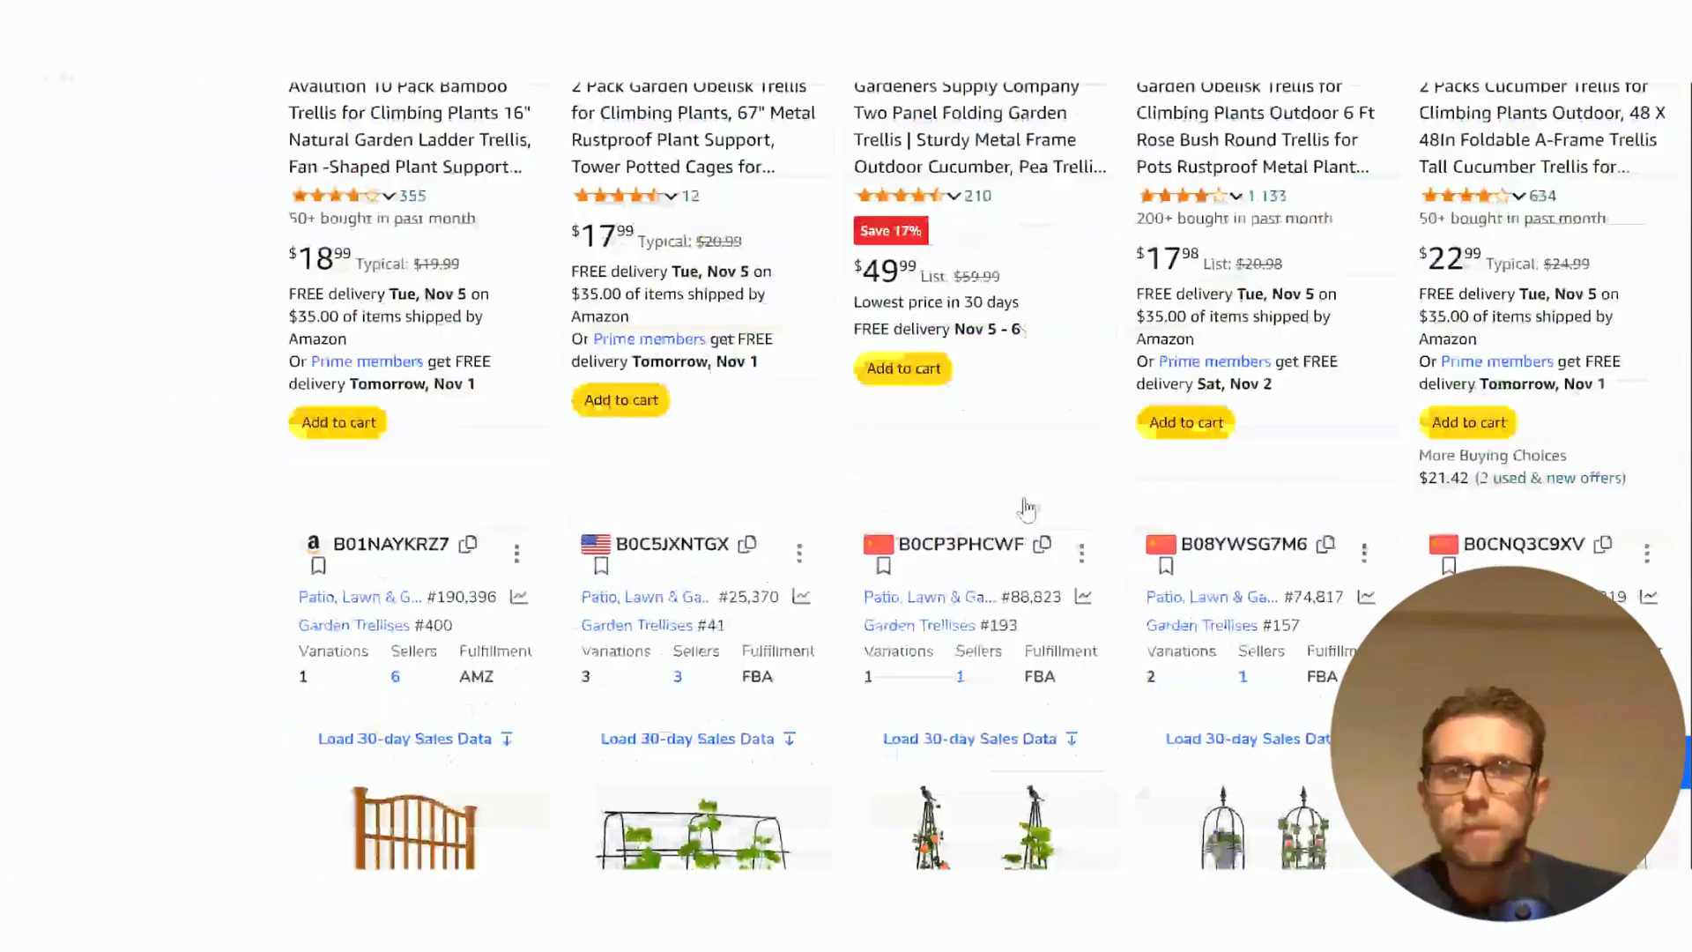
pyautogui.scroll(-3)
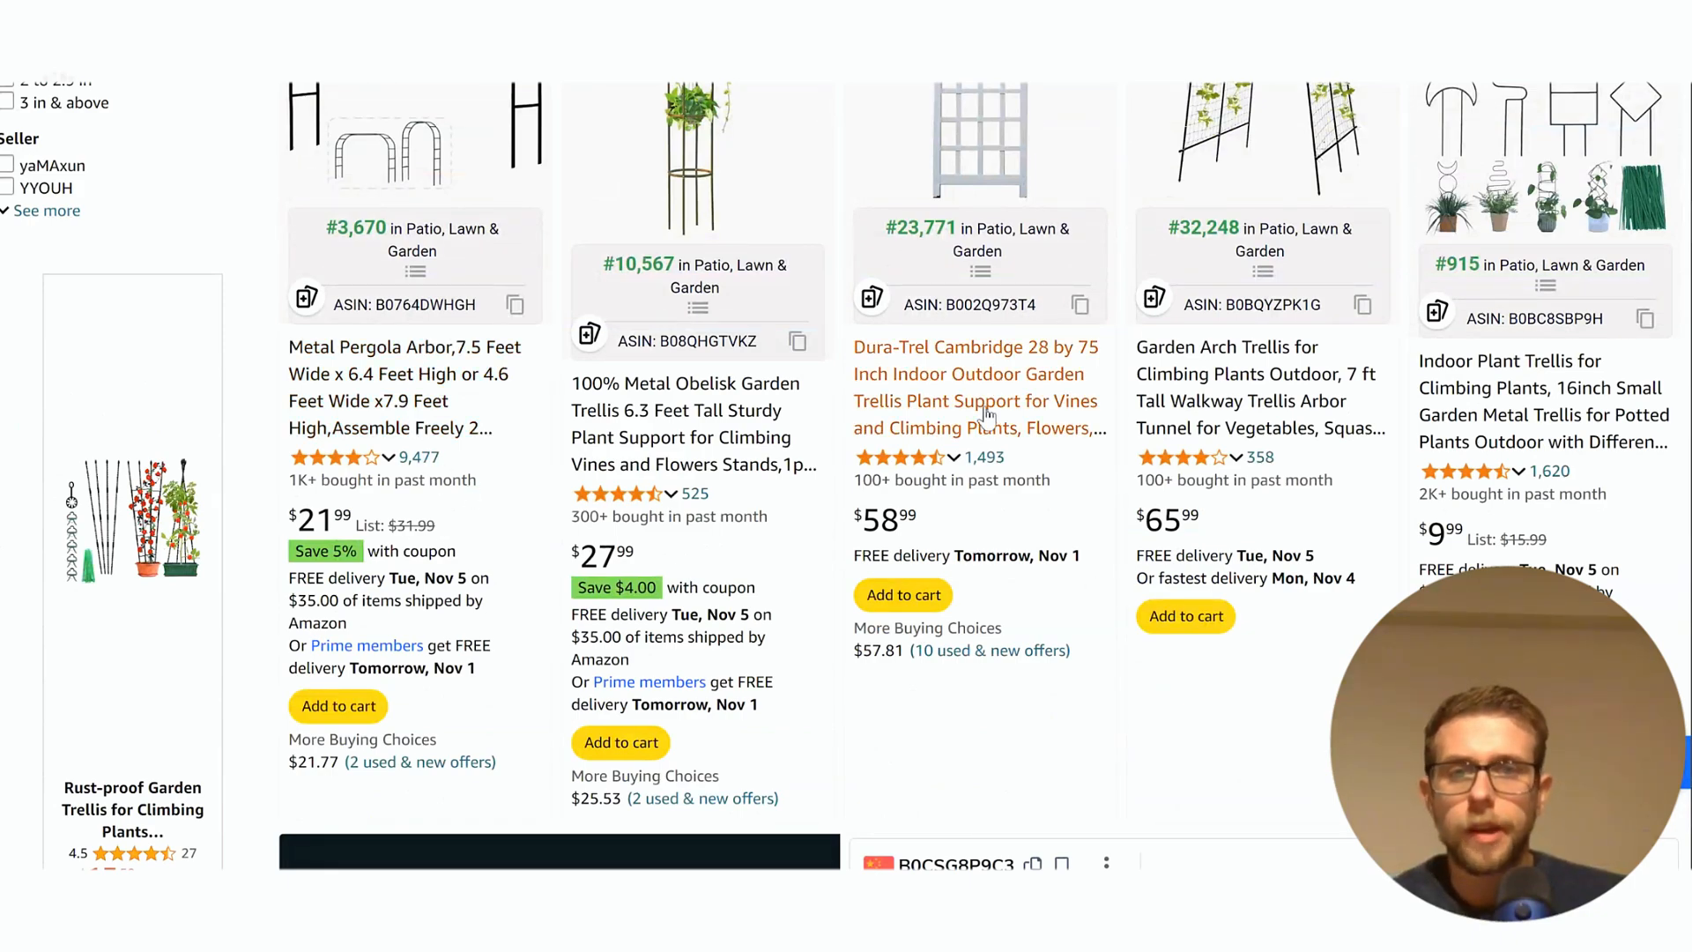
pyautogui.scroll(-3)
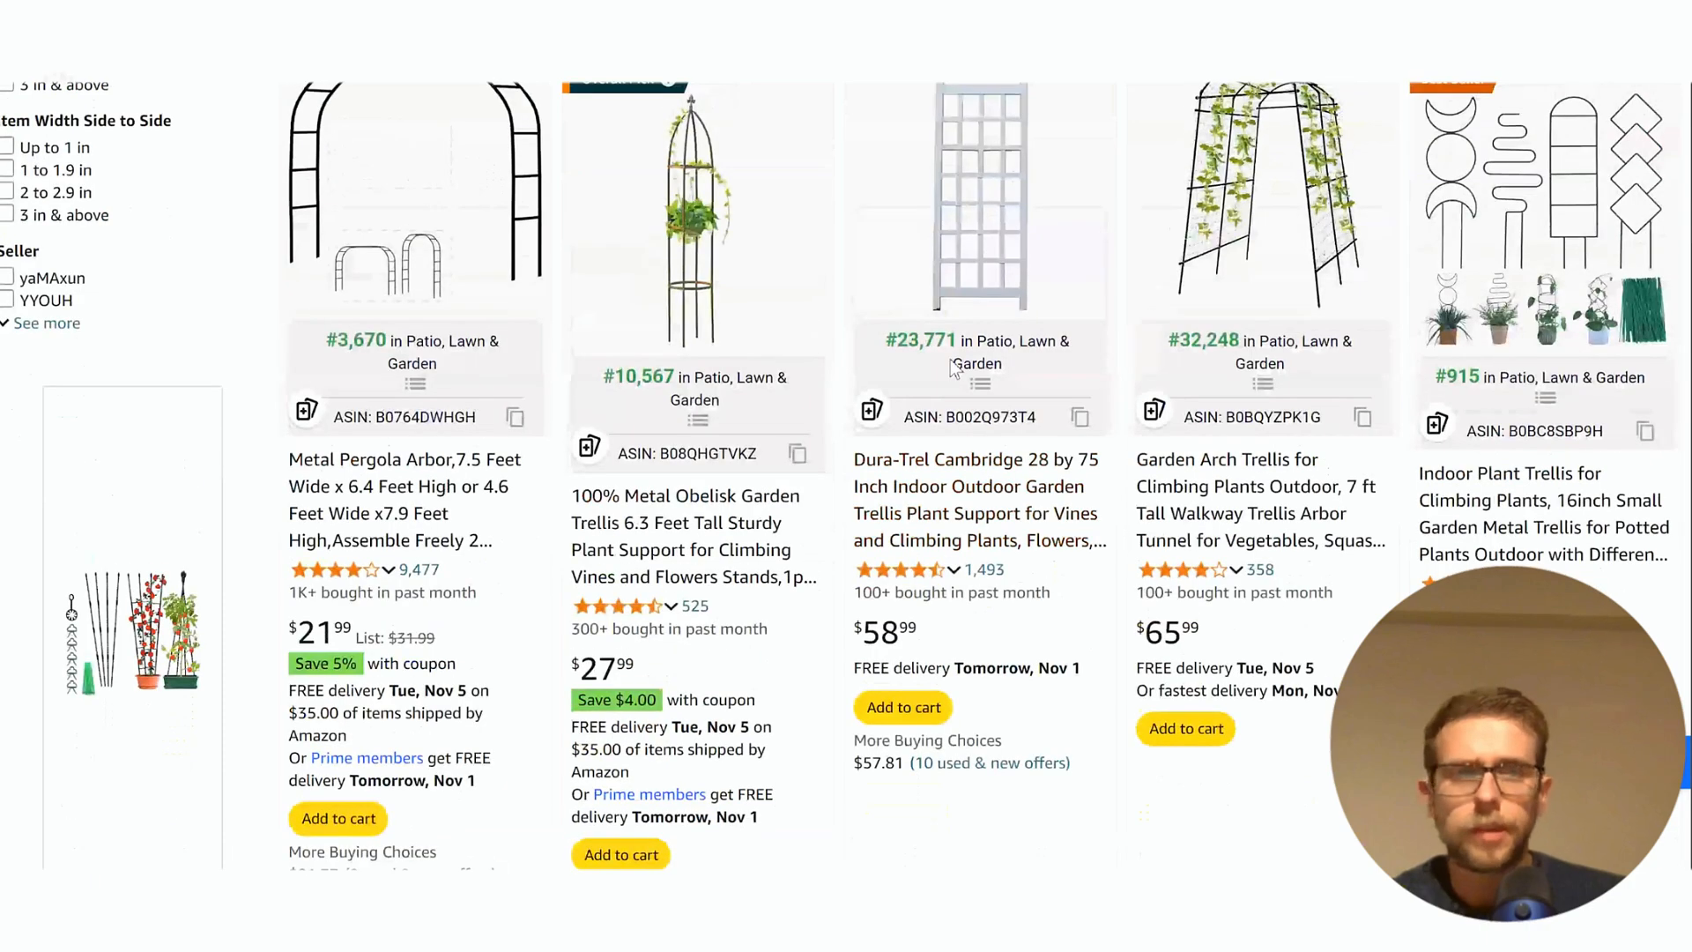
pyautogui.scroll(-3)
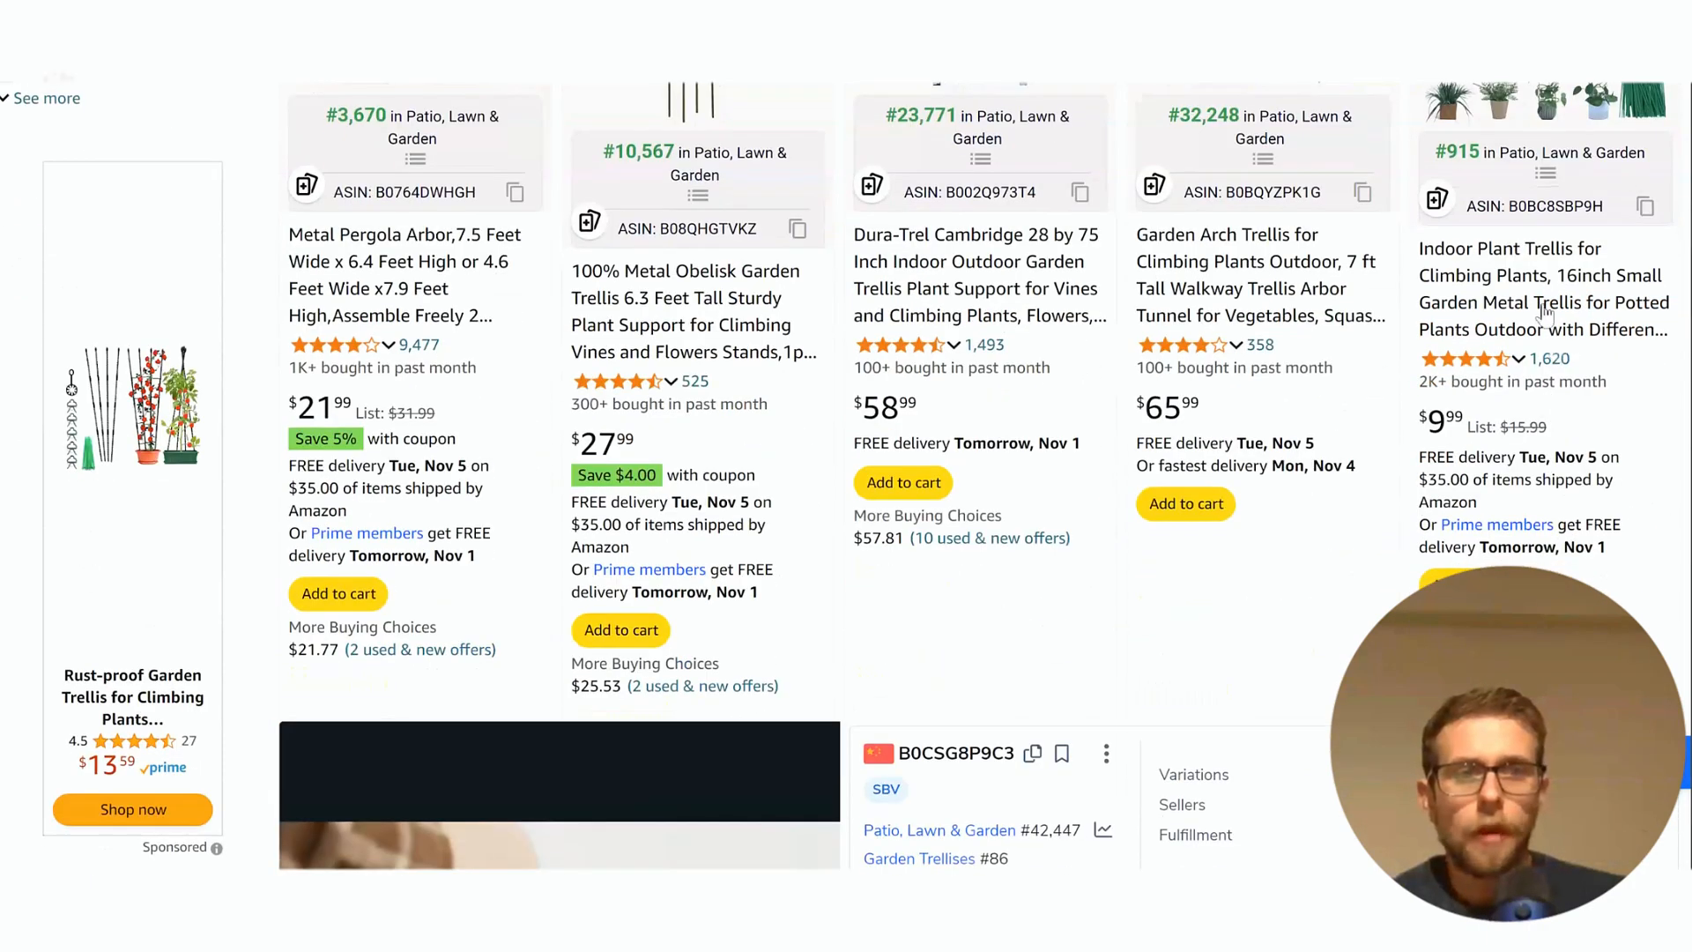
pyautogui.click(1542, 287)
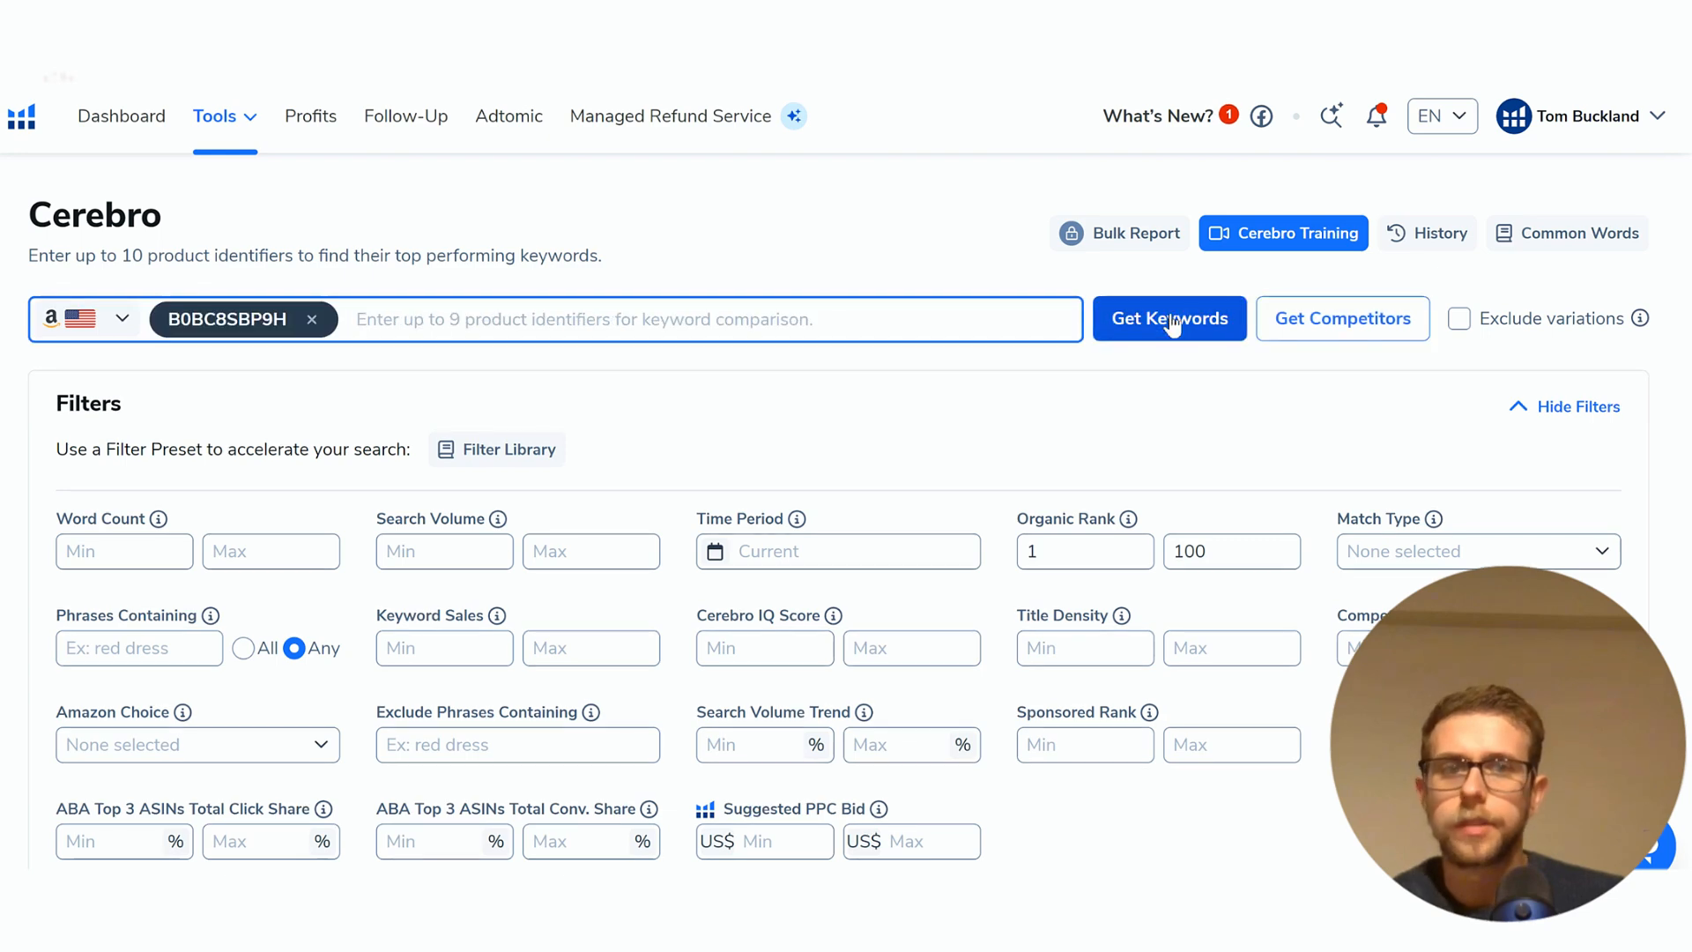
# Fetch Cerebro keywords for B0BC8SBP9H, filter organic rank 1–50 to 843 keywords, and export the CSV.
pyautogui.click(1169, 319)
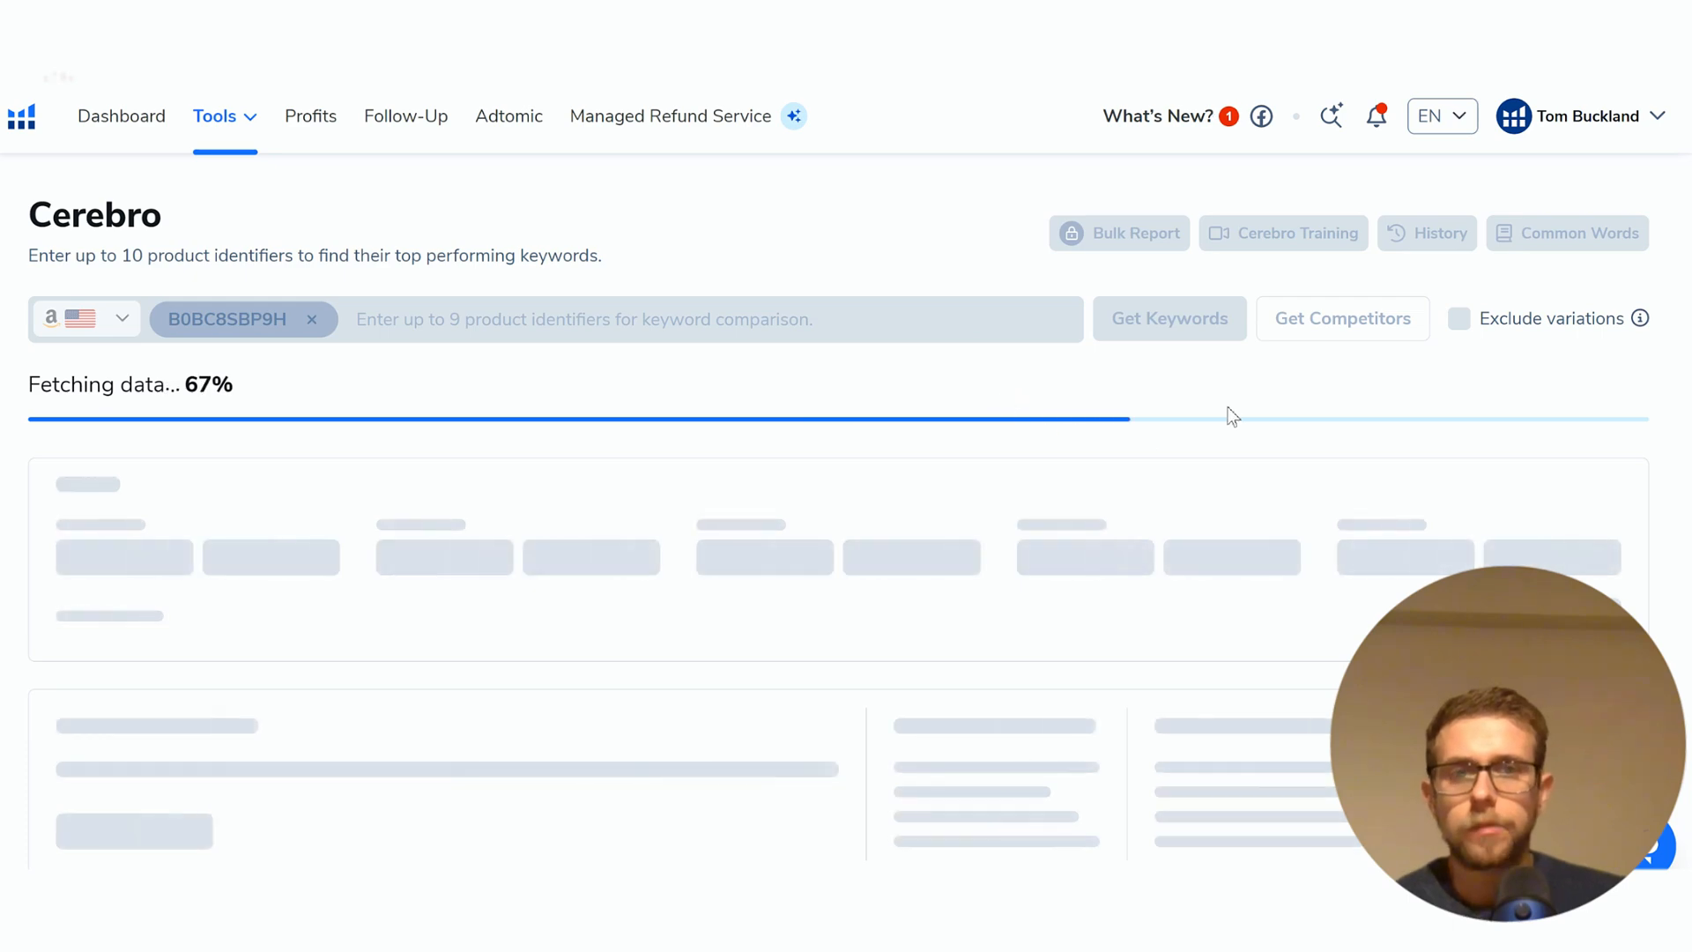
pyautogui.scroll(-3)
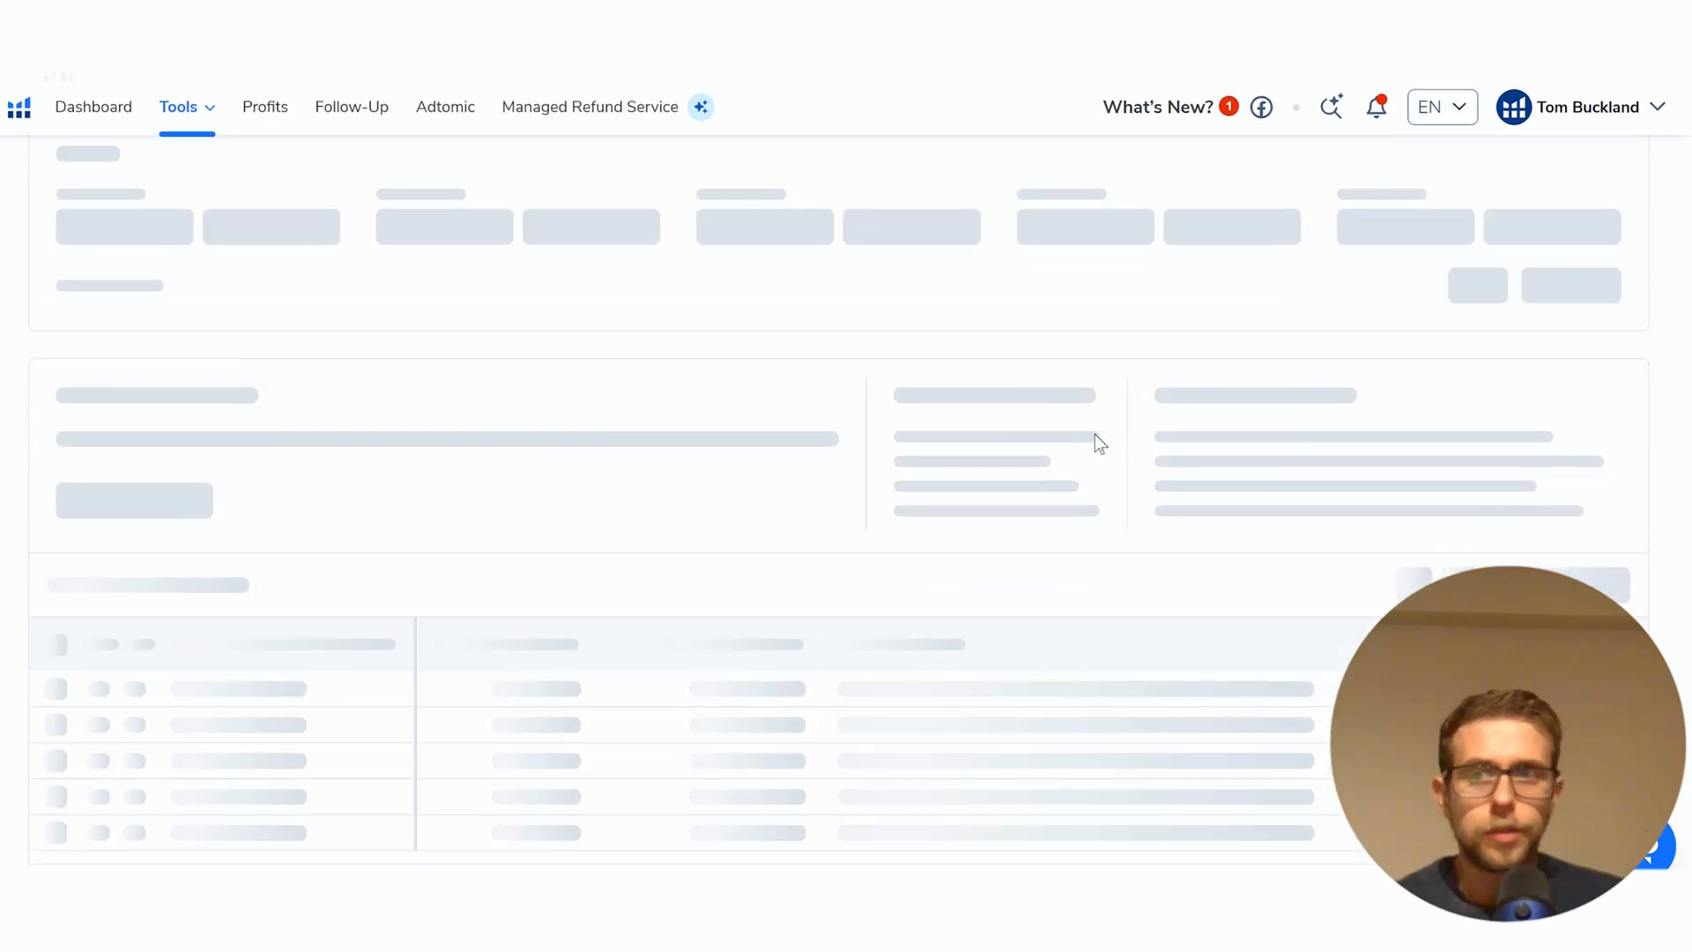
pyautogui.write('1')
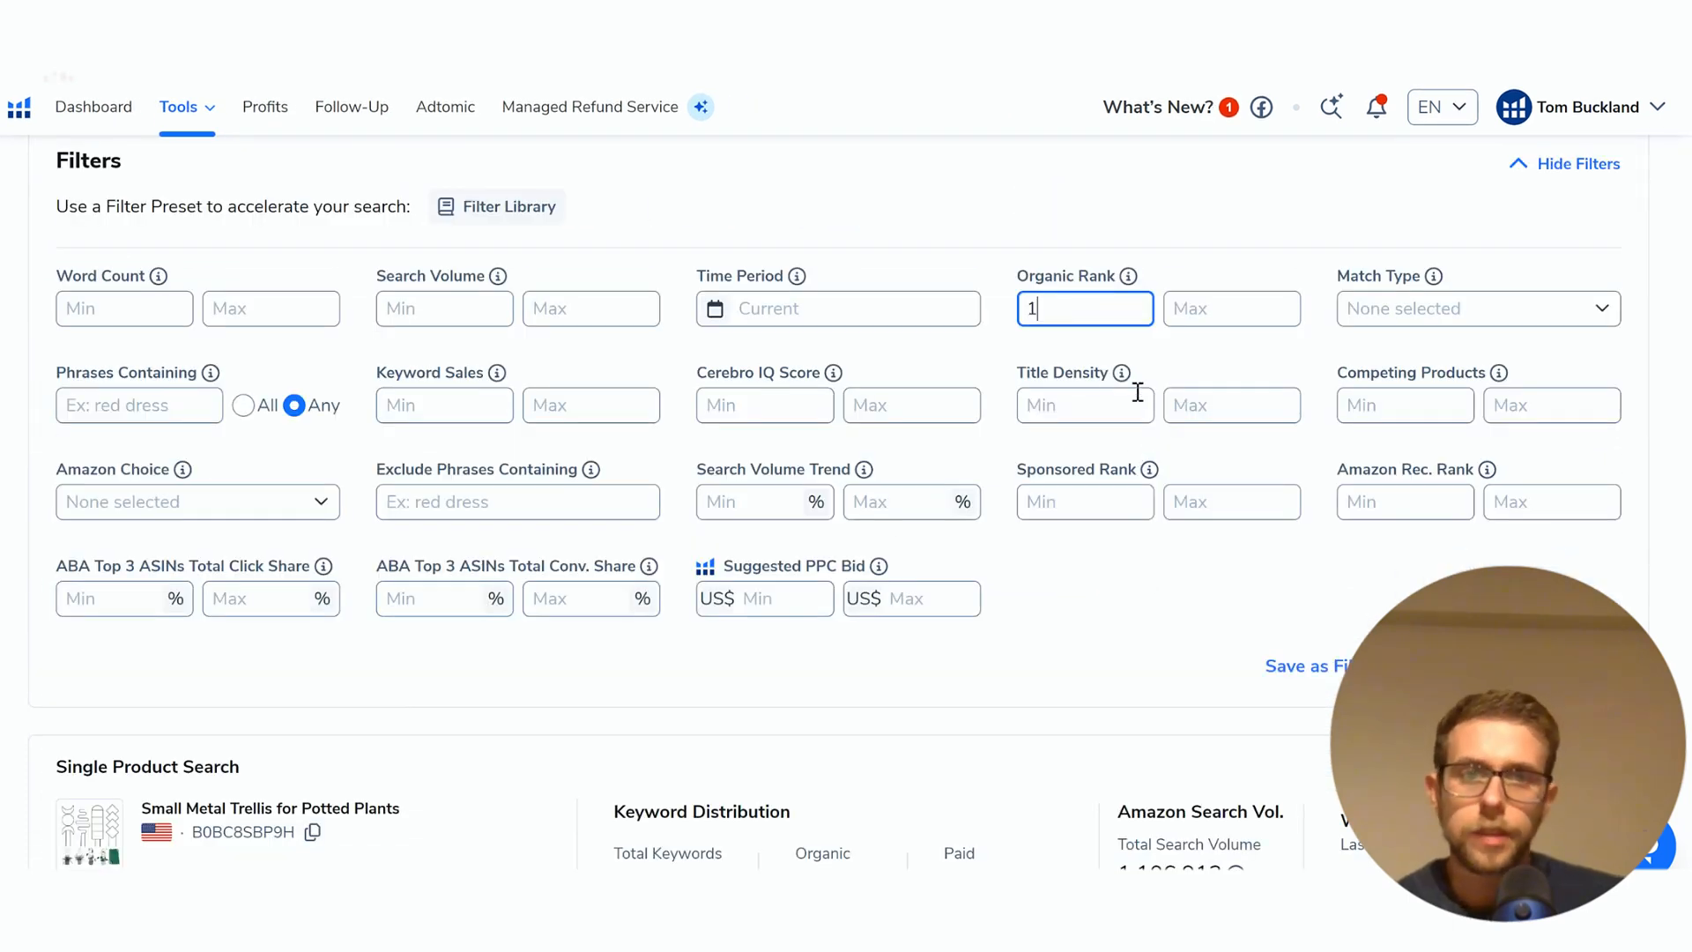
pyautogui.write('50')
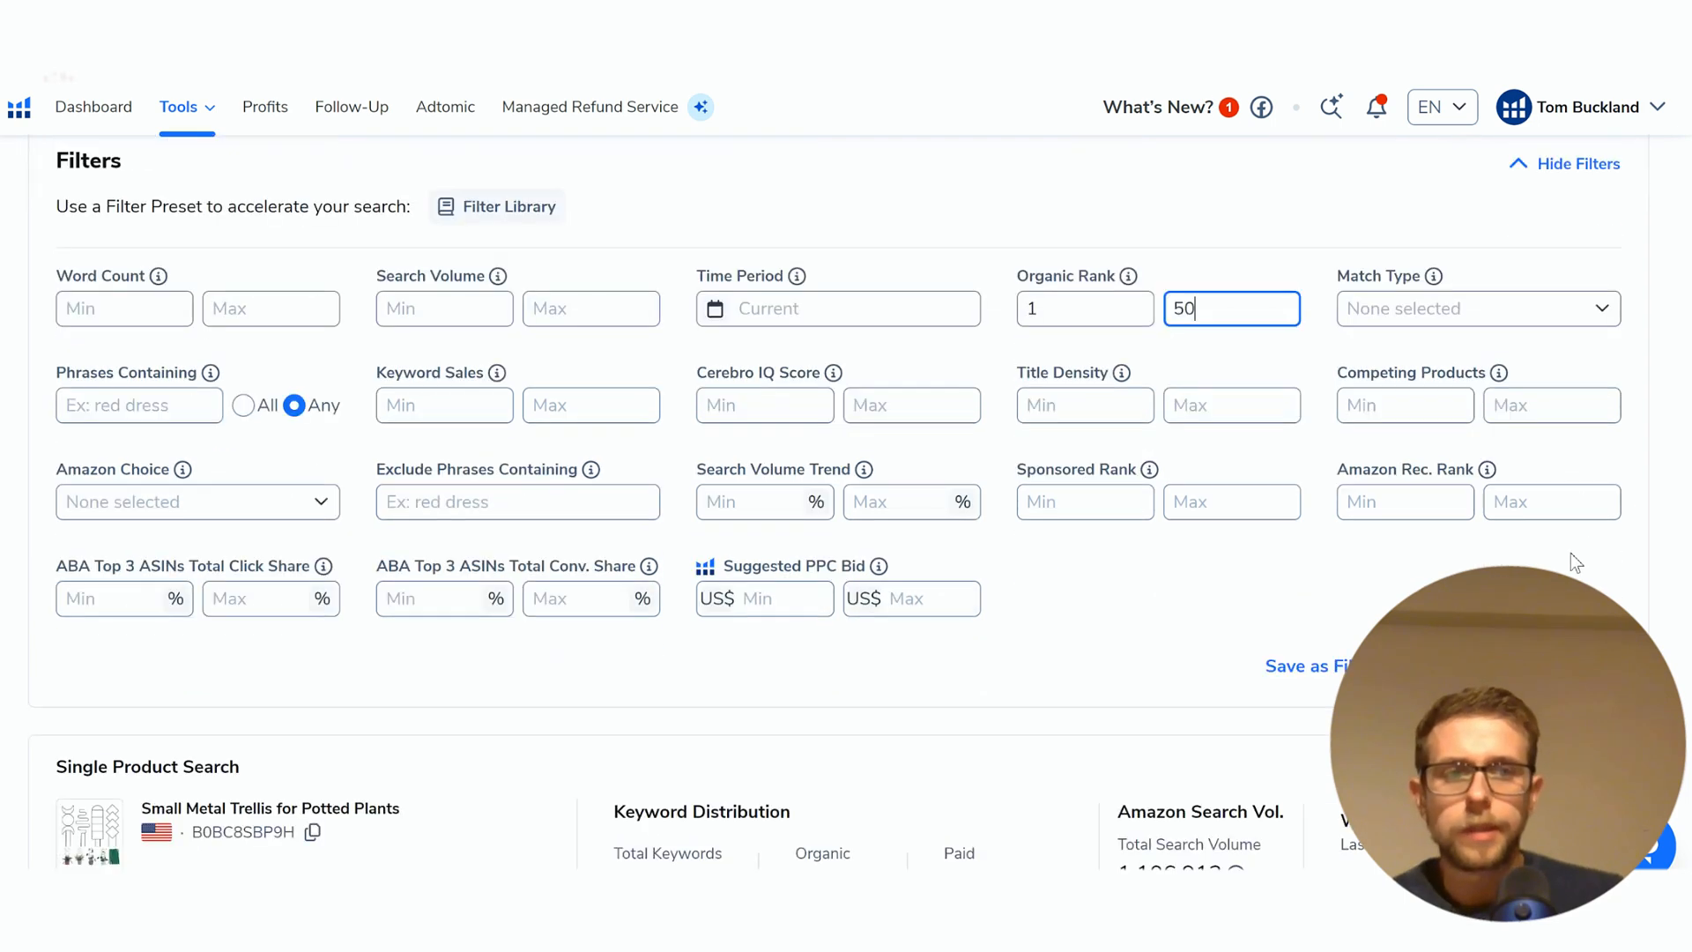
pyautogui.scroll(-3)
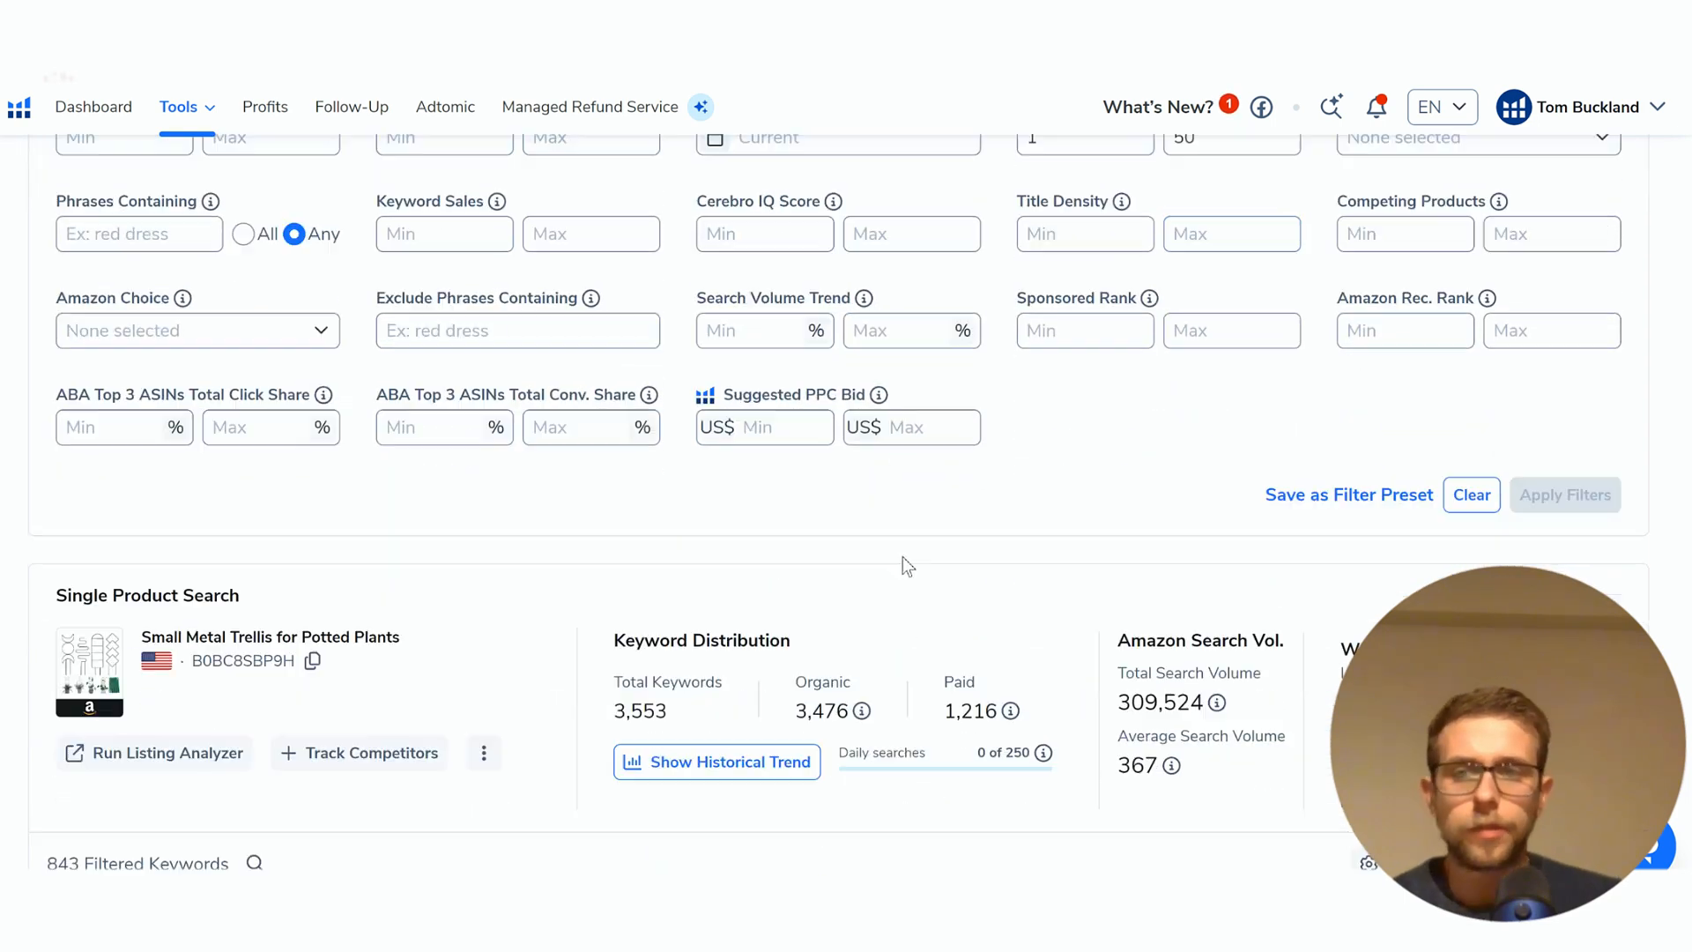
pyautogui.scroll(-3)
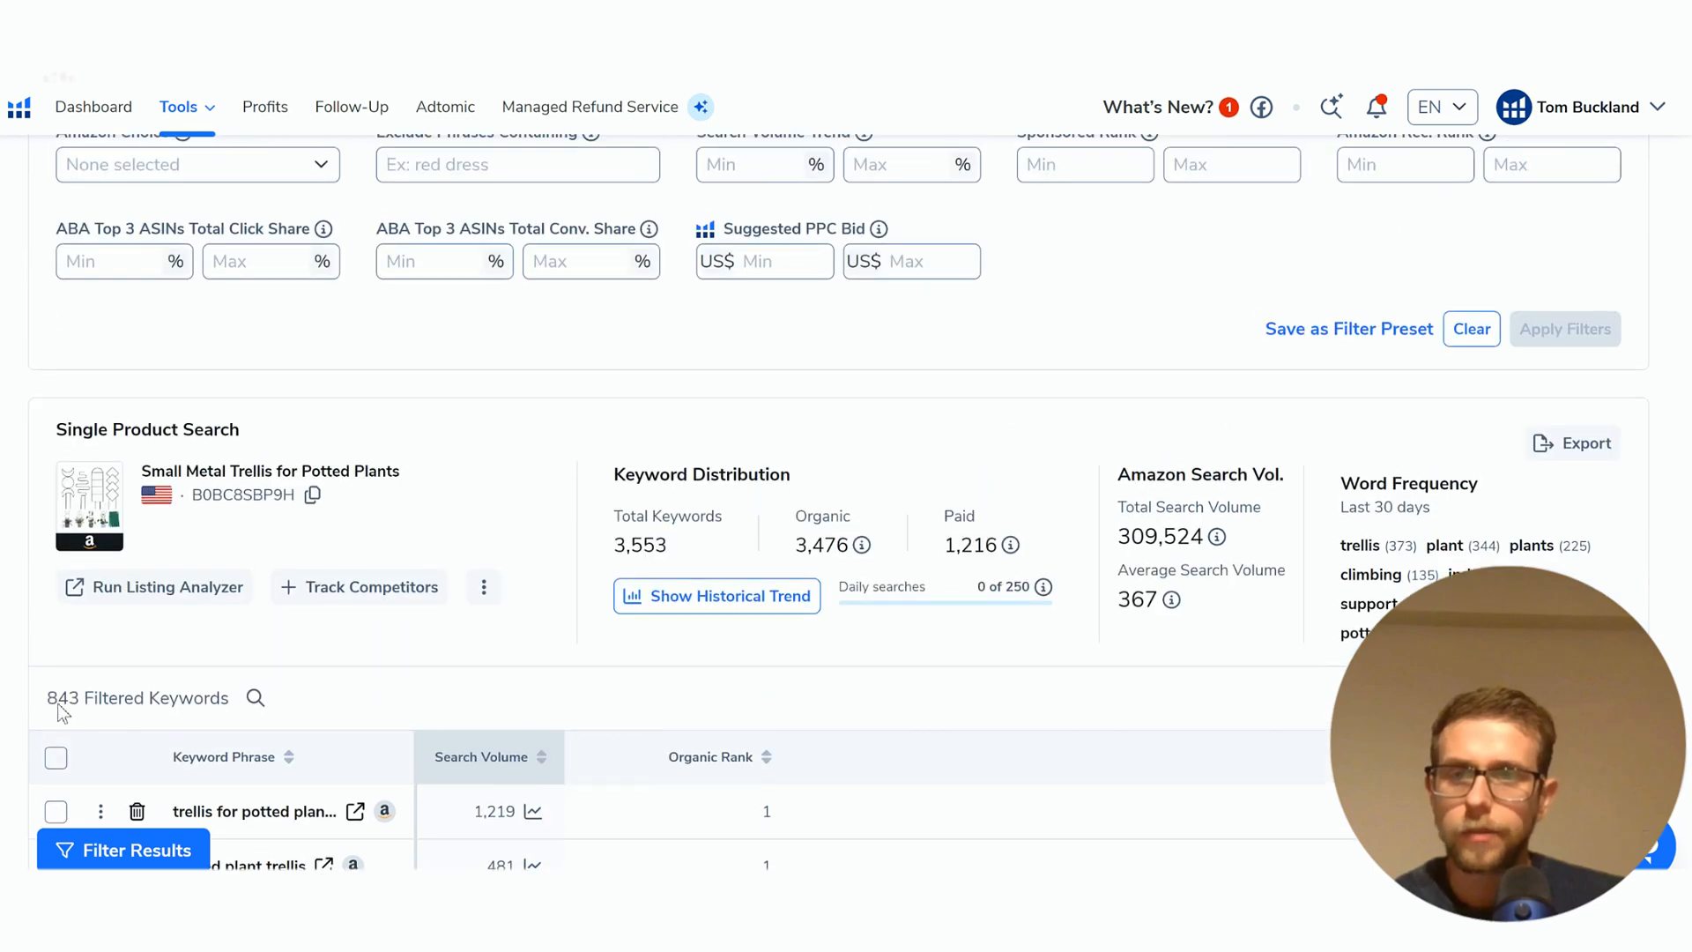
pyautogui.doubleClick(113, 698)
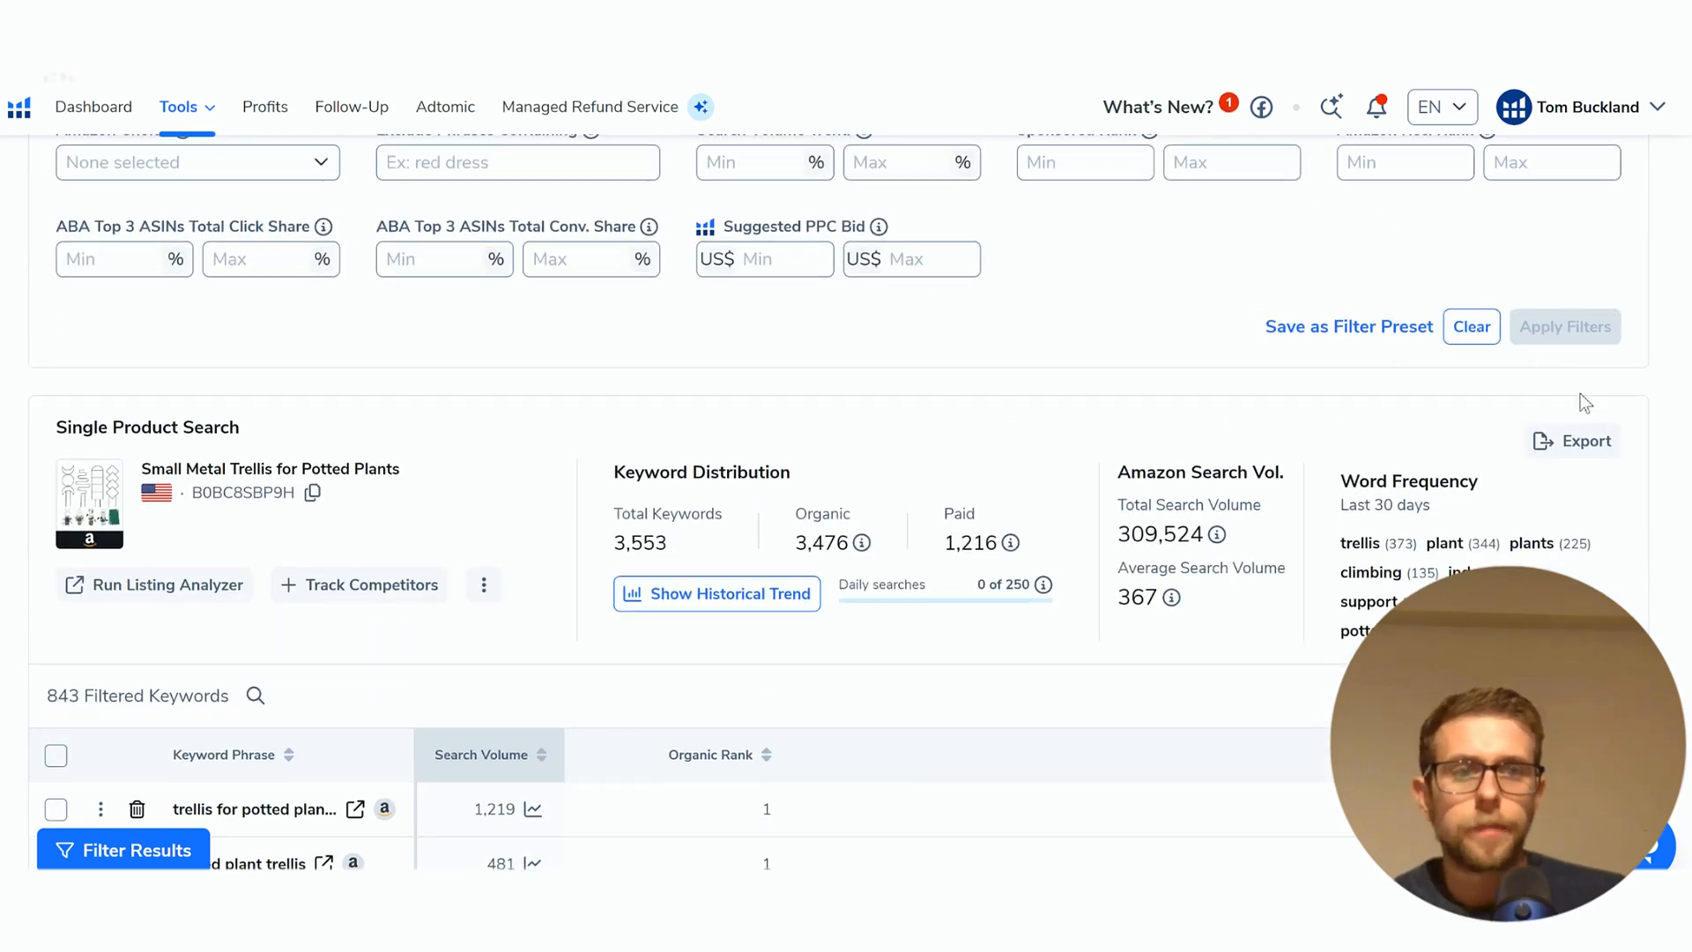
pyautogui.click(1555, 473)
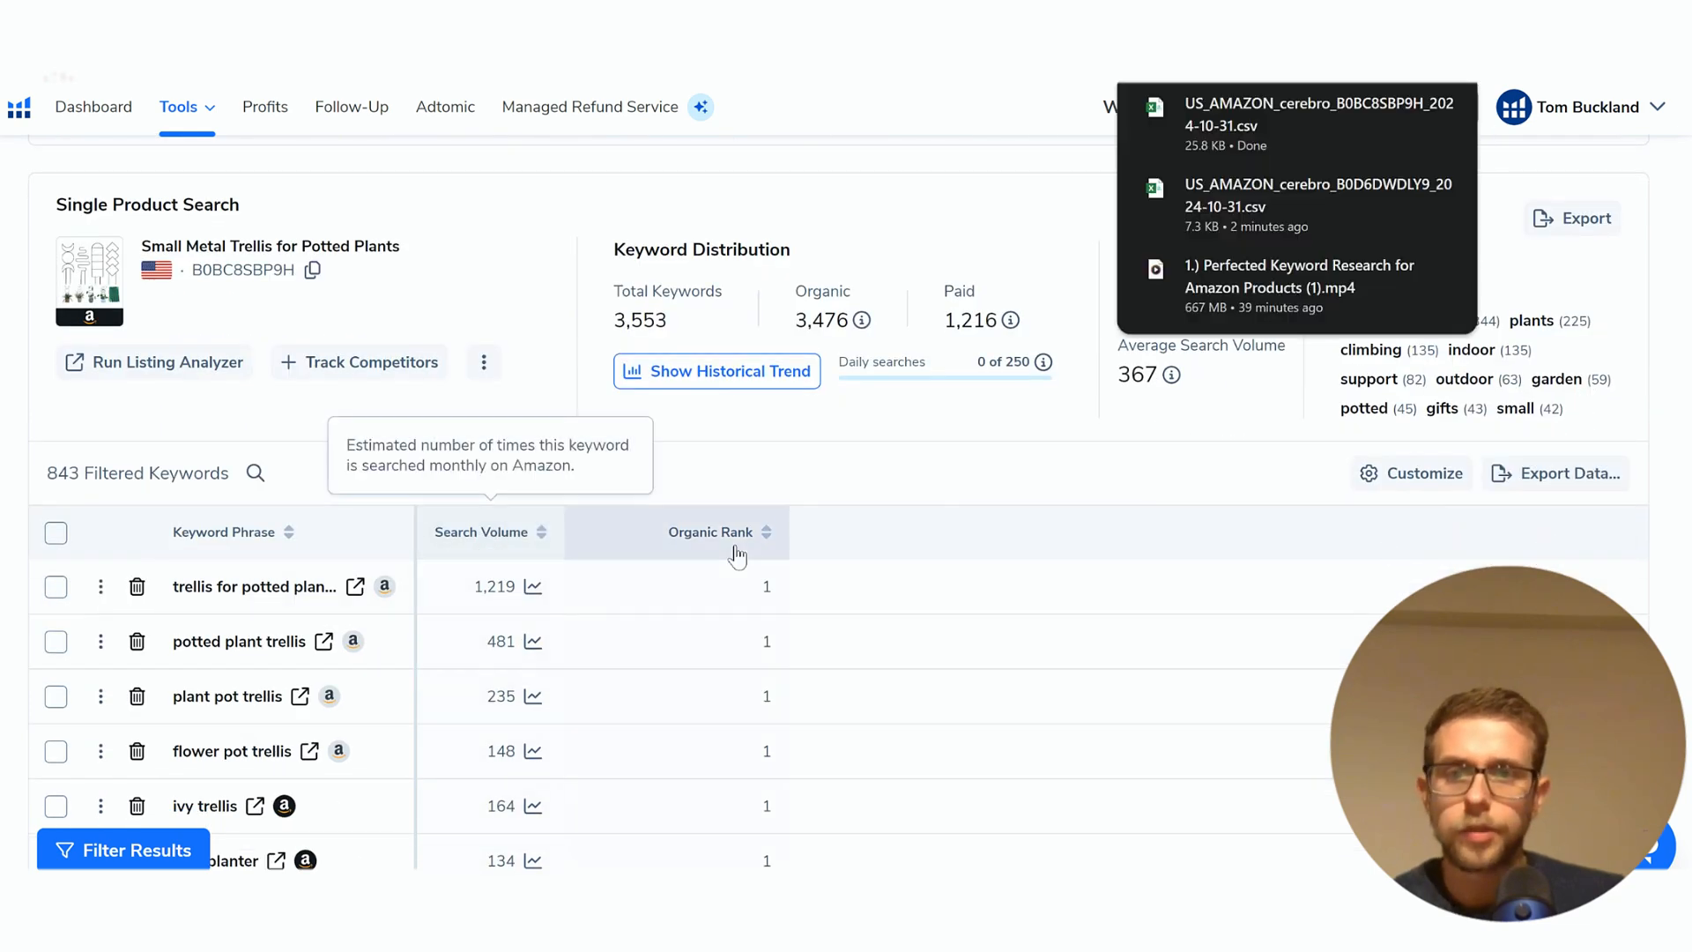
pyautogui.click(122, 850)
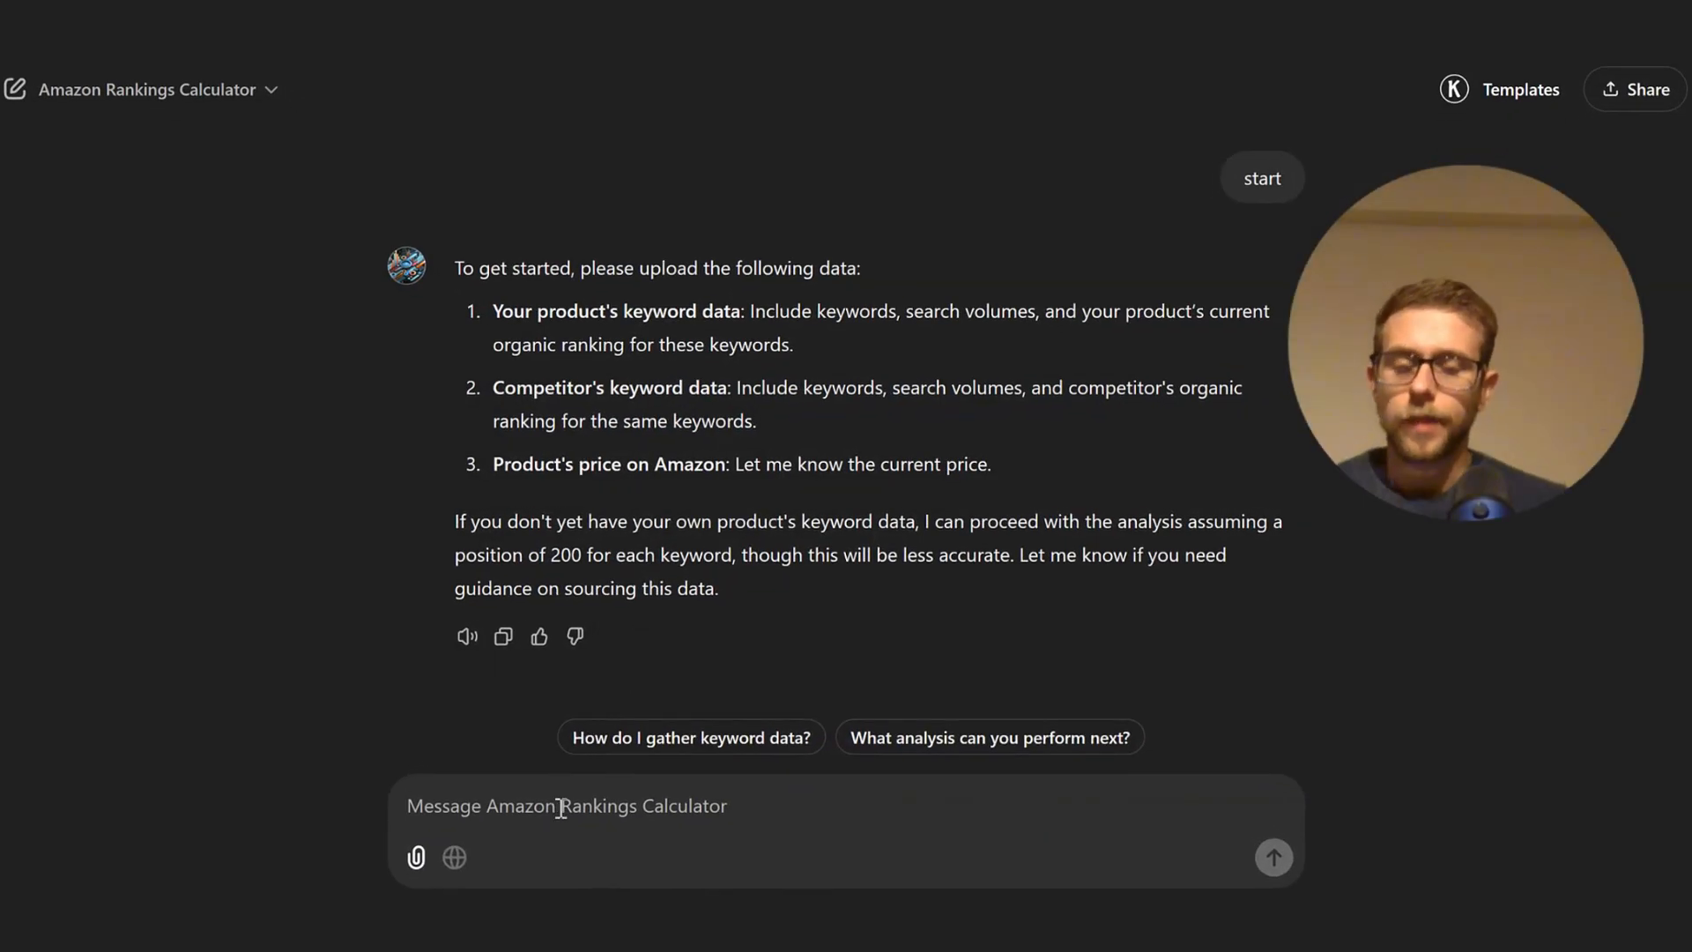
# Send both ranking CSVs with a $25 price and read the reply that the files couldn't be accessed.
pyautogui.write('1 -')
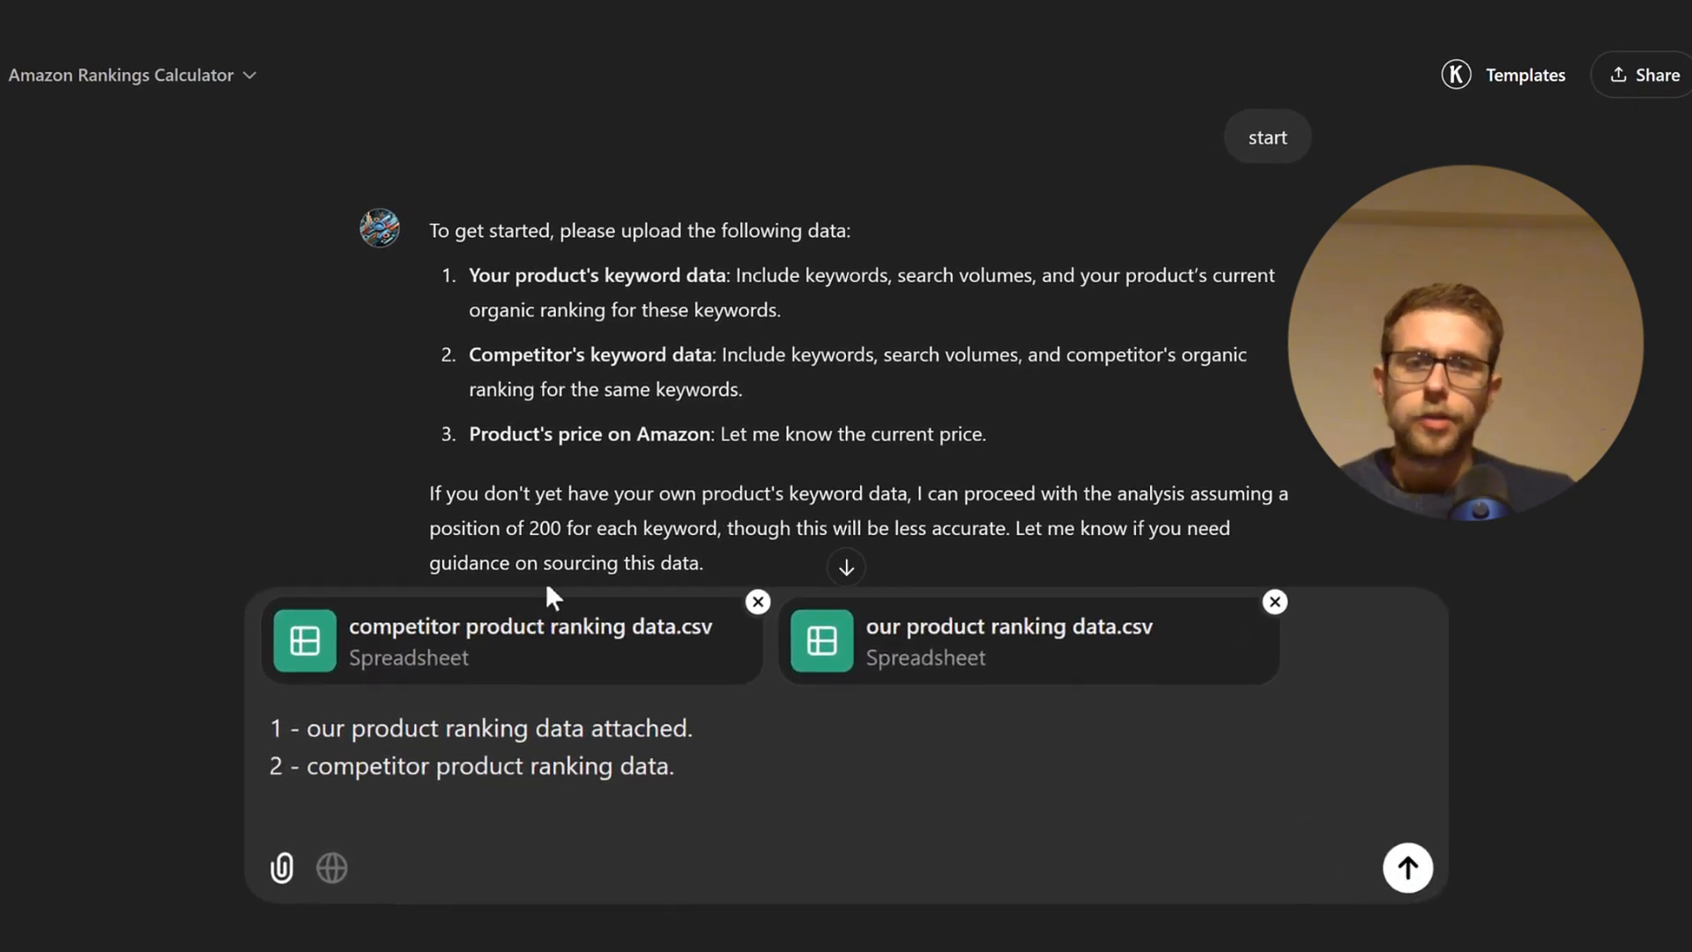
pyautogui.write('3')
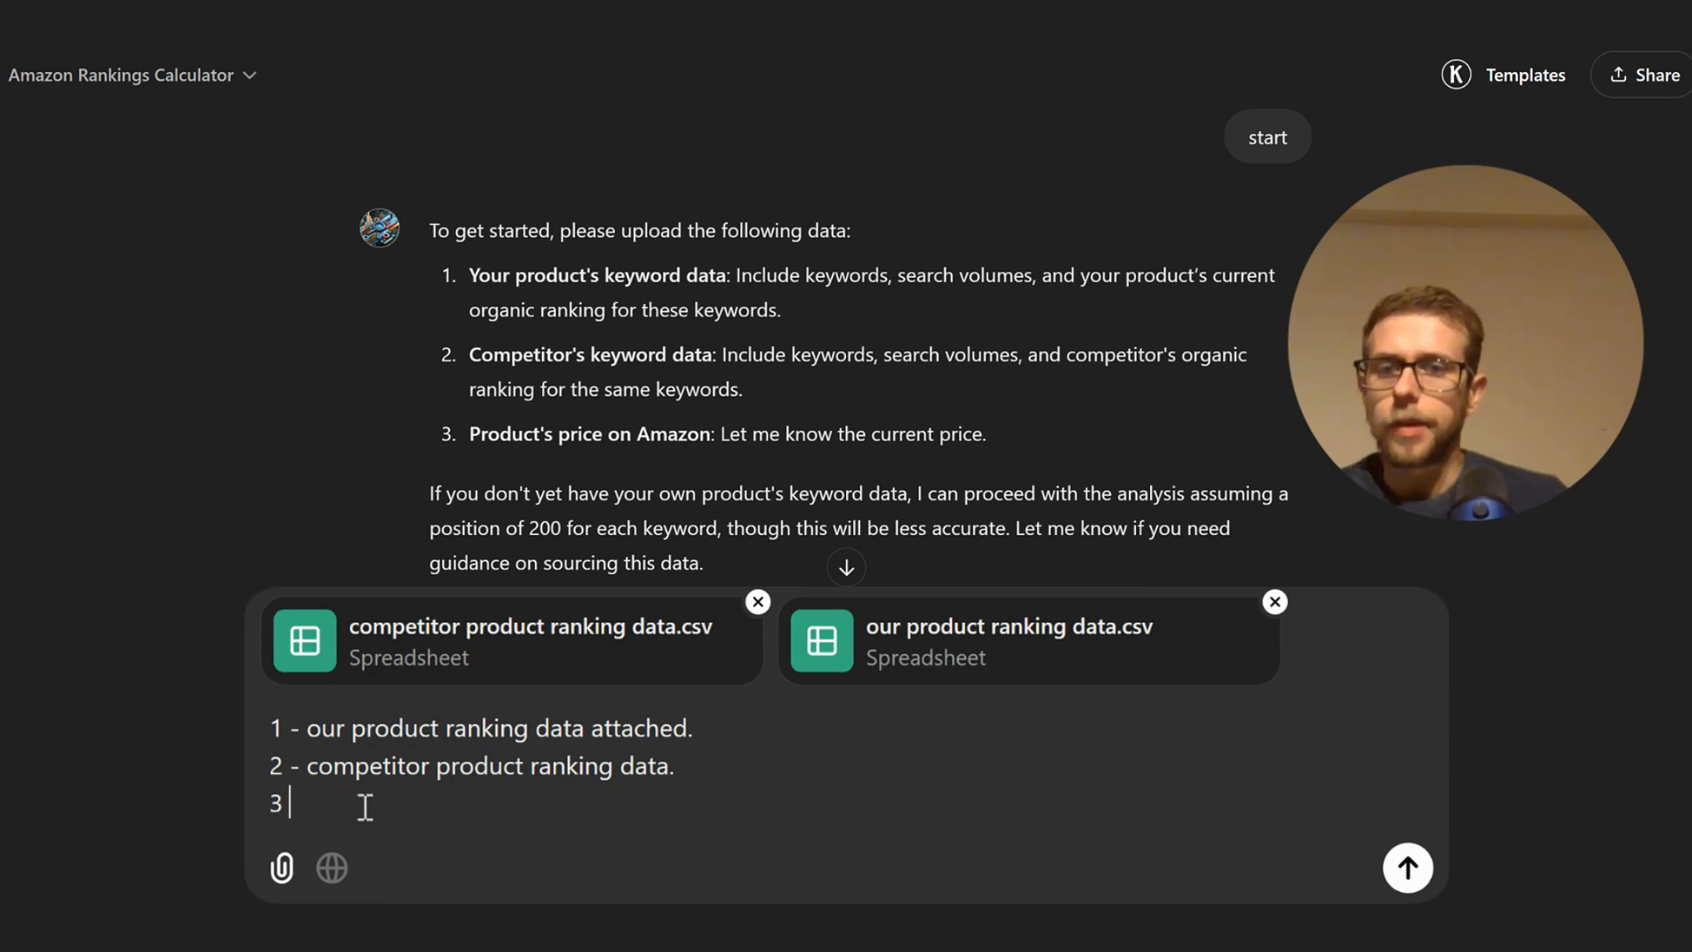
pyautogui.write('- $')
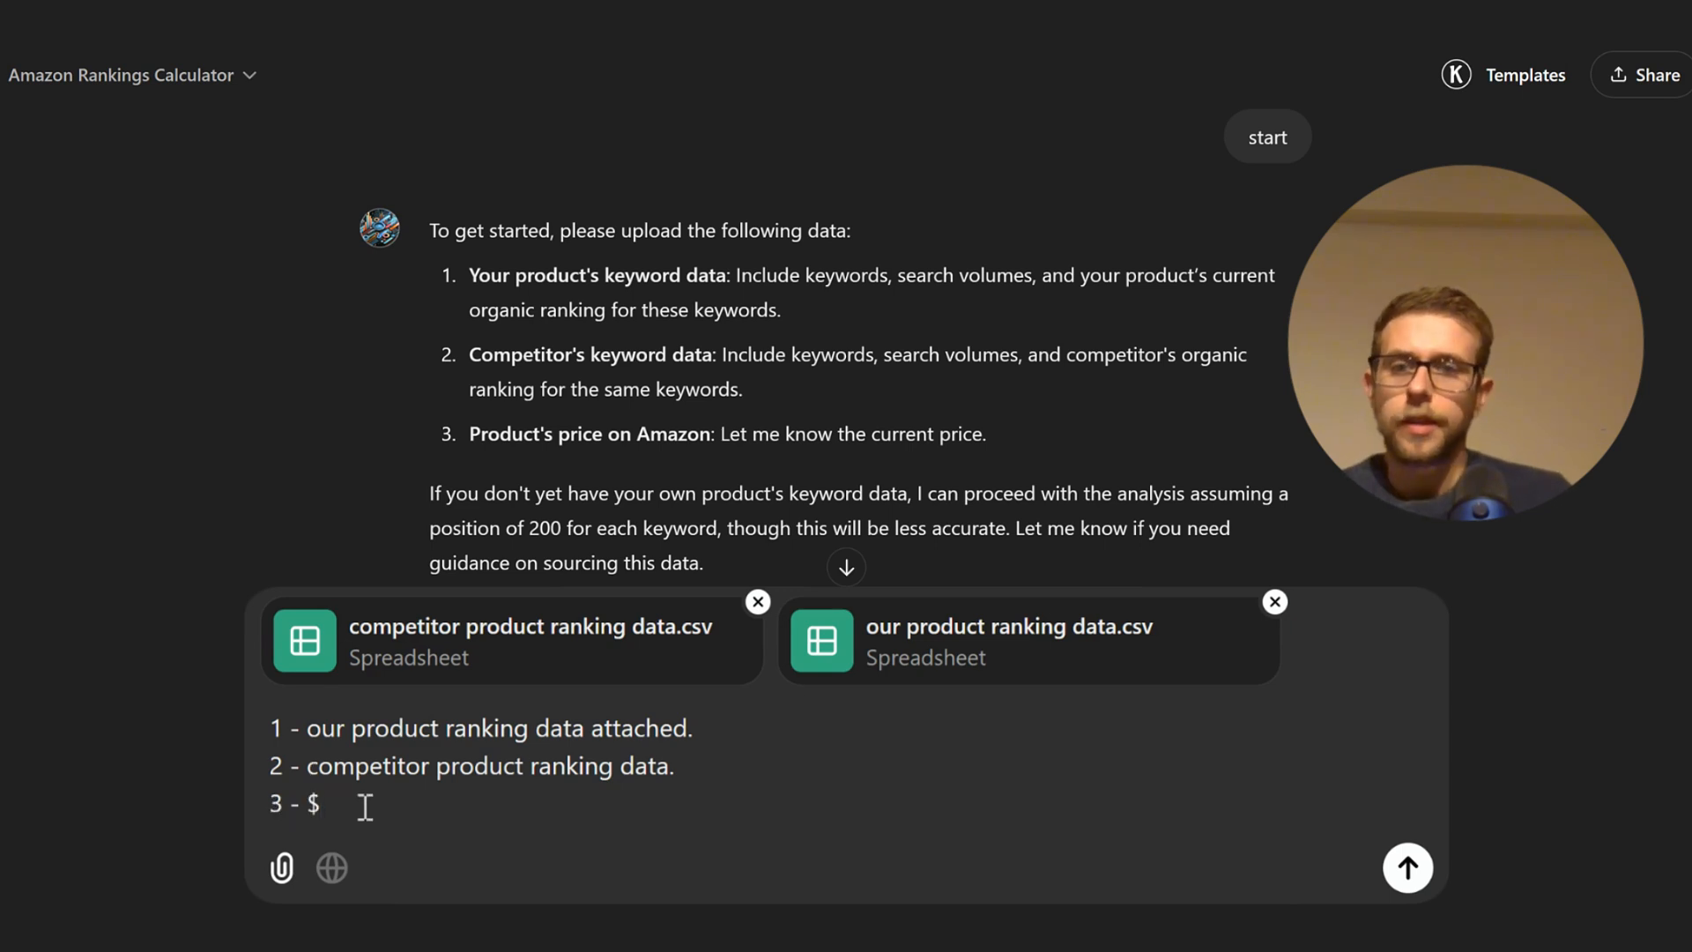
pyautogui.write('25')
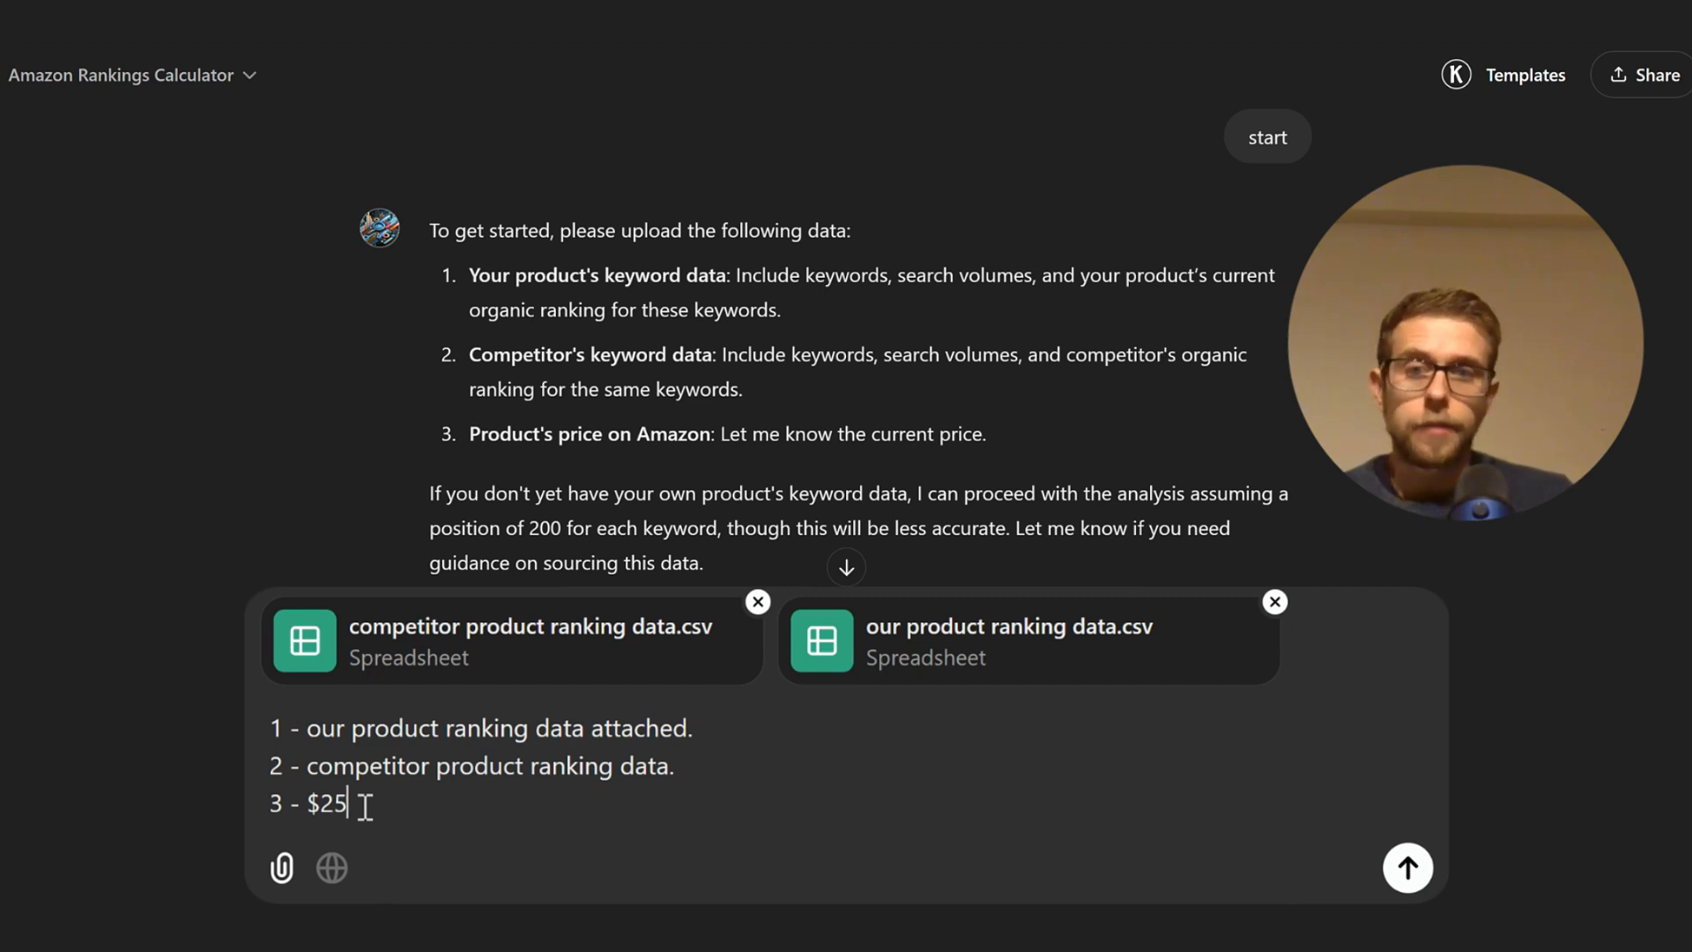
pyautogui.click(1407, 867)
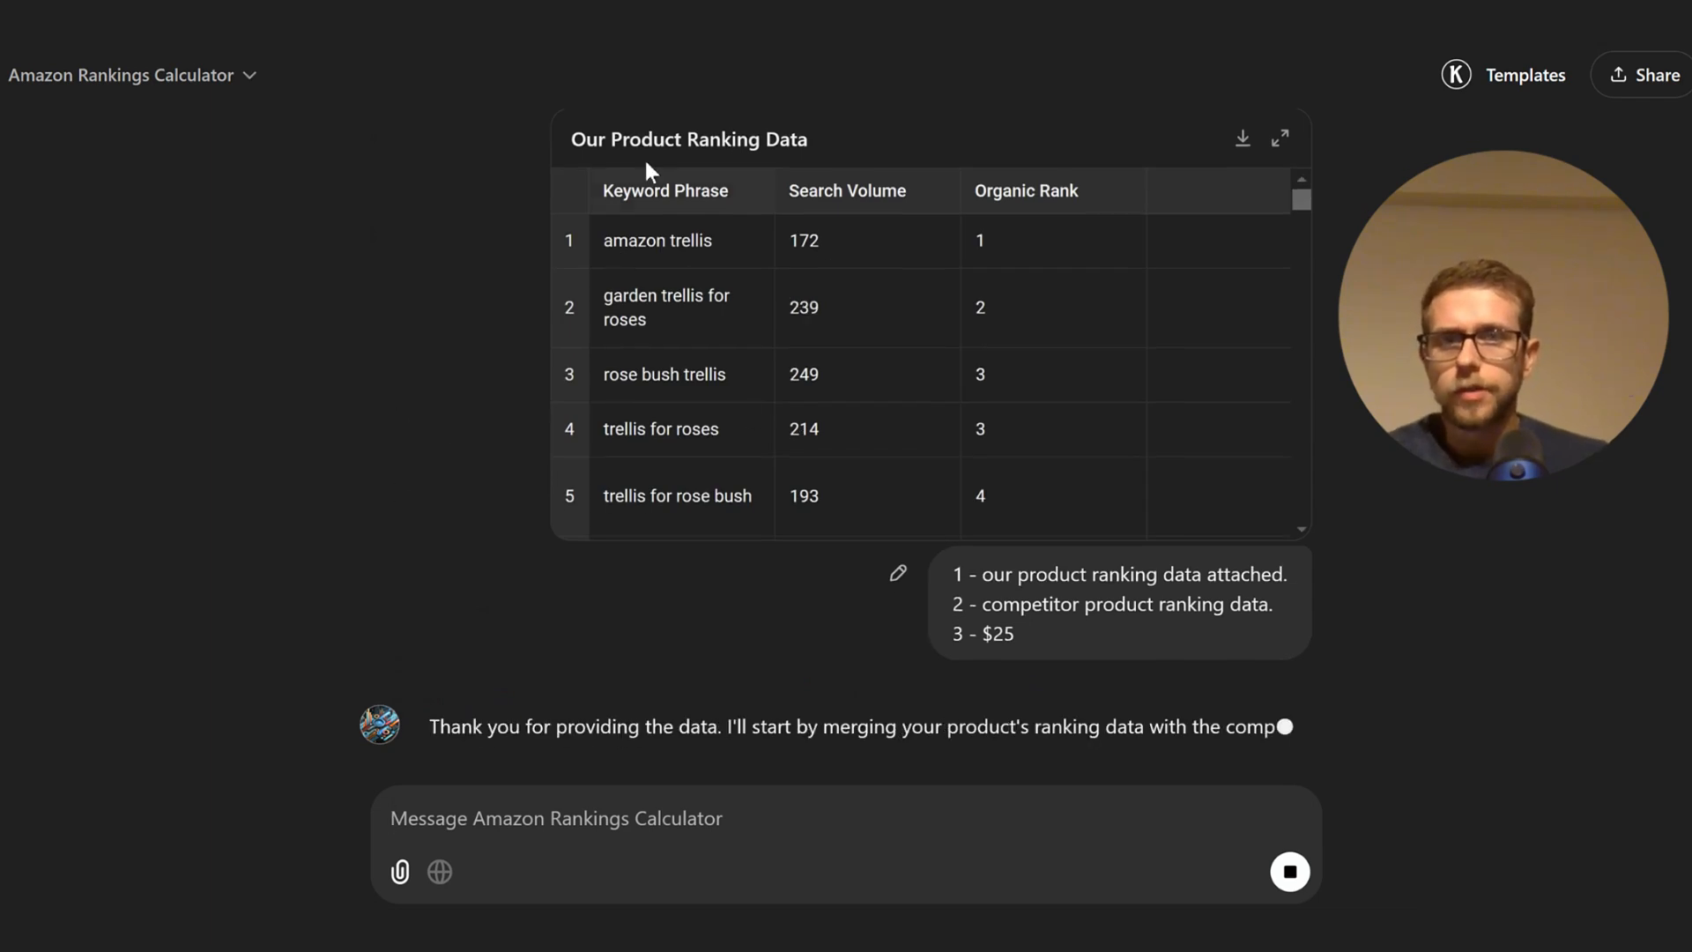
pyautogui.scroll(-3)
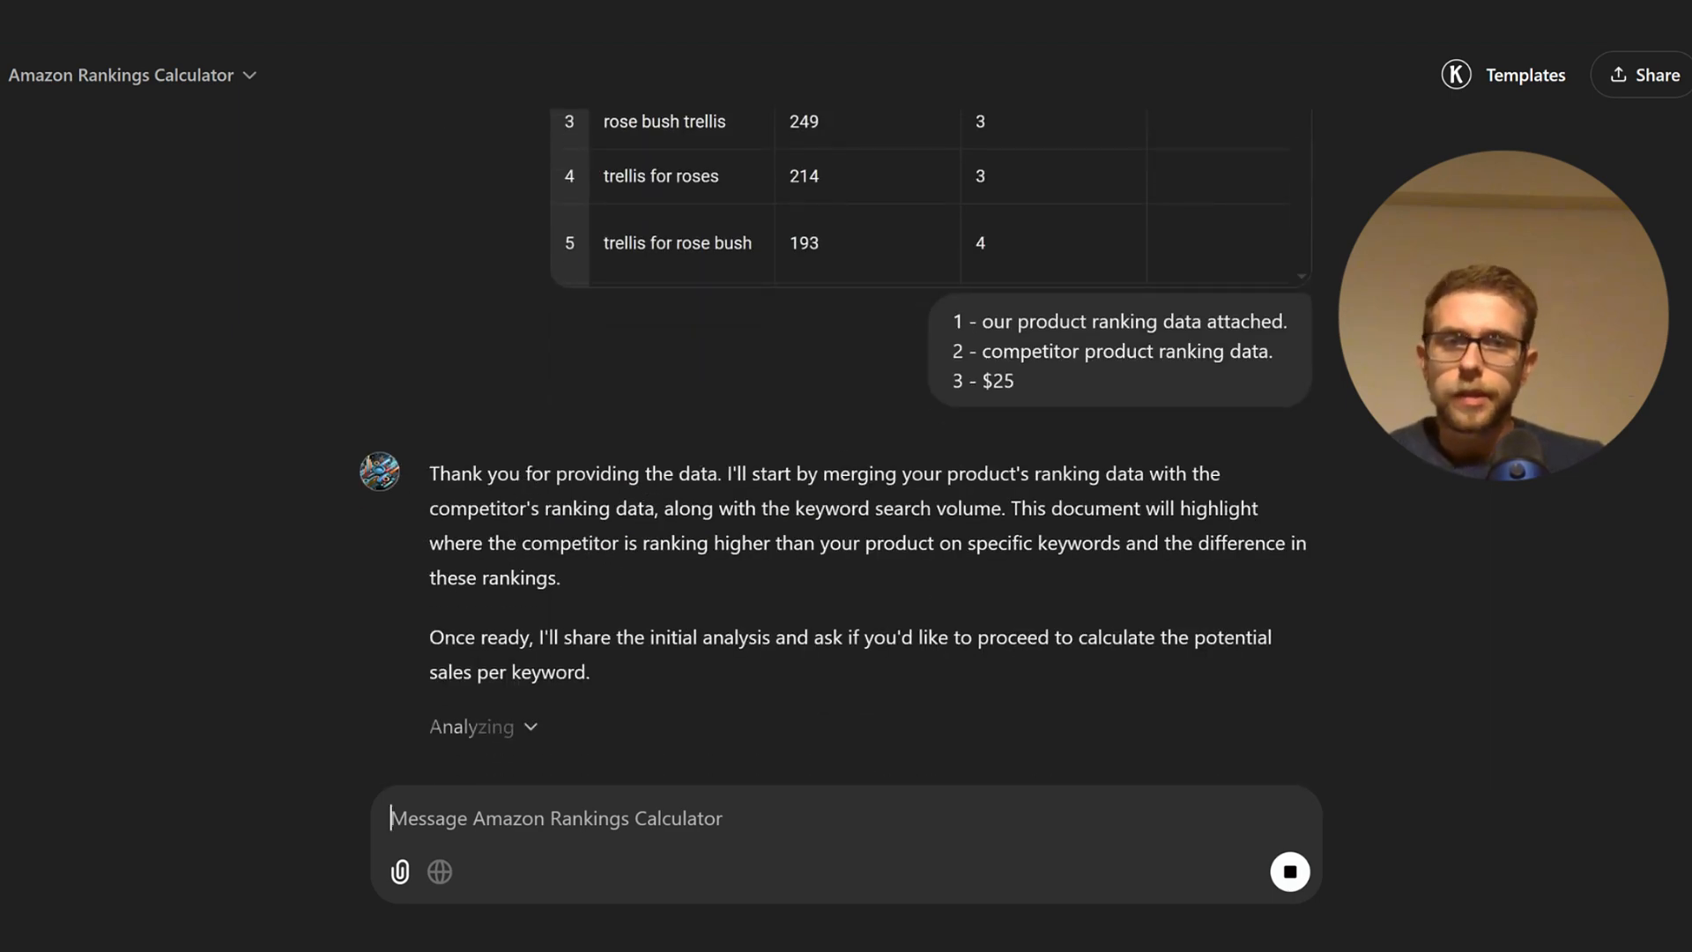
pyautogui.scroll(-3)
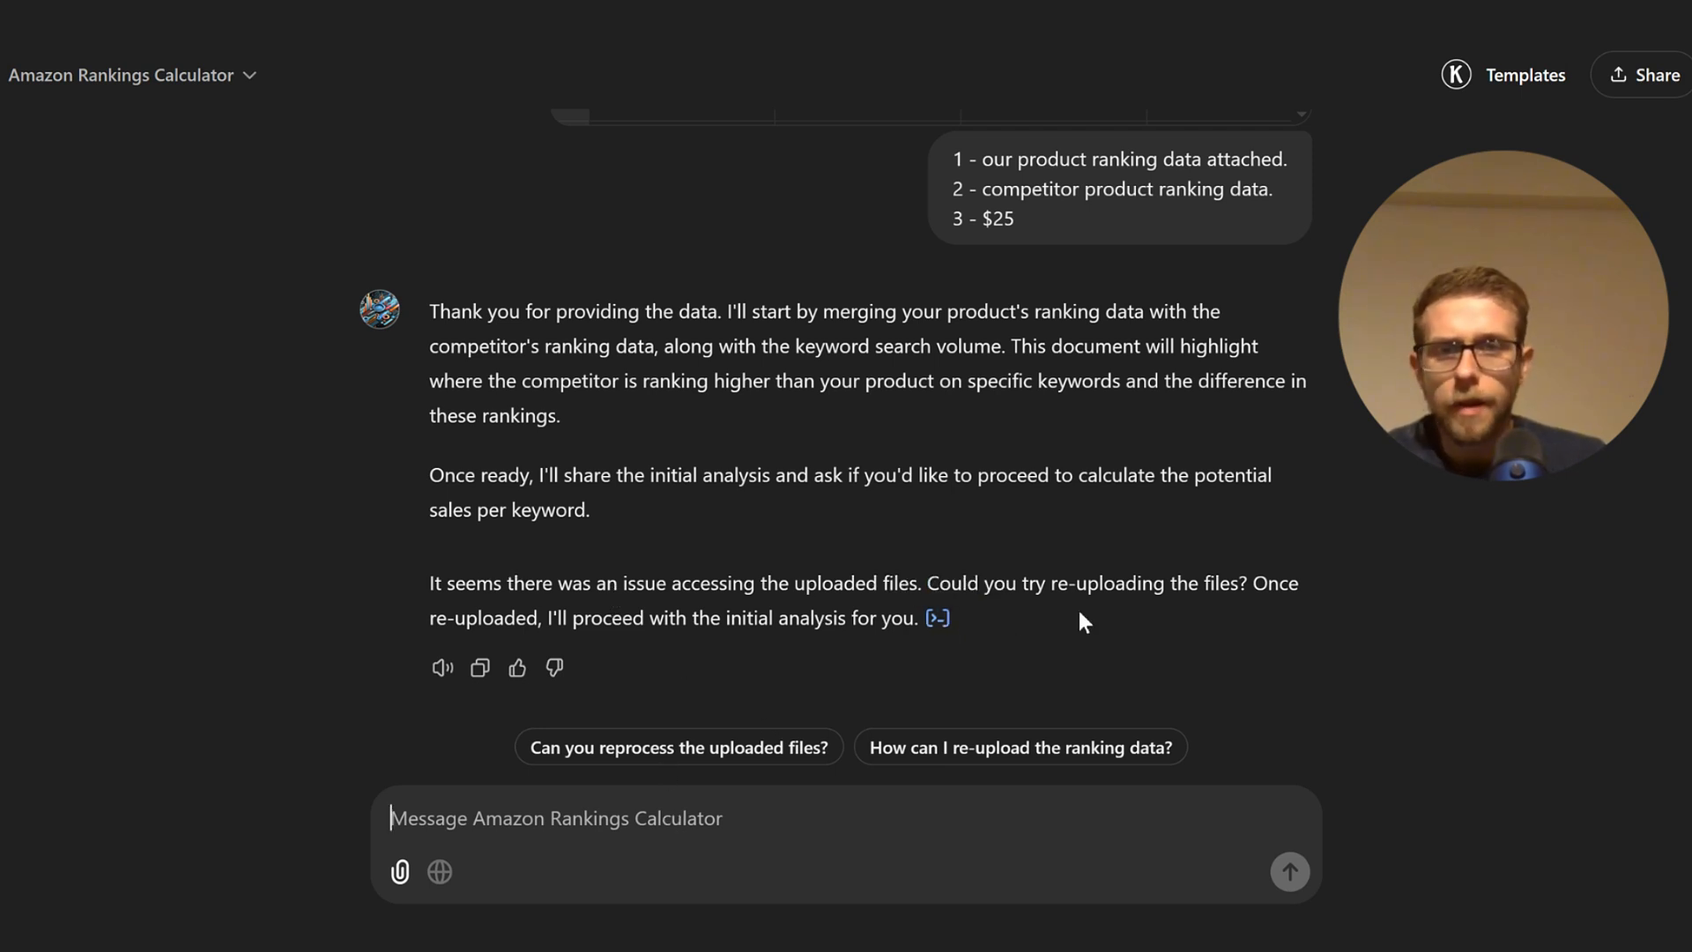
pyautogui.moveTo(62, 390)
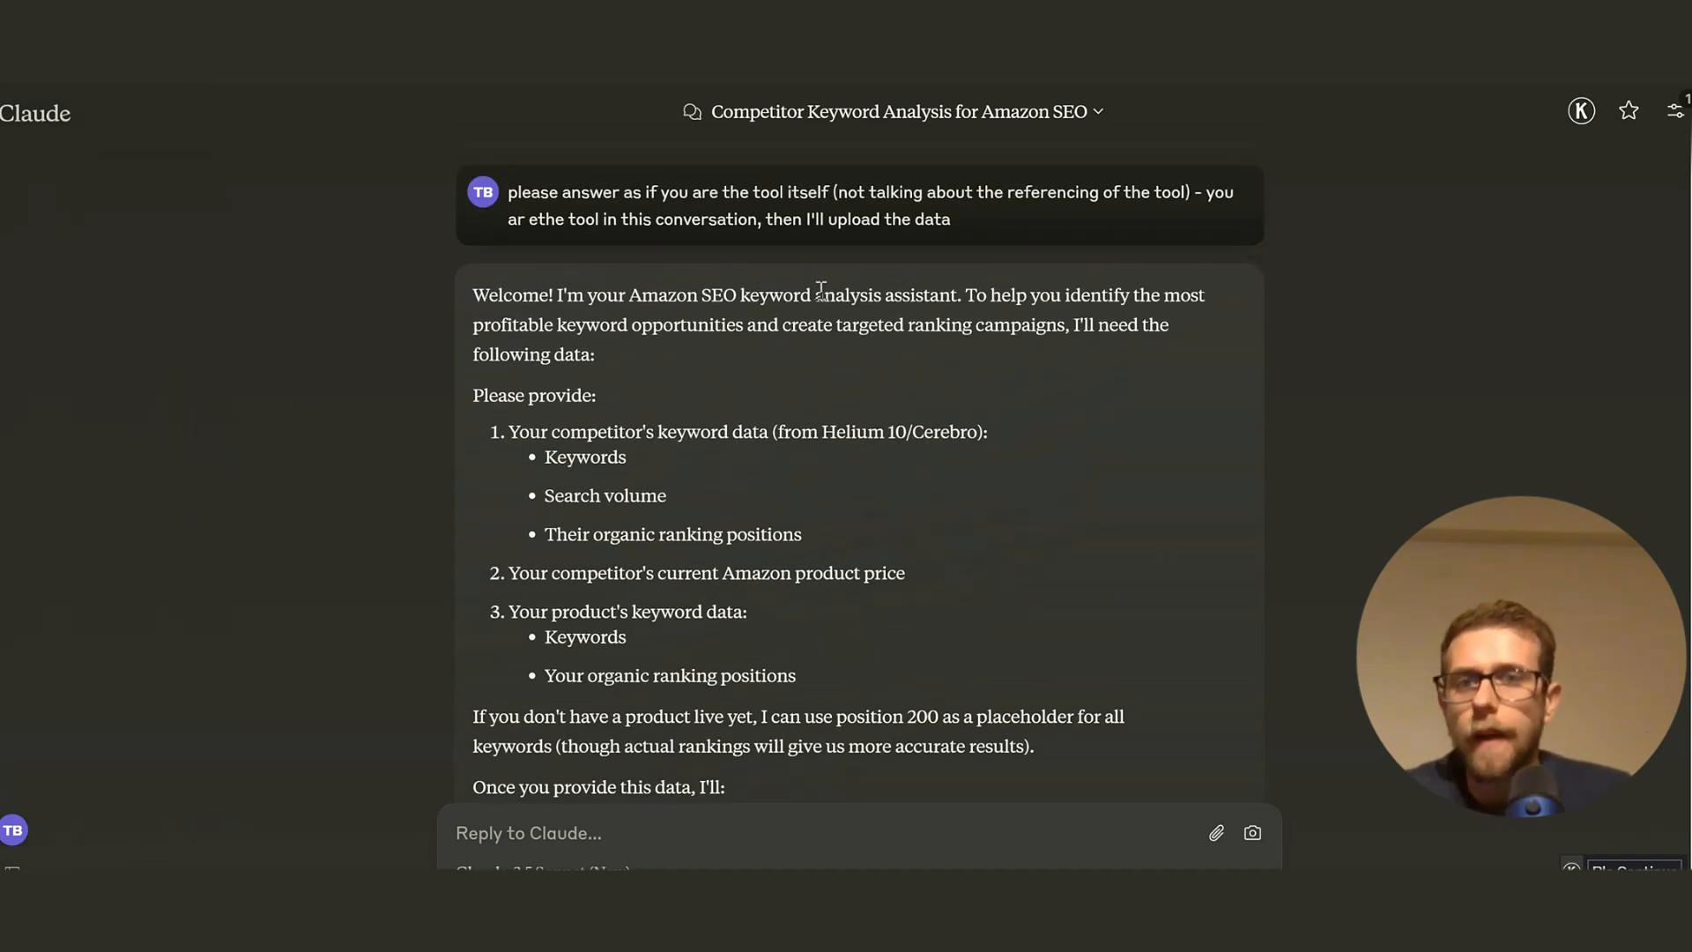
# Scroll through Claude's data request above the drafted reply with the CSVs and $20 price.
pyautogui.scroll(-3)
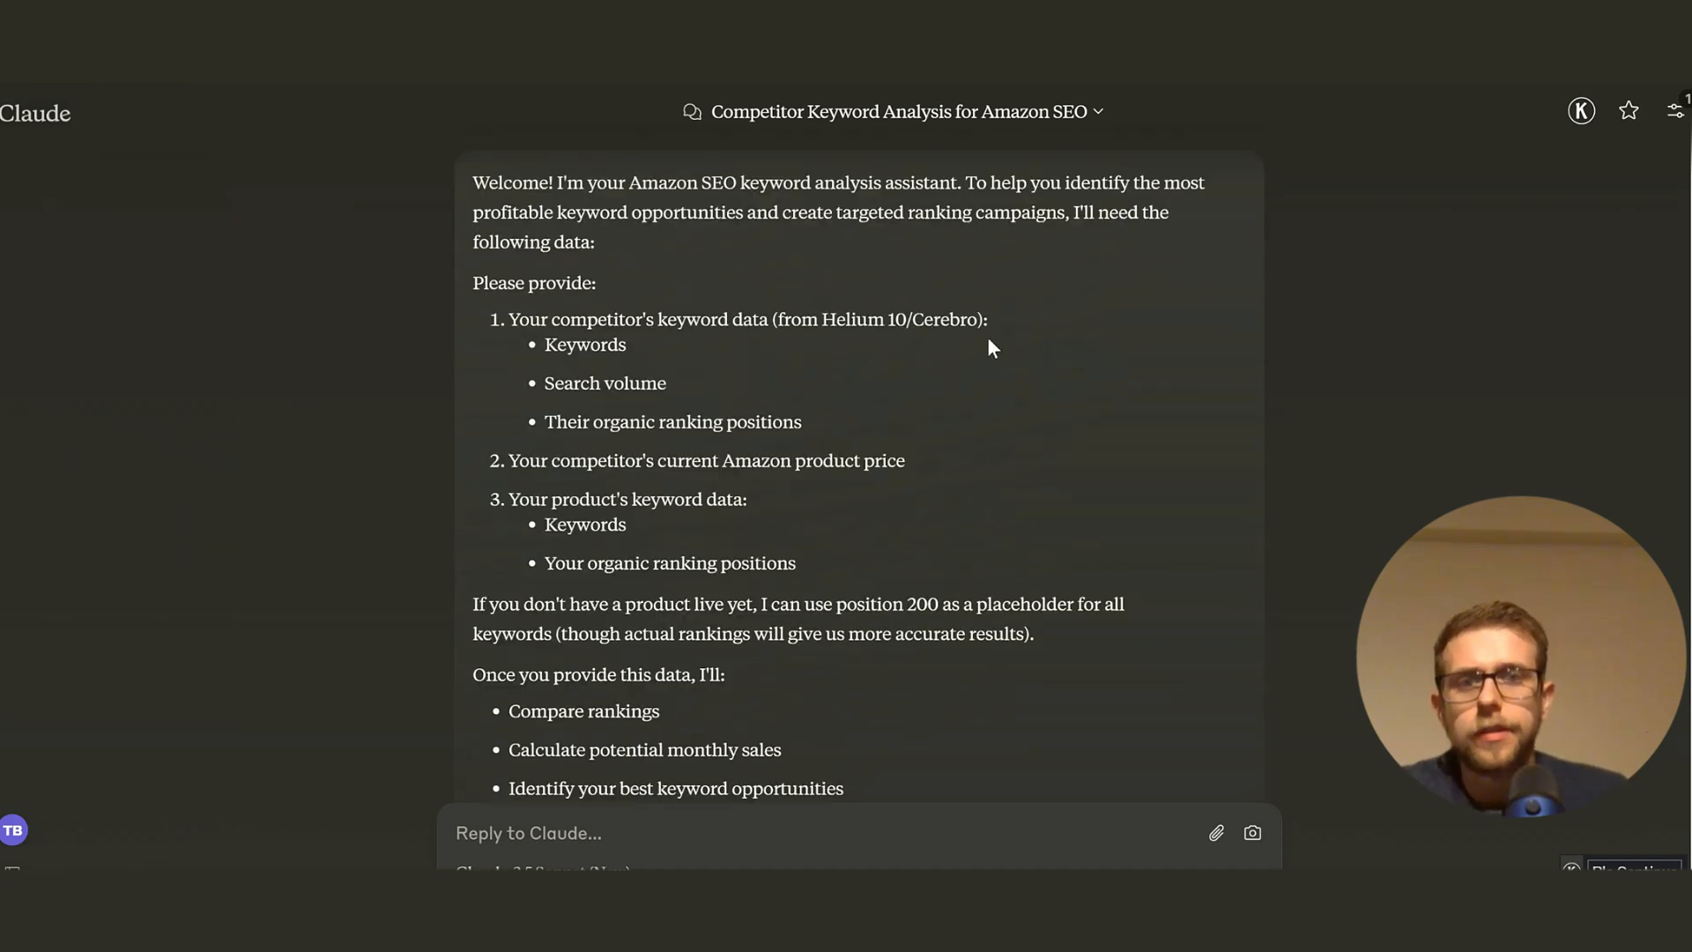
pyautogui.scroll(-3)
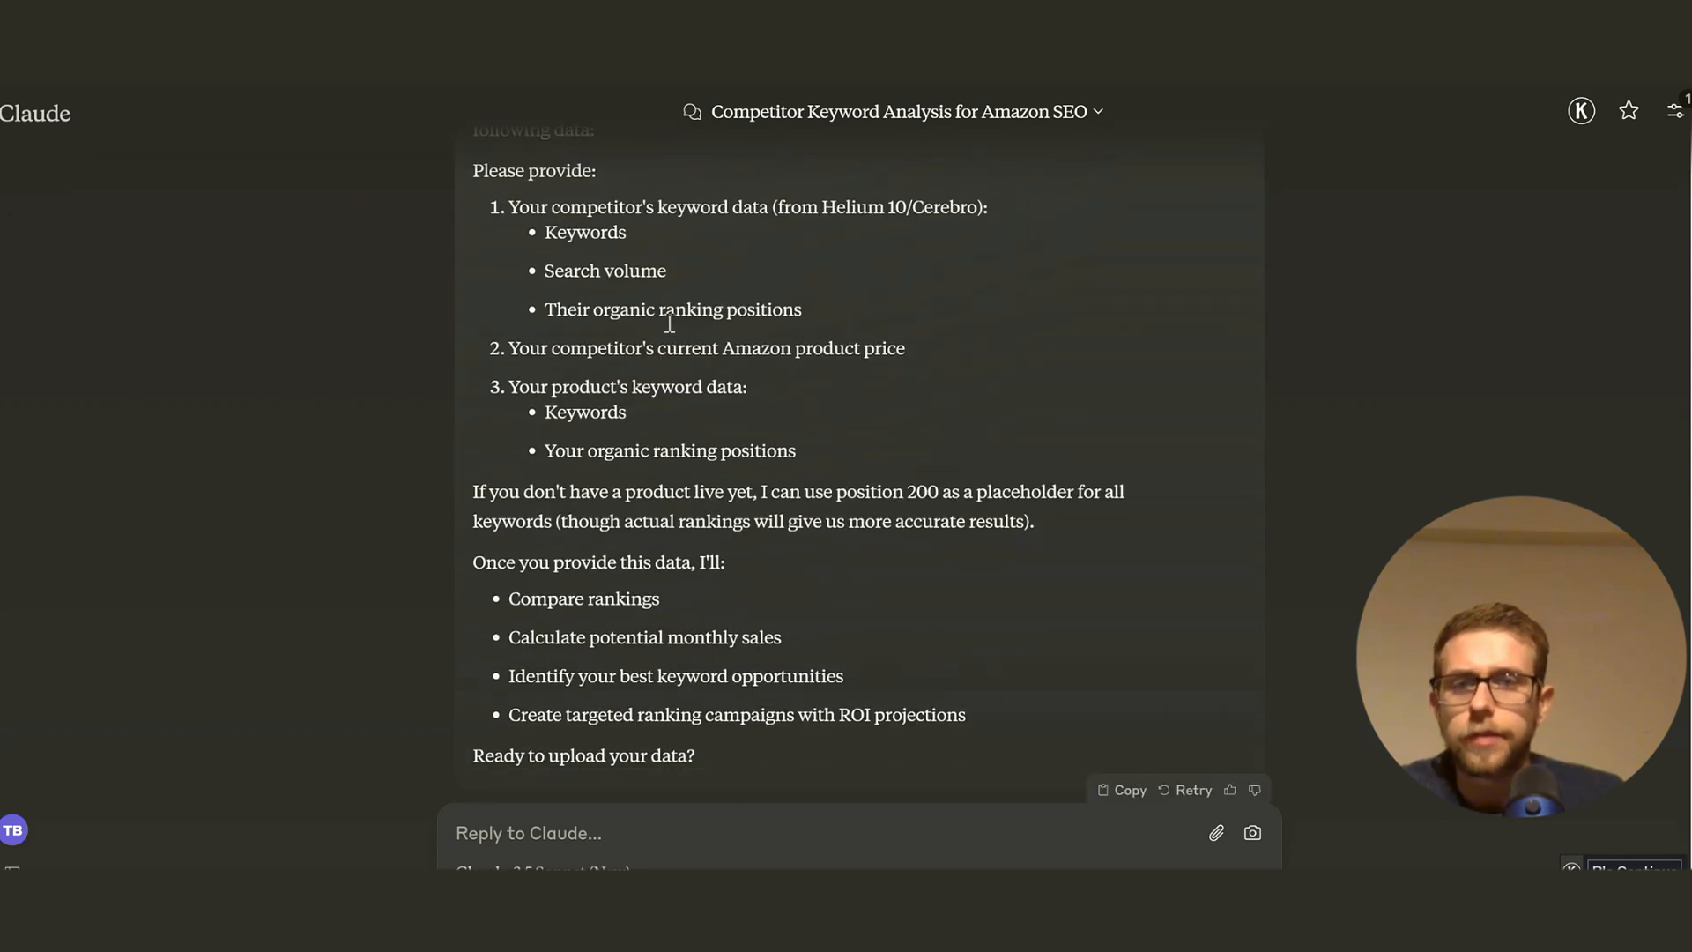
pyautogui.scroll(-3)
pyautogui.write('attached and our price is; $20')
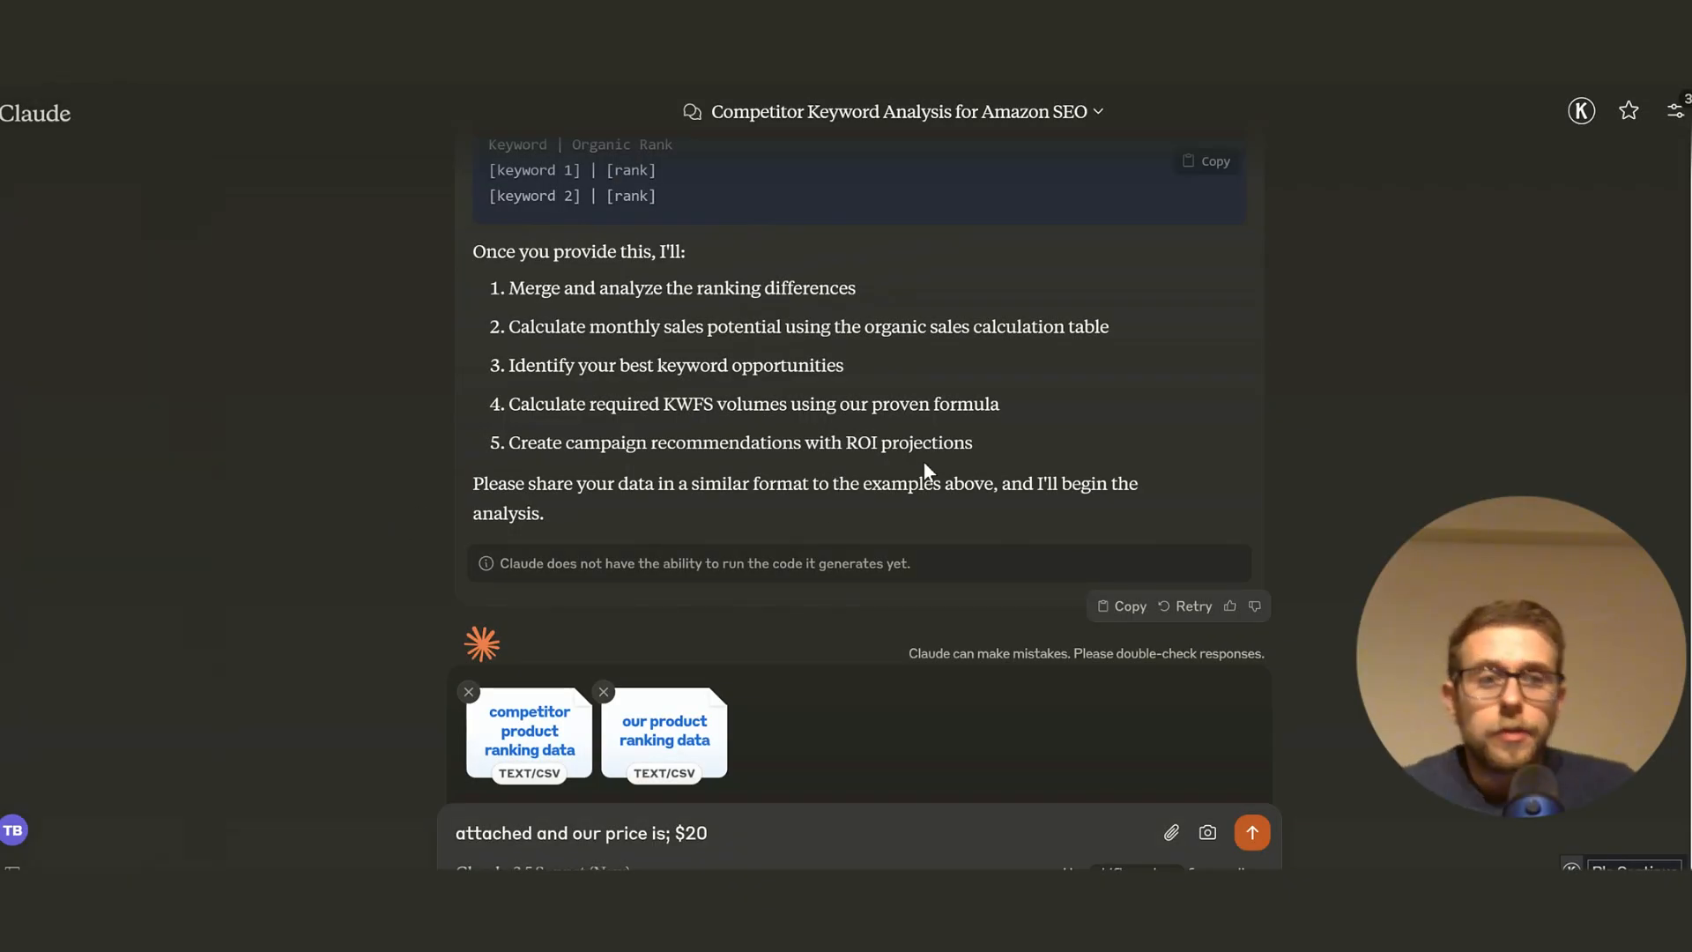
pyautogui.moveTo(1307, 757)
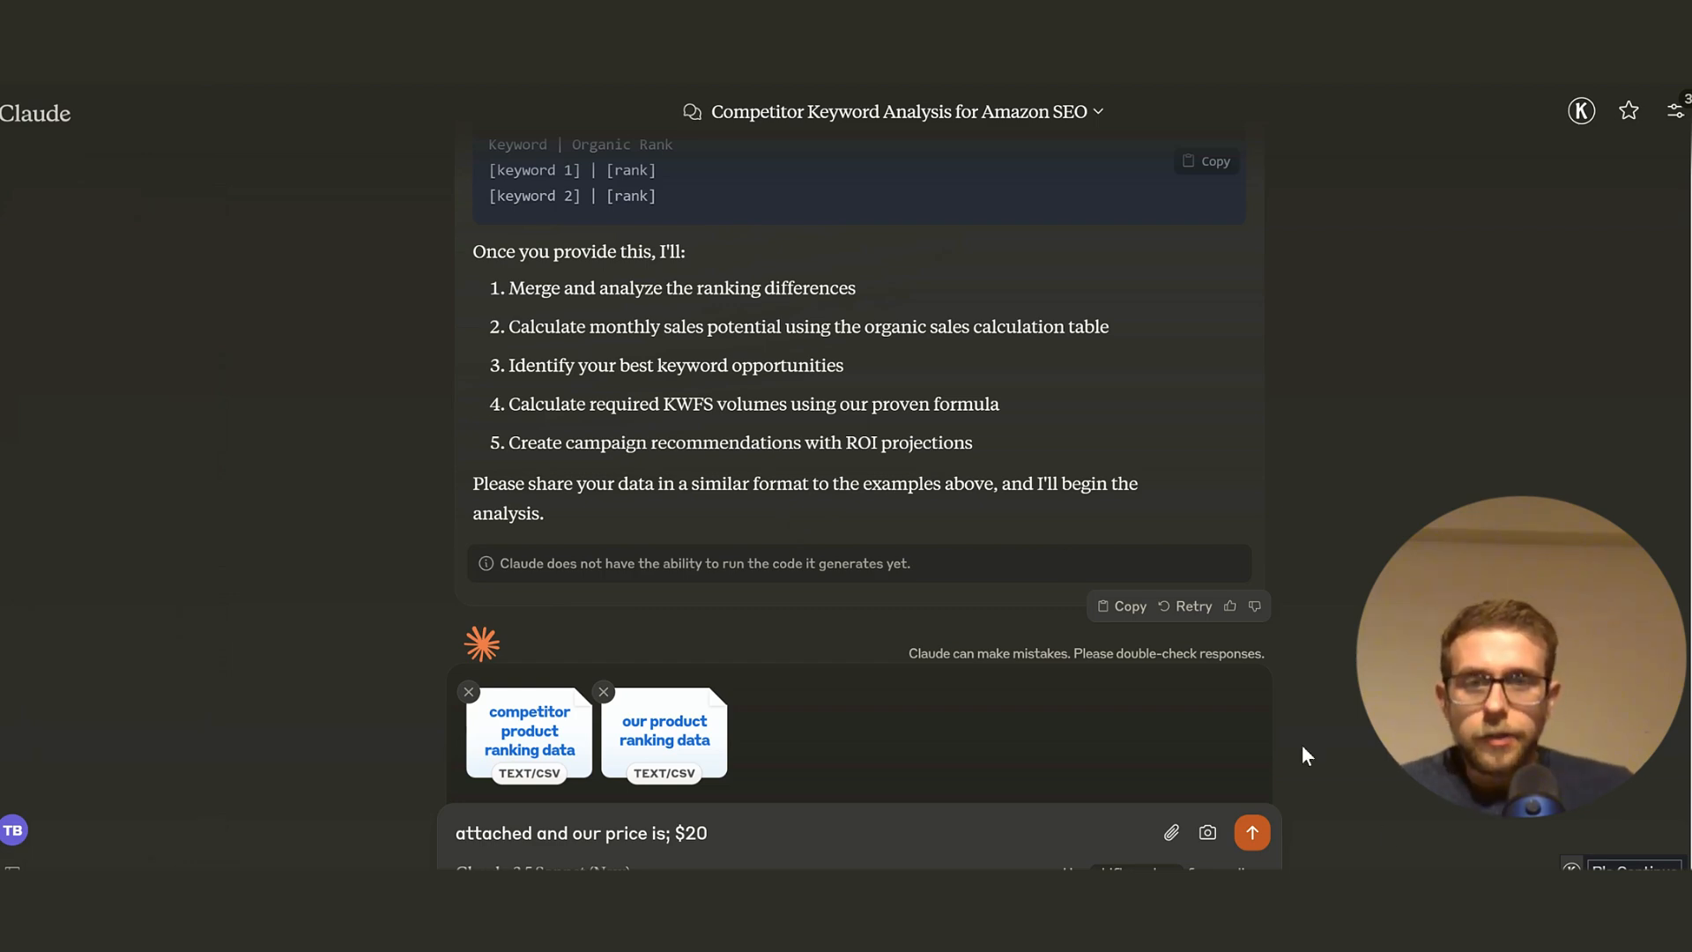
# Send the CSVs and $20 price, then review the search-volume-over-100 criterion in the Initial Keyword Analysis.
pyautogui.click(1252, 832)
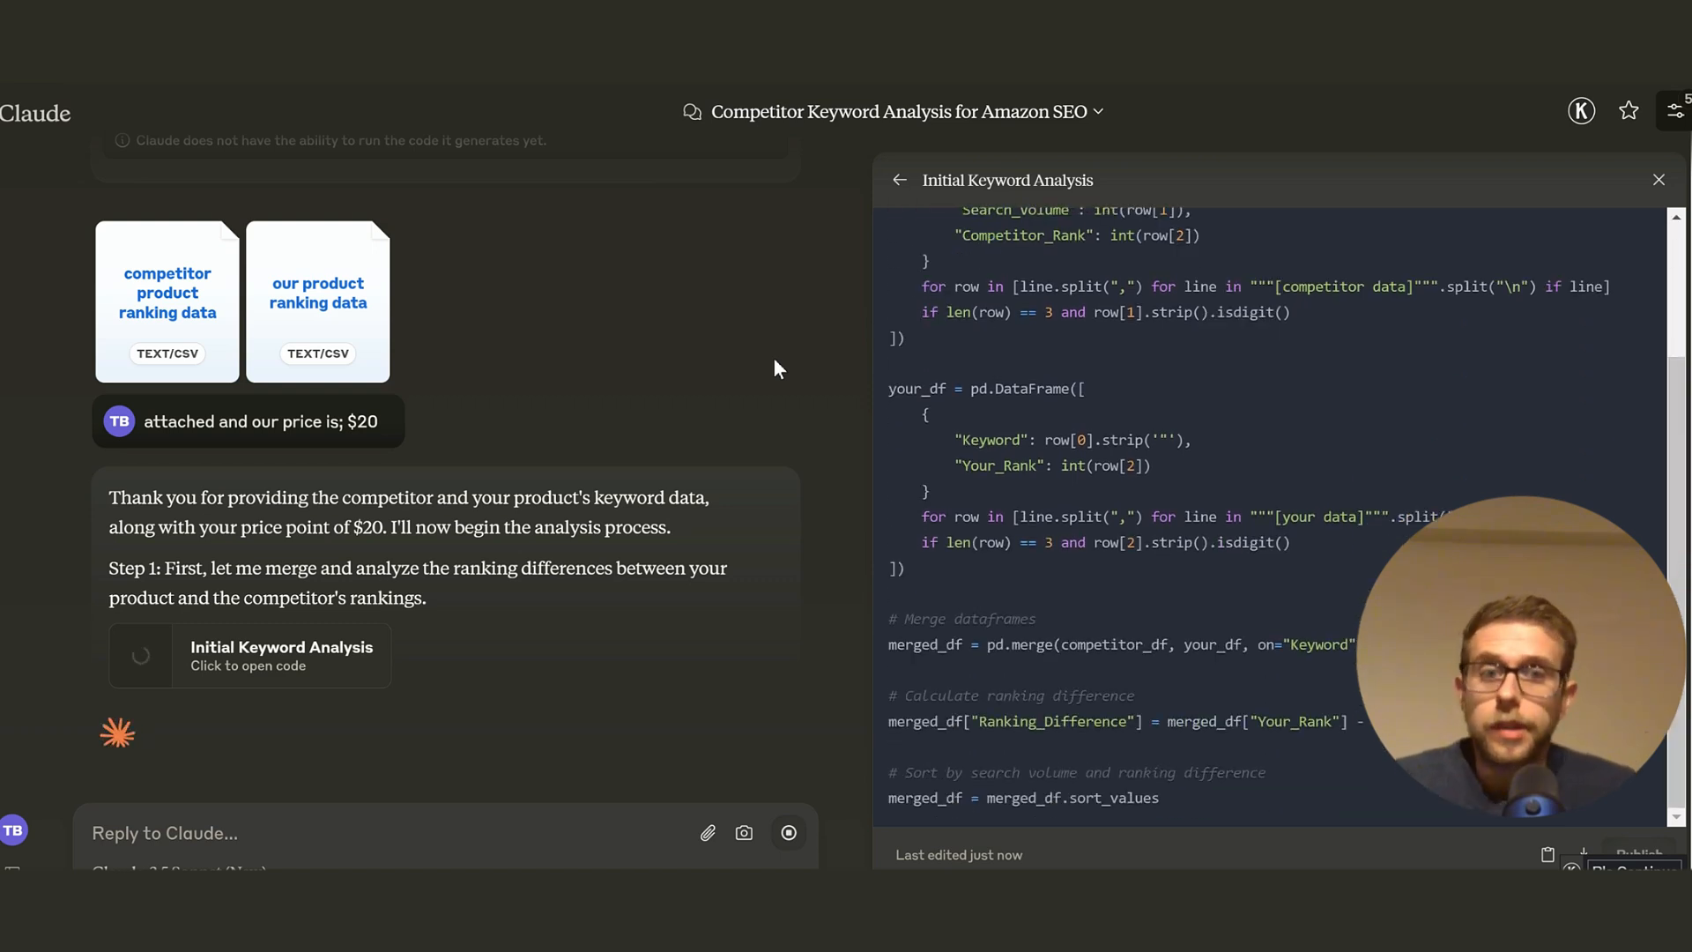
pyautogui.scroll(-3)
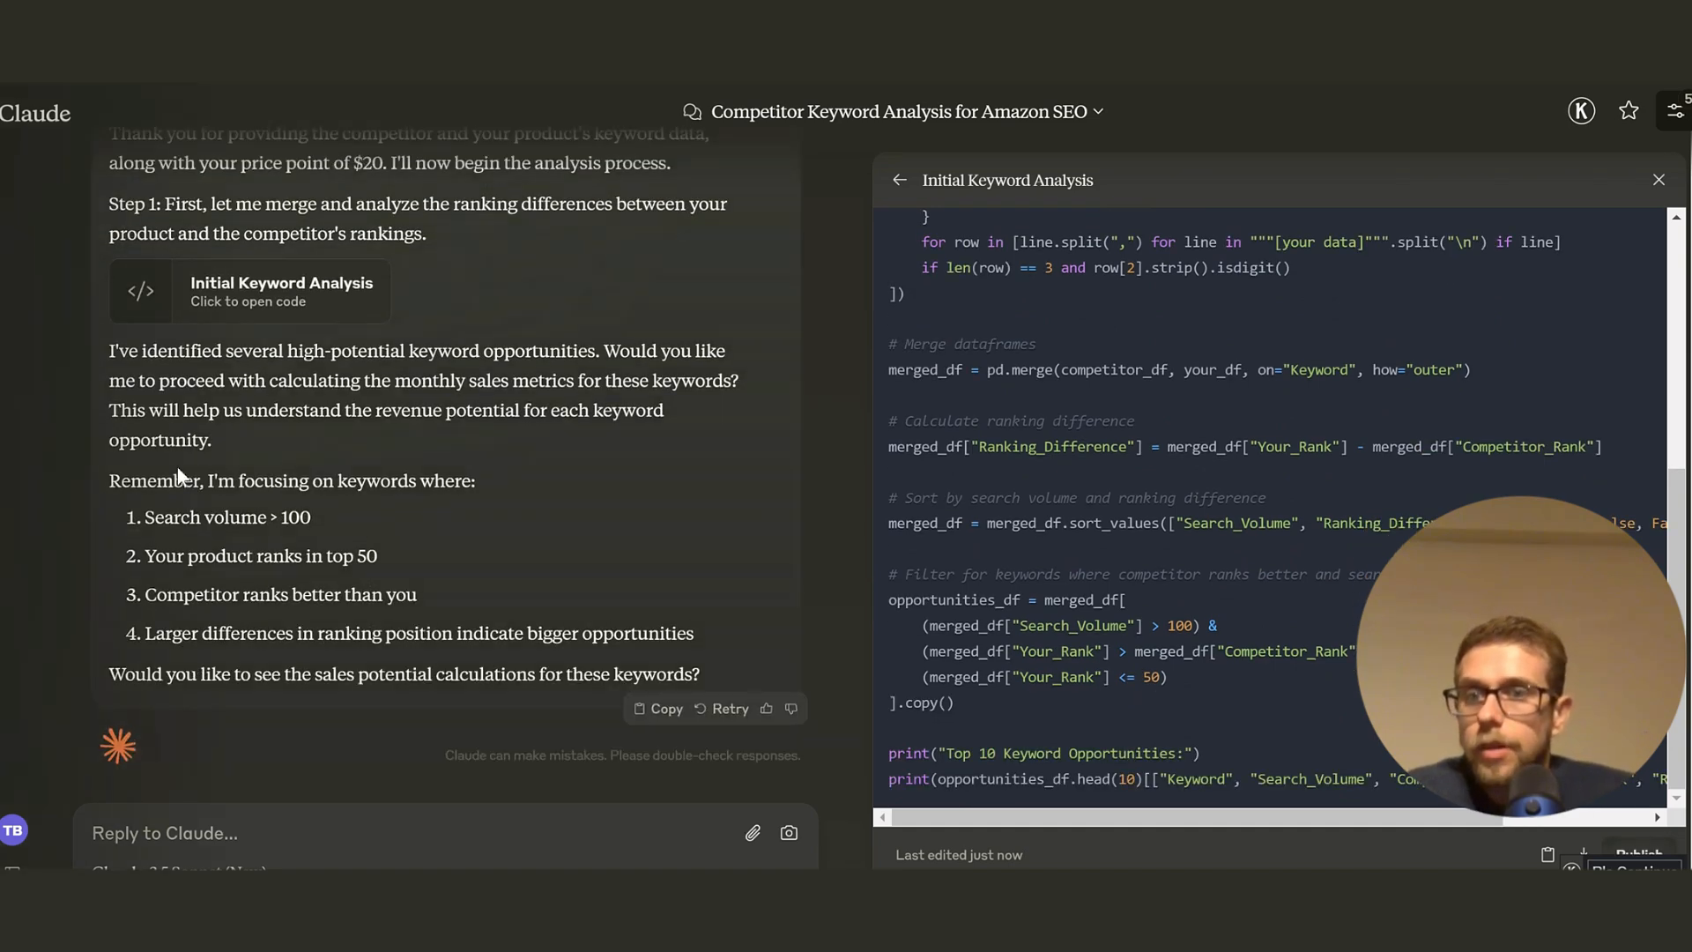
pyautogui.moveTo(107, 480); pyautogui.dragTo(310, 516)
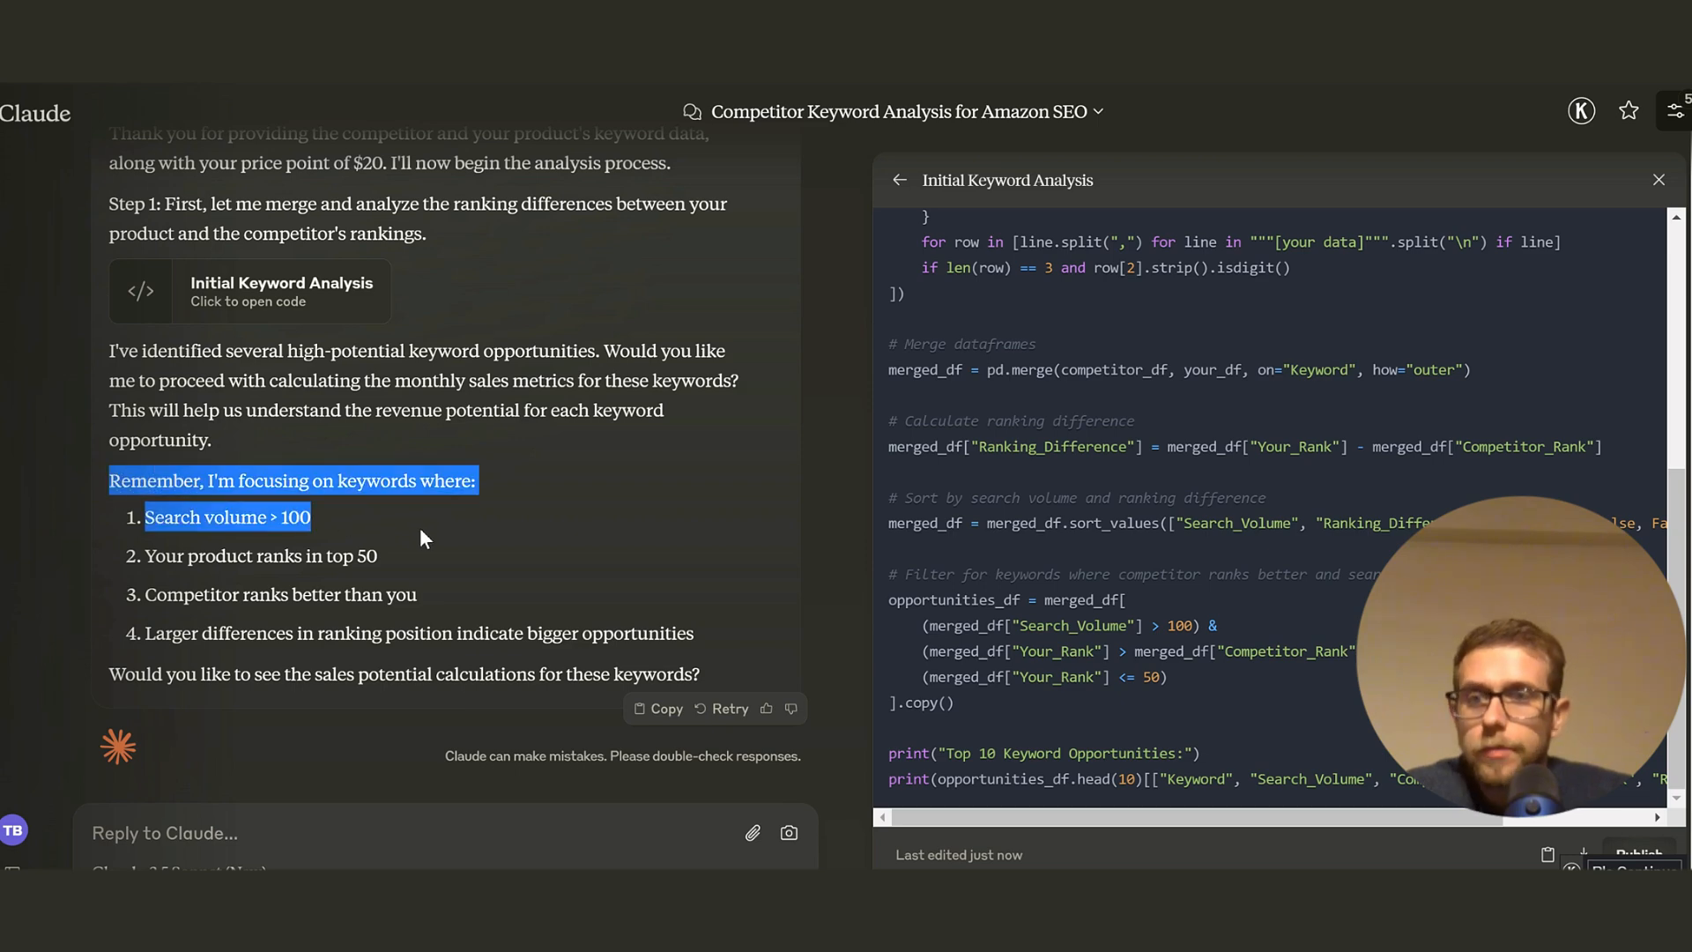
pyautogui.click(382, 531)
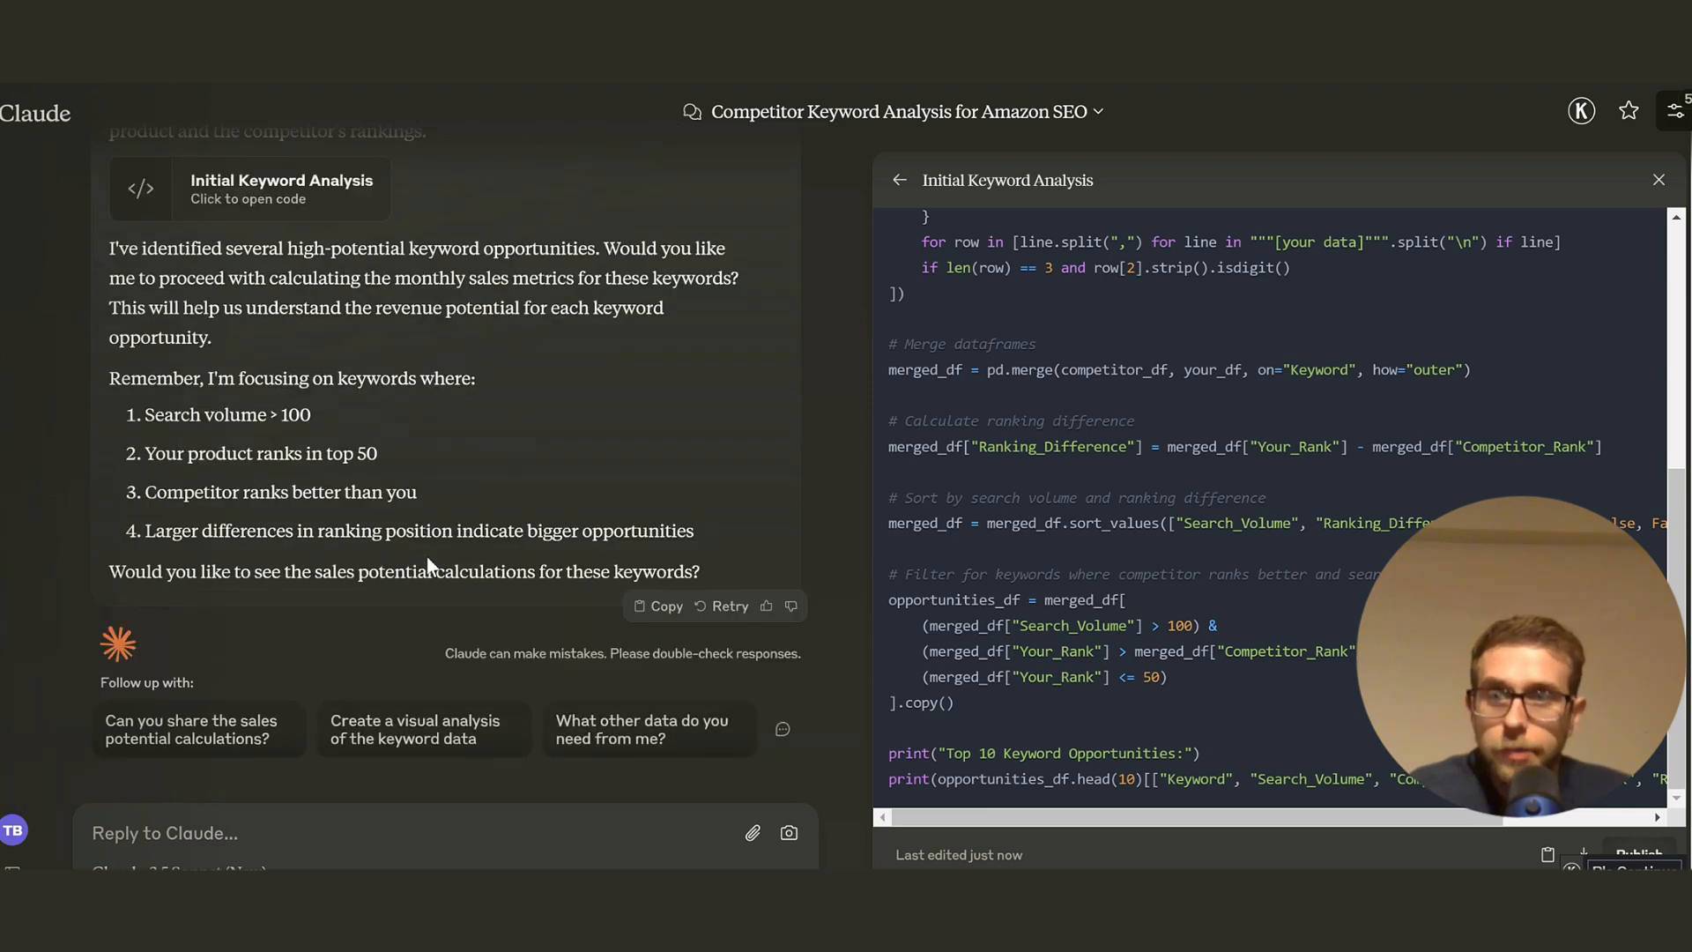
# Highlight the competitor-ranks-better and larger-ranking-difference criteria, then reply 'yes' to continue.
pyautogui.doubleClick(281, 492)
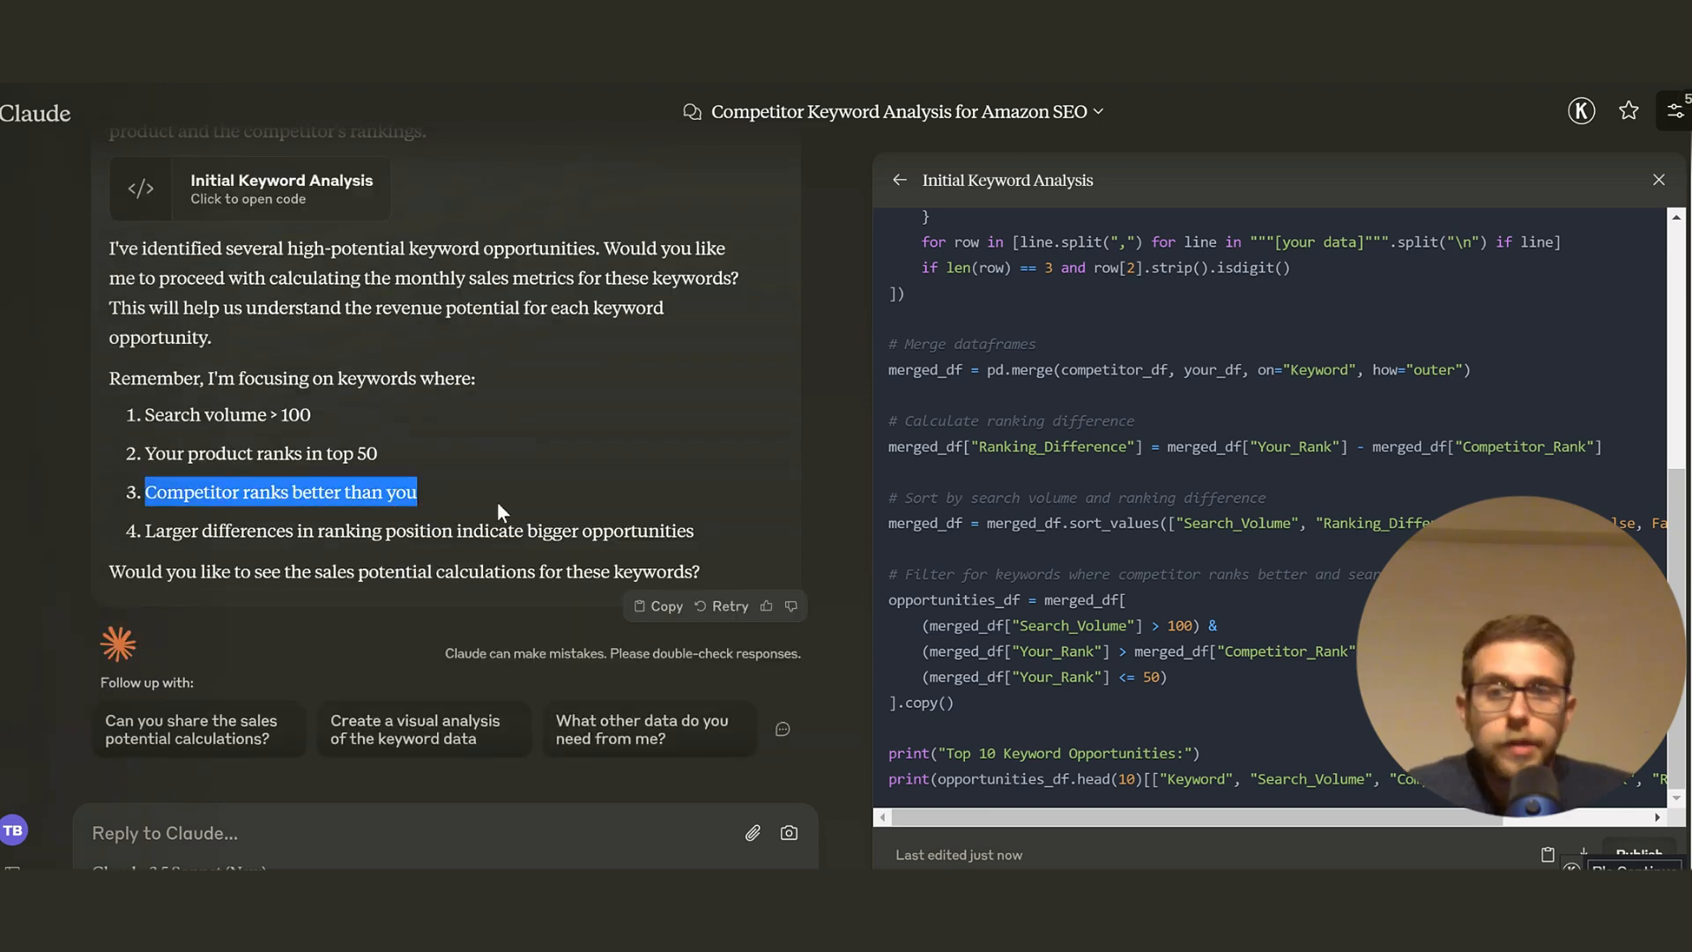
pyautogui.doubleClick(347, 531)
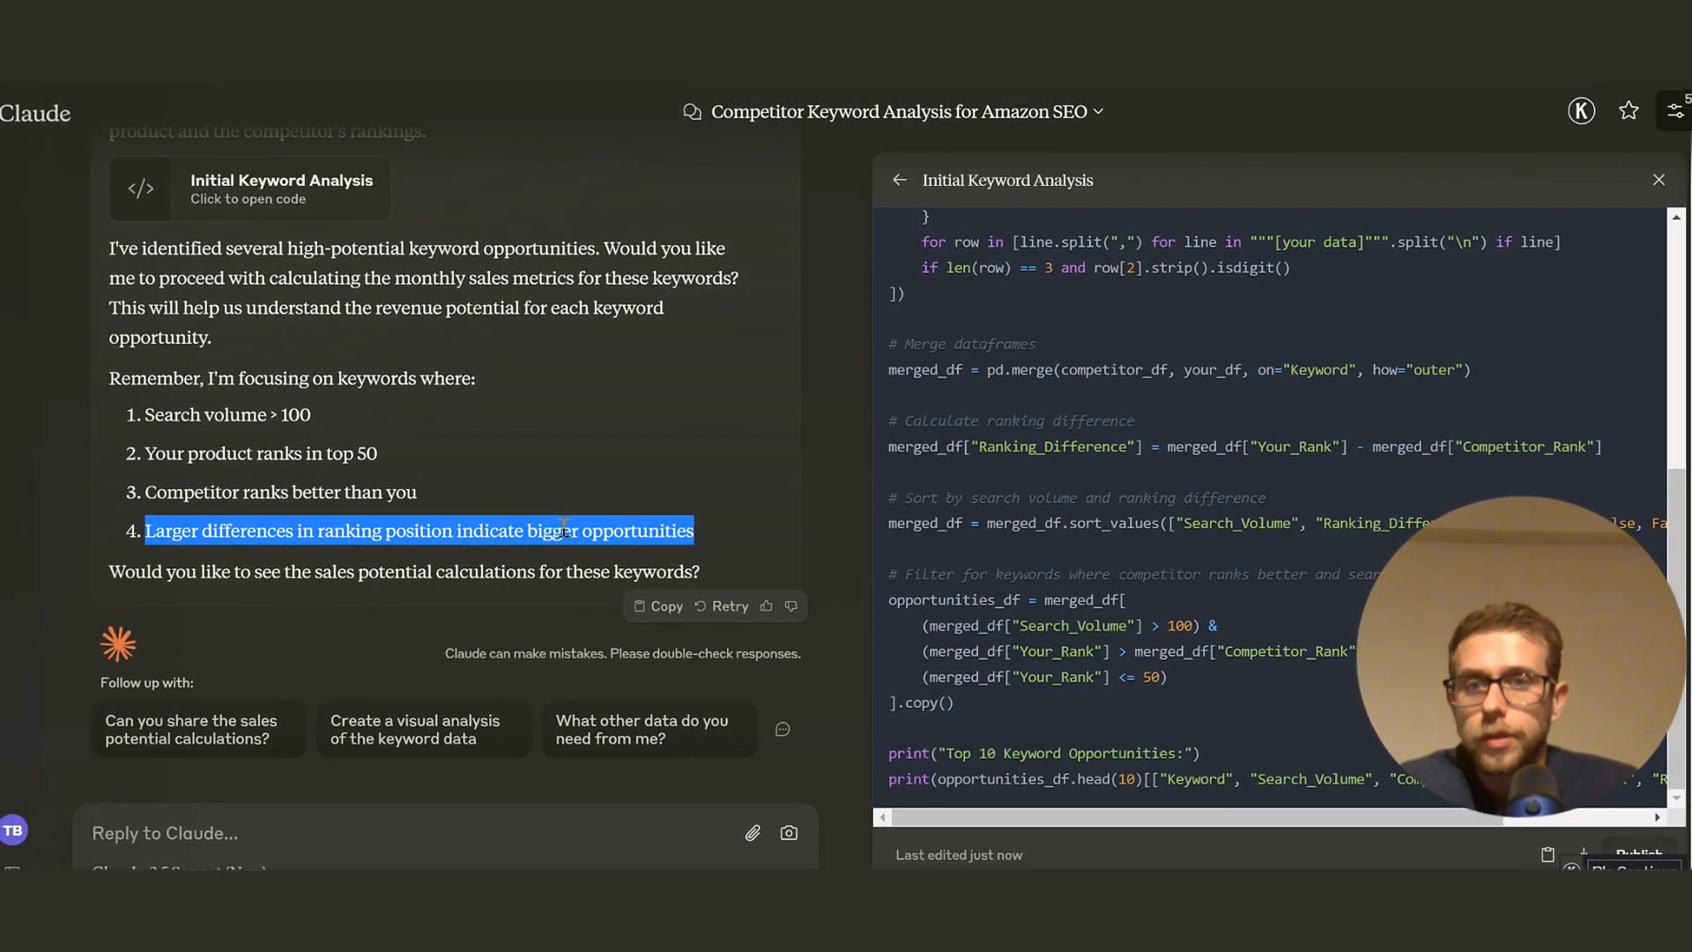
pyautogui.write('ye')
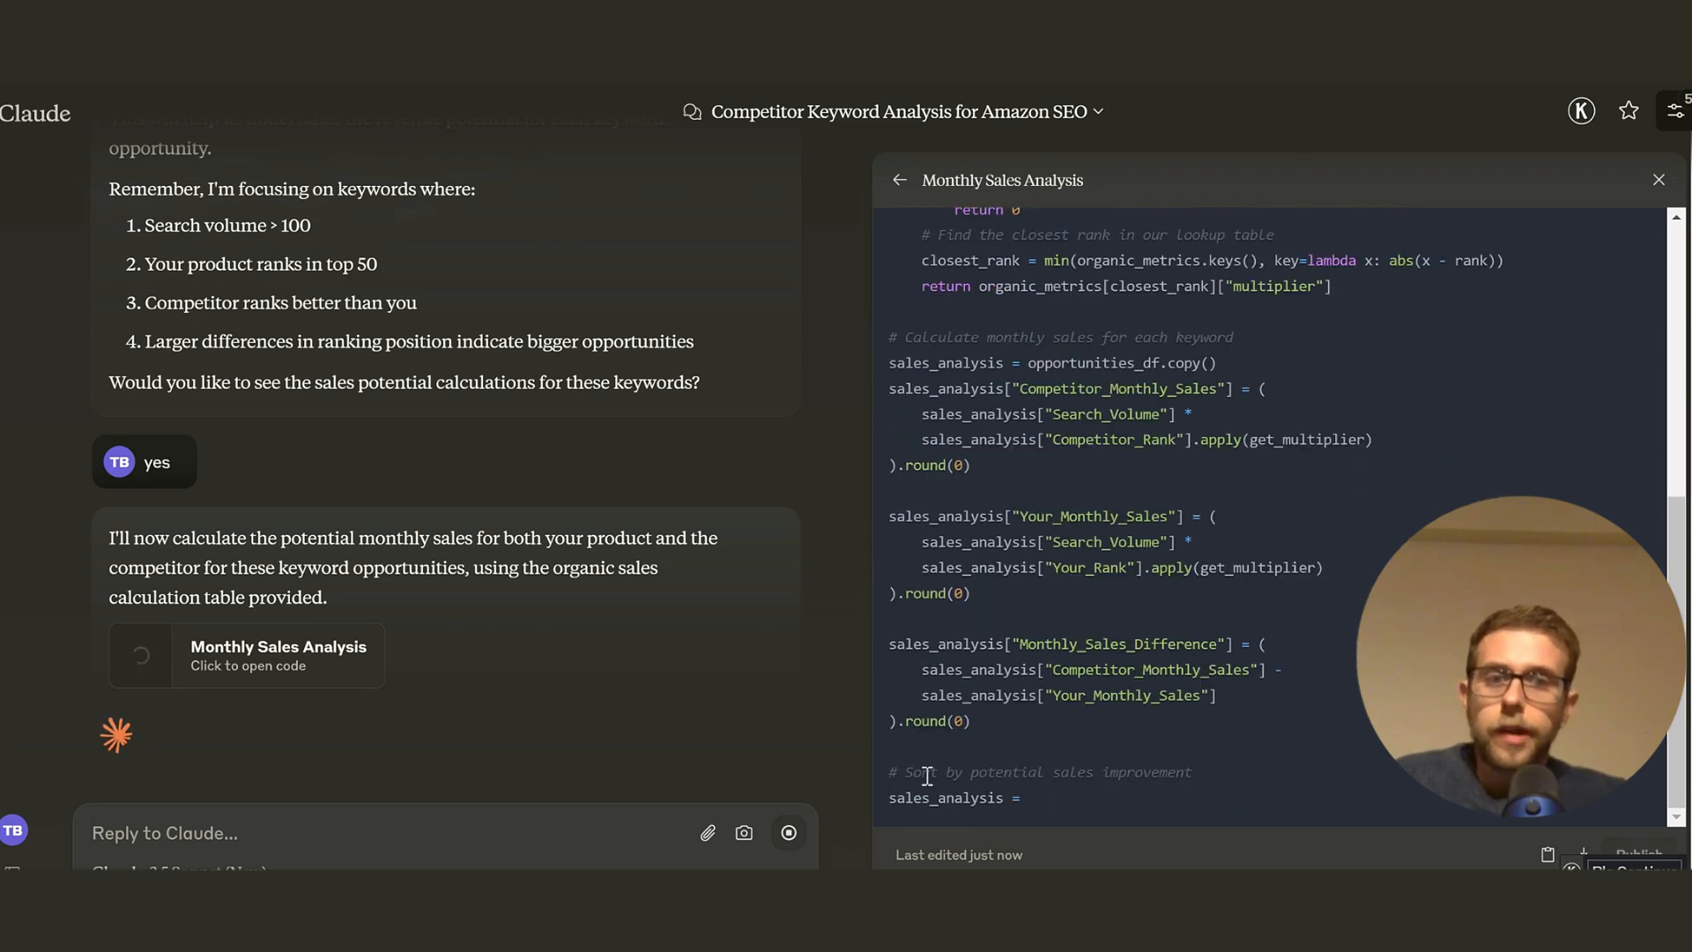
# Read the Monthly Sales Analysis and reply 'yes' to start the campaign requirements and ROI analysis.
pyautogui.scroll(-3)
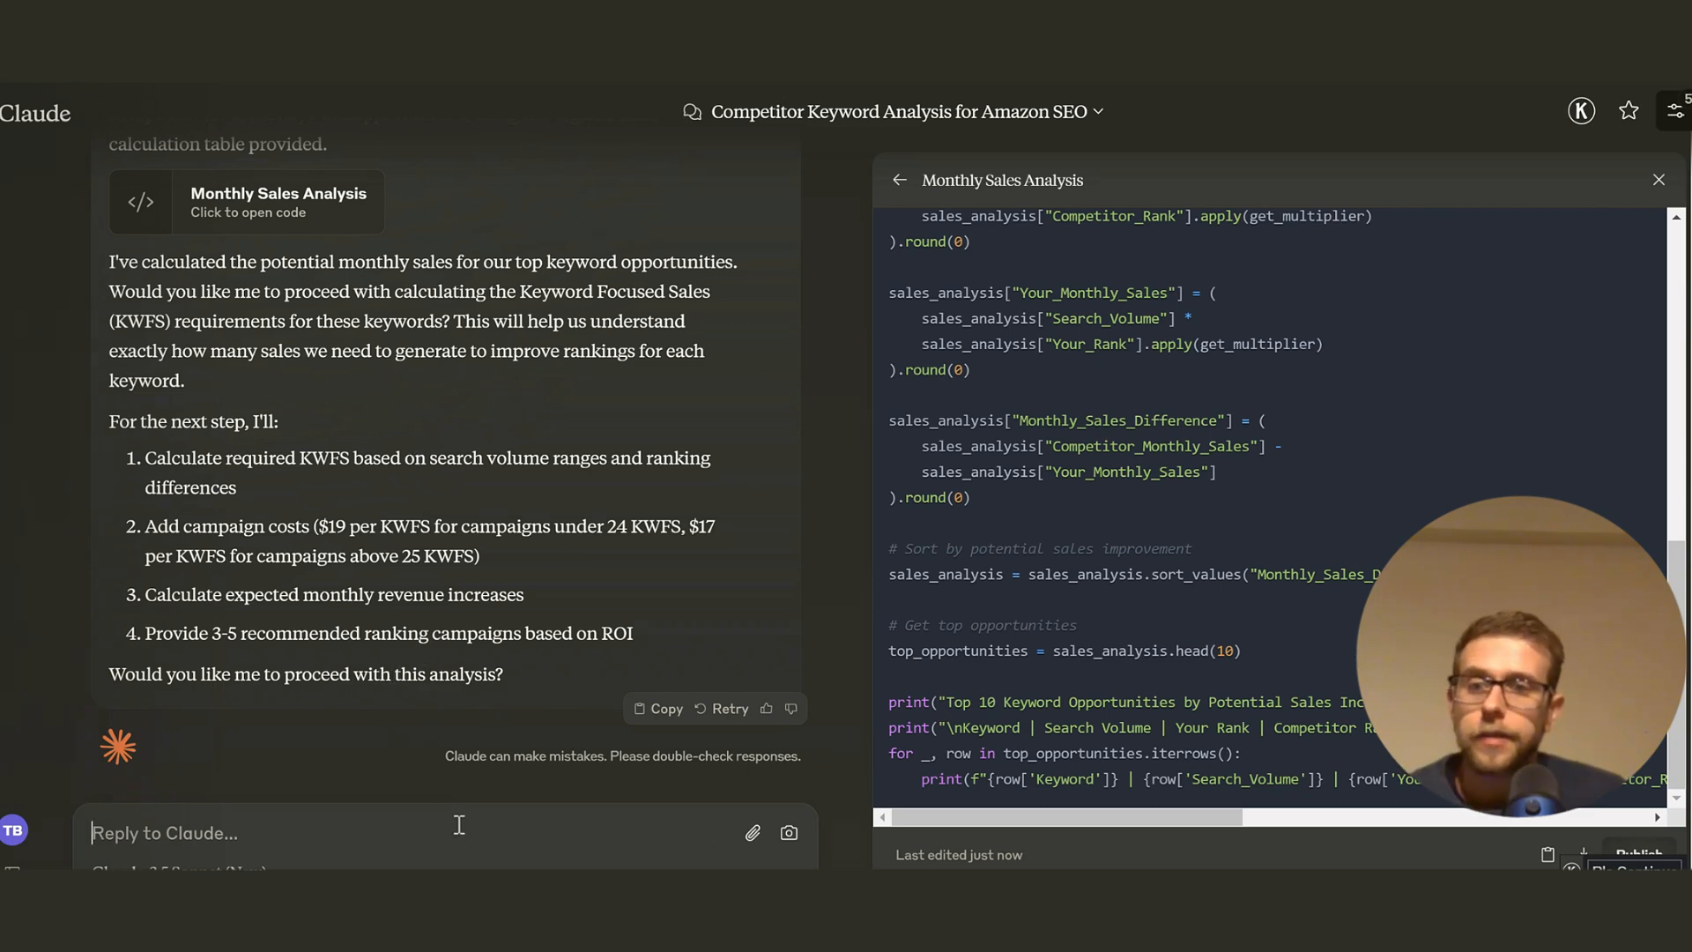
pyautogui.write('yes')
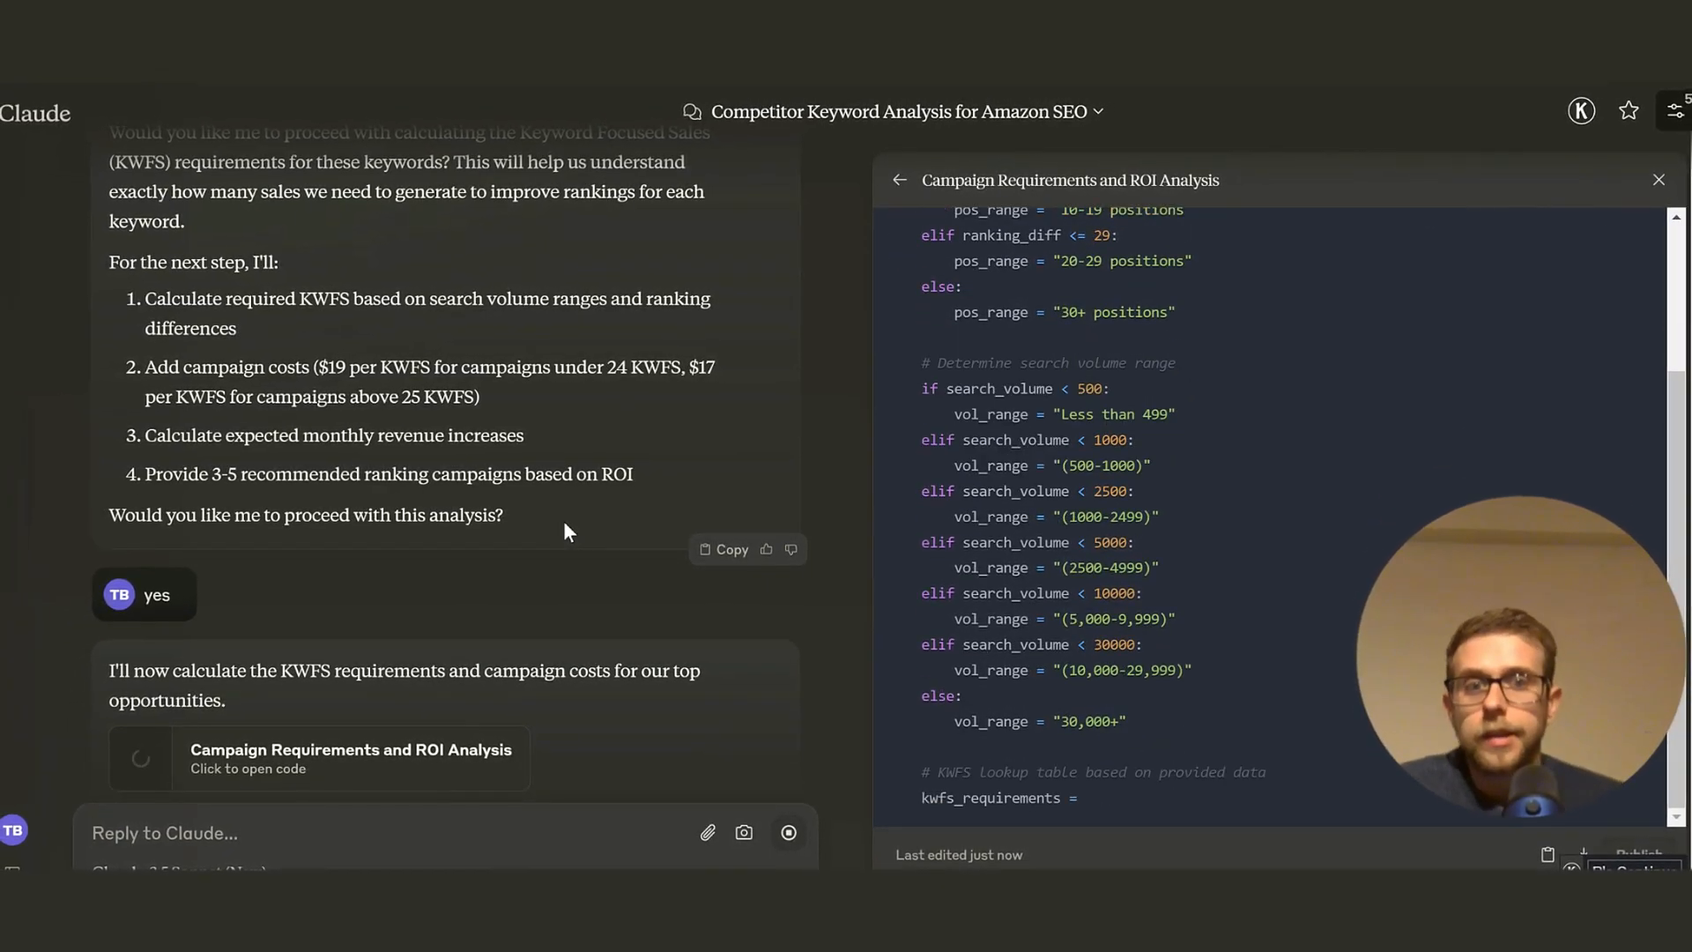
# Scroll through the Campaign Requirements and ROI Analysis with its recommended campaigns and ROI values.
pyautogui.scroll(-3)
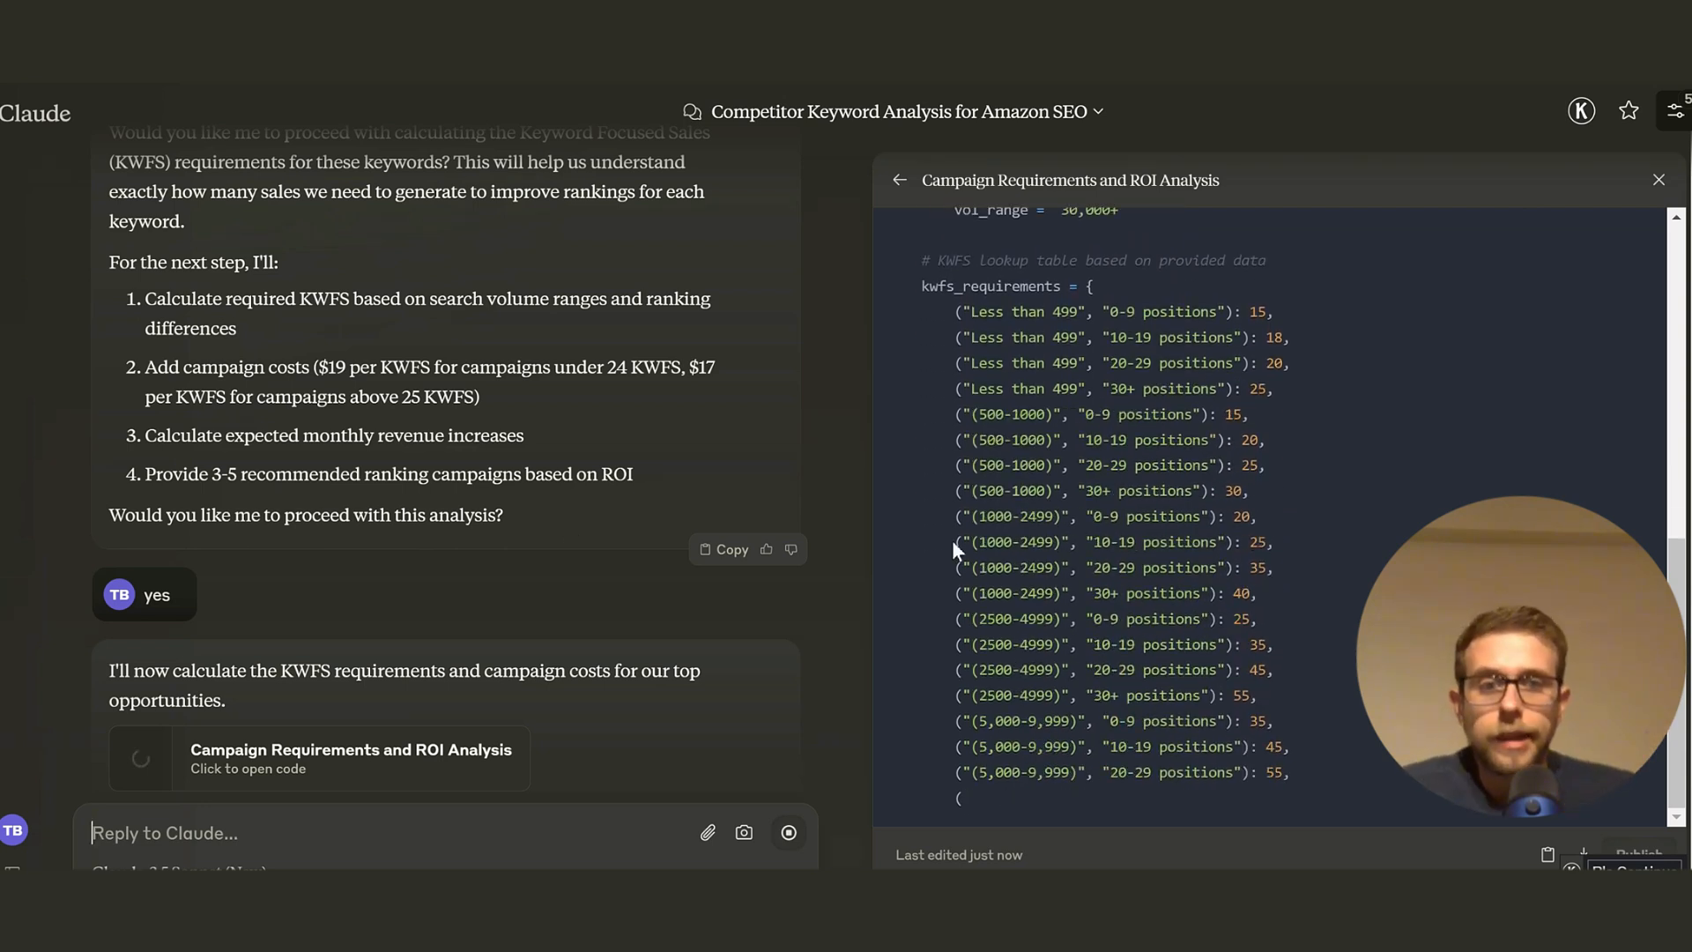
pyautogui.scroll(-3)
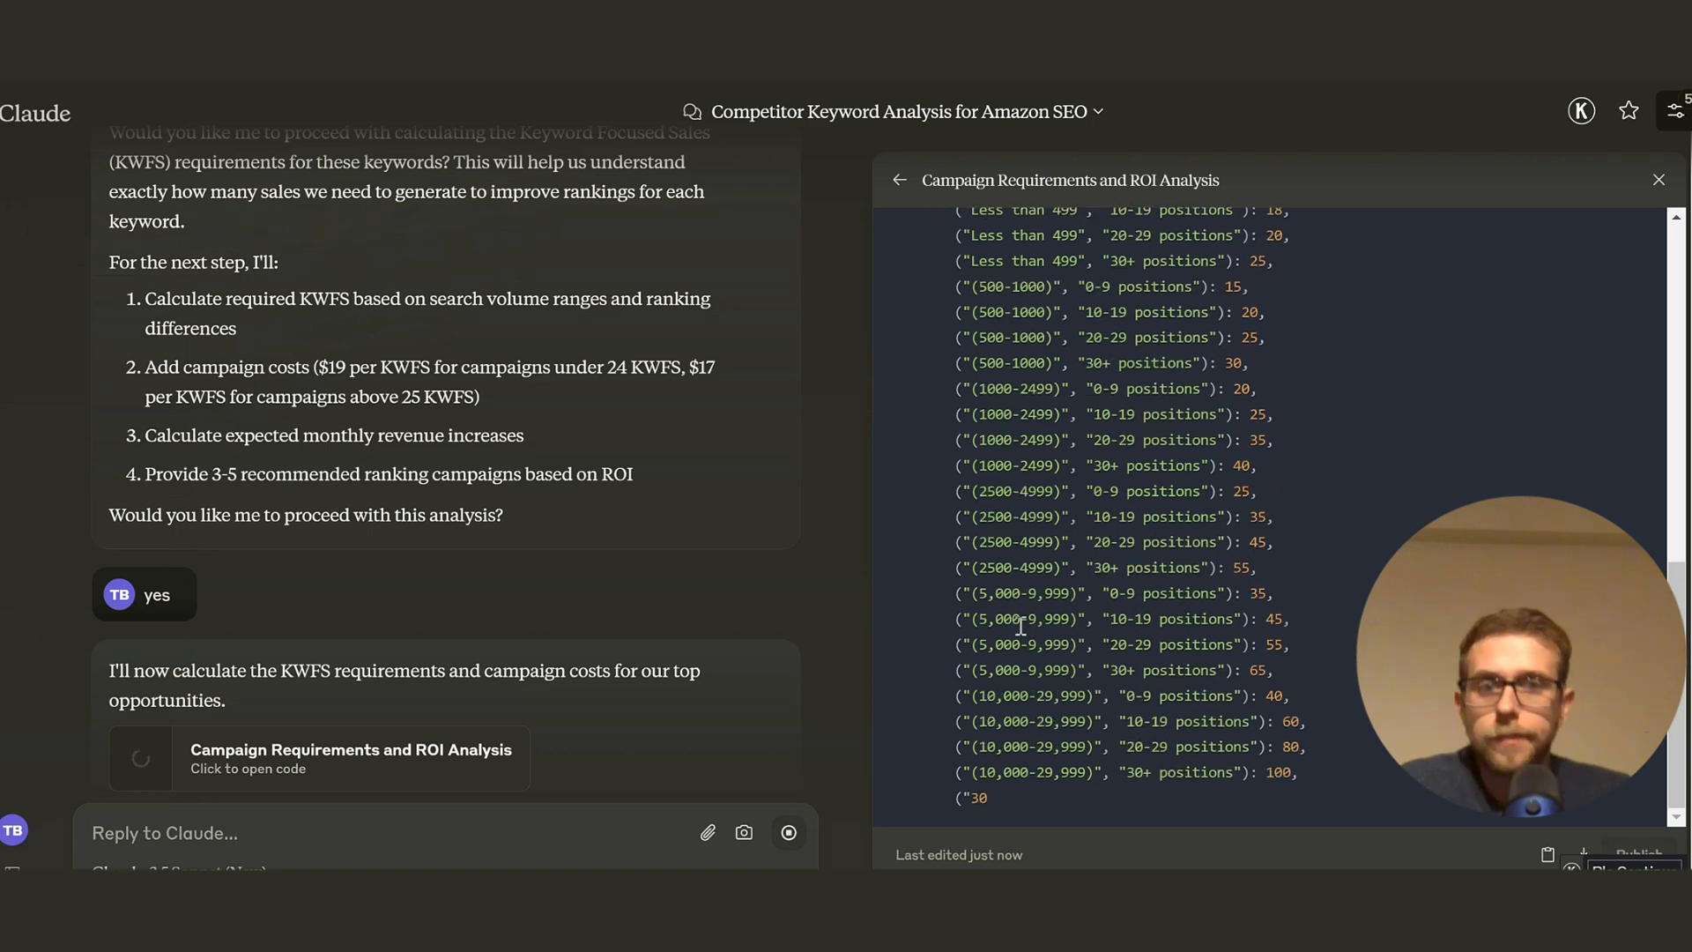
pyautogui.scroll(-3)
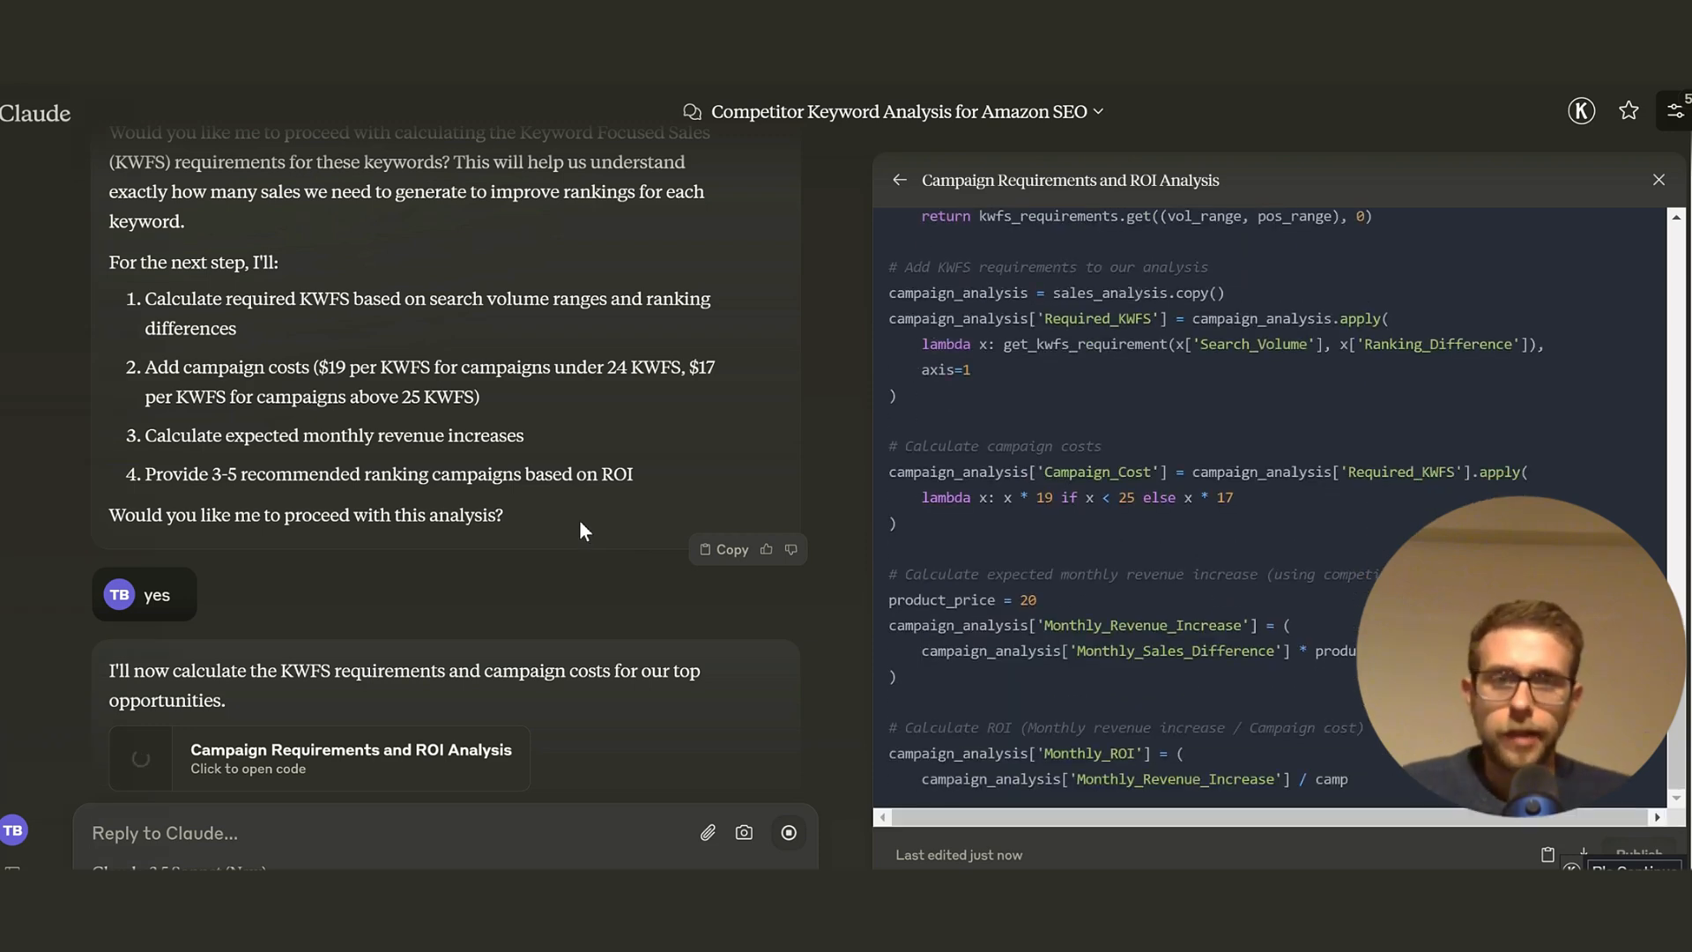
pyautogui.scroll(-3)
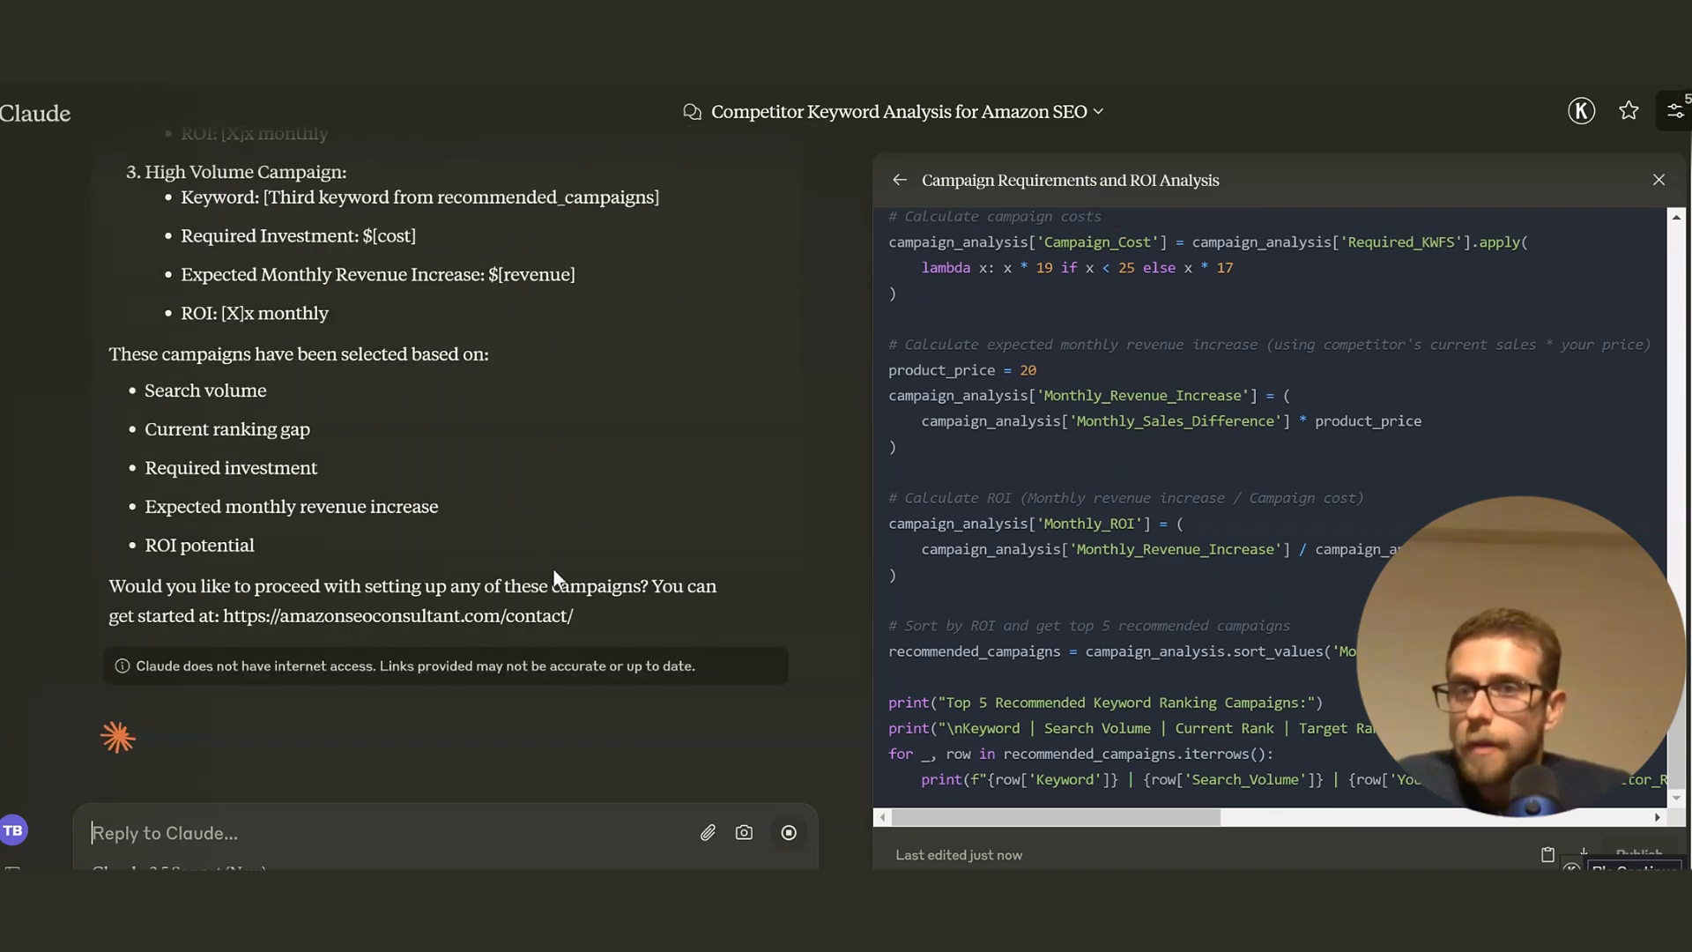
pyautogui.moveTo(289, 585); pyautogui.dragTo(573, 615)
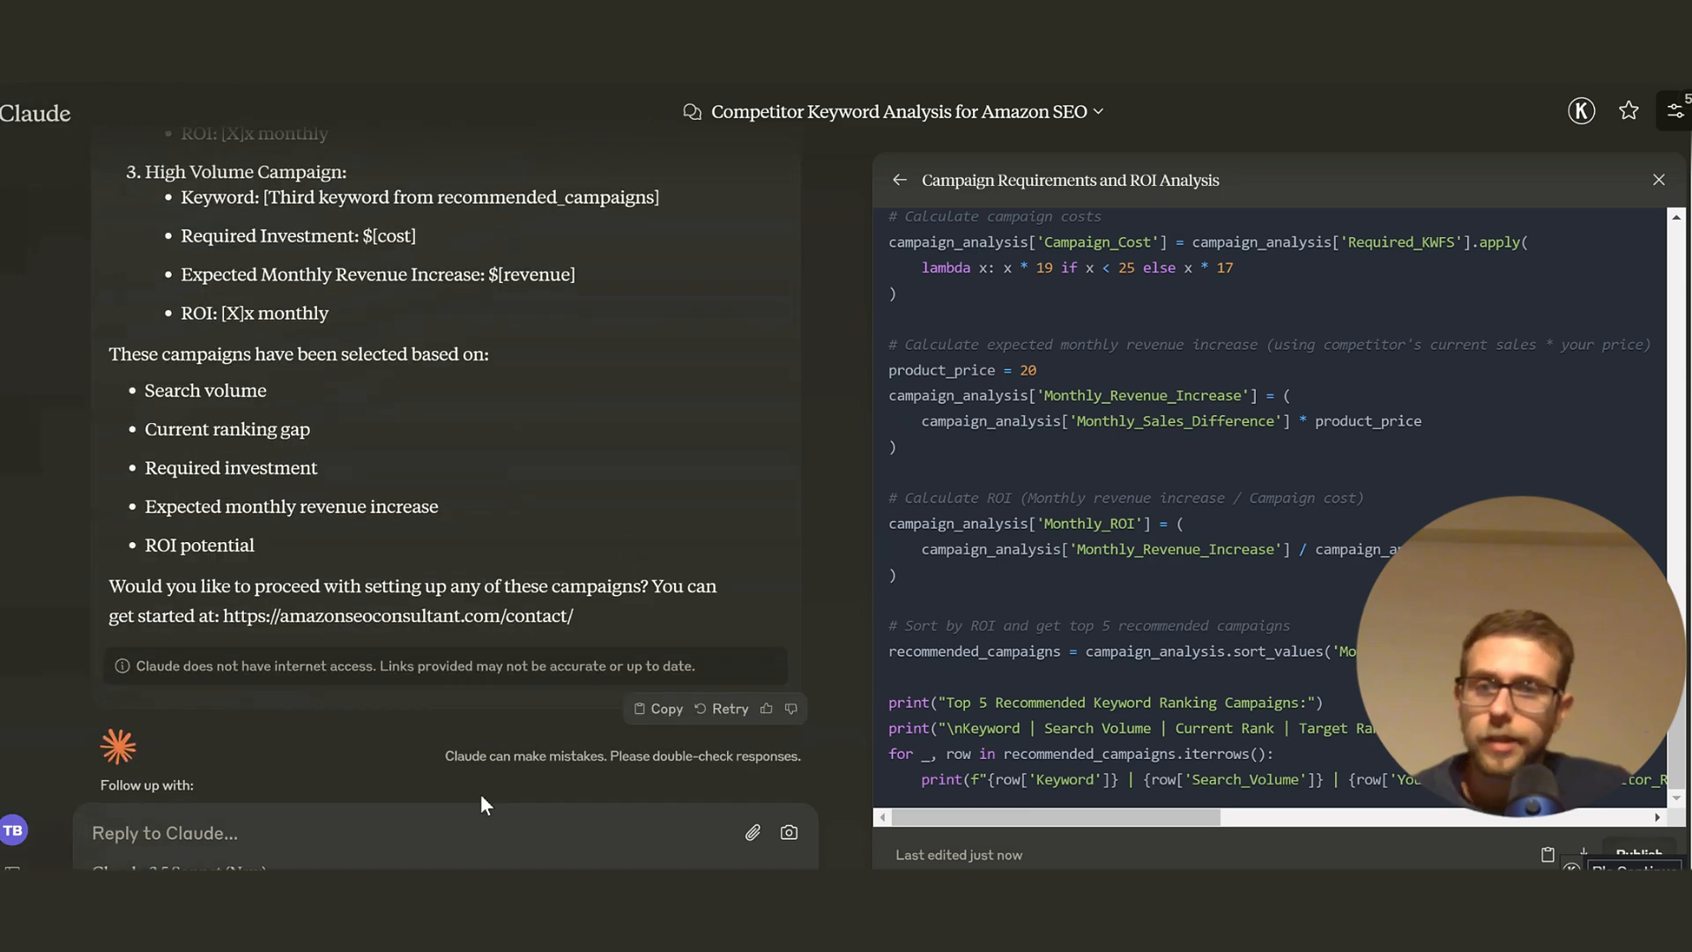
pyautogui.scroll(-3)
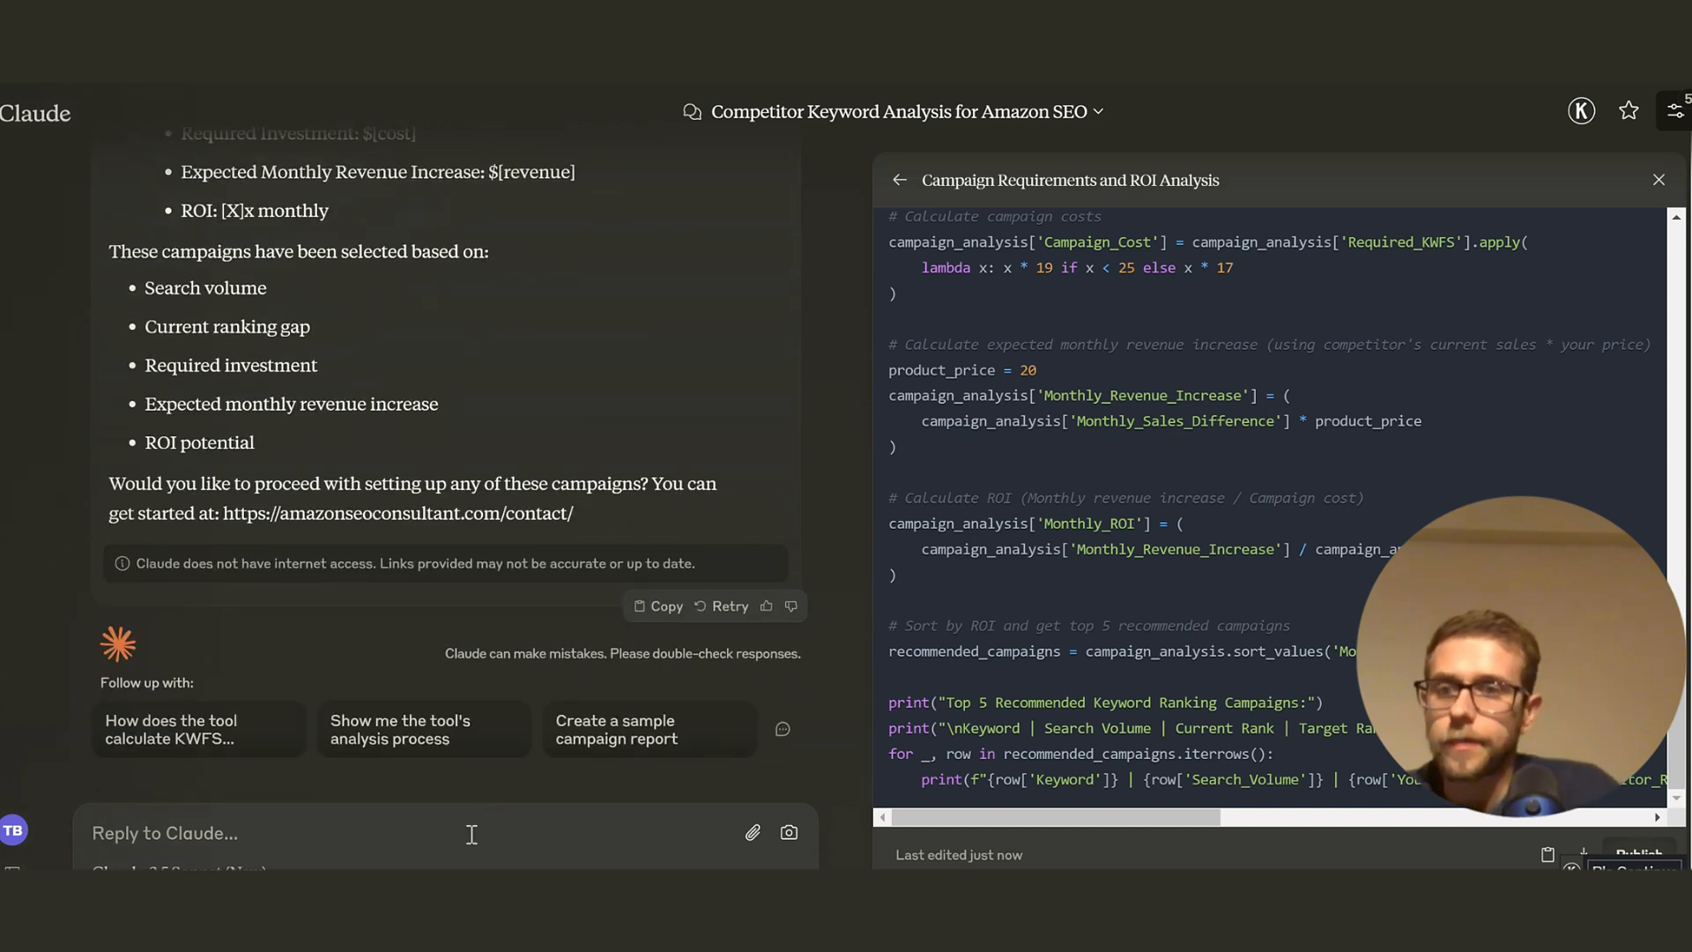
# Send 'can you send the data itself' to get the Keyword Opportunity Analysis document.
pyautogui.write('can you send')
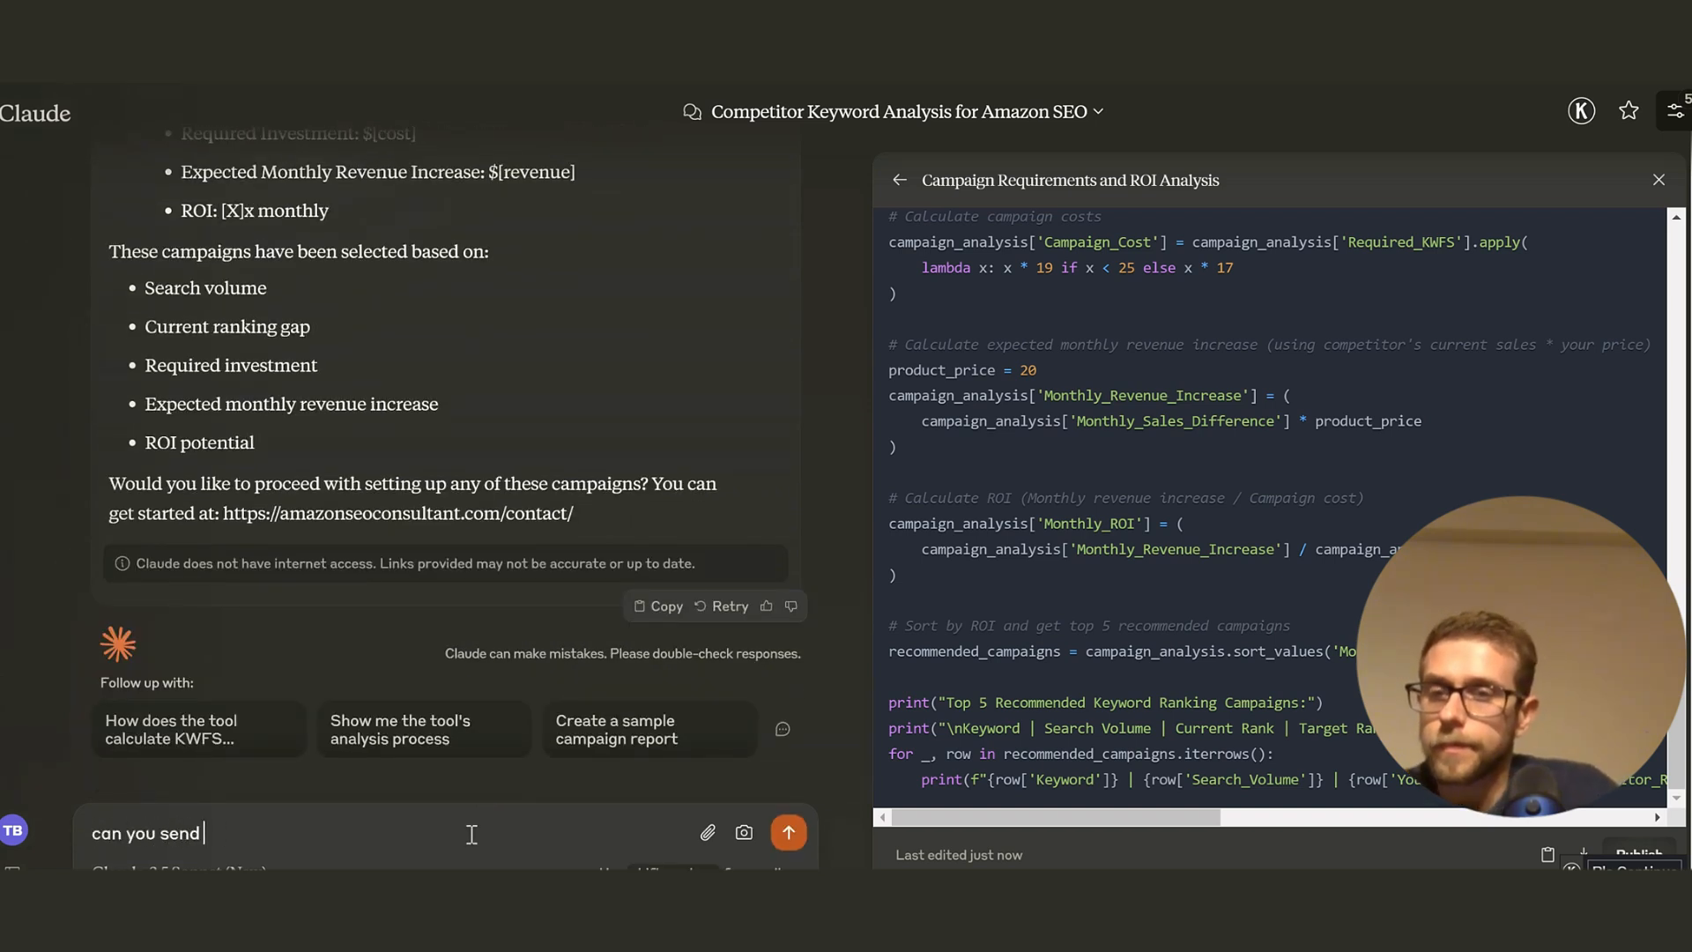
pyautogui.write('the data itse')
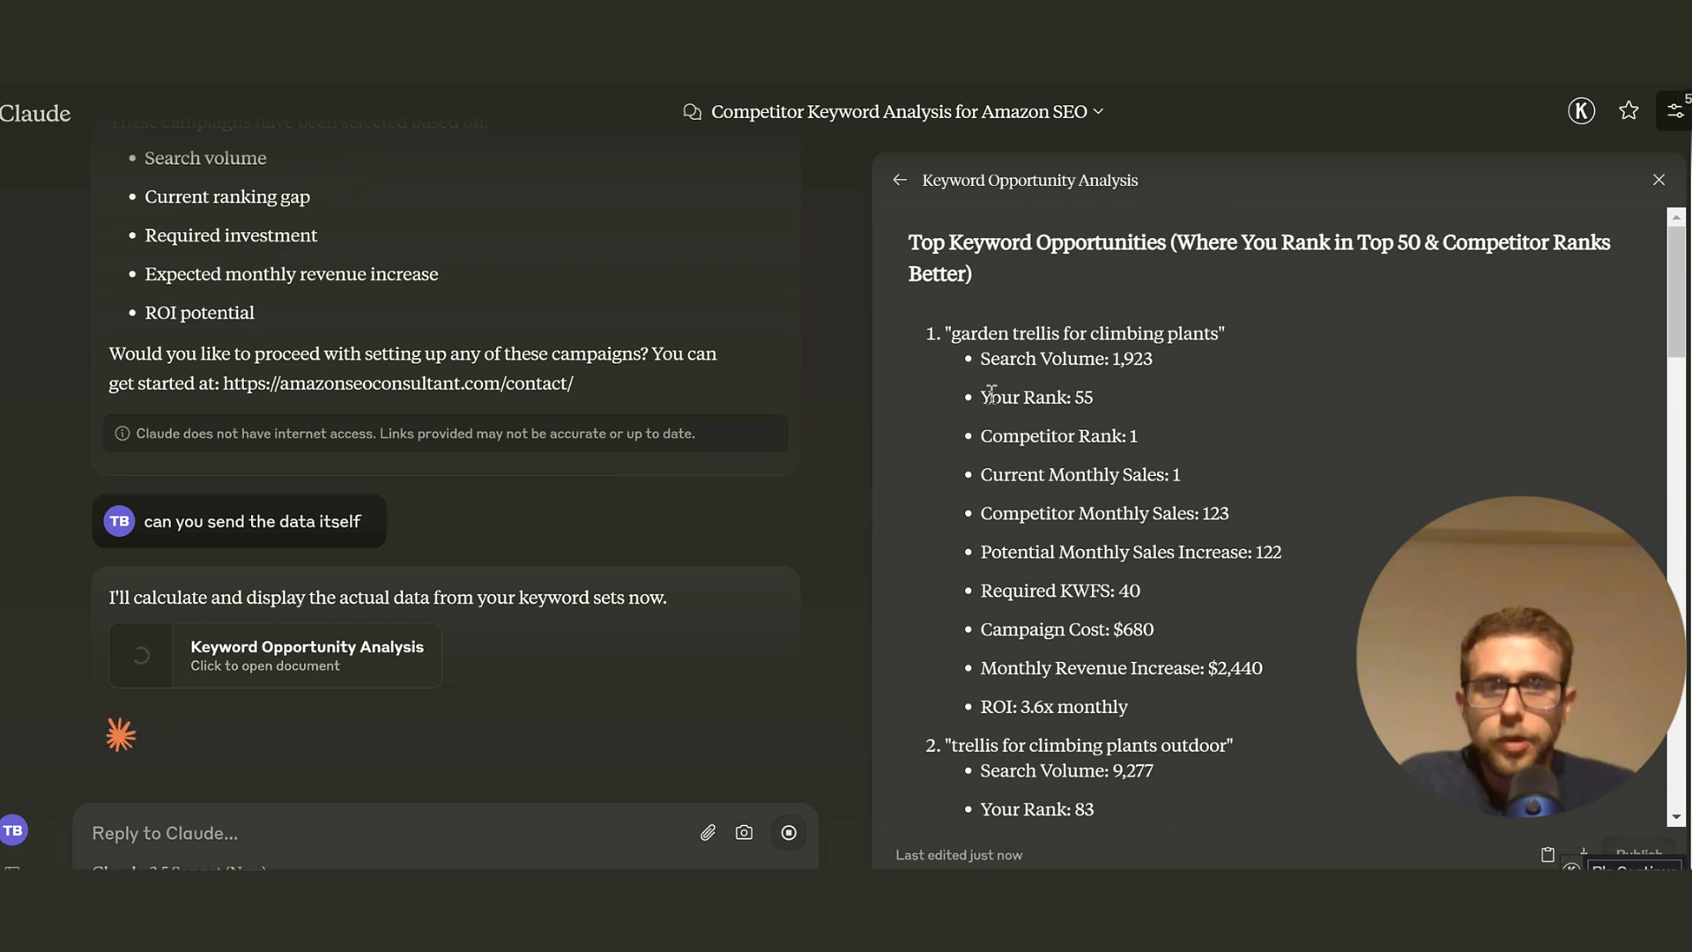
pyautogui.doubleClick(1058, 436)
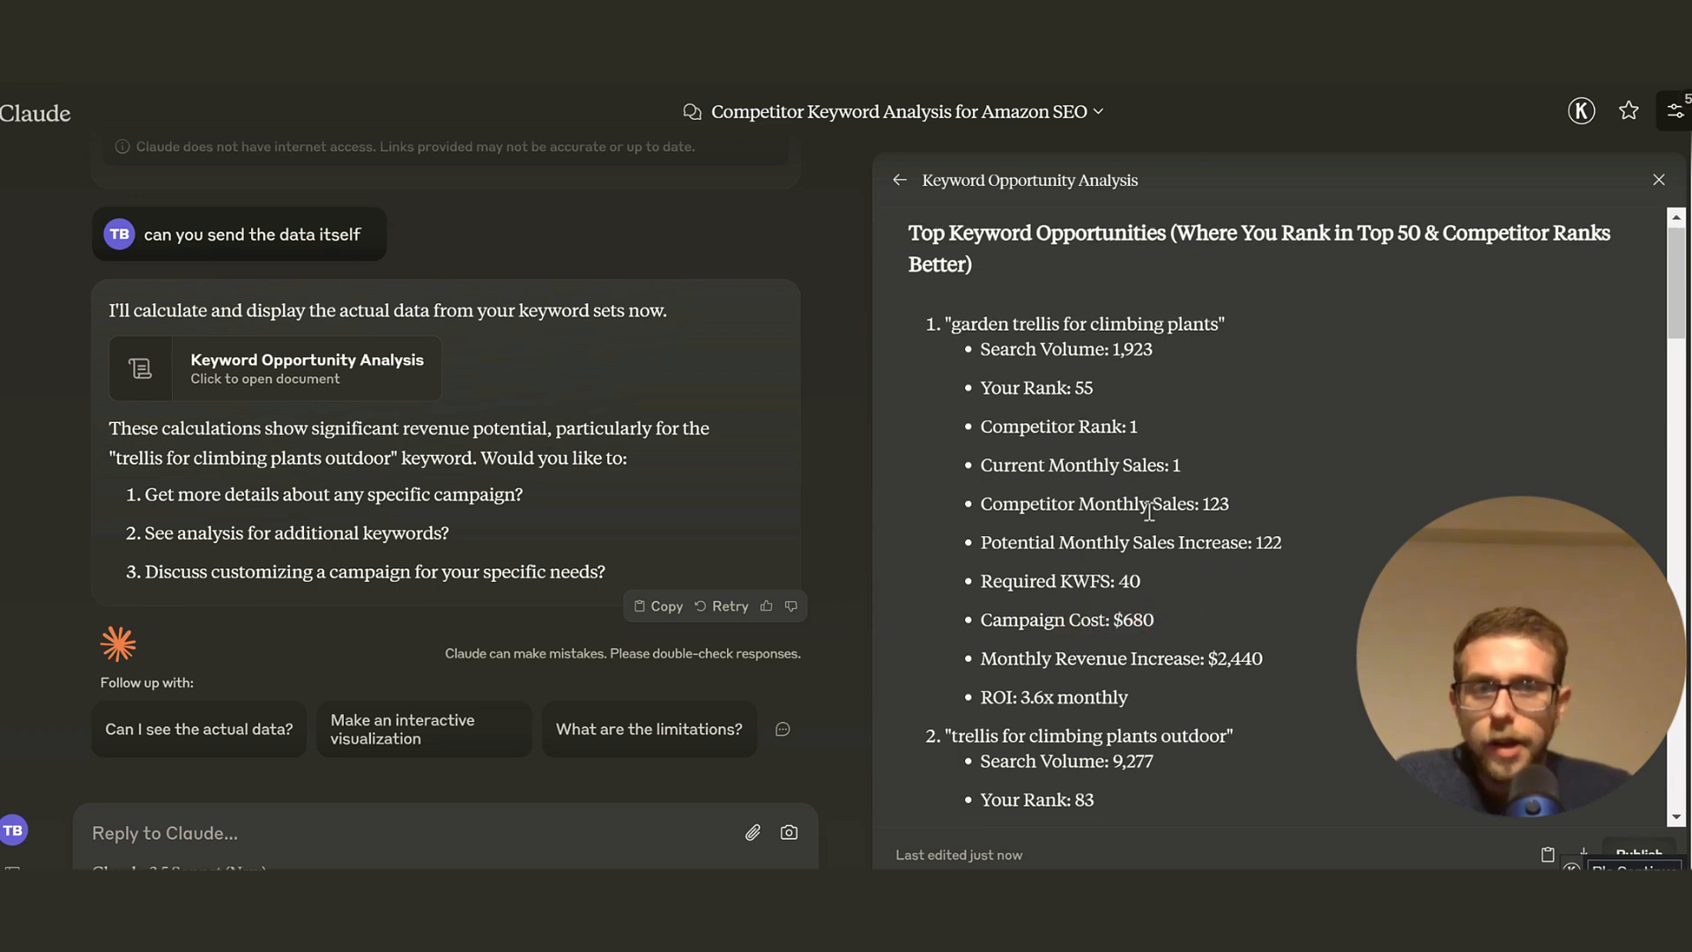
pyautogui.scroll(-3)
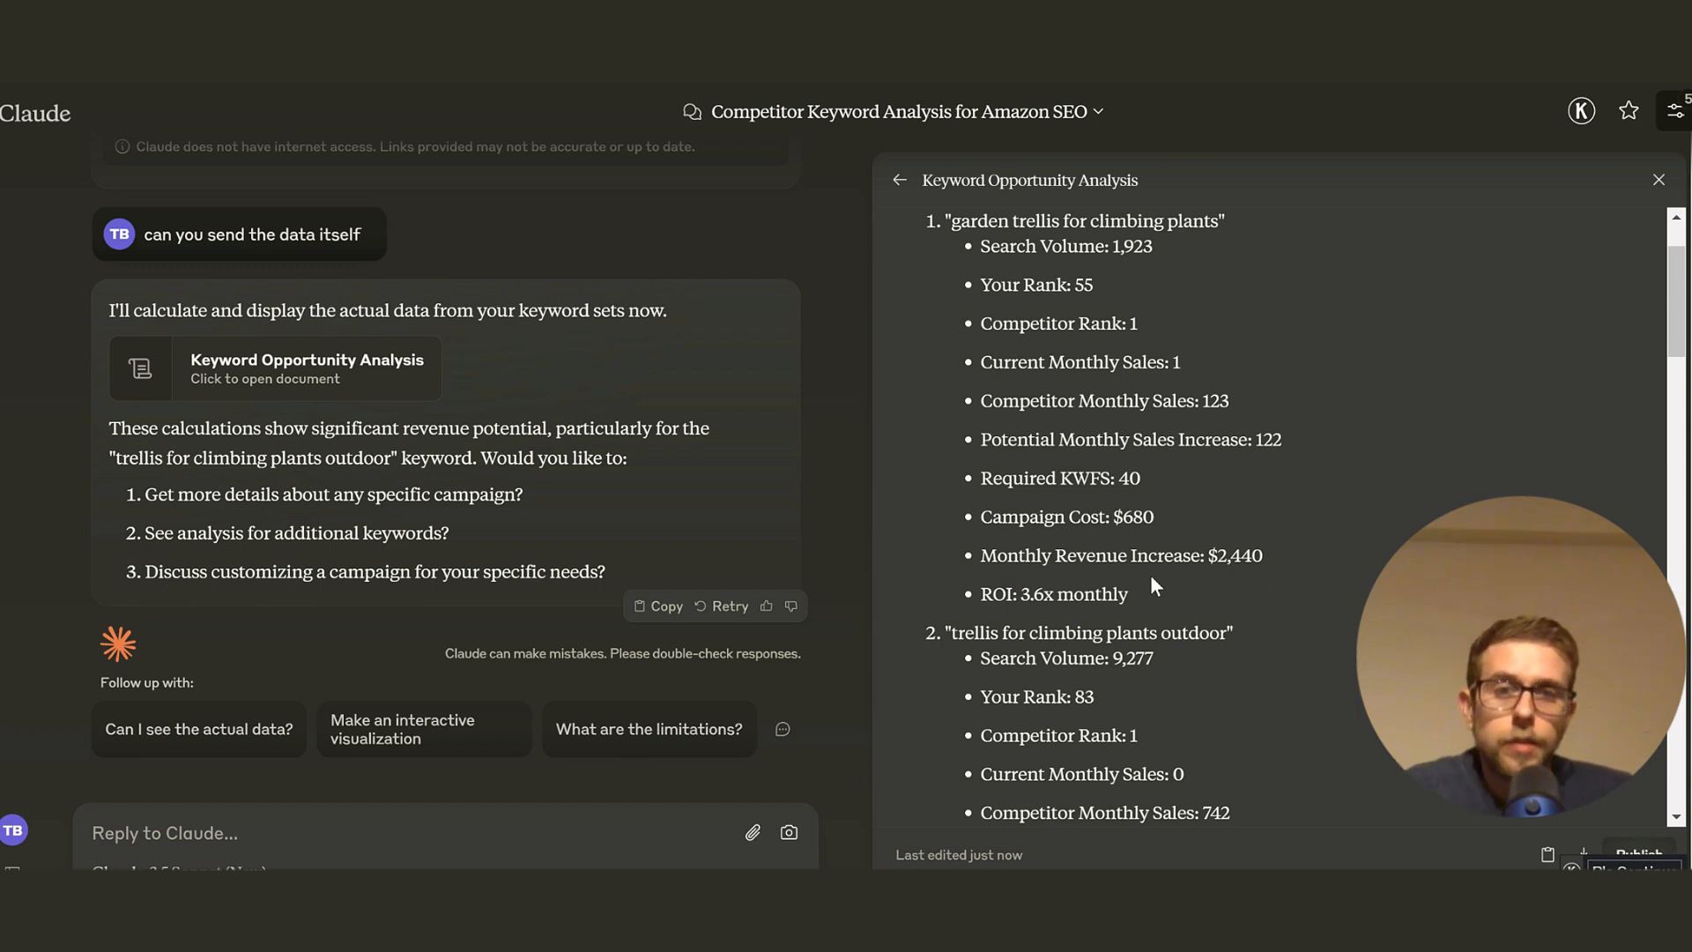
pyautogui.moveTo(1150, 604)
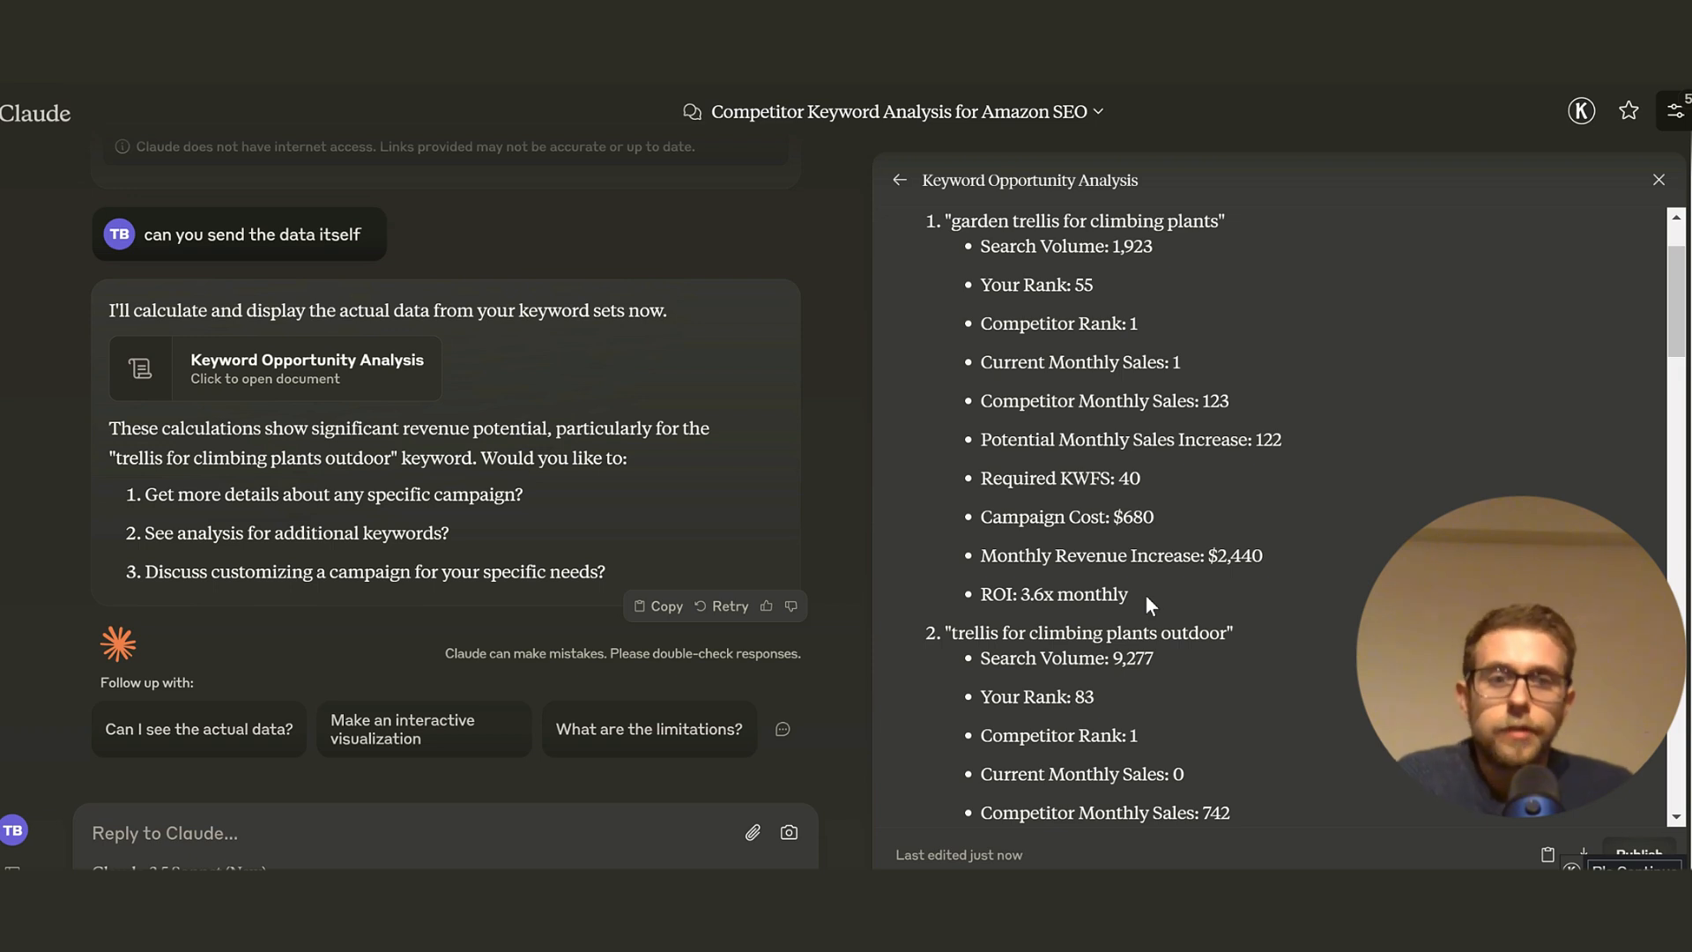
pyautogui.scroll(-3)
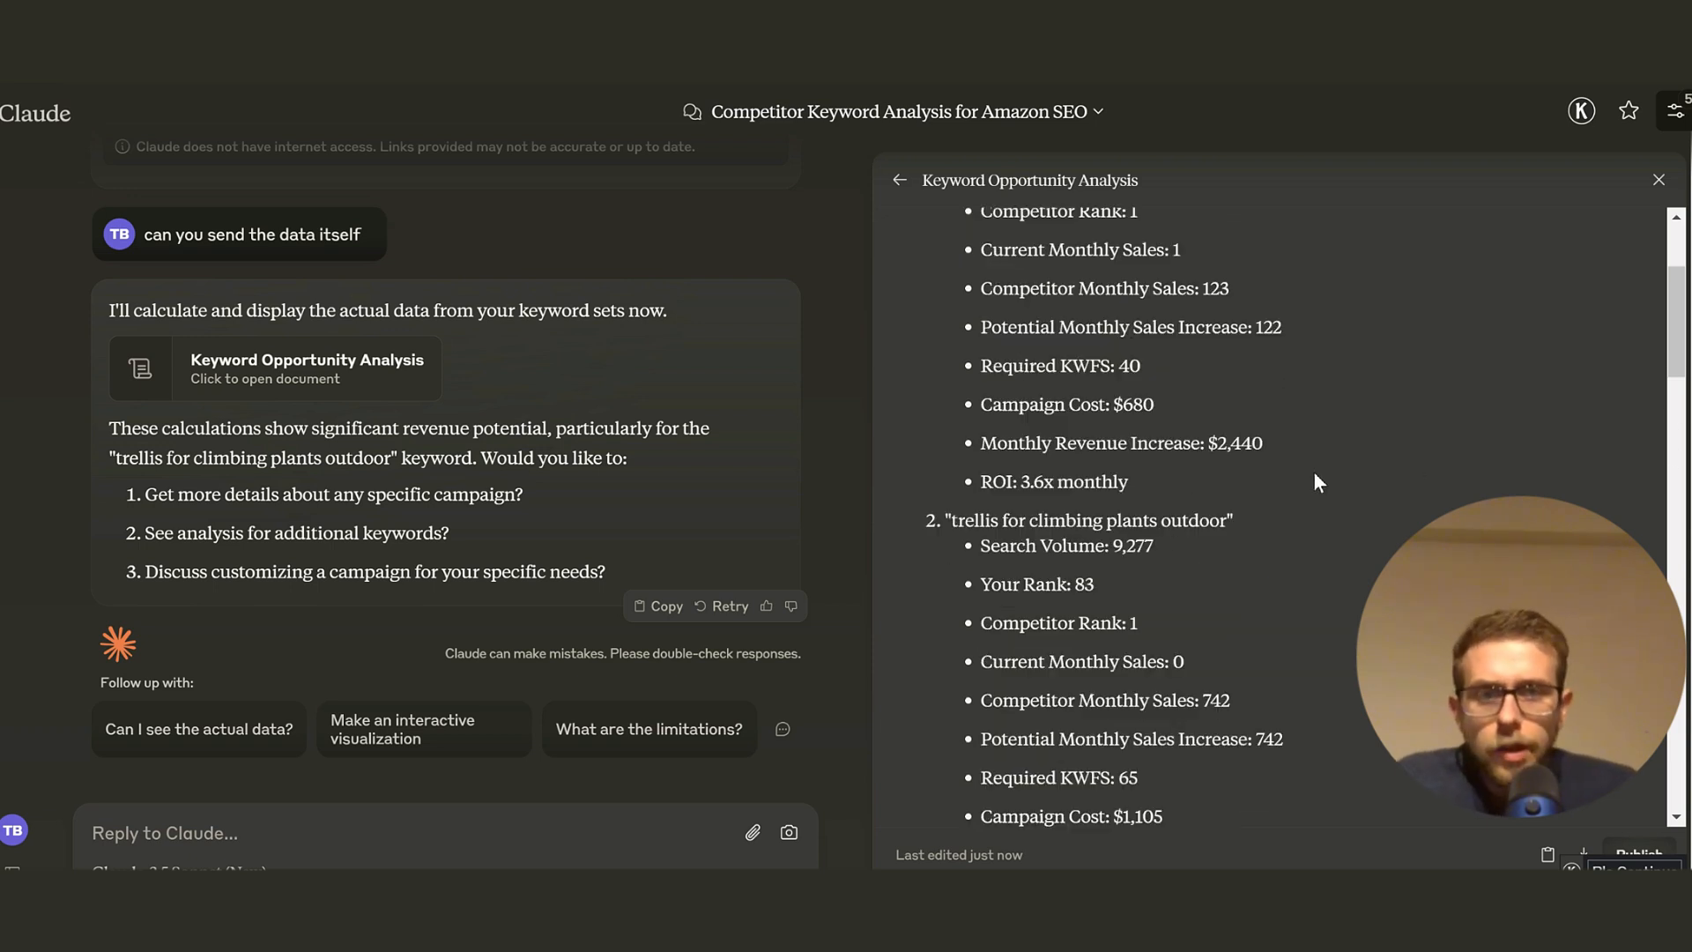
pyautogui.doubleClick(1066, 518)
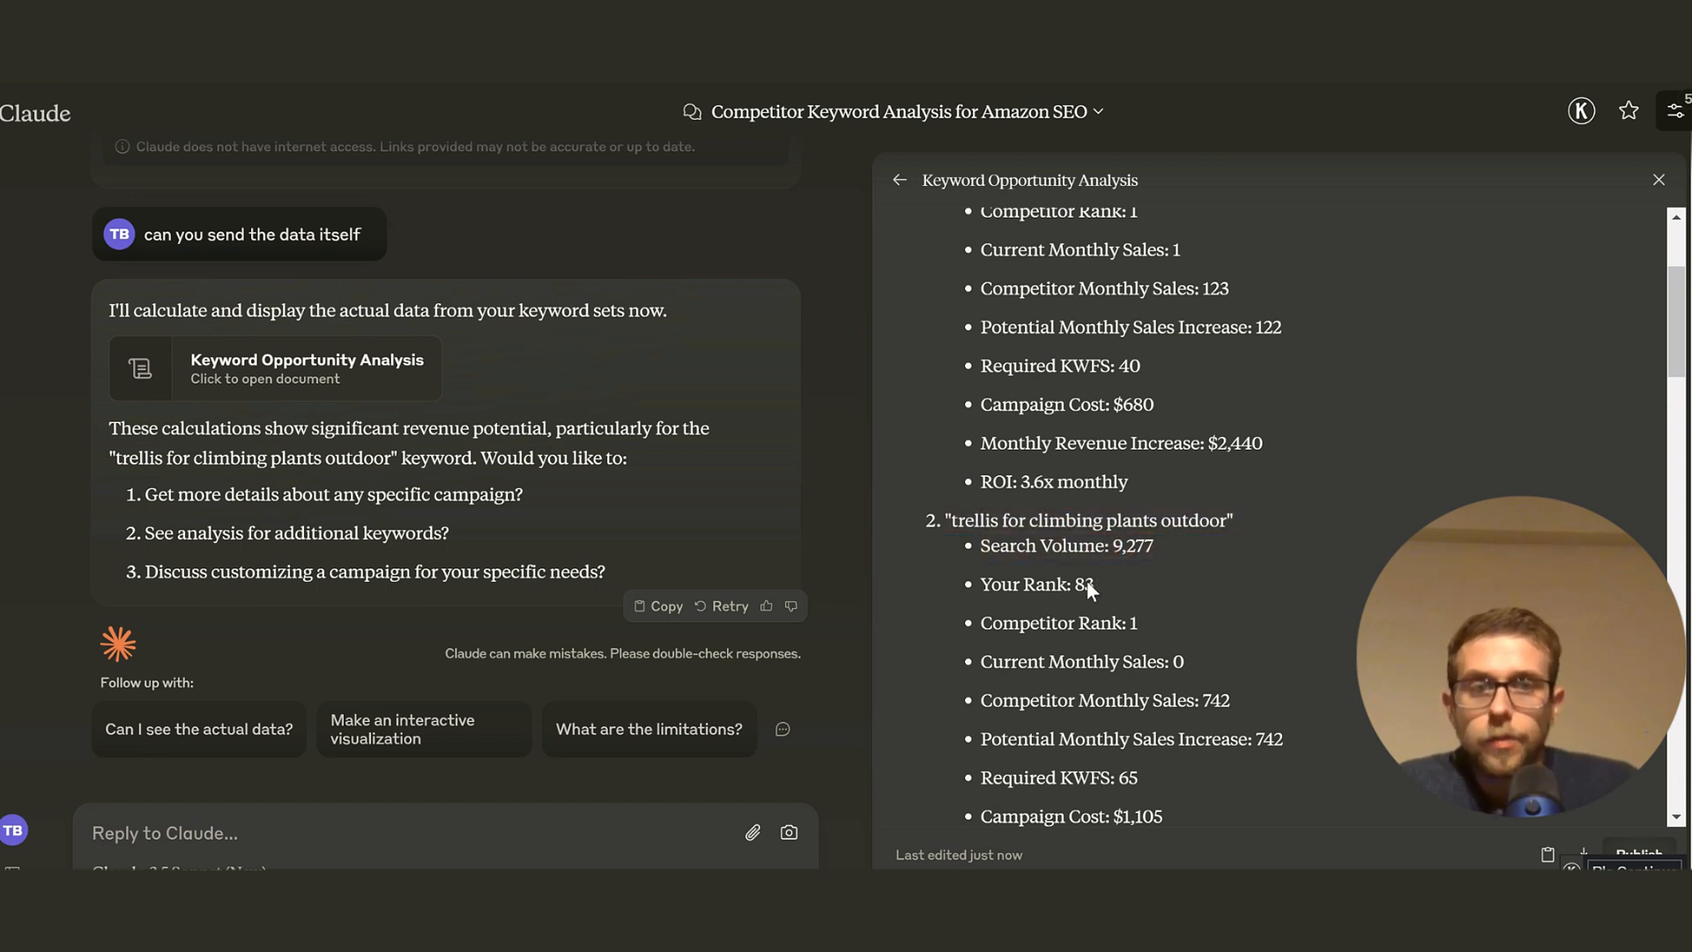
pyautogui.moveTo(1148, 624)
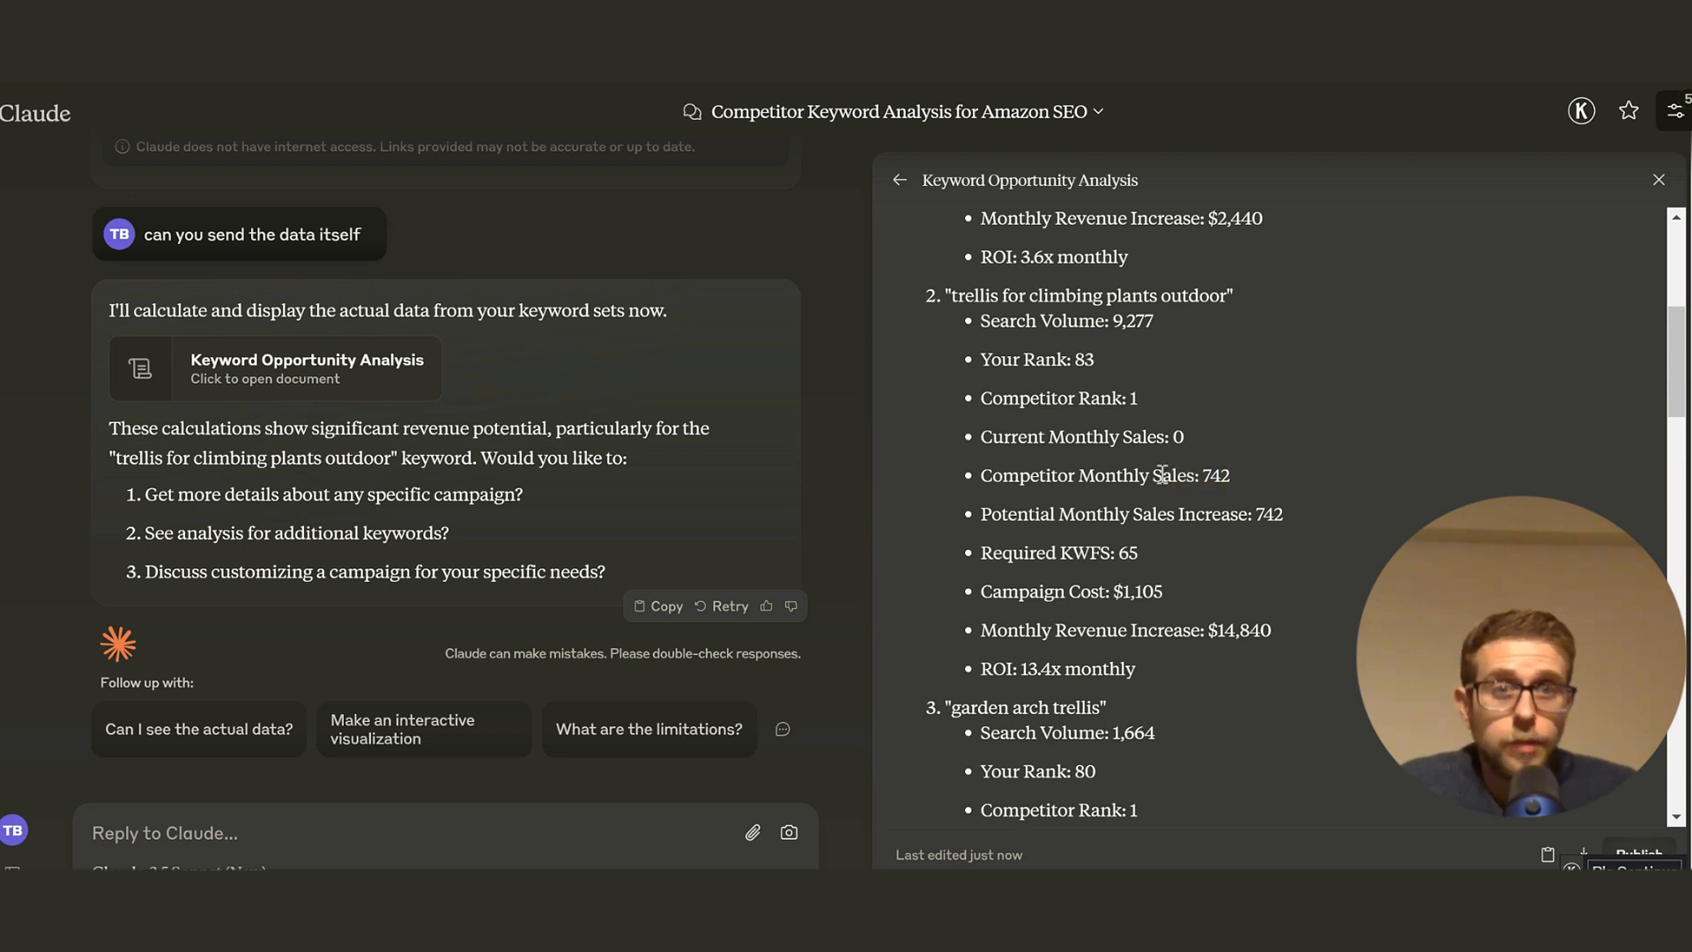
pyautogui.moveTo(1280, 507)
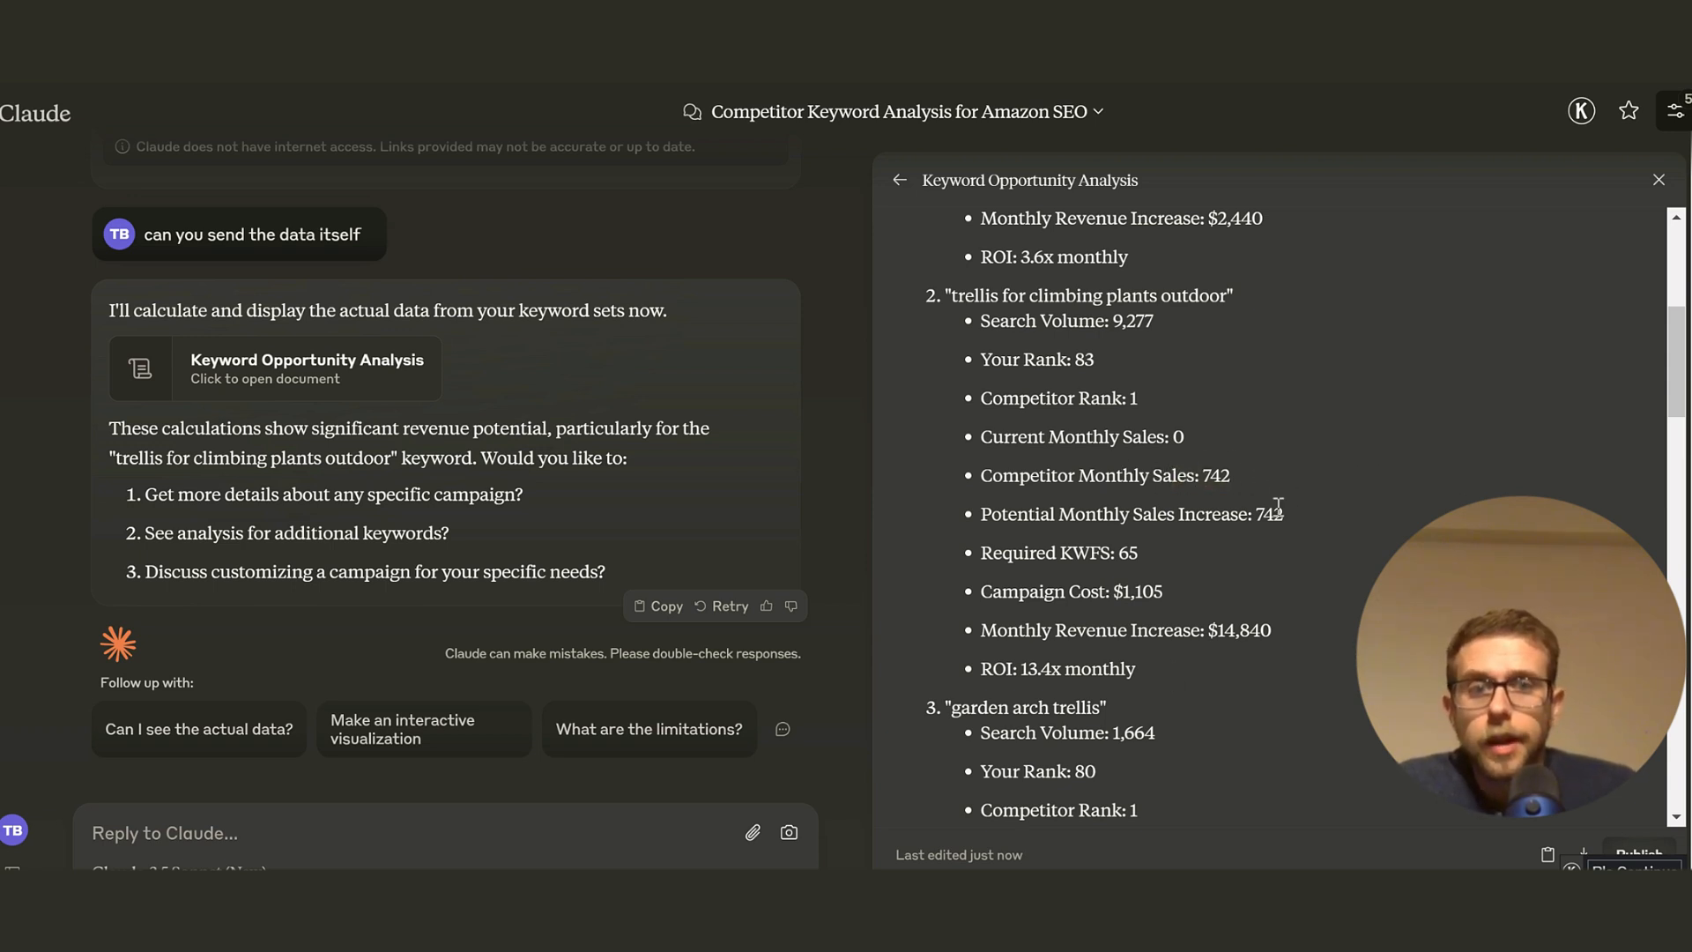
pyautogui.doubleClick(1089, 552)
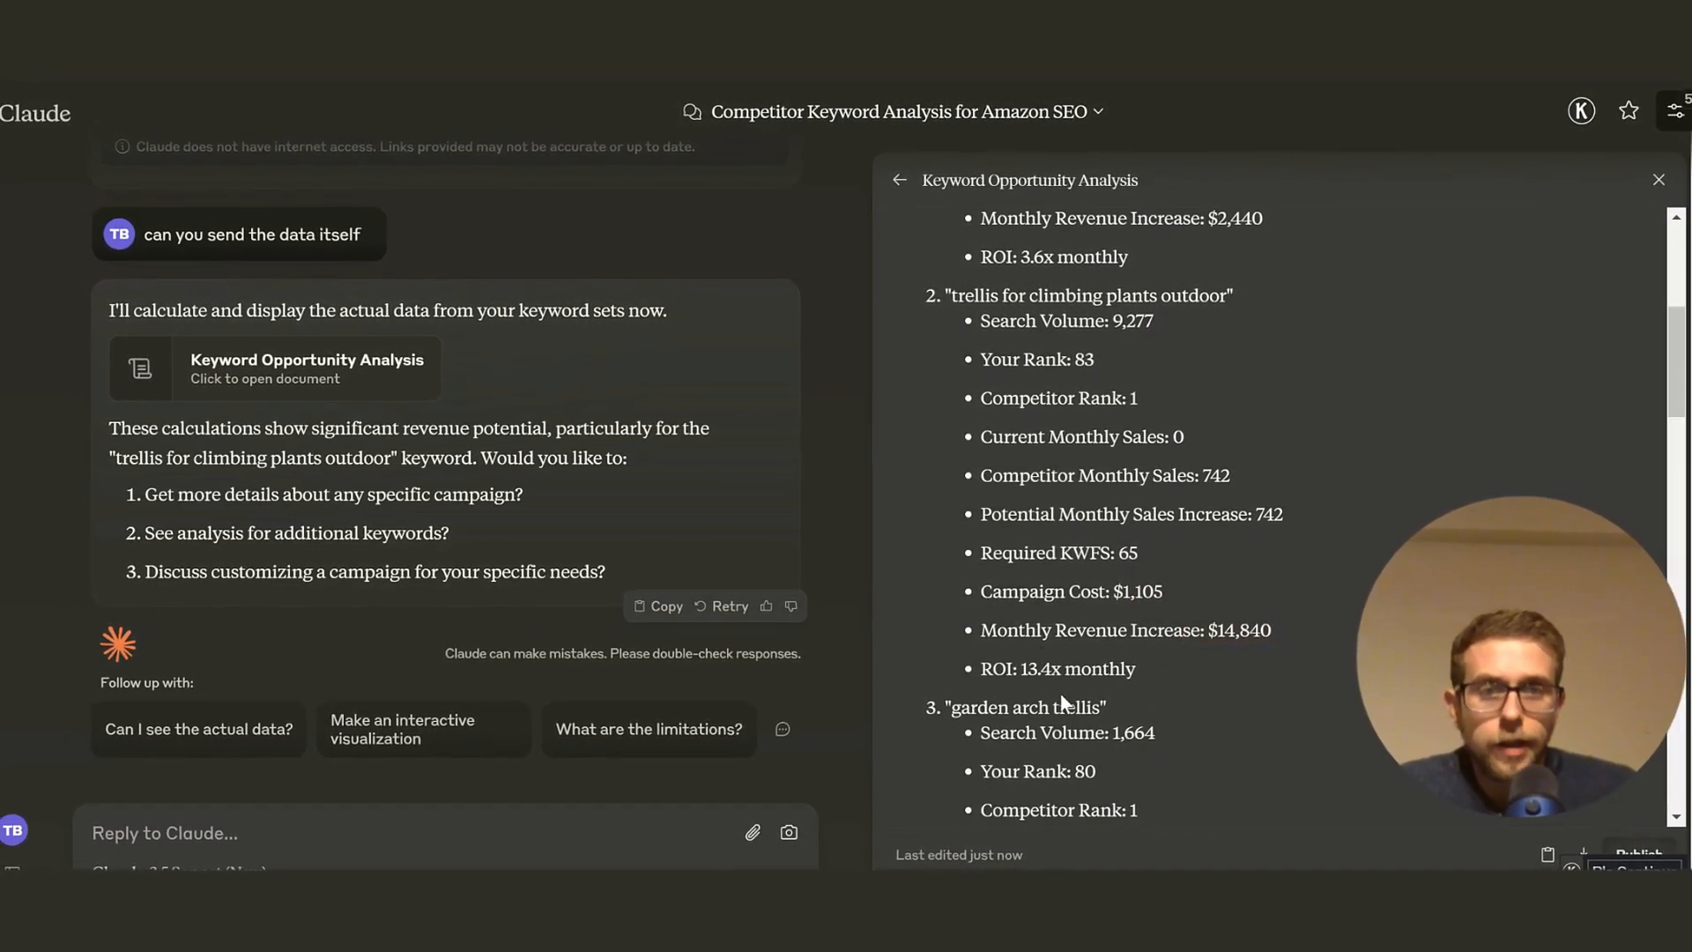
pyautogui.doubleClick(1058, 668)
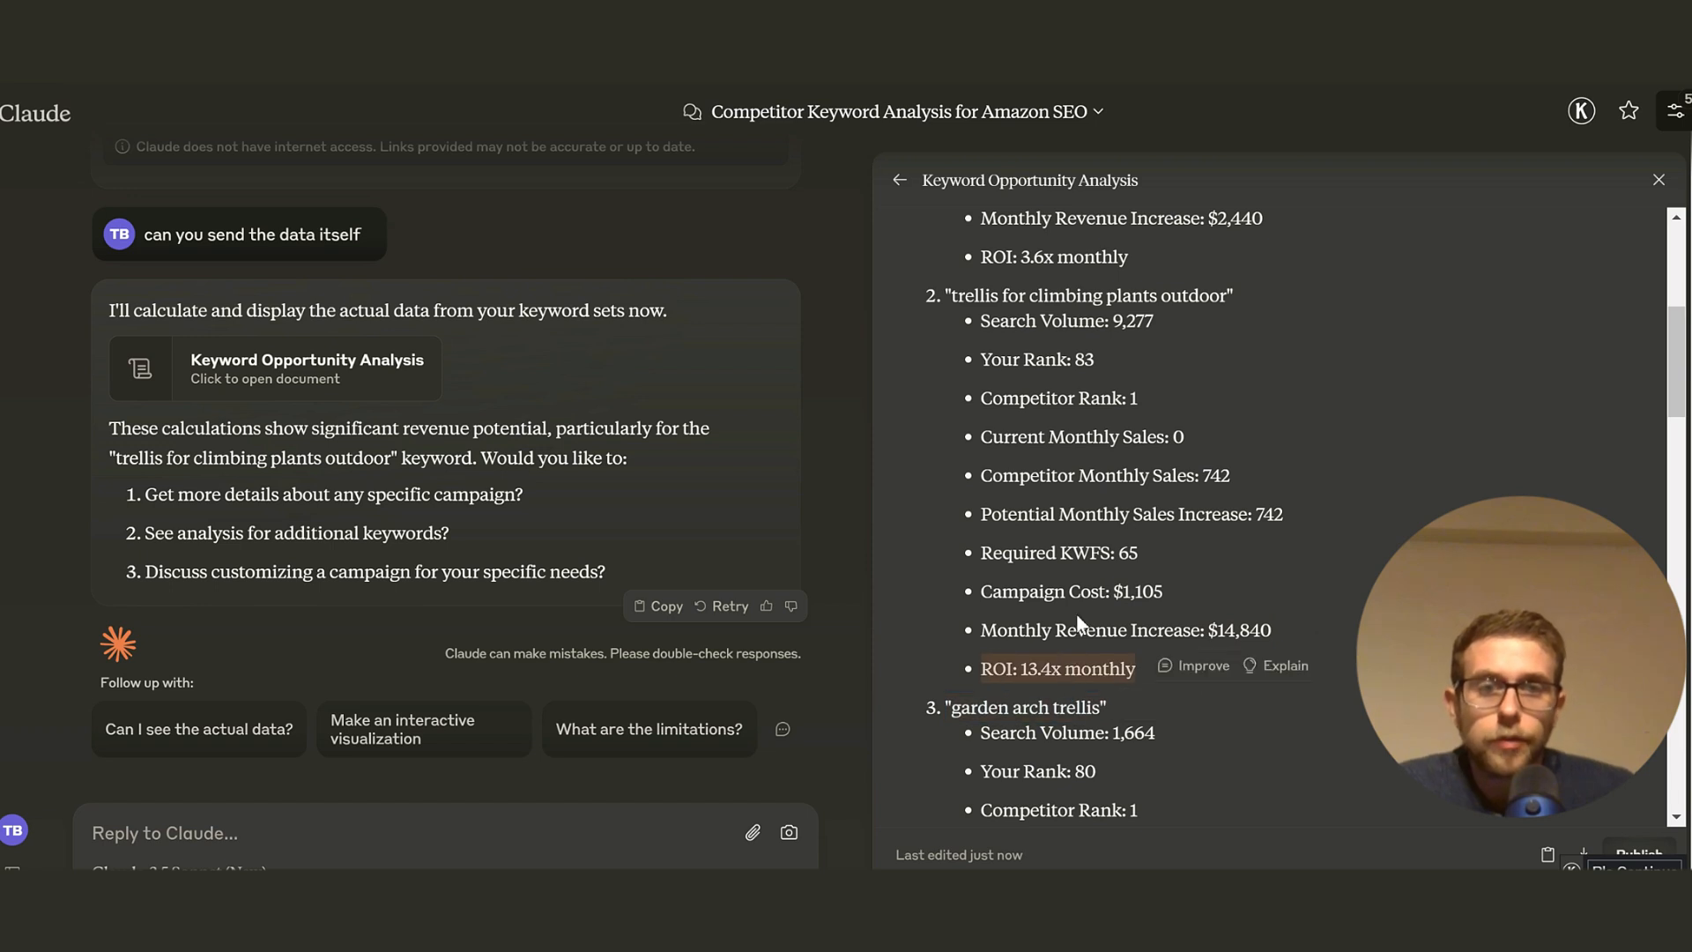
pyautogui.scroll(-3)
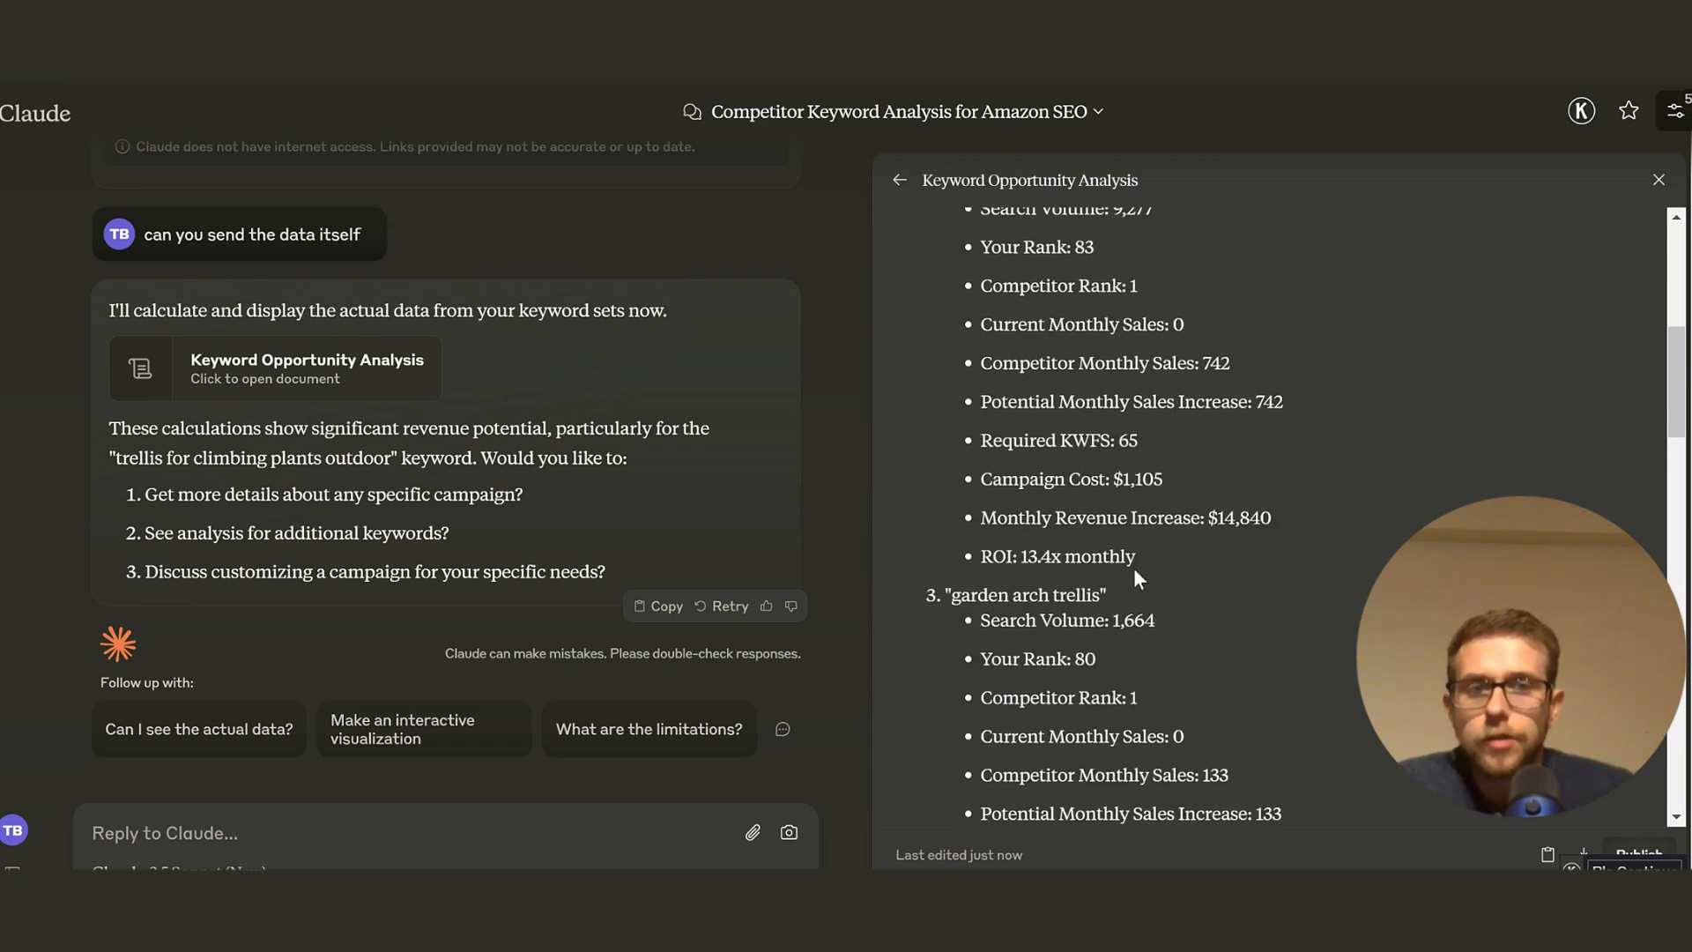
pyautogui.scroll(-3)
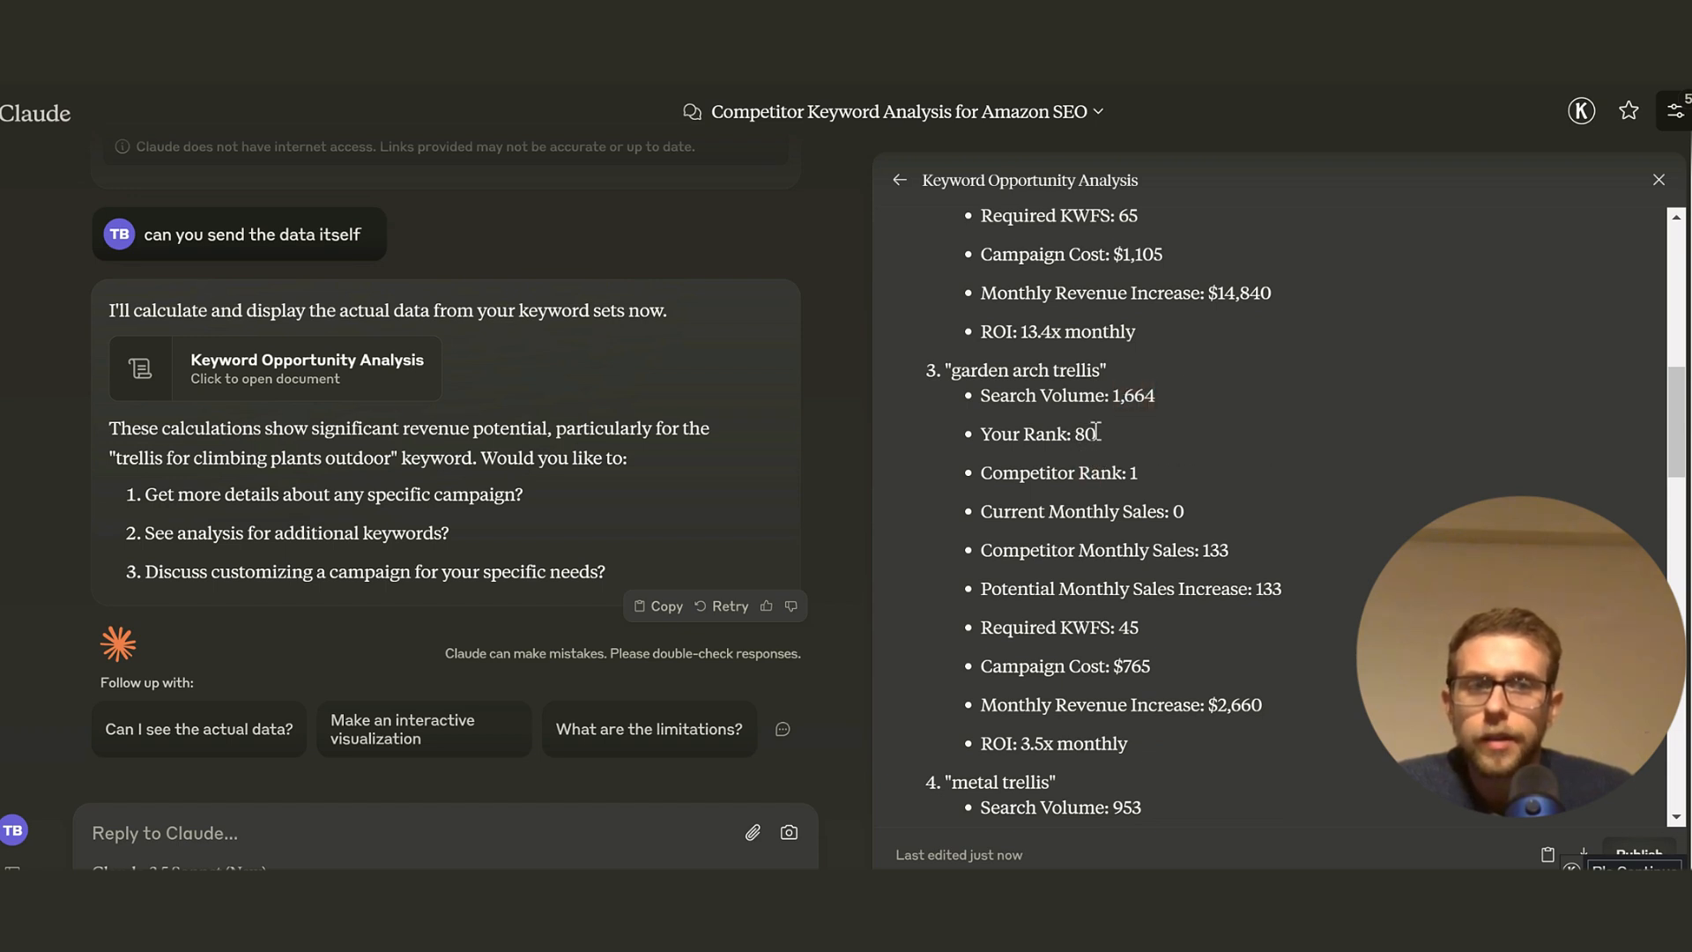
pyautogui.doubleClick(1131, 666)
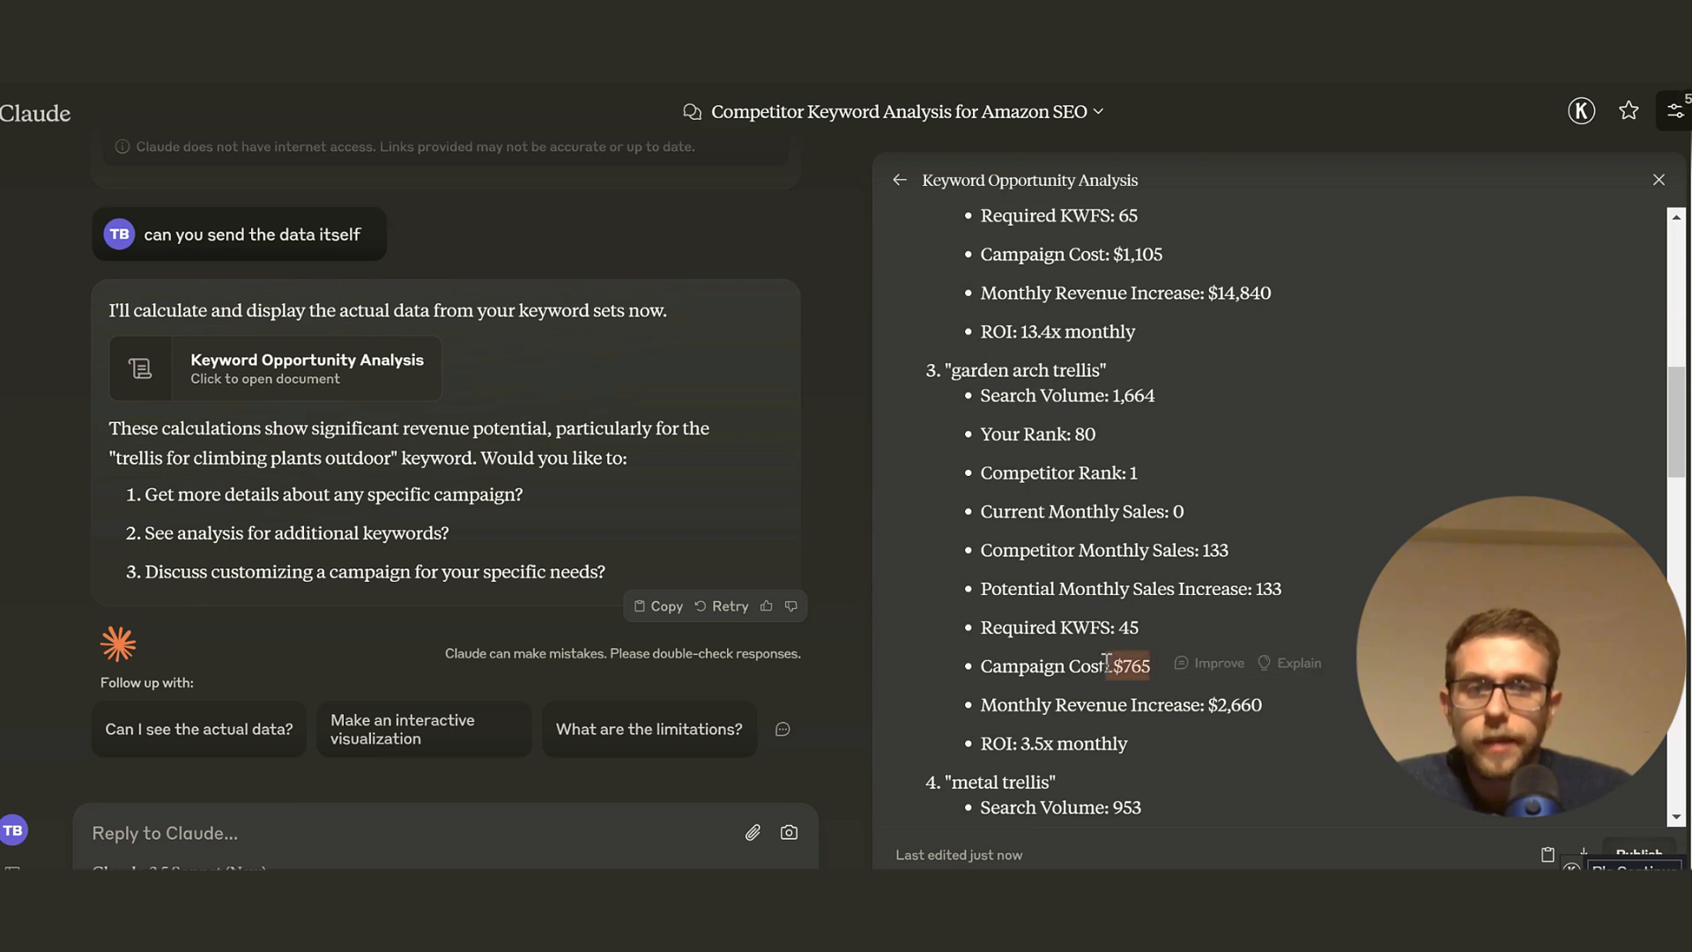
pyautogui.scroll(-3)
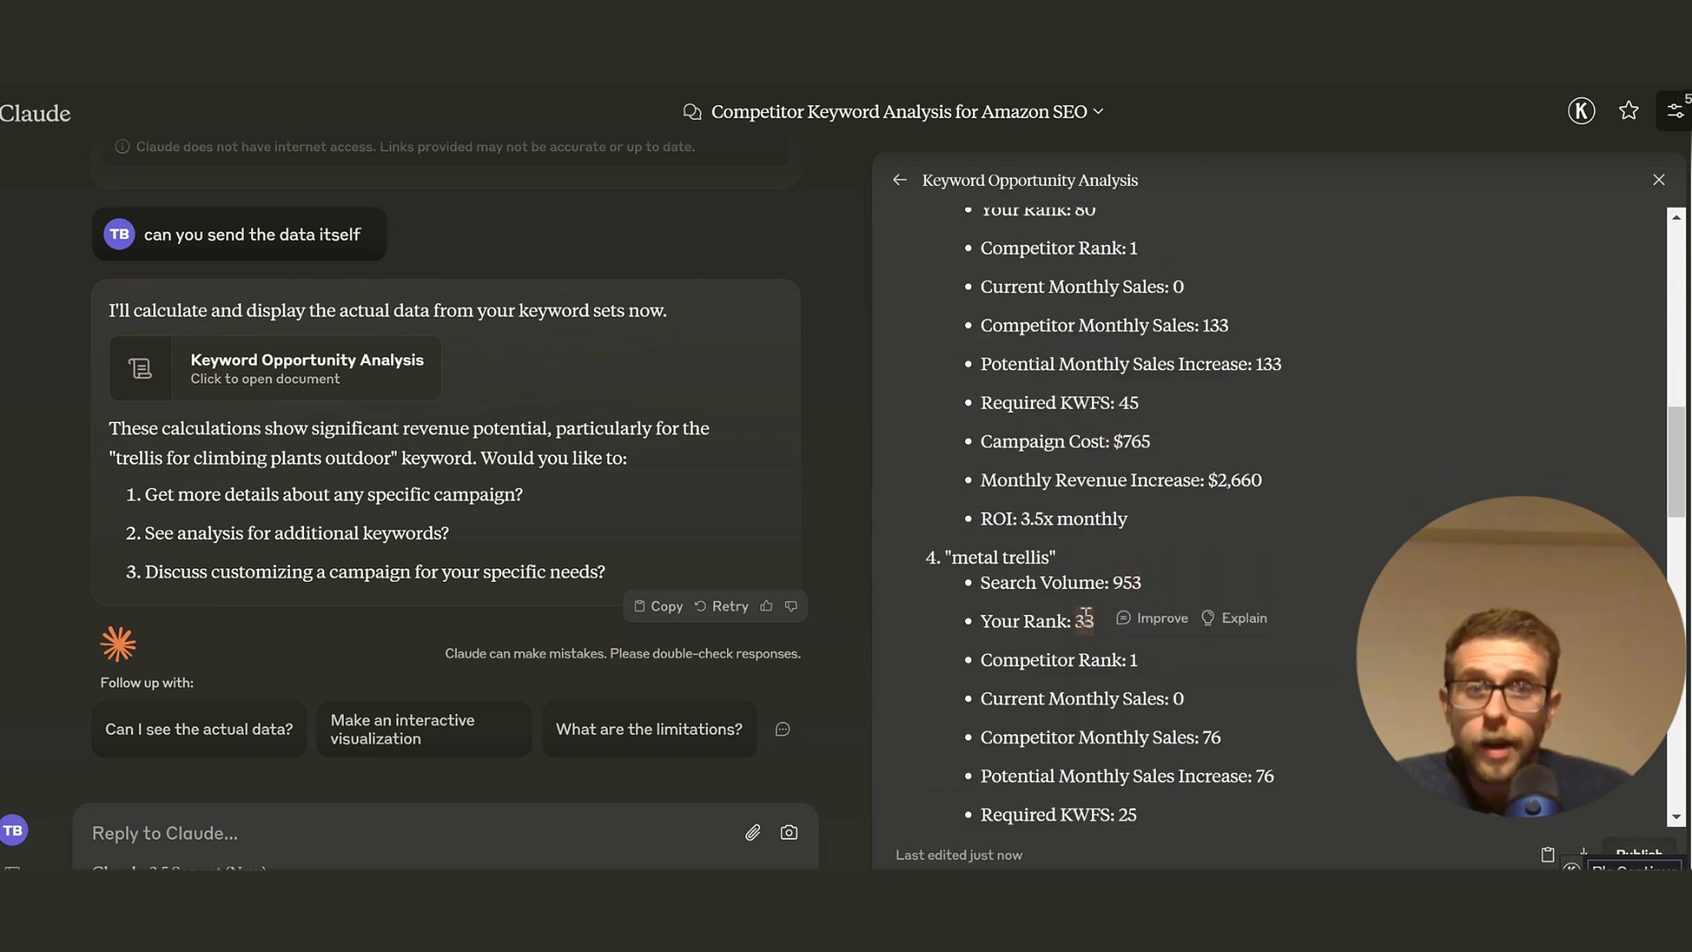
pyautogui.scroll(-3)
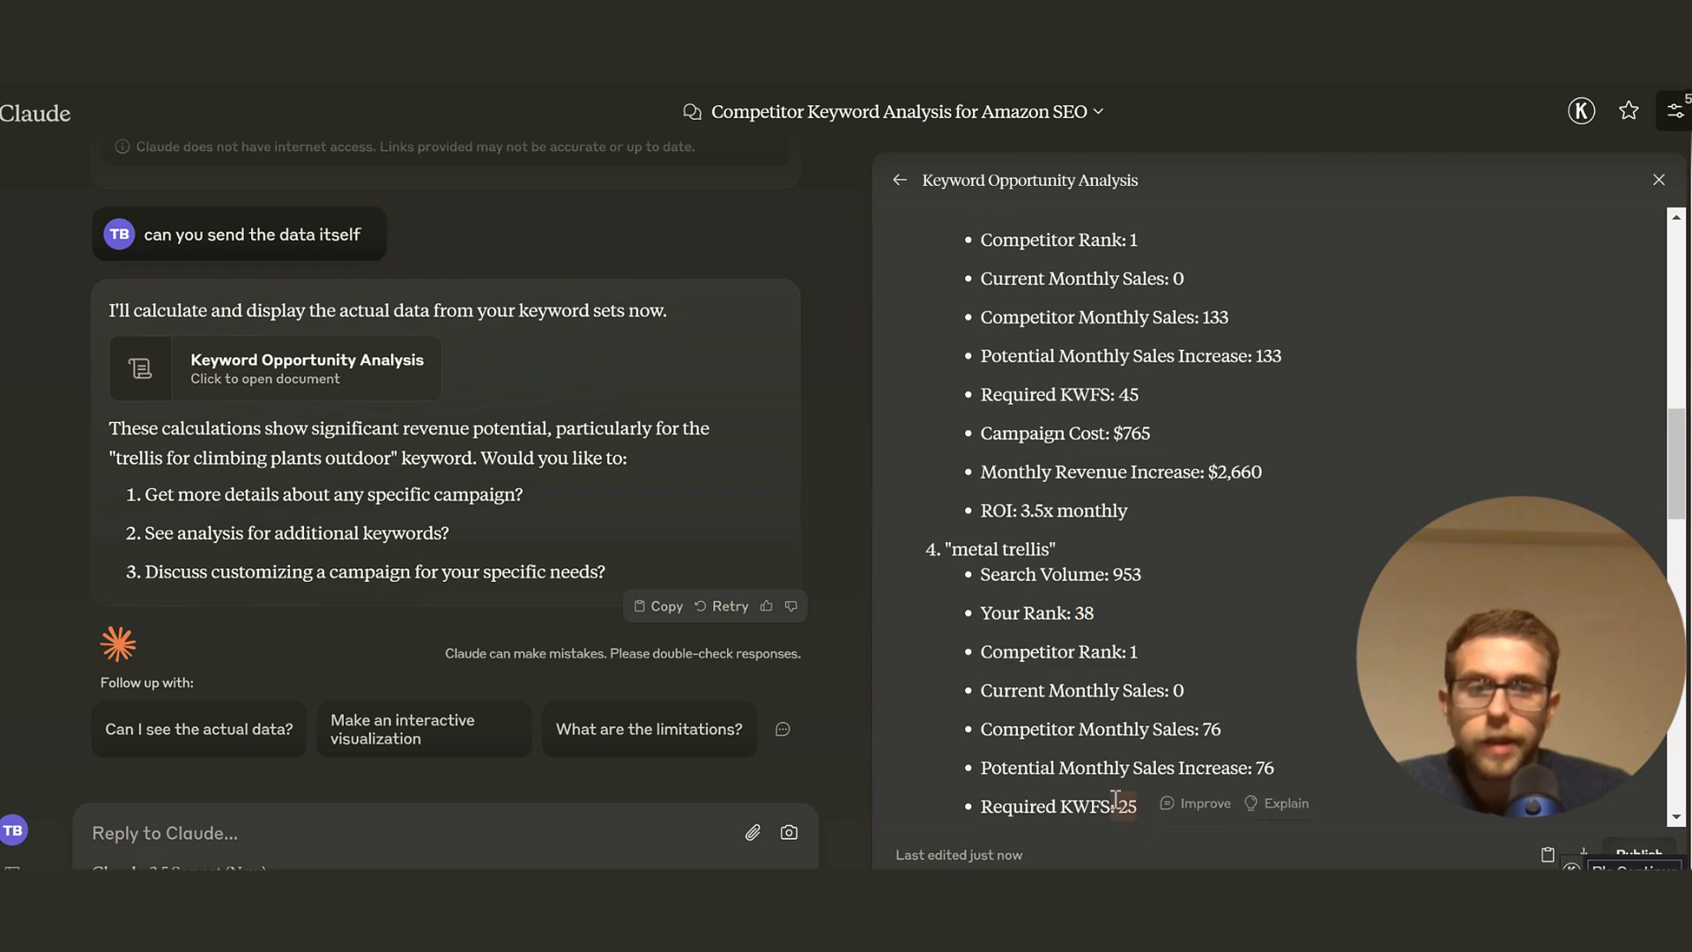
pyautogui.scroll(-3)
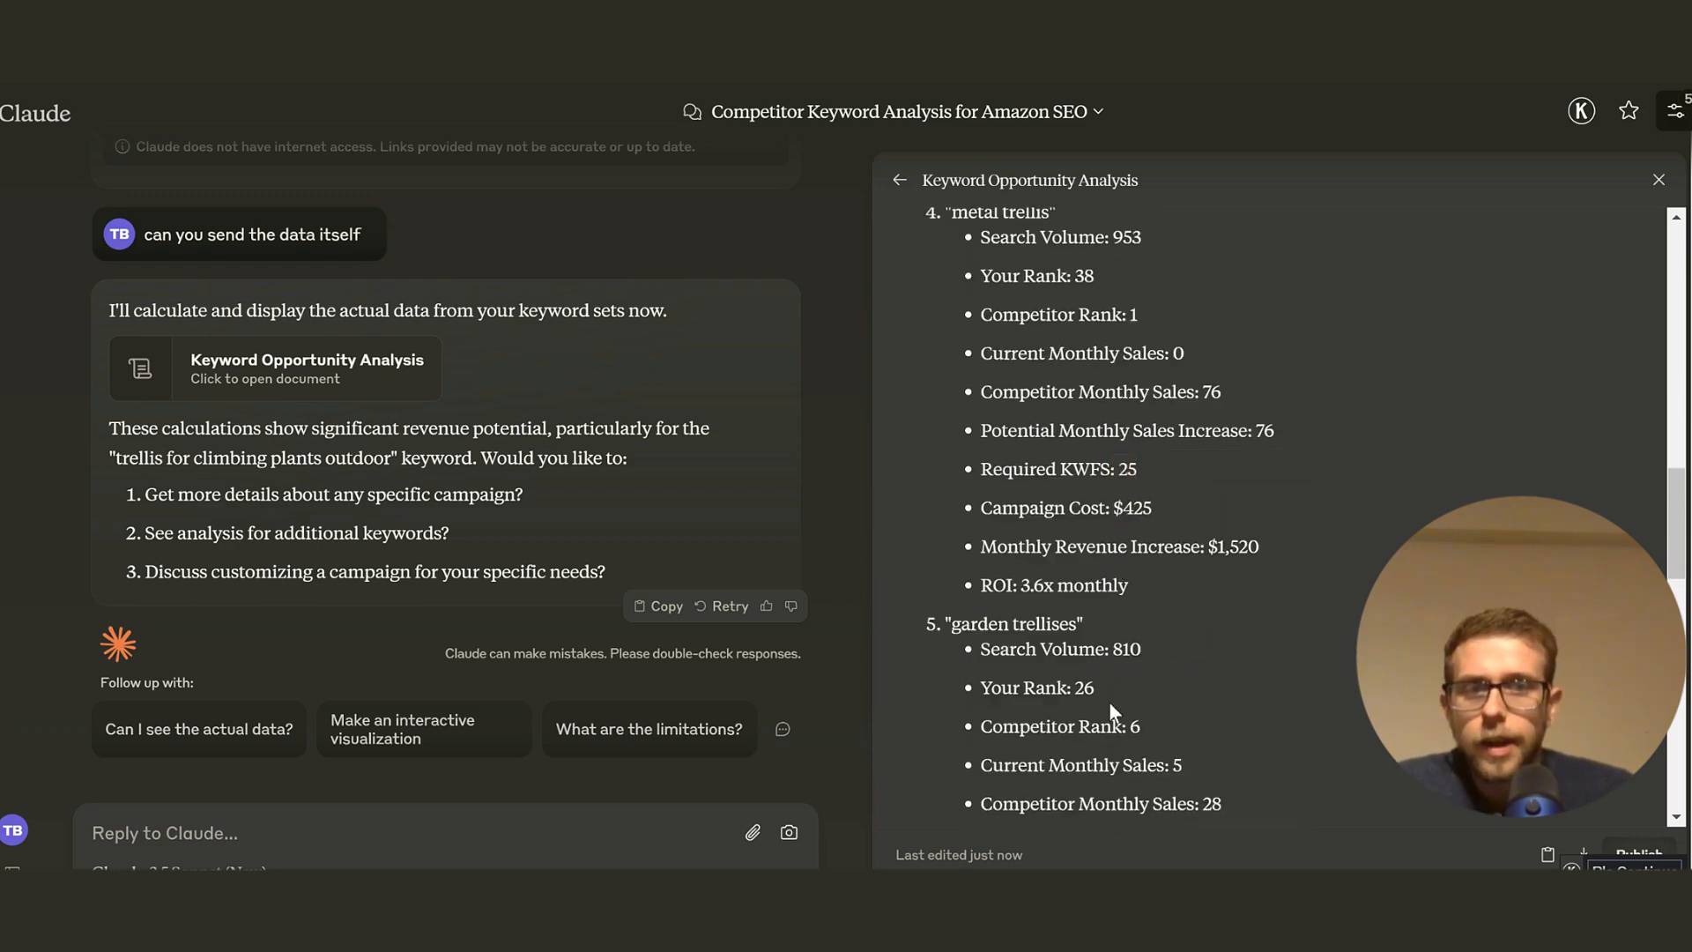
pyautogui.doubleClick(1125, 649)
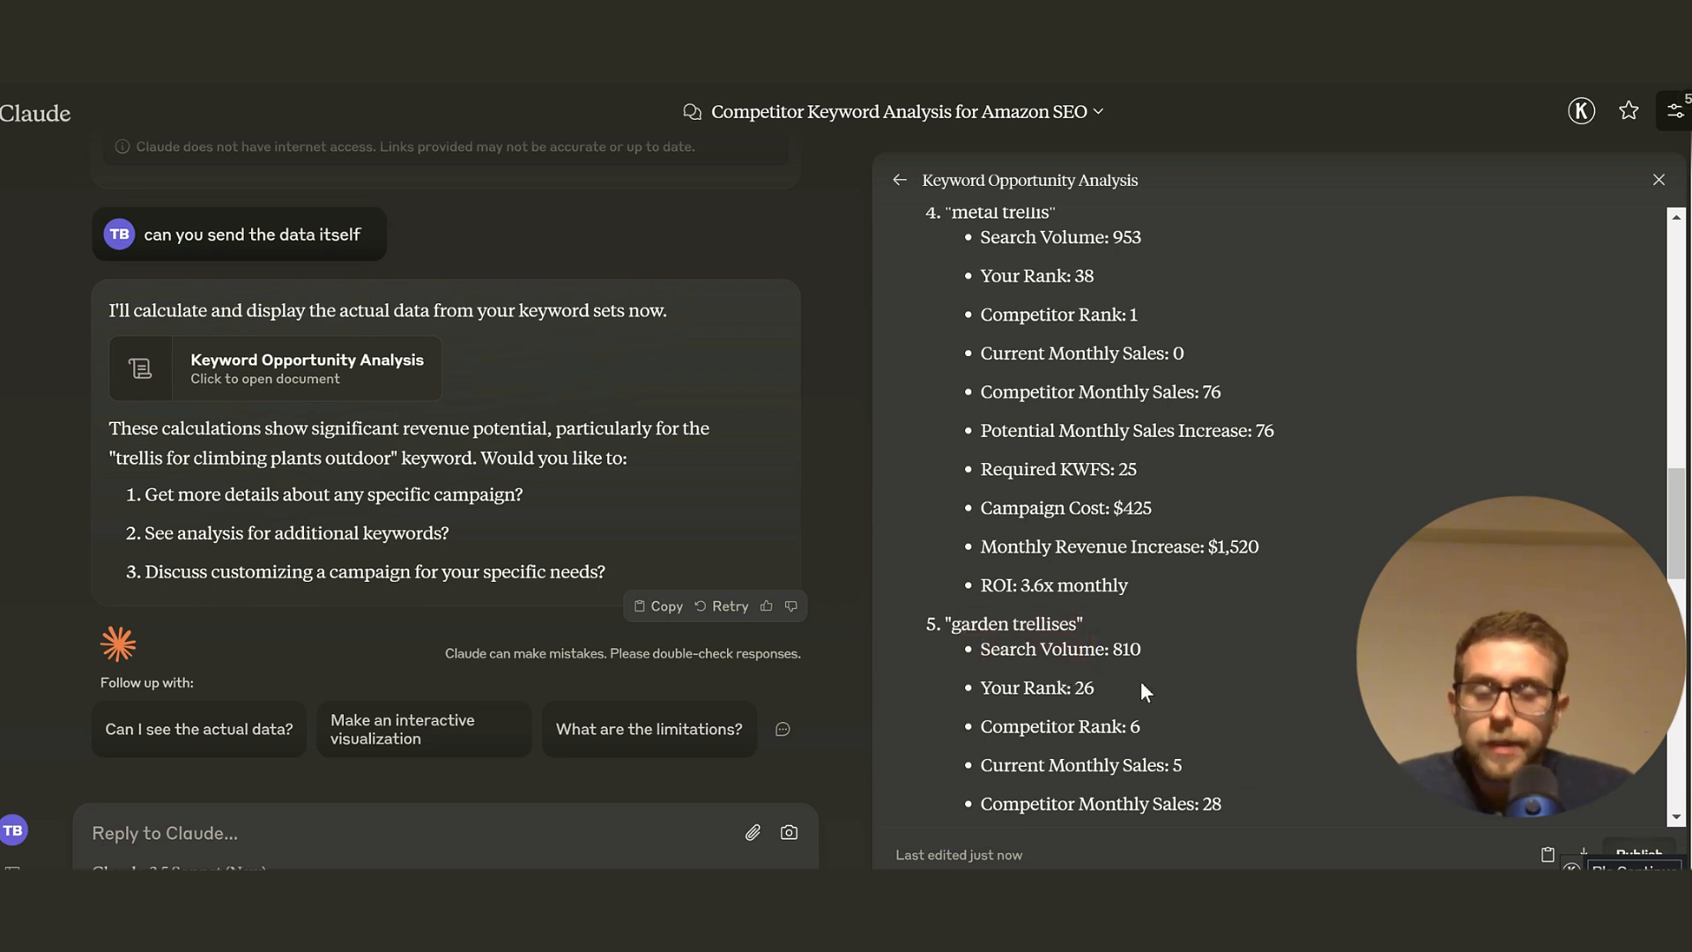
pyautogui.scroll(-3)
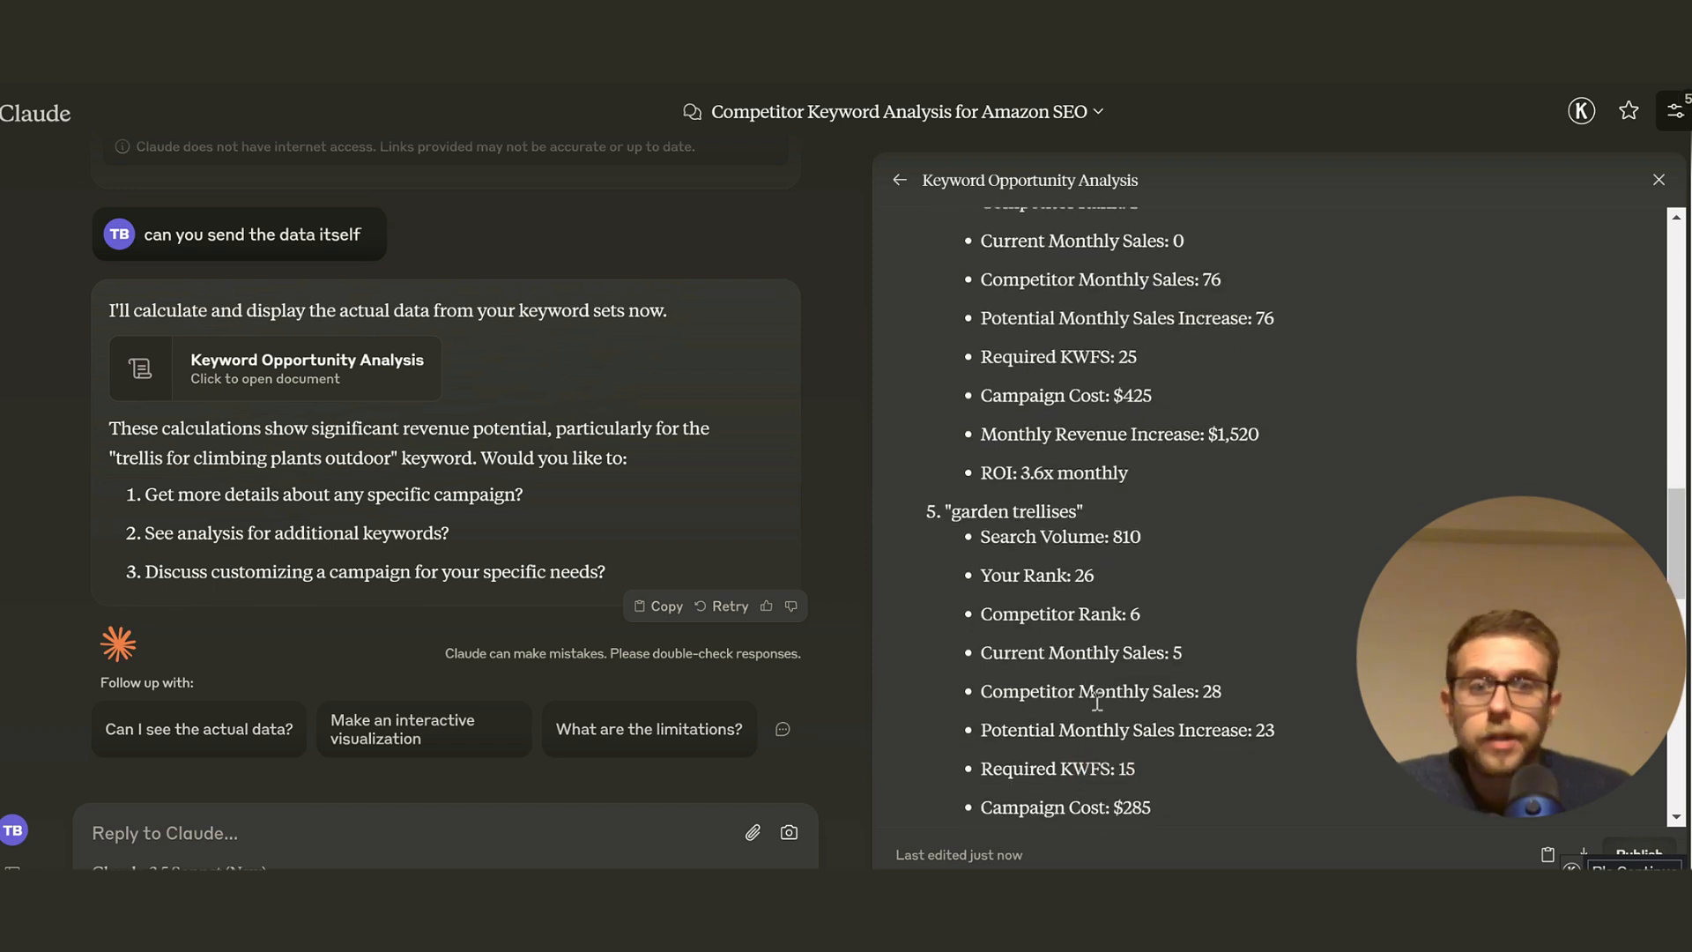
pyautogui.moveTo(1104, 778)
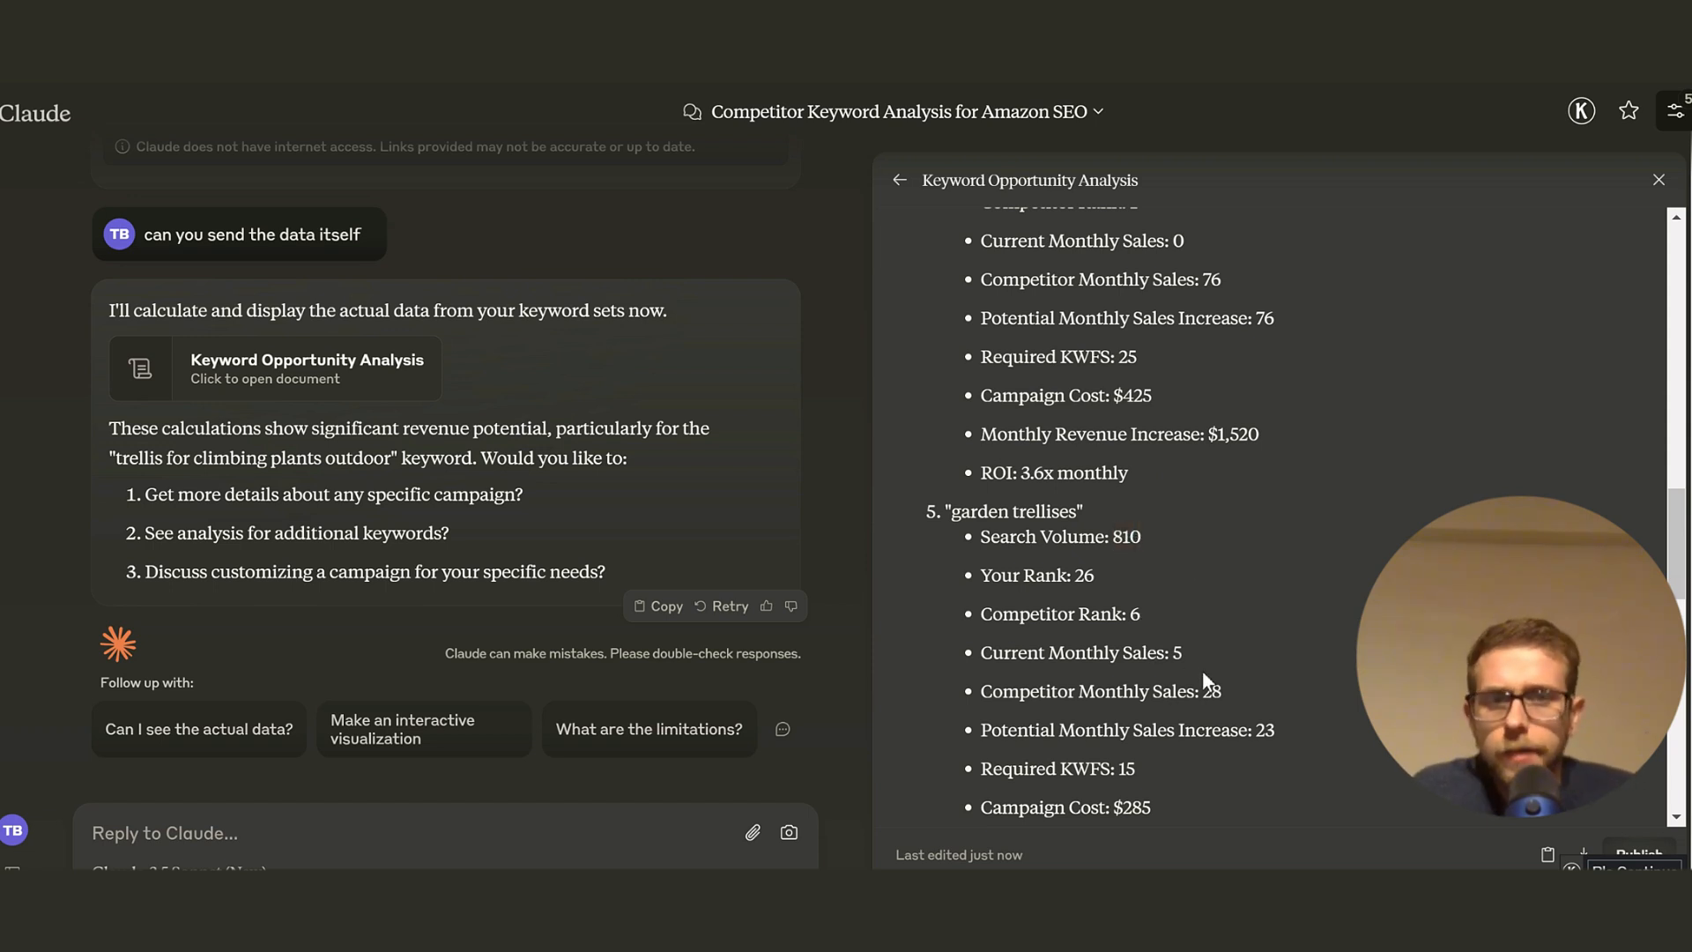
pyautogui.scroll(-3)
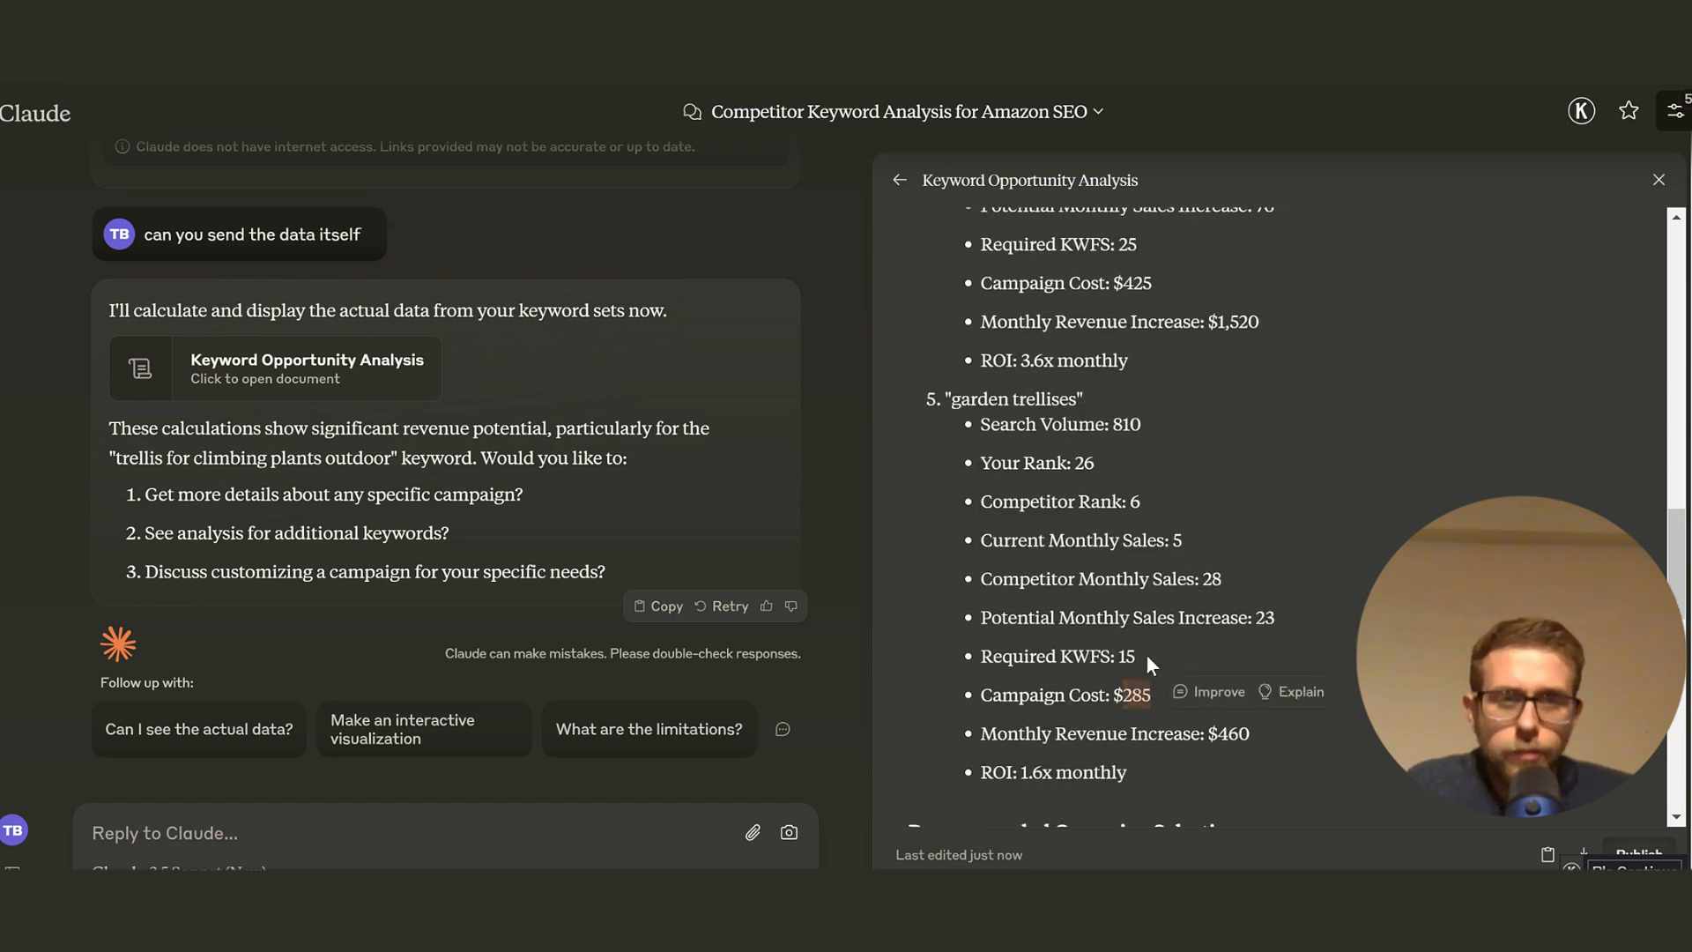
pyautogui.scroll(-3)
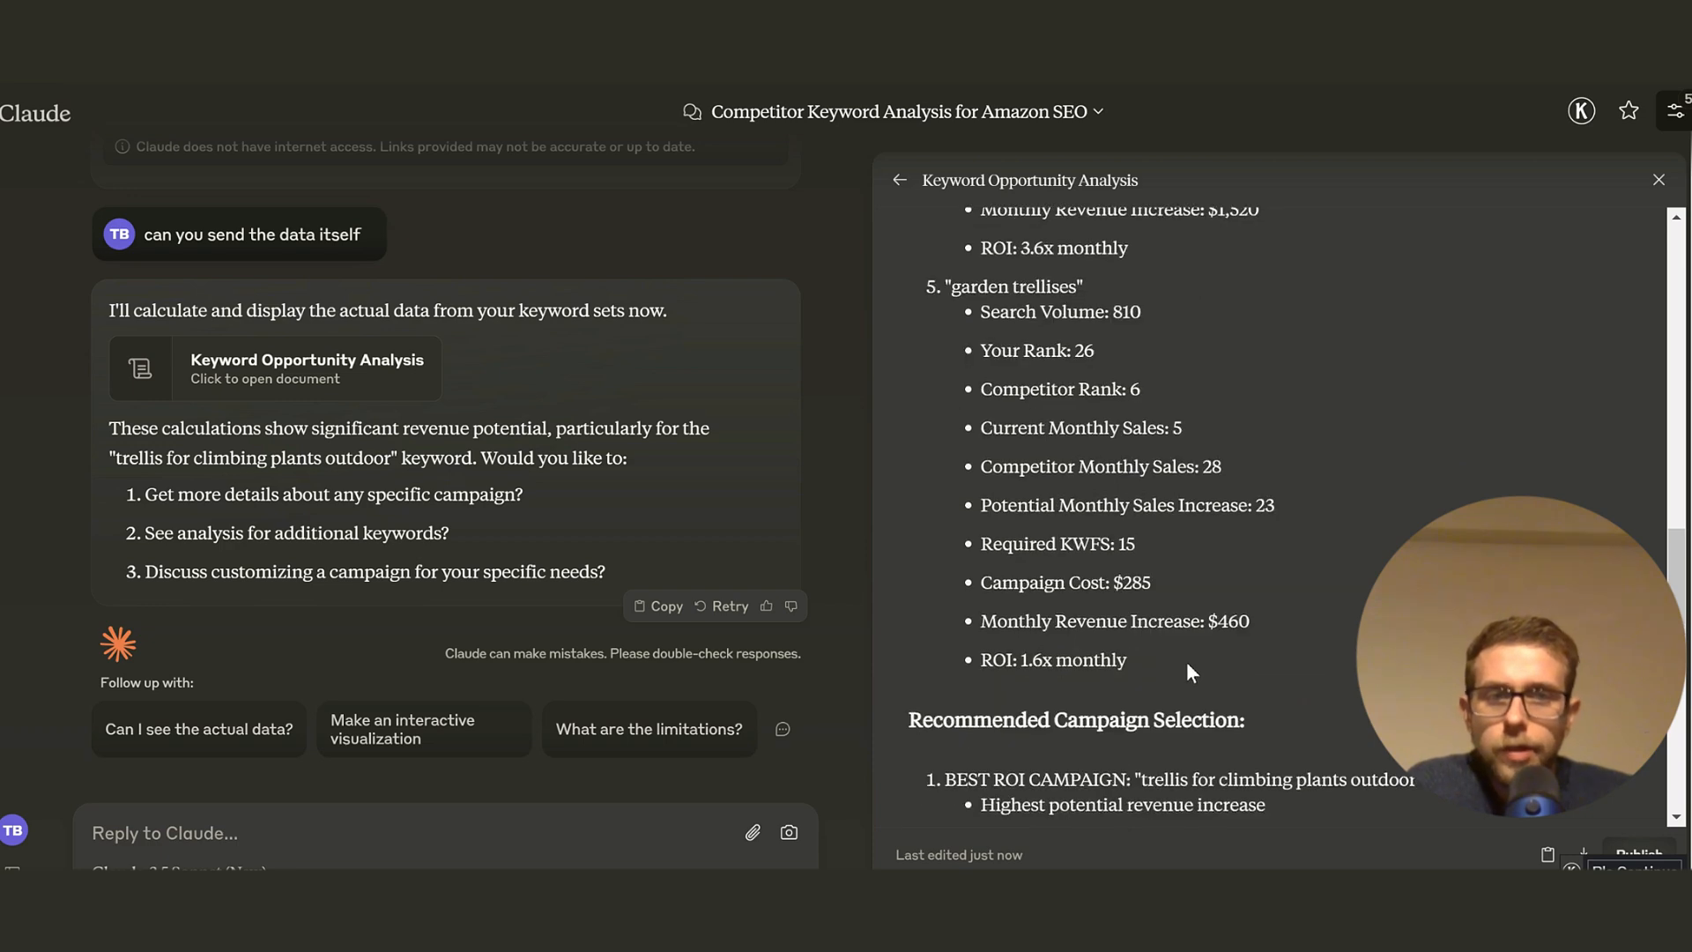
pyautogui.scroll(-3)
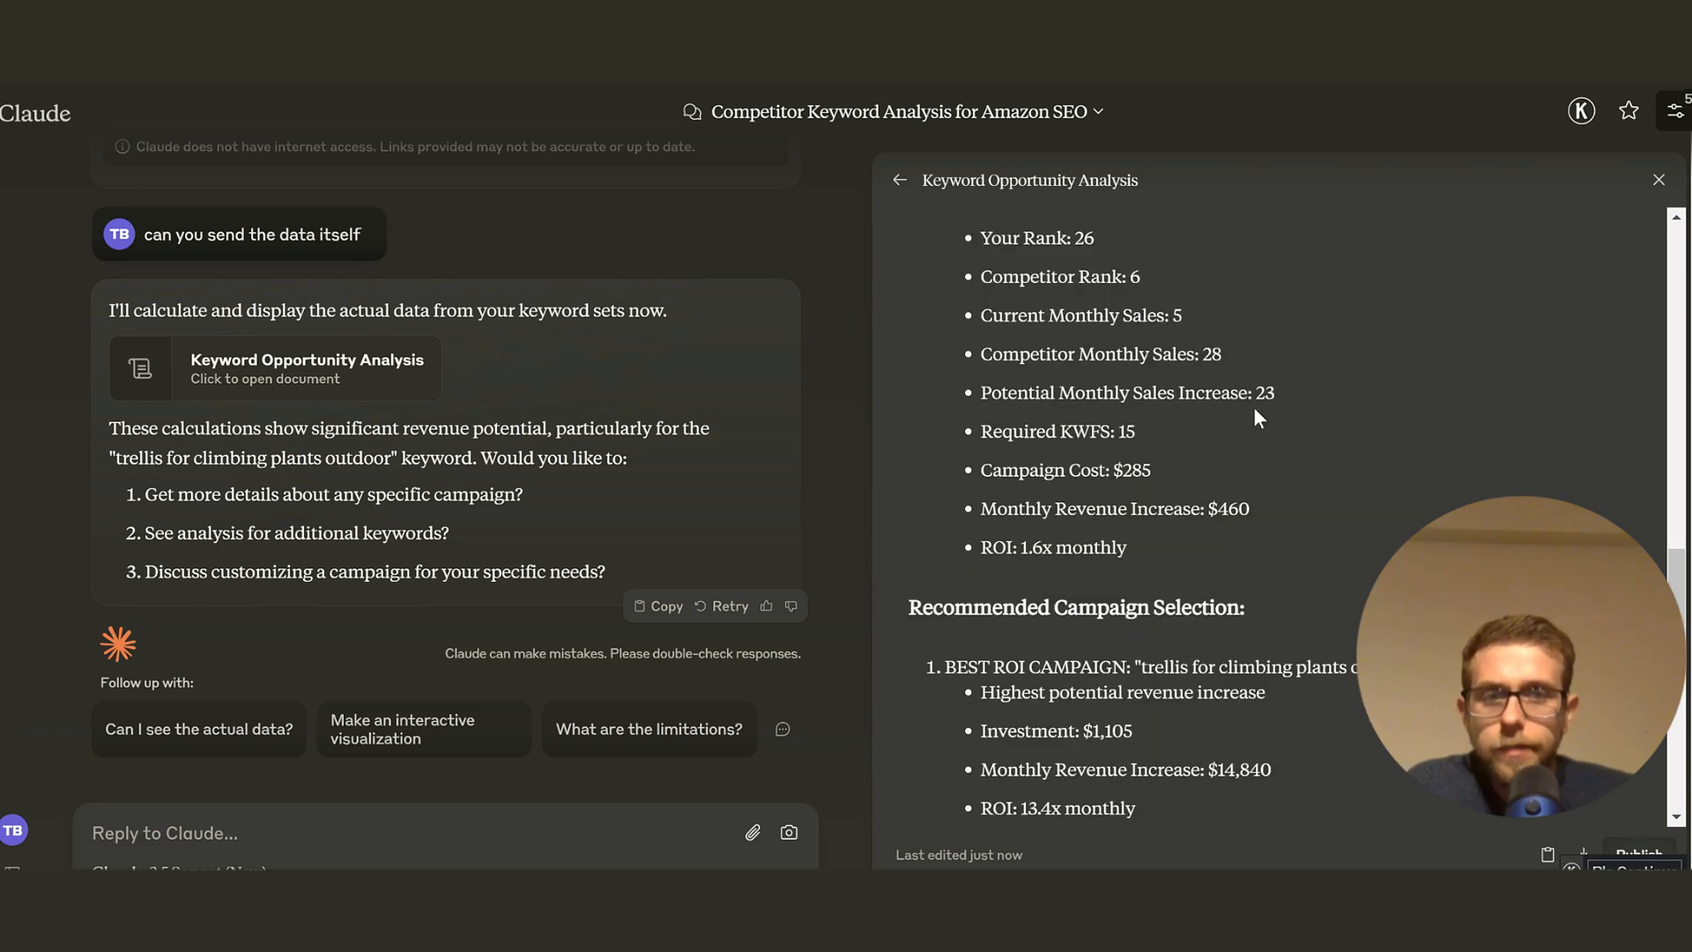
pyautogui.scroll(-3)
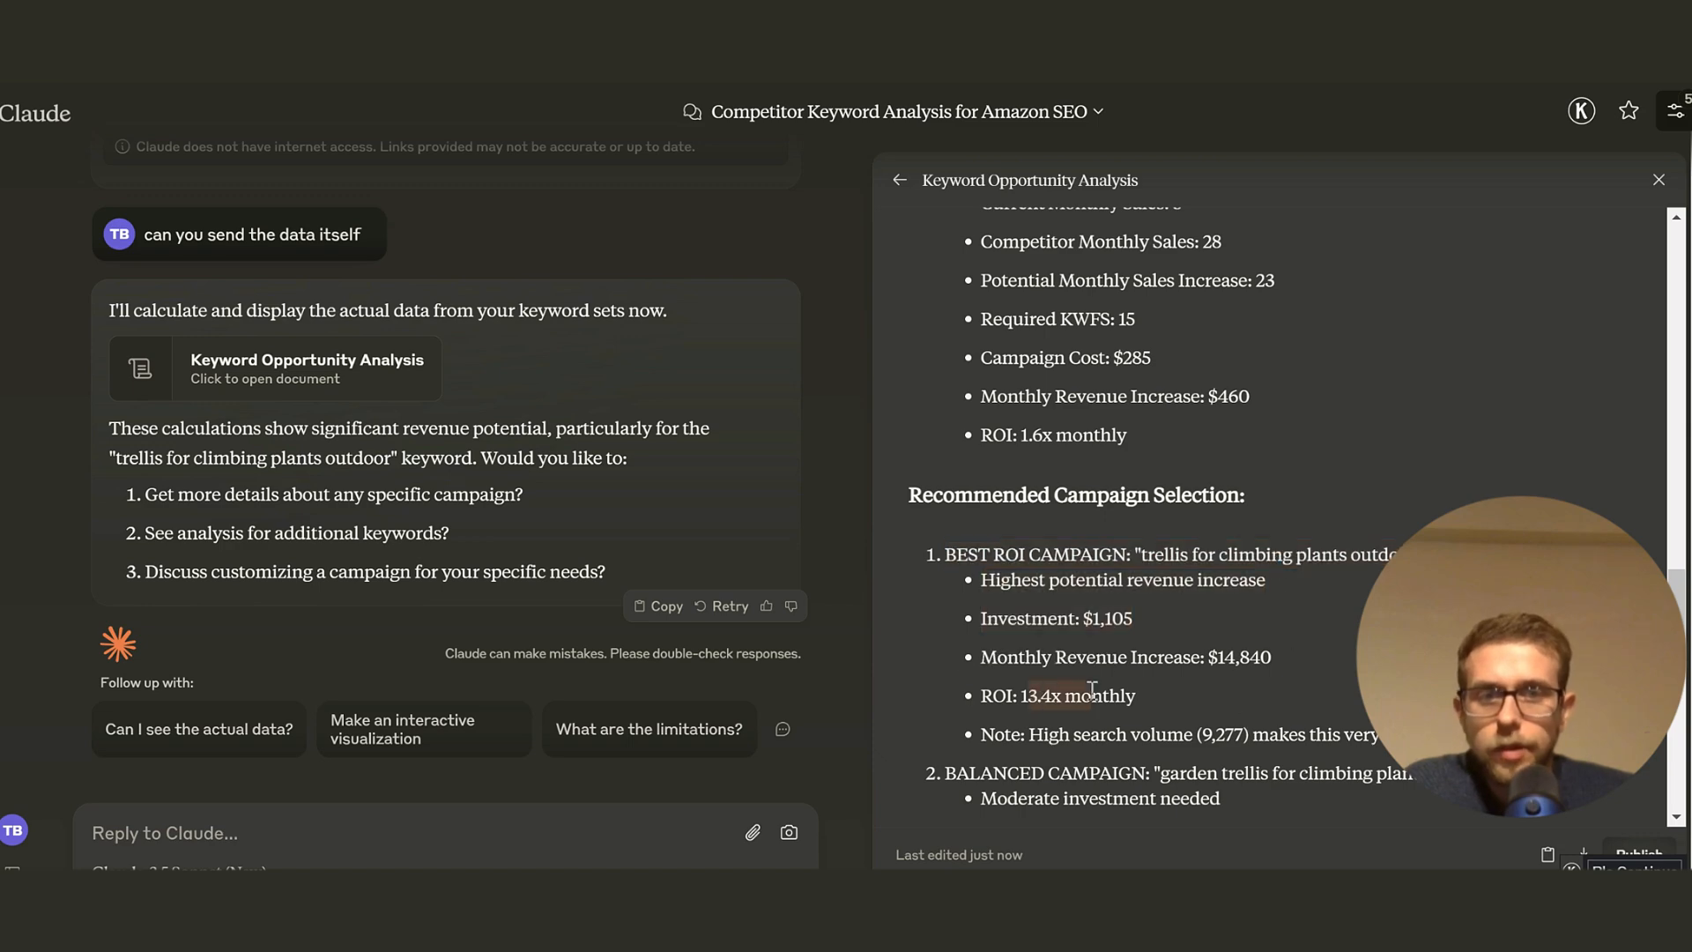
pyautogui.scroll(-3)
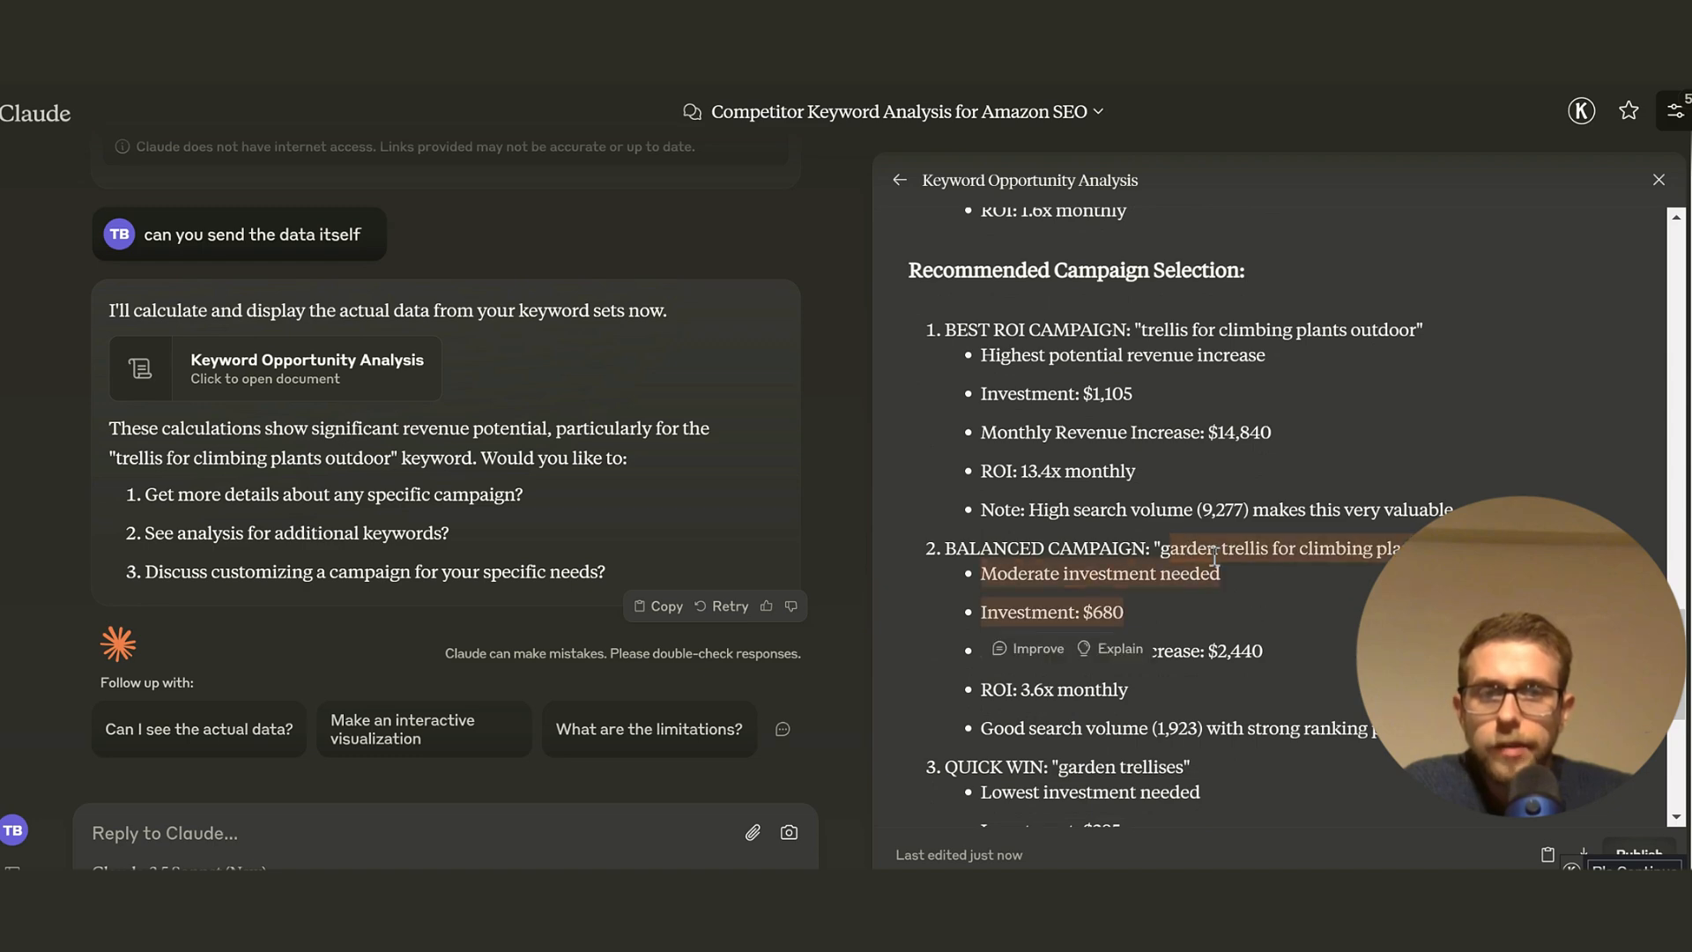
pyautogui.scroll(-3)
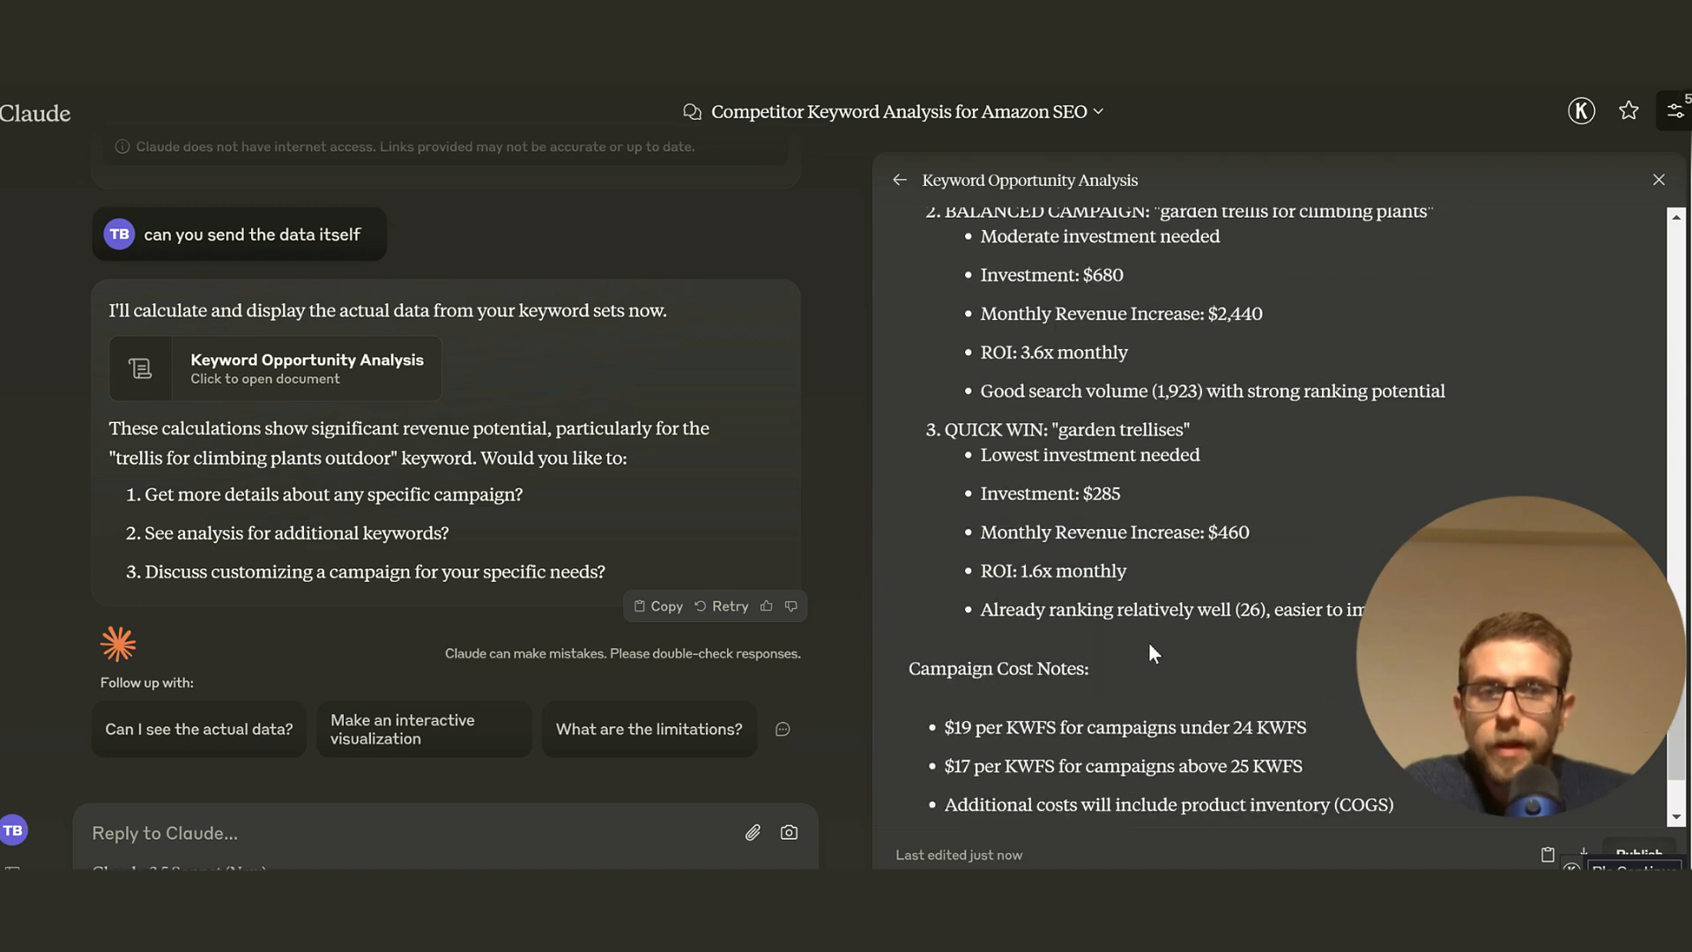
pyautogui.scroll(-3)
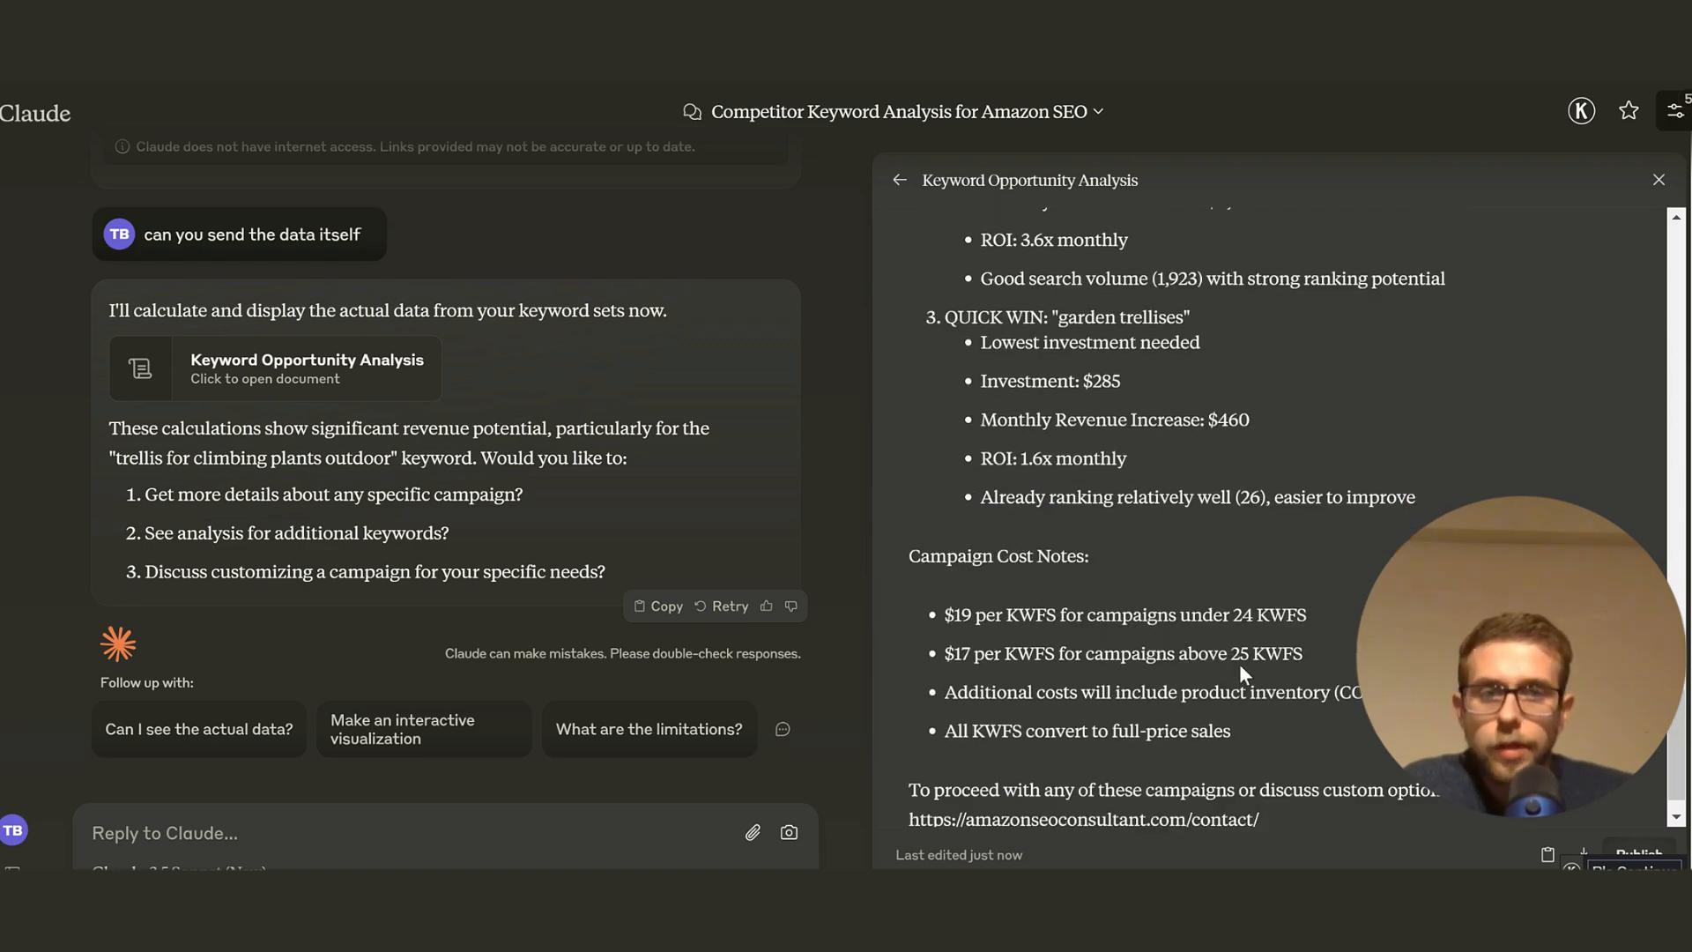
pyautogui.scroll(-3)
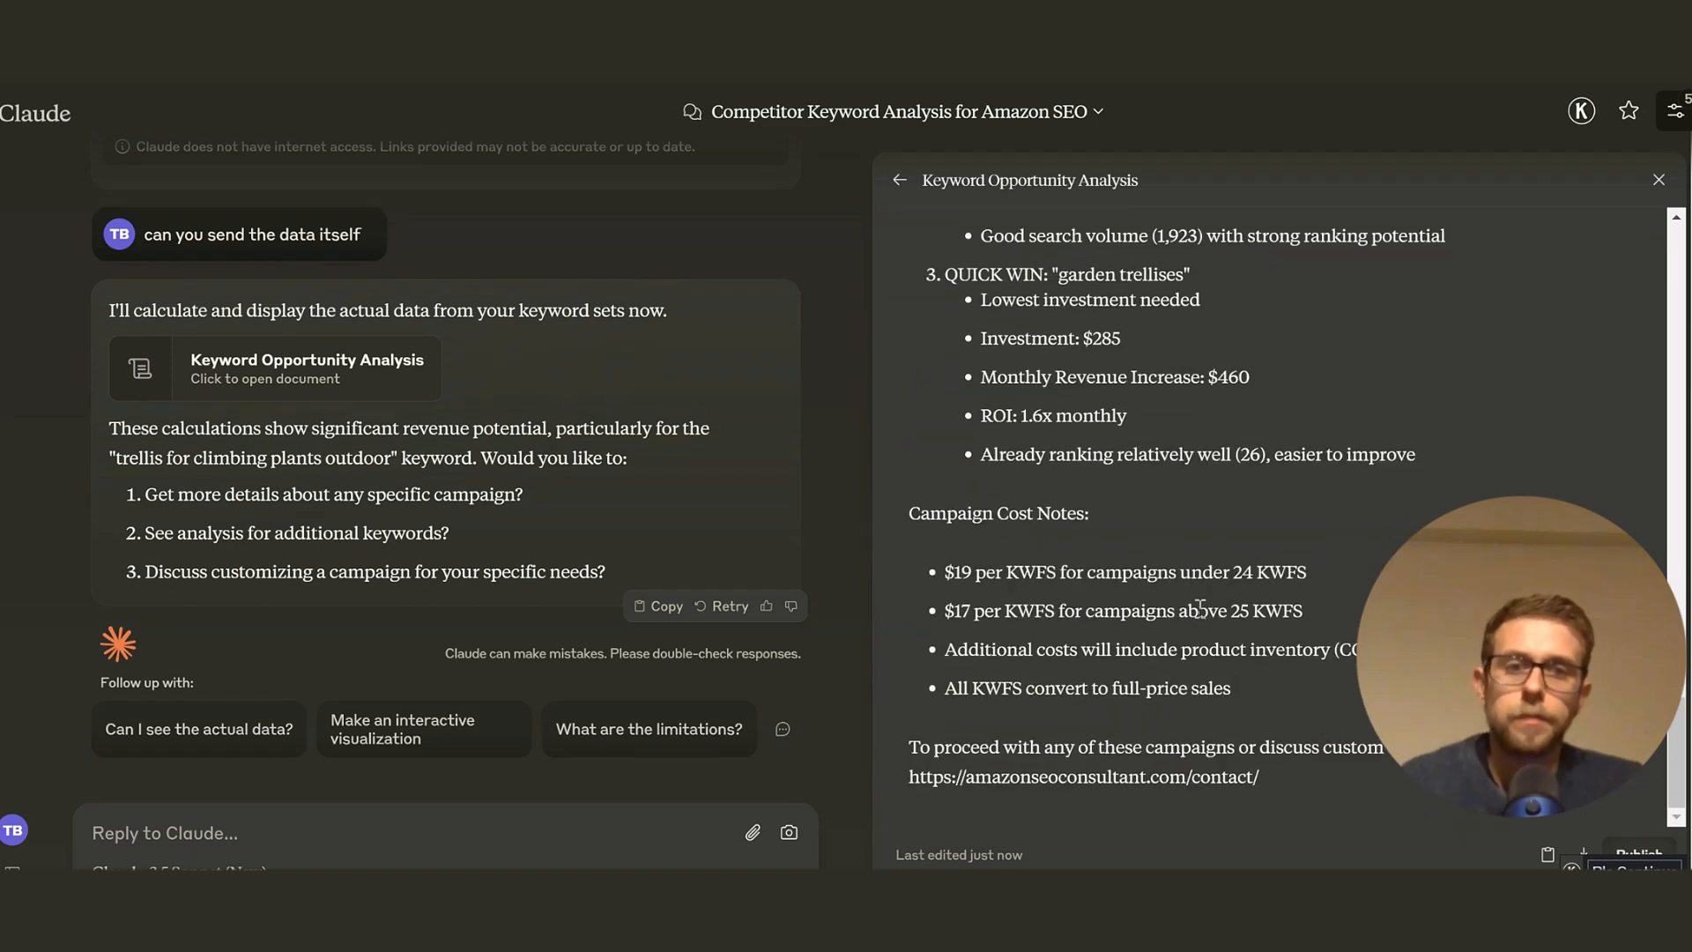
pyautogui.scroll(3)
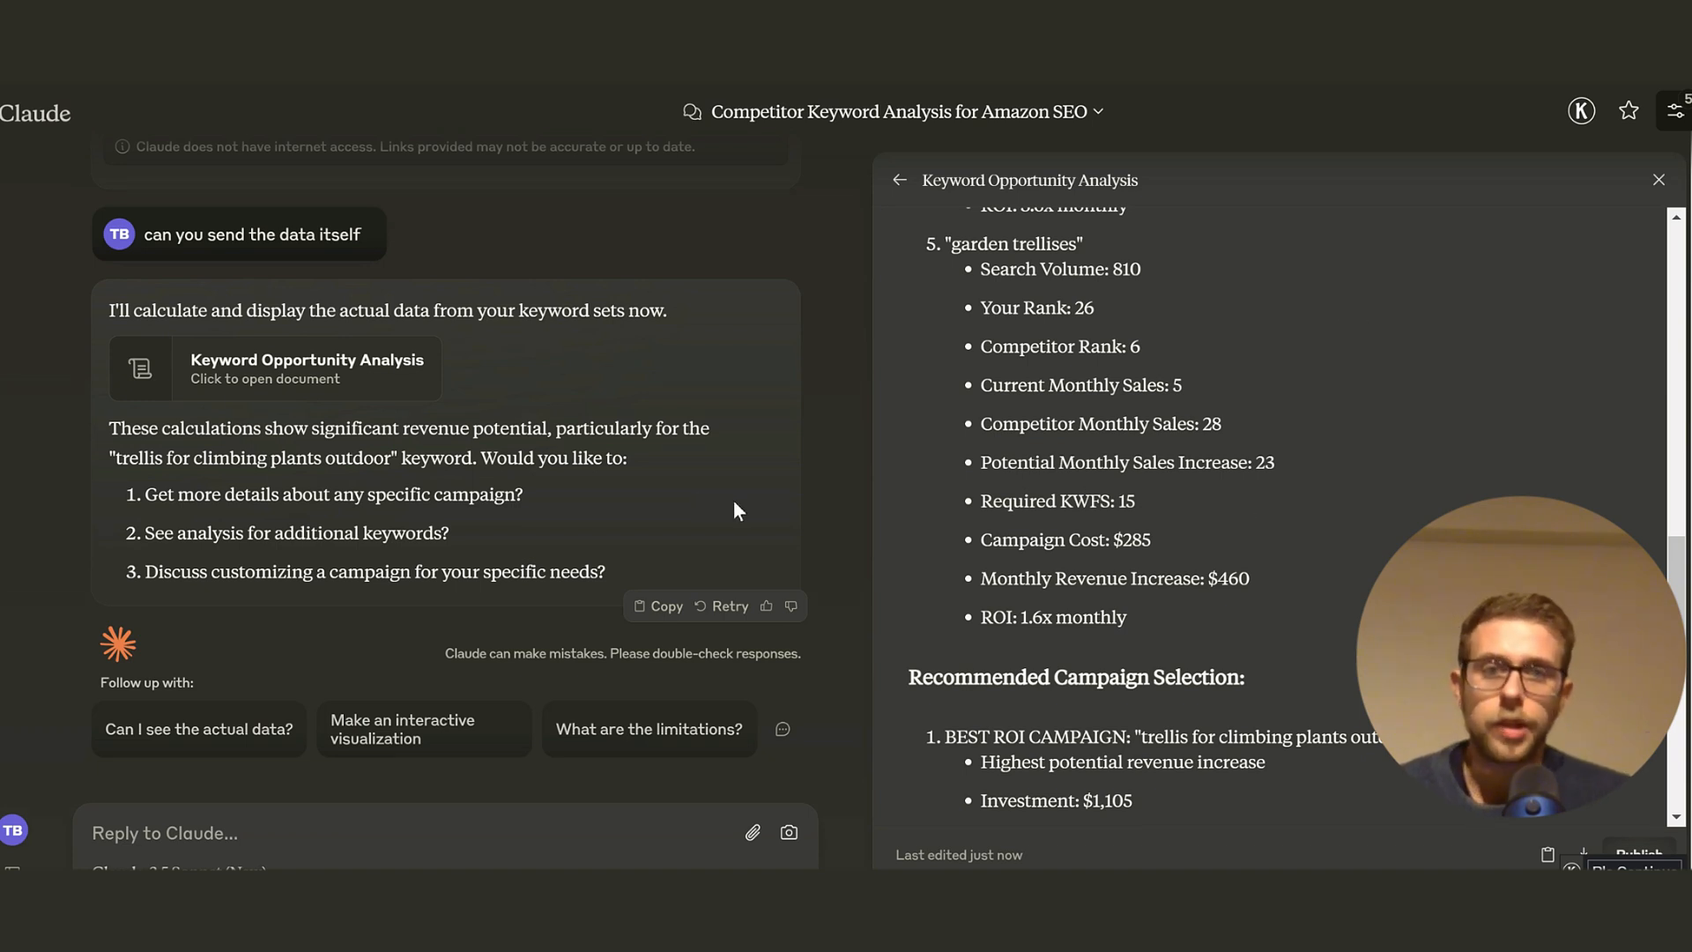
pyautogui.moveTo(762, 486)
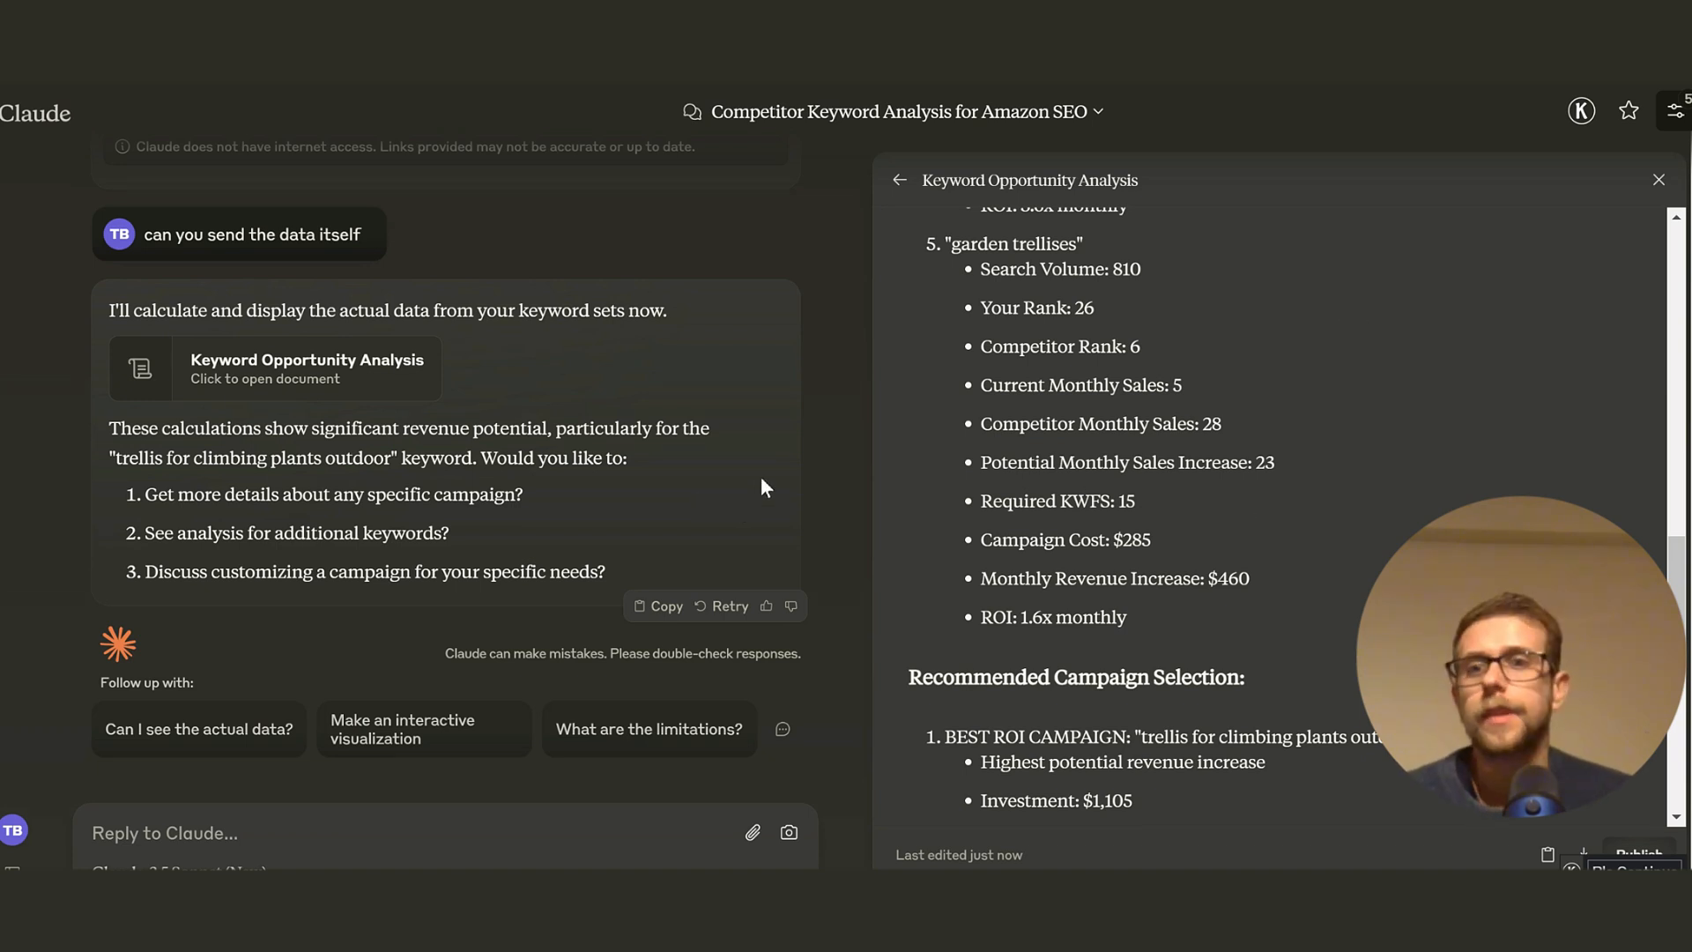
pyautogui.moveTo(1347, 487)
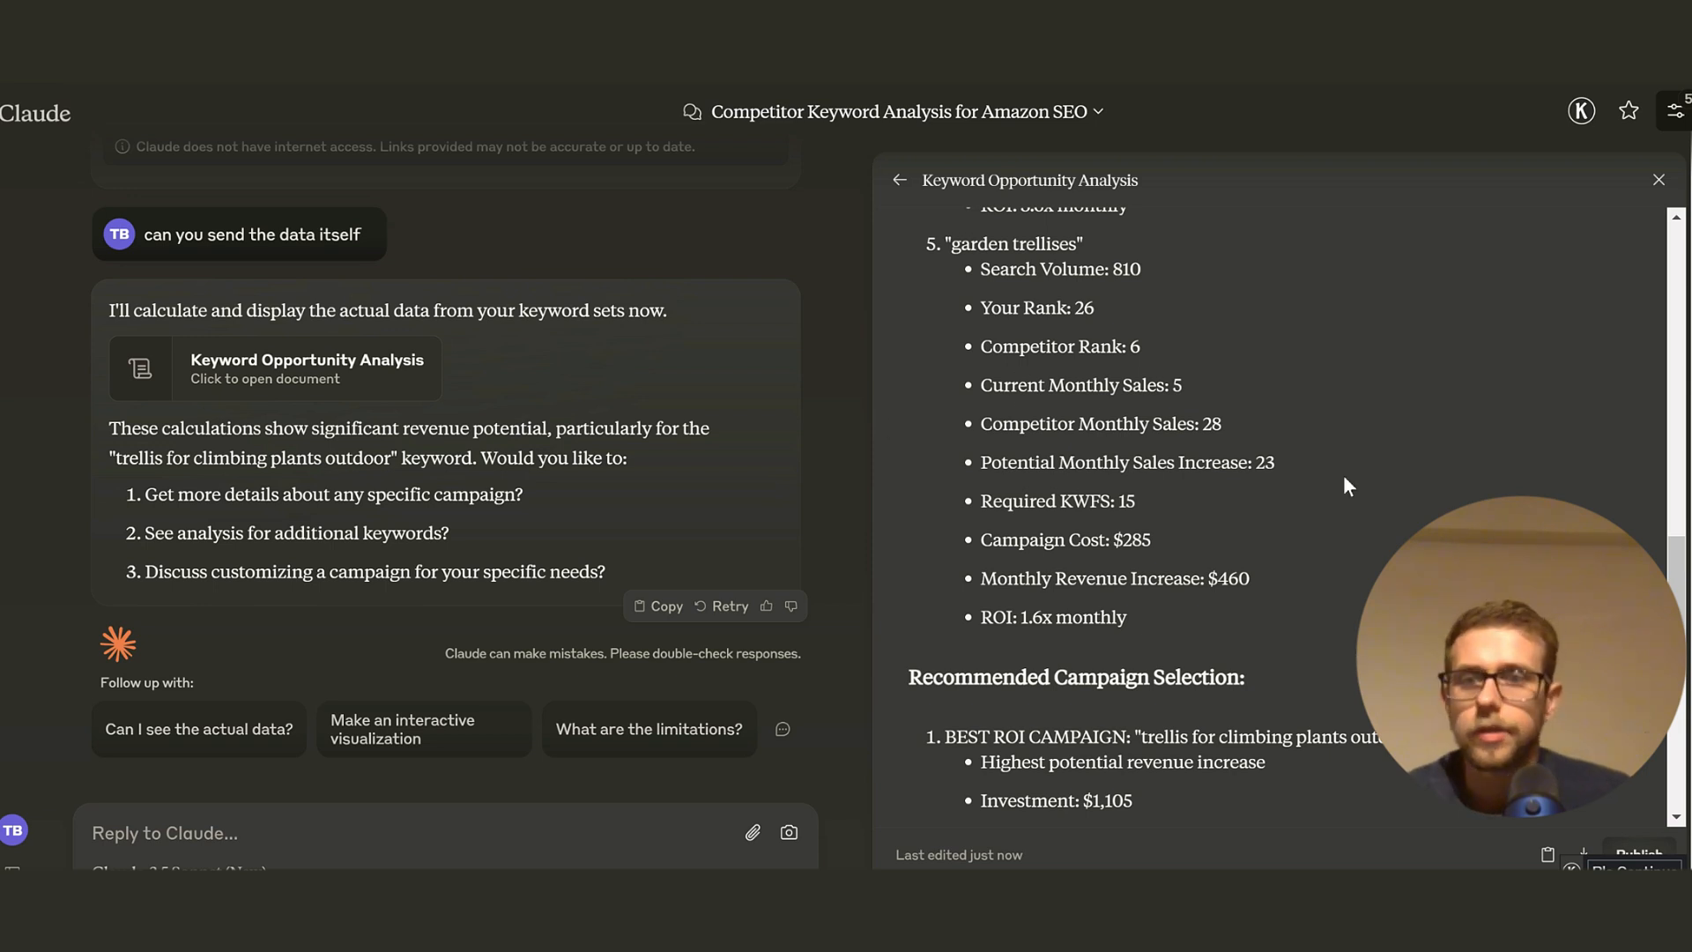
pyautogui.scroll(-3)
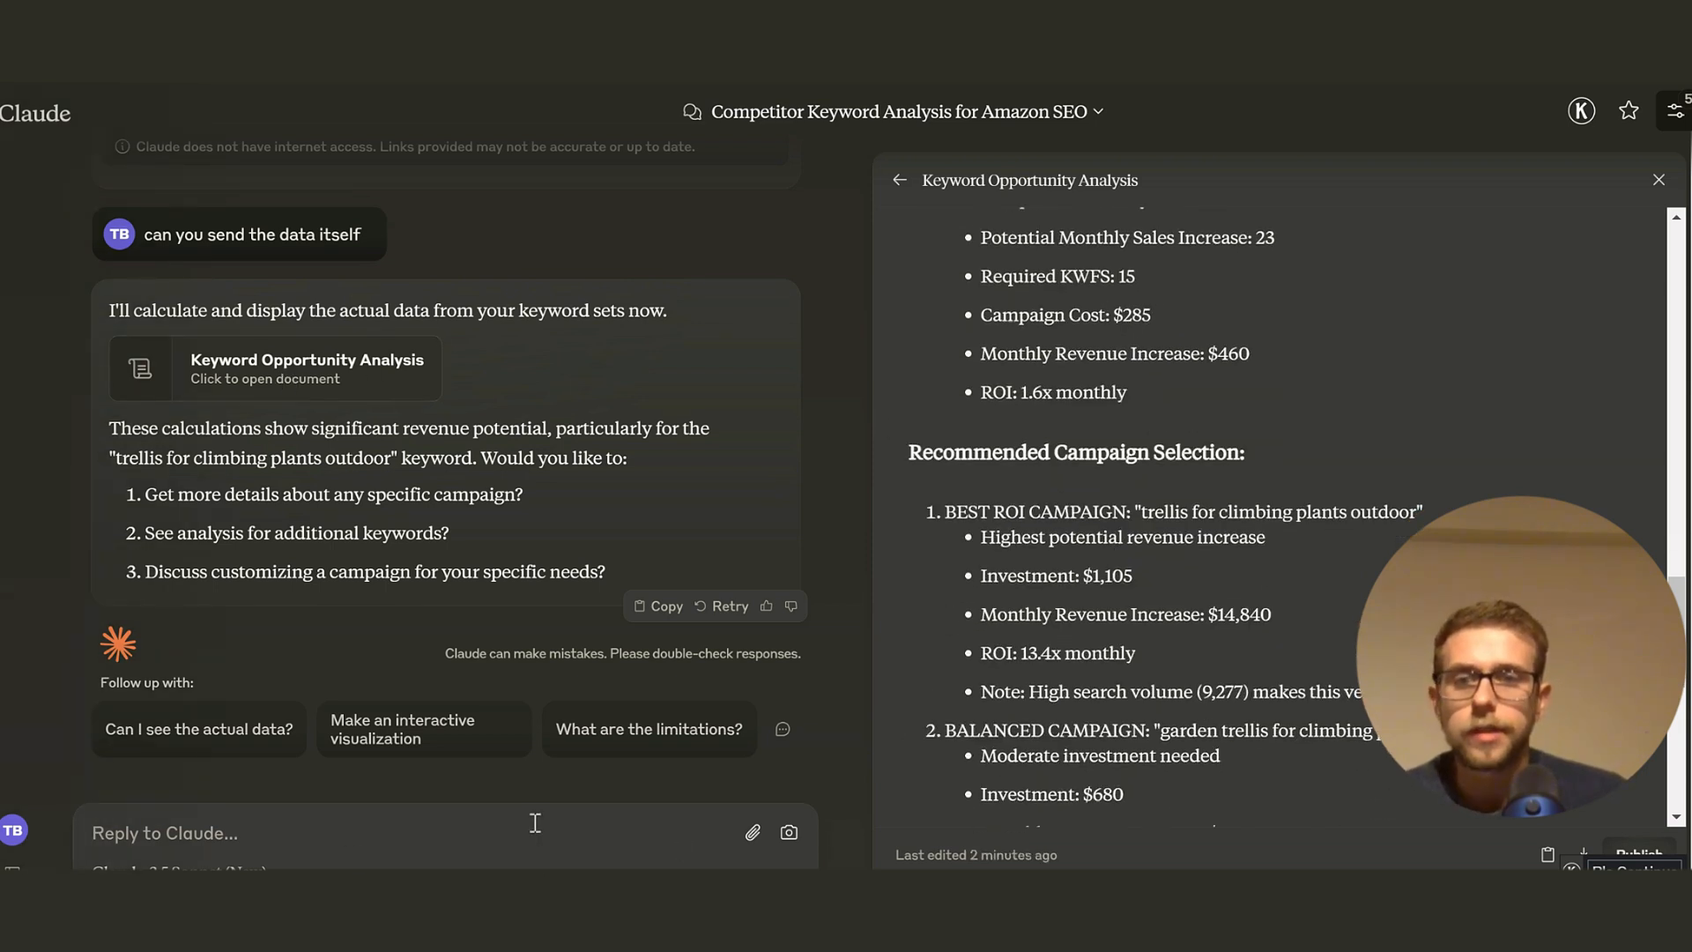
# Send a request for the full keyword data in downloadable form.
pyautogui.write('can you give us full data in')
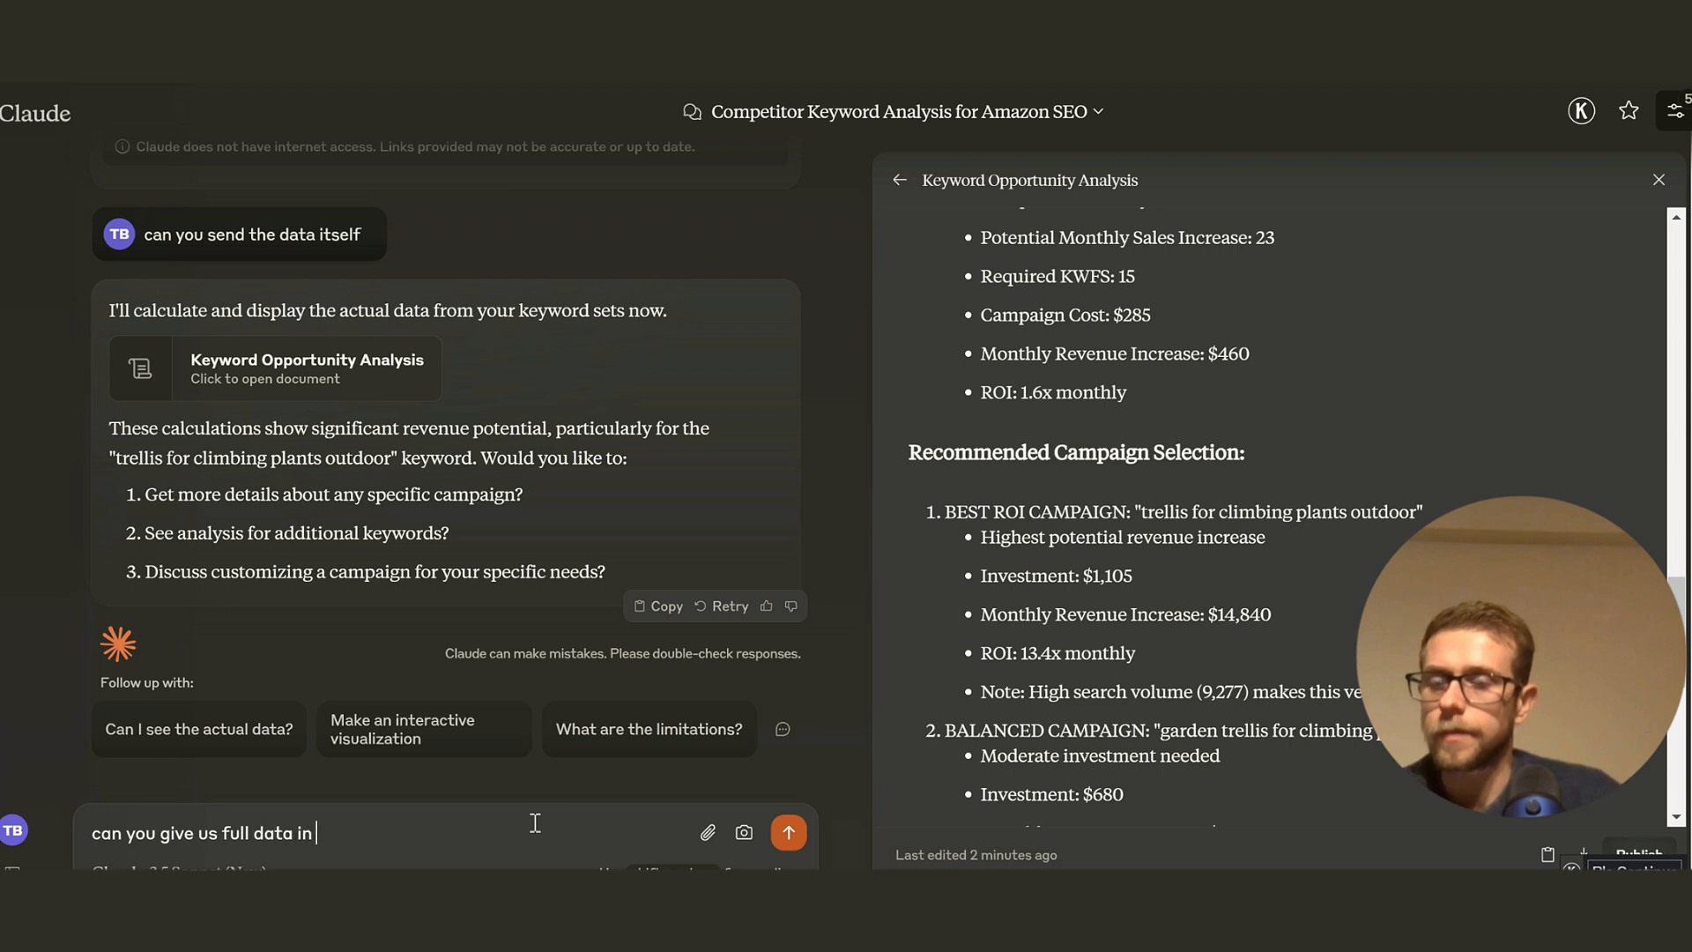
pyautogui.write('downloadb')
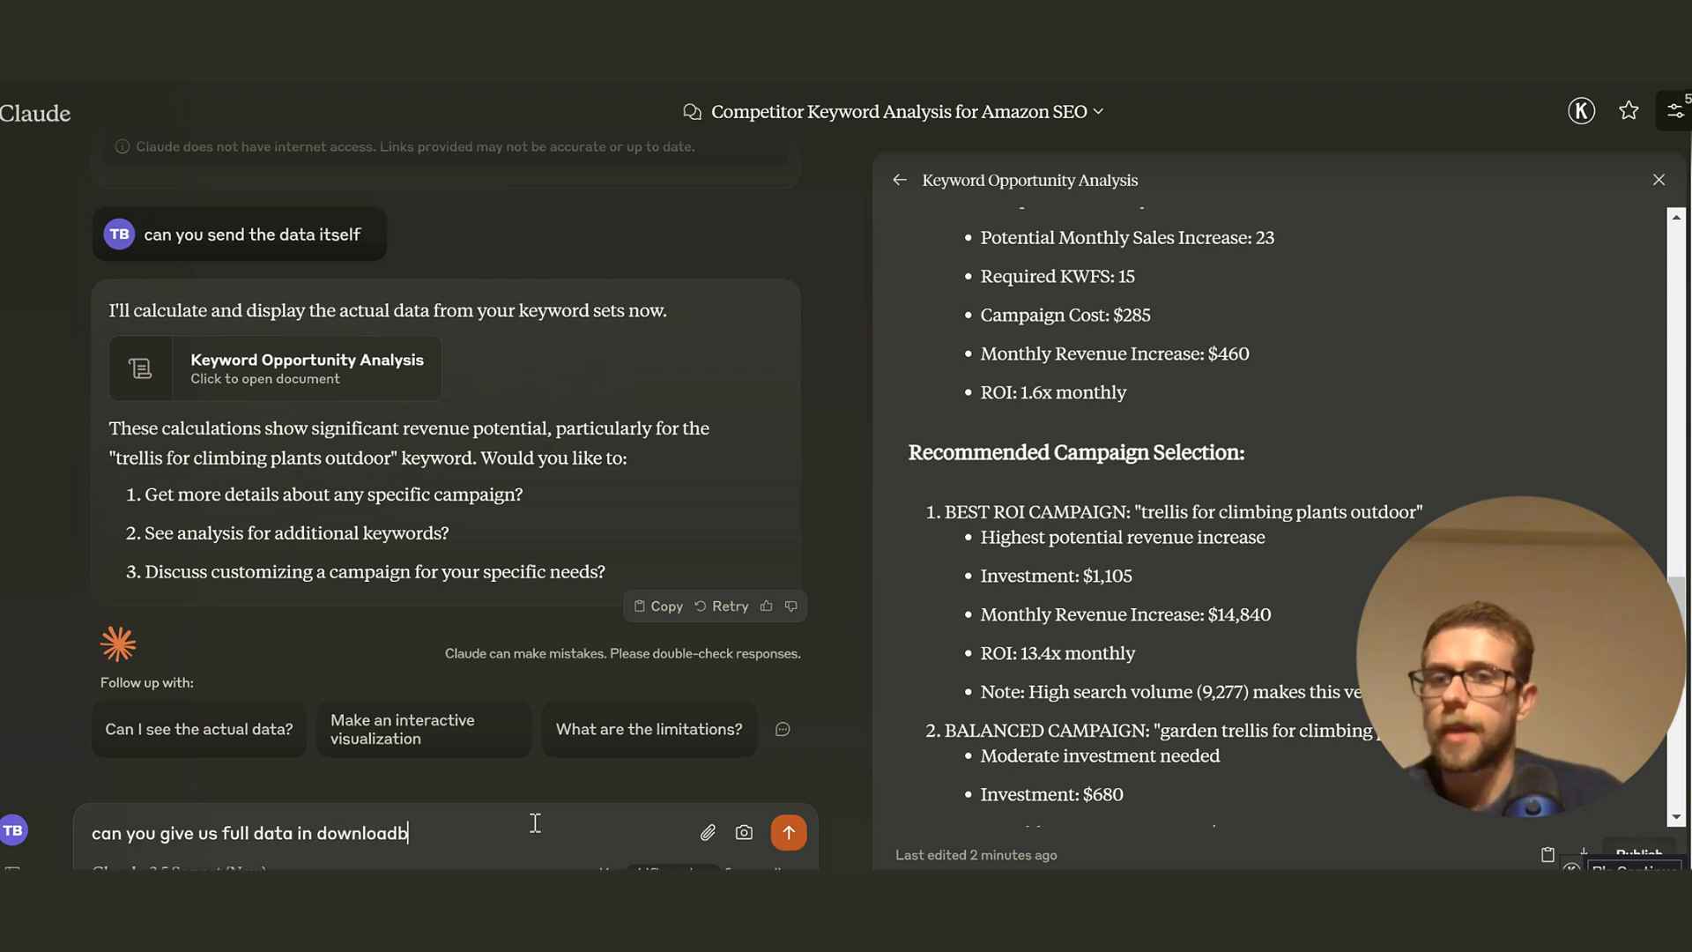
pyautogui.click(788, 832)
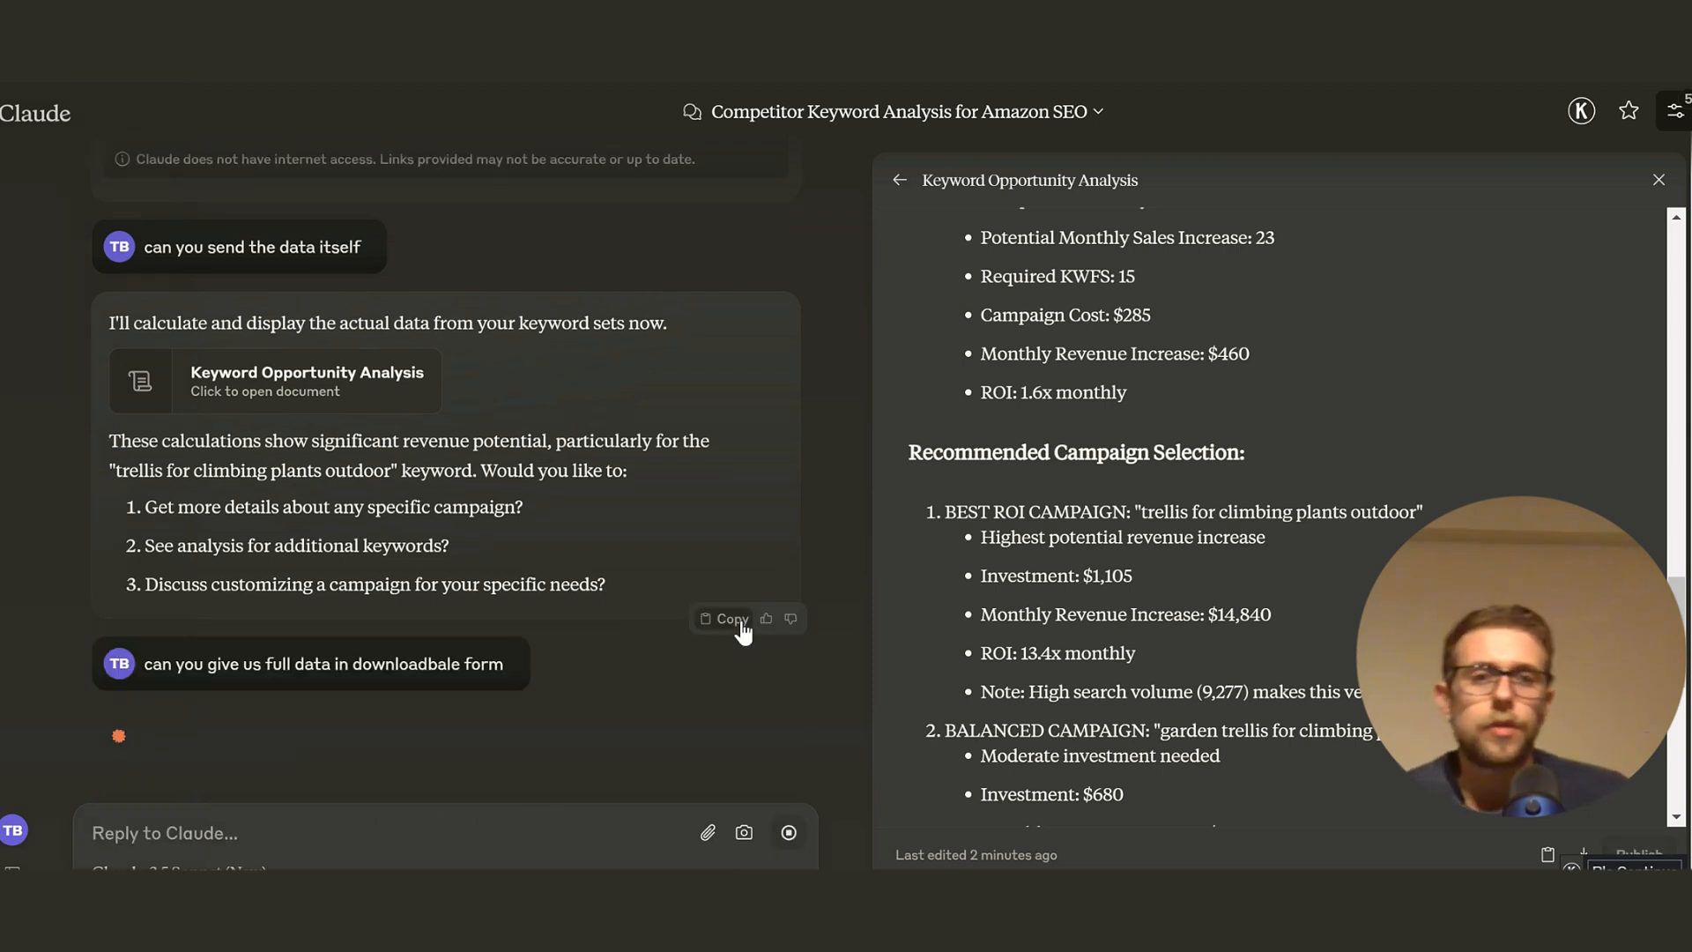